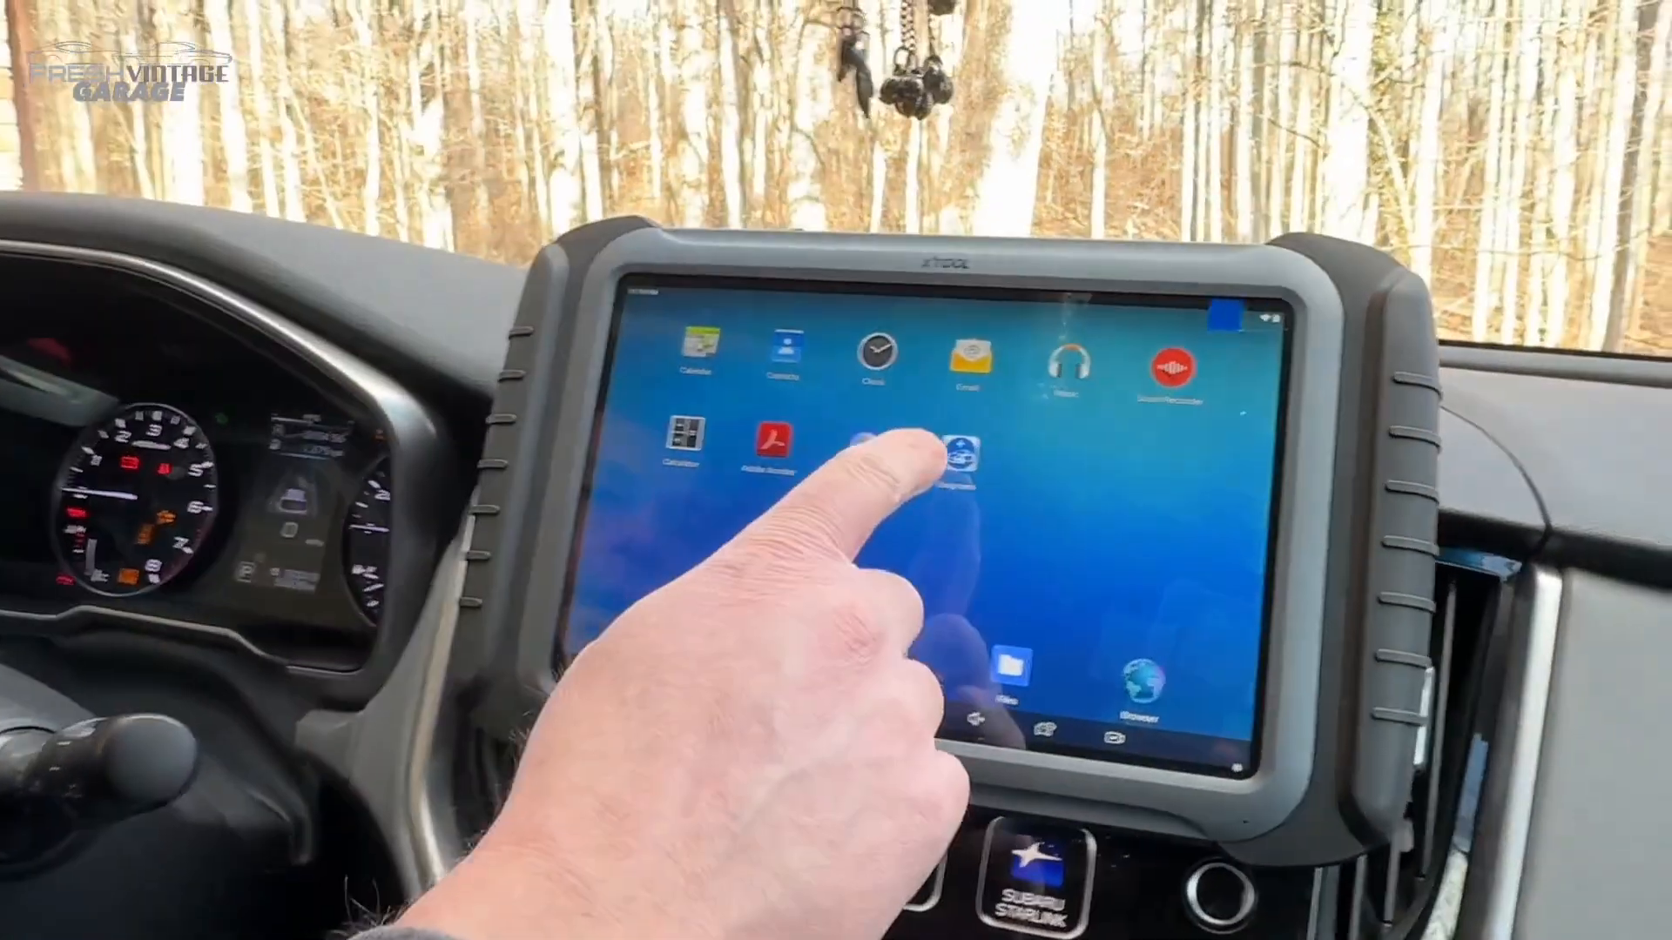
Look at the Browser from the launcher, then start the XTOOL Diagnosis app to its home screen.
{"action": "left_click", "coordinate": [963, 448]}
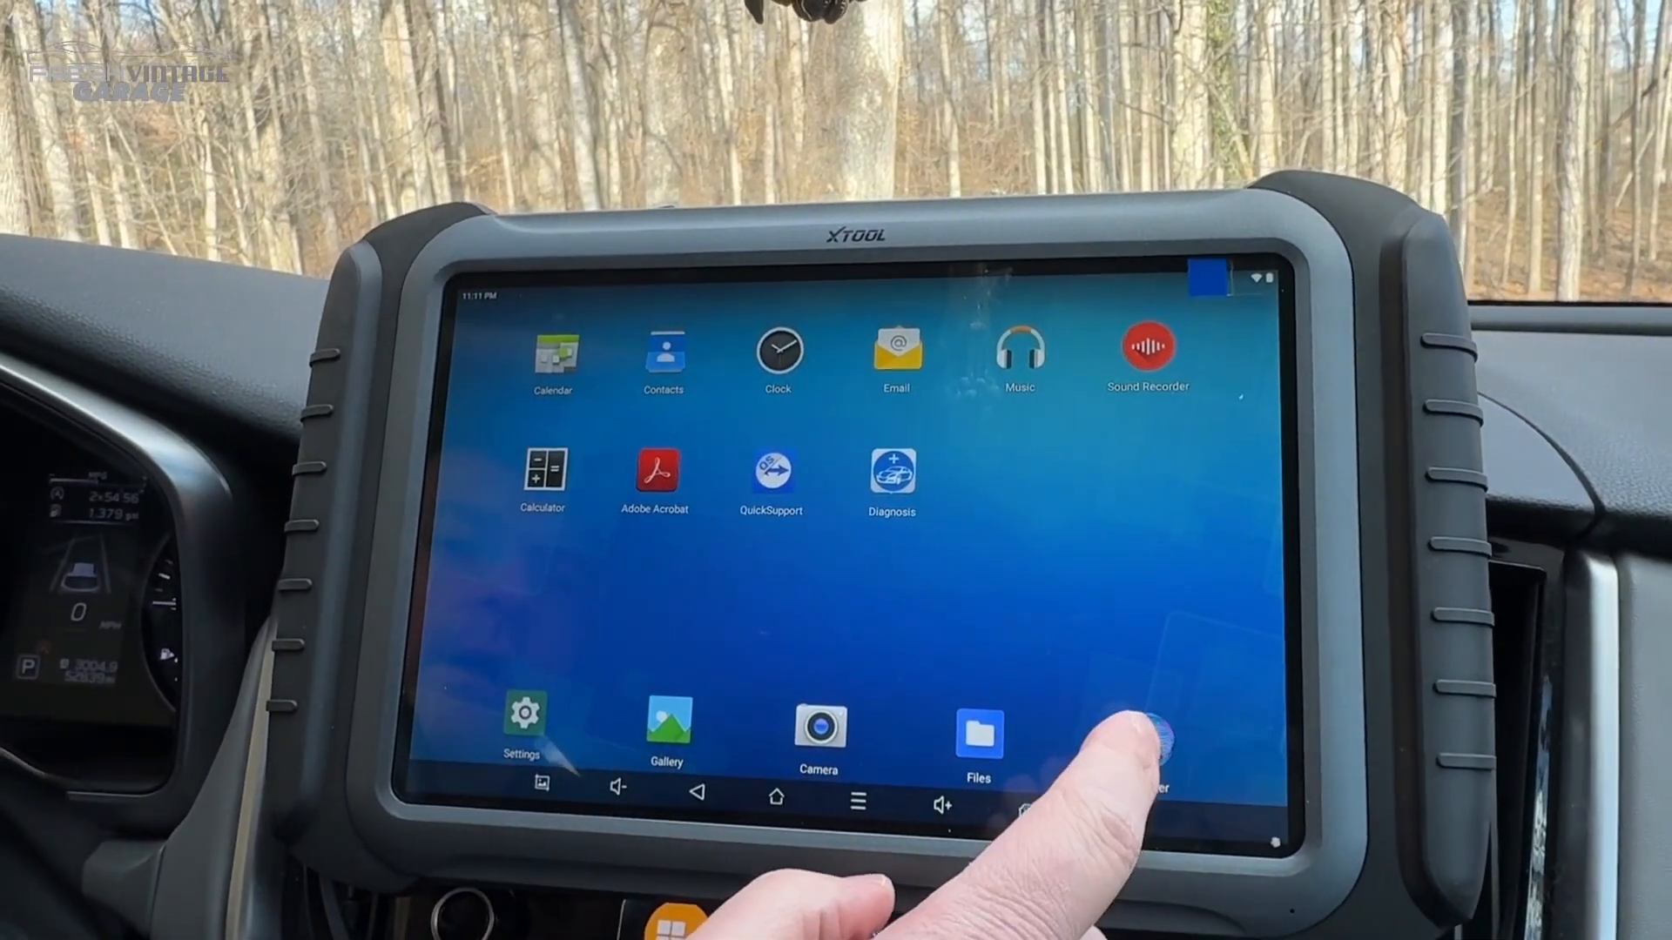
{"action": "left_click", "coordinate": [1146, 735]}
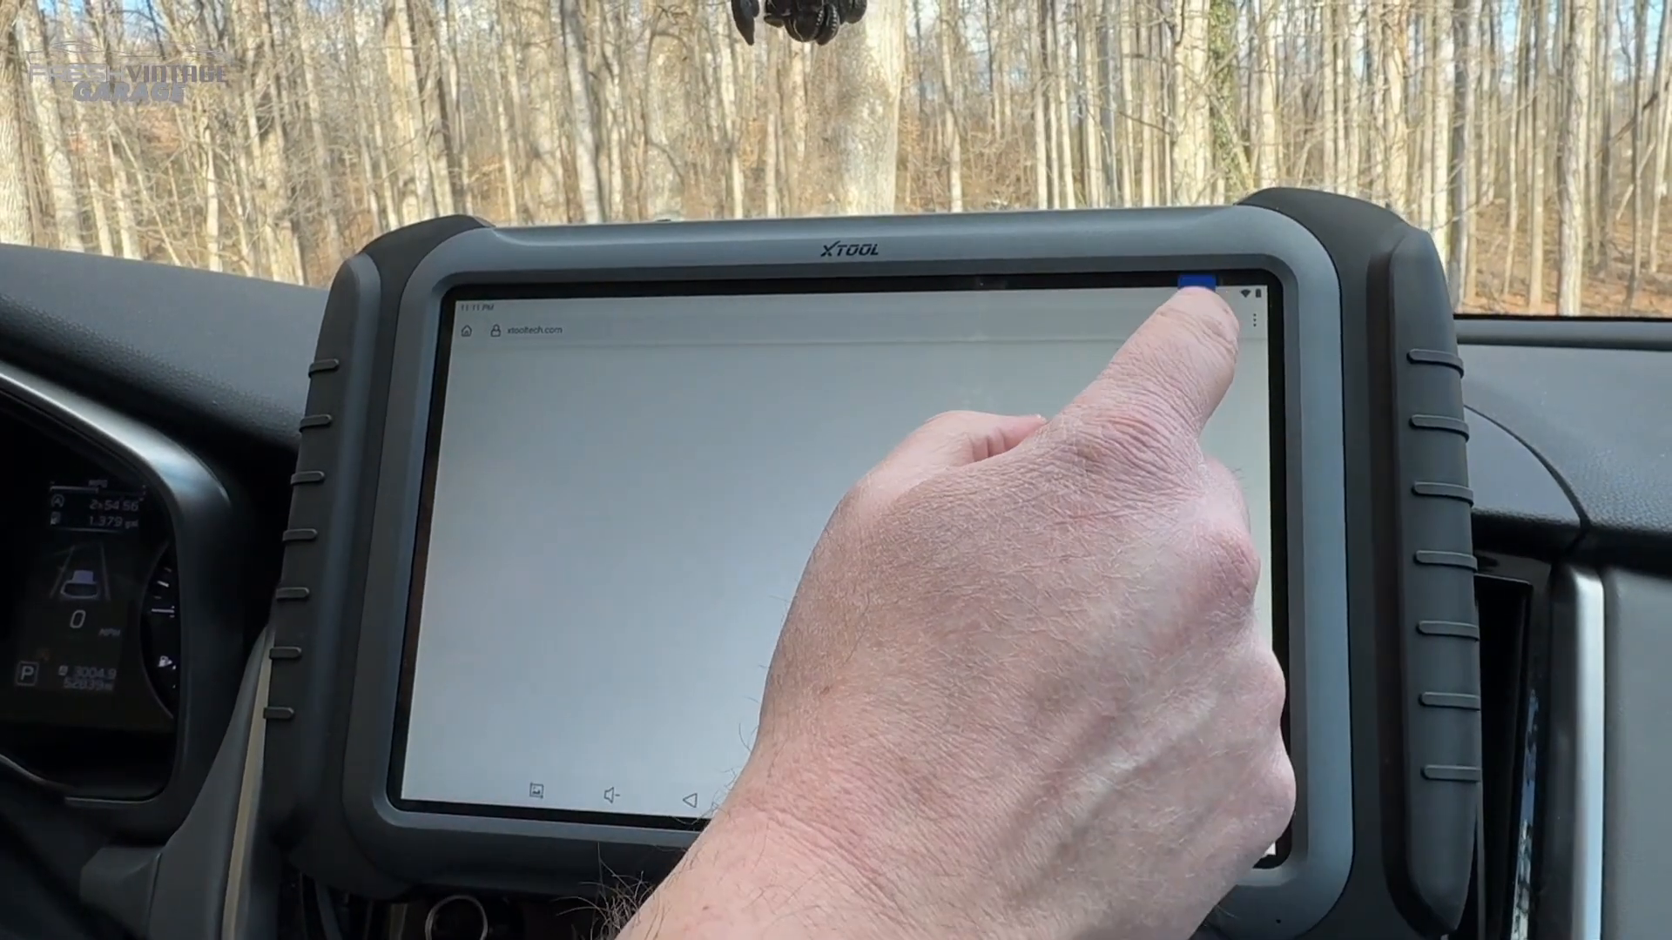
{"action": "left_click", "coordinate": [1172, 310]}
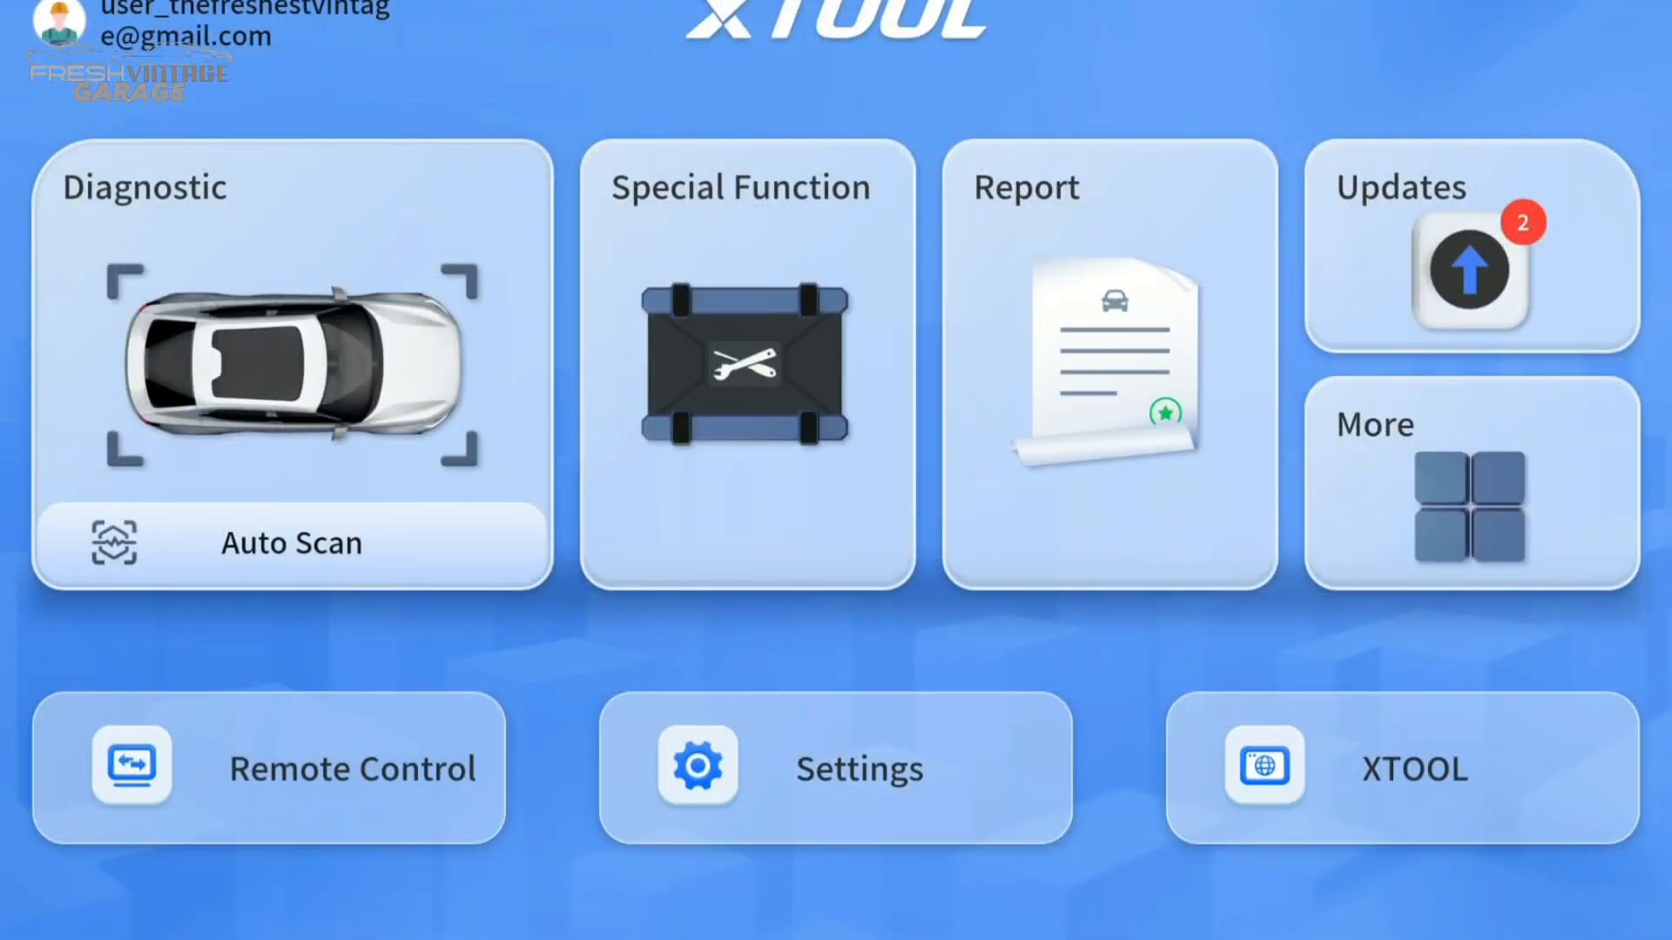
Begin Diagnostic, confirm the detected 2020 Legacy/Outback, and run an Automatic Scan of all systems.
{"action": "left_click", "coordinate": [291, 543]}
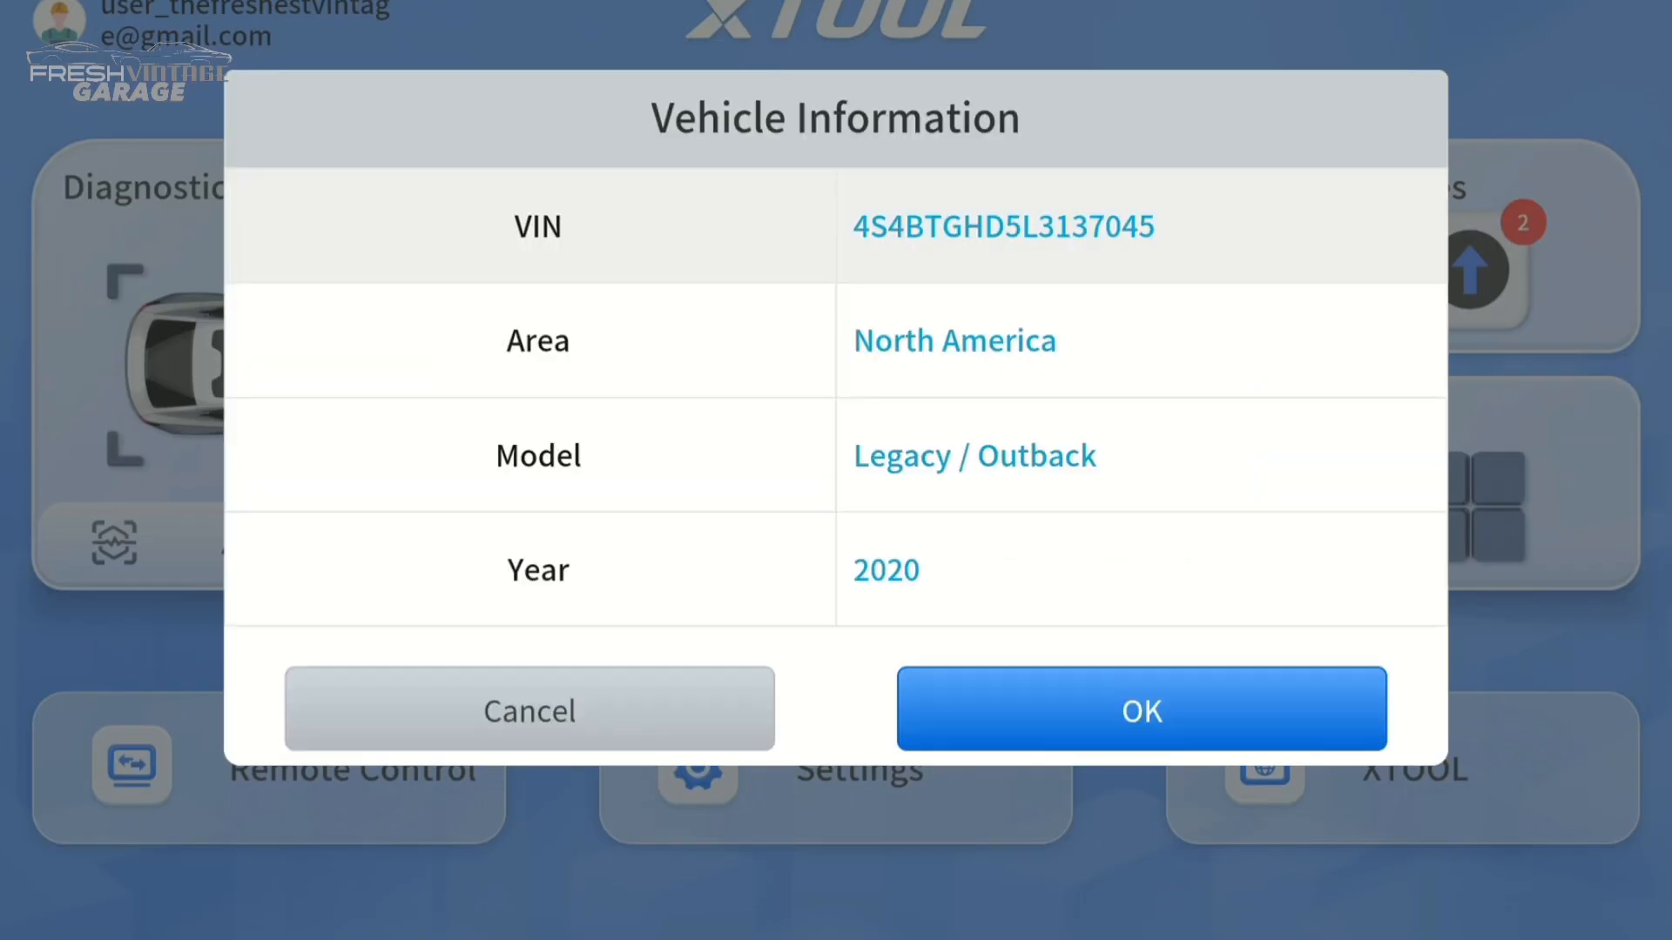
{"action": "left_click", "coordinate": [1139, 709]}
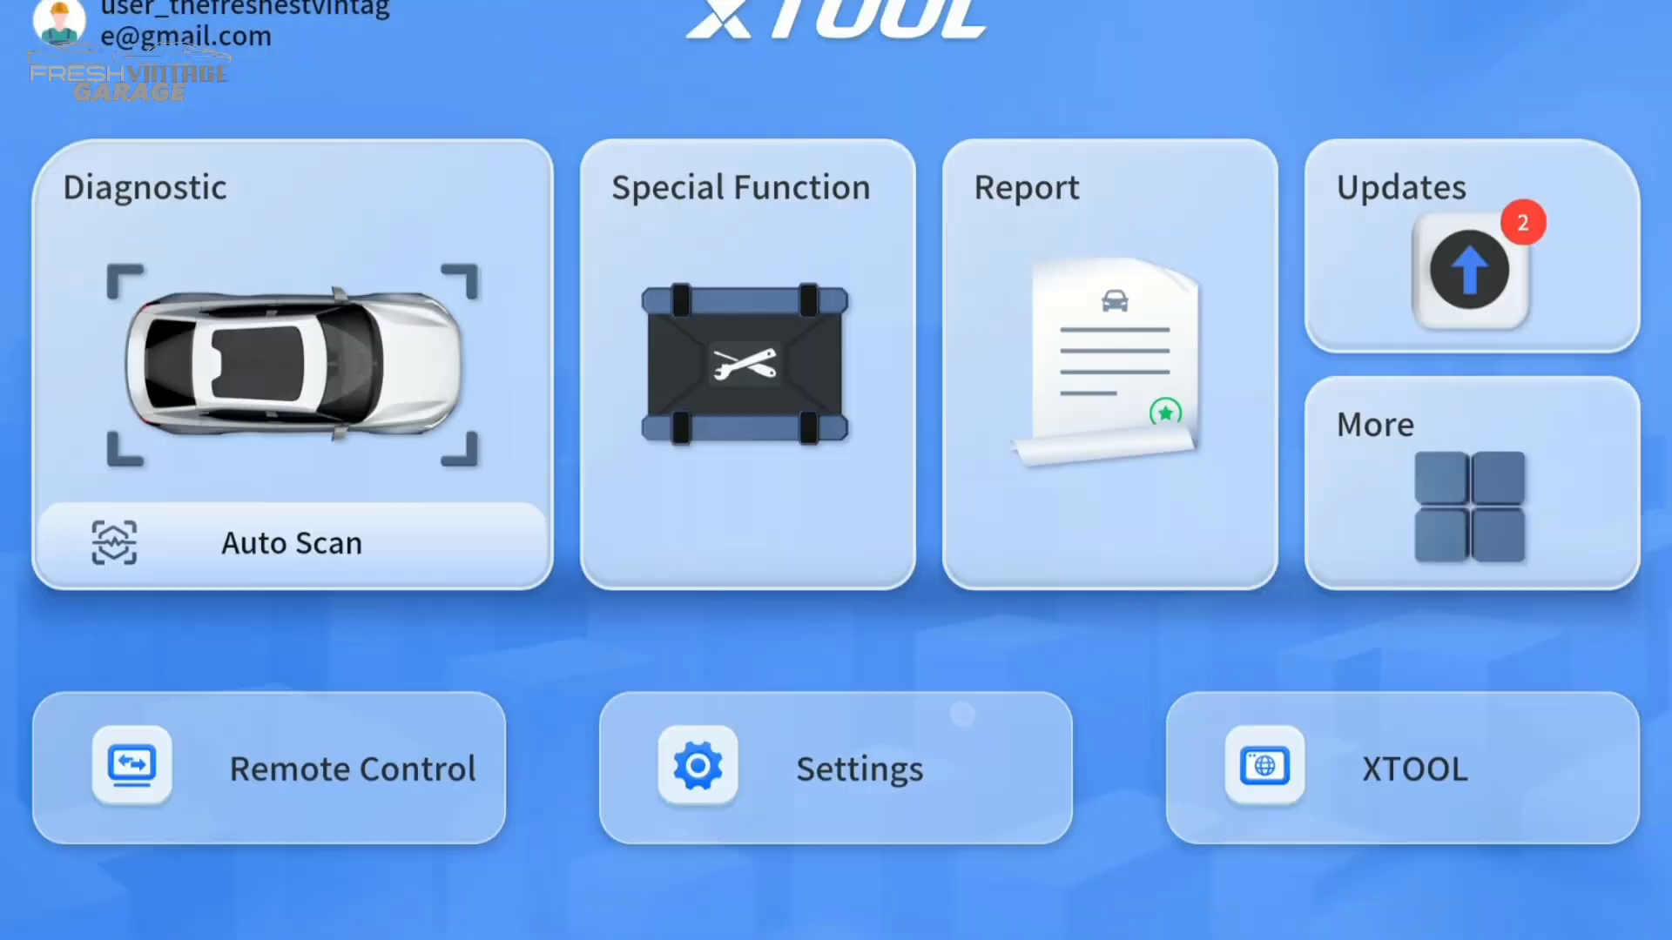
{"action": "left_click", "coordinate": [291, 362]}
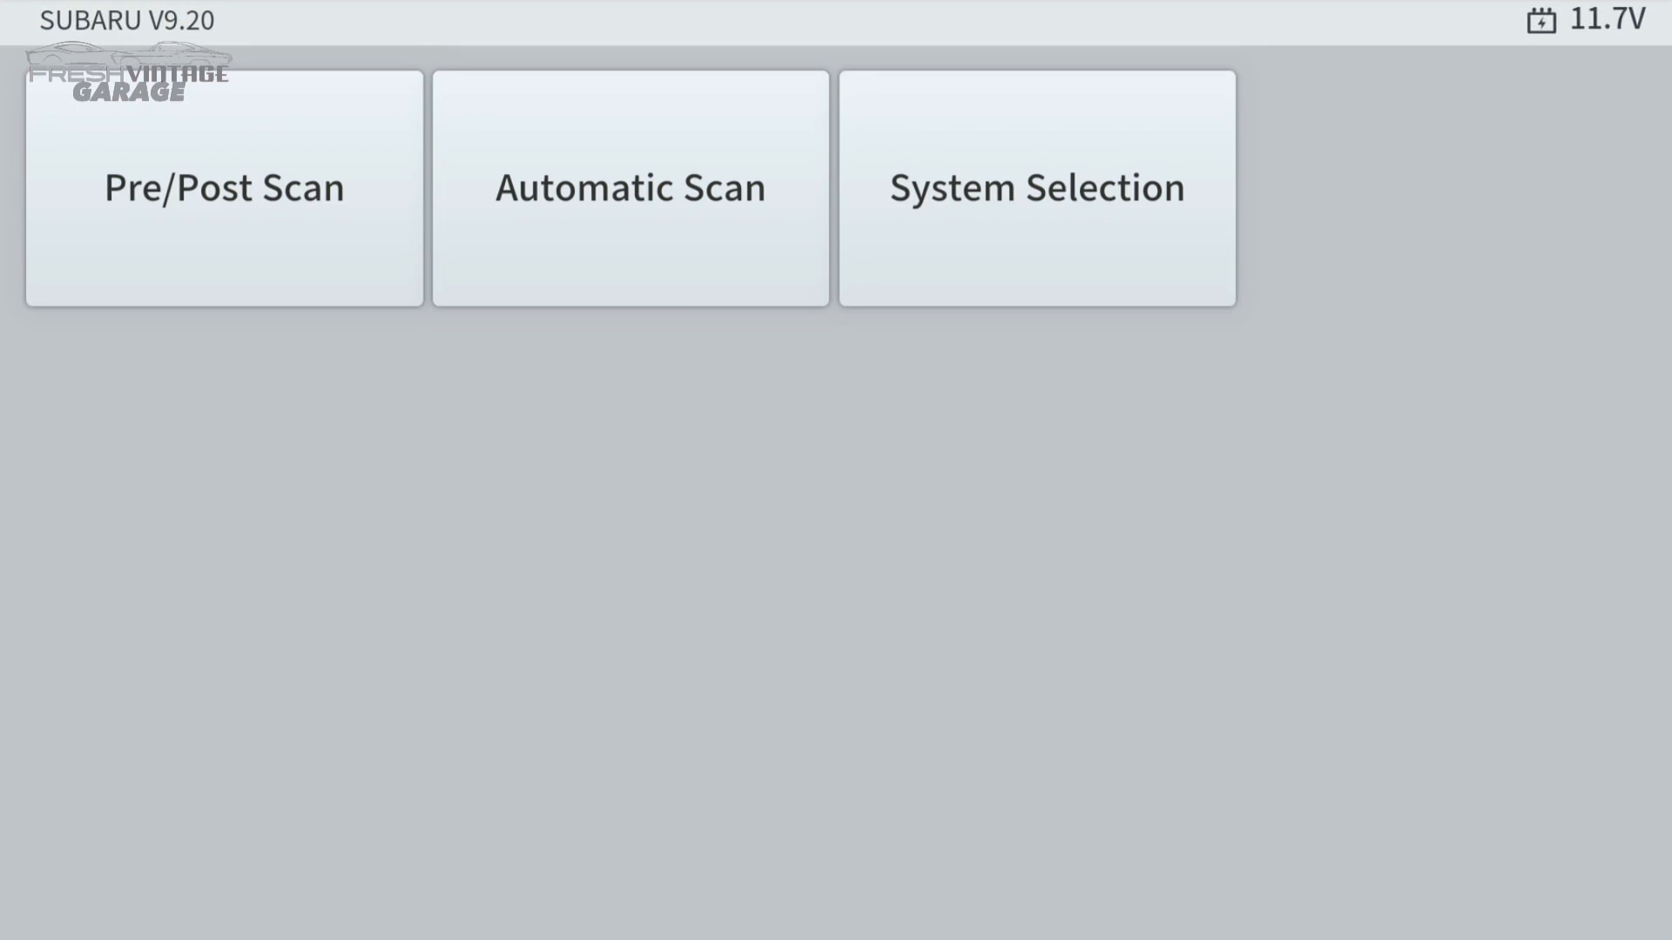
{"action": "left_click", "coordinate": [629, 188]}
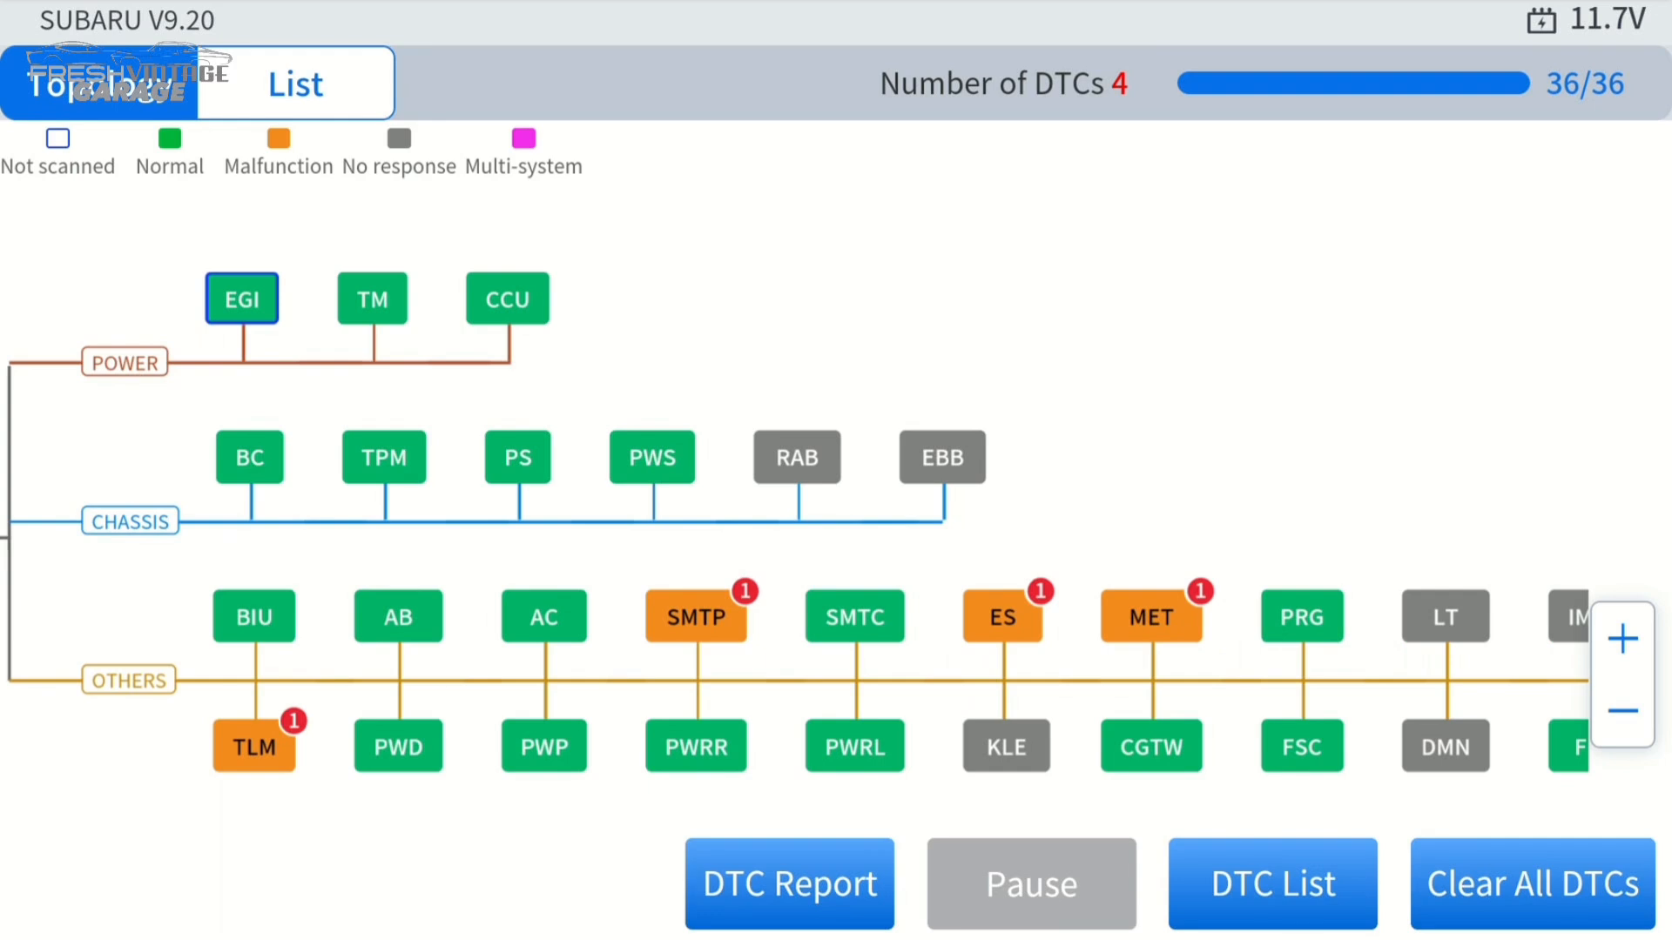
{"action": "left_click", "coordinate": [695, 615]}
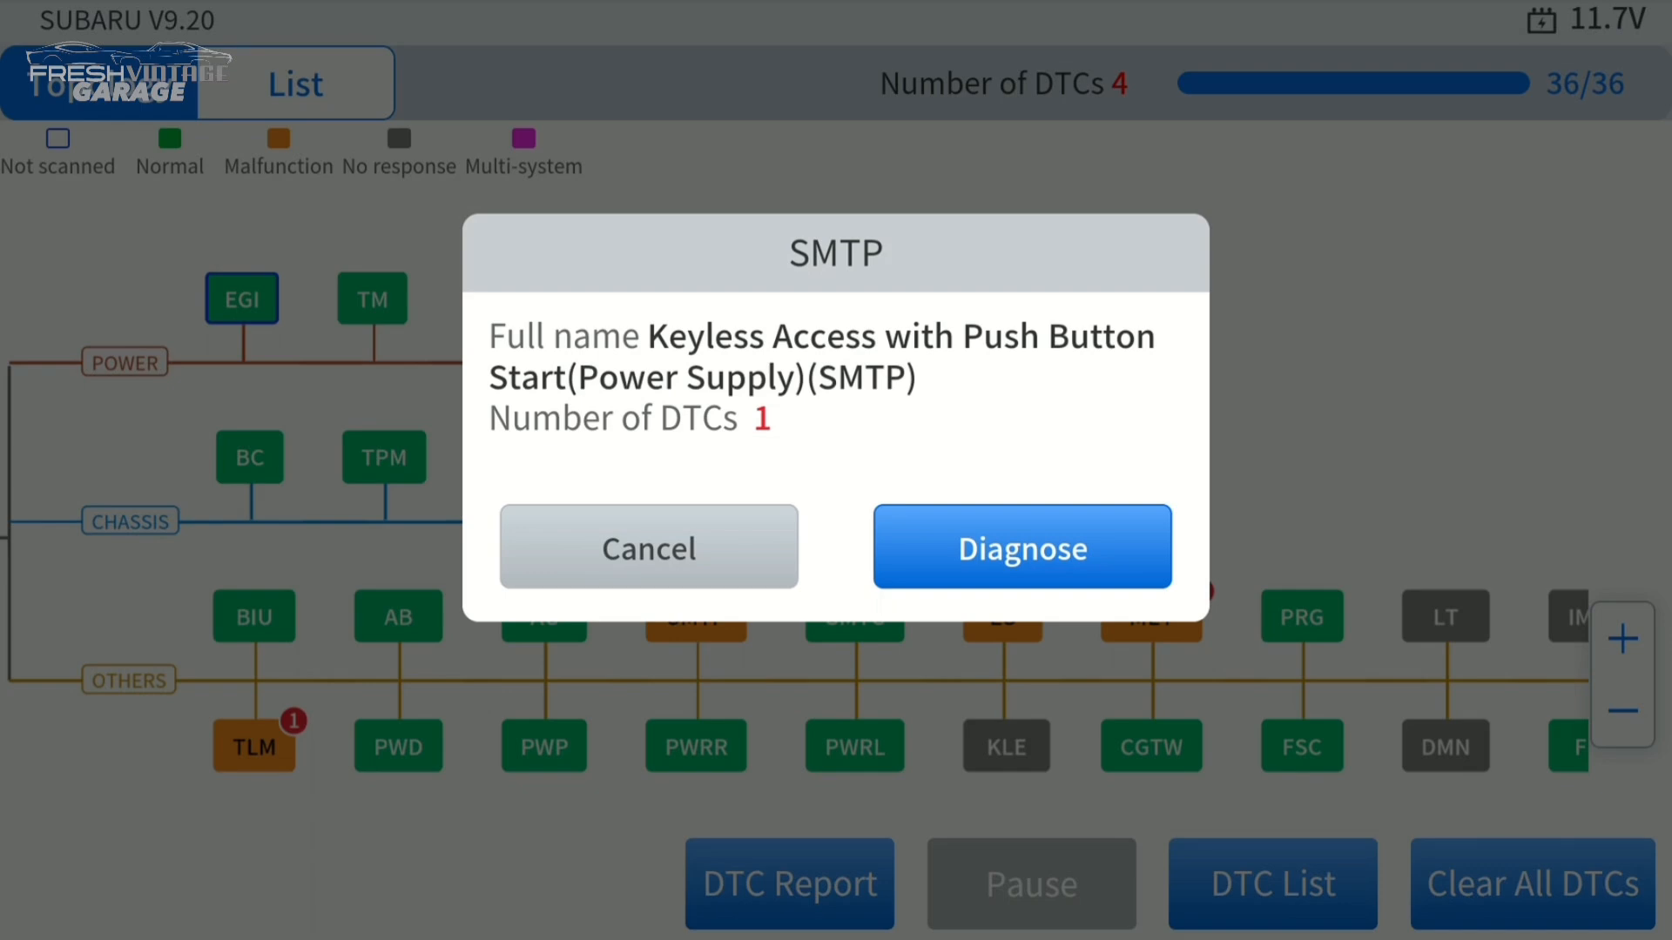
{"action": "left_click", "coordinate": [1020, 546]}
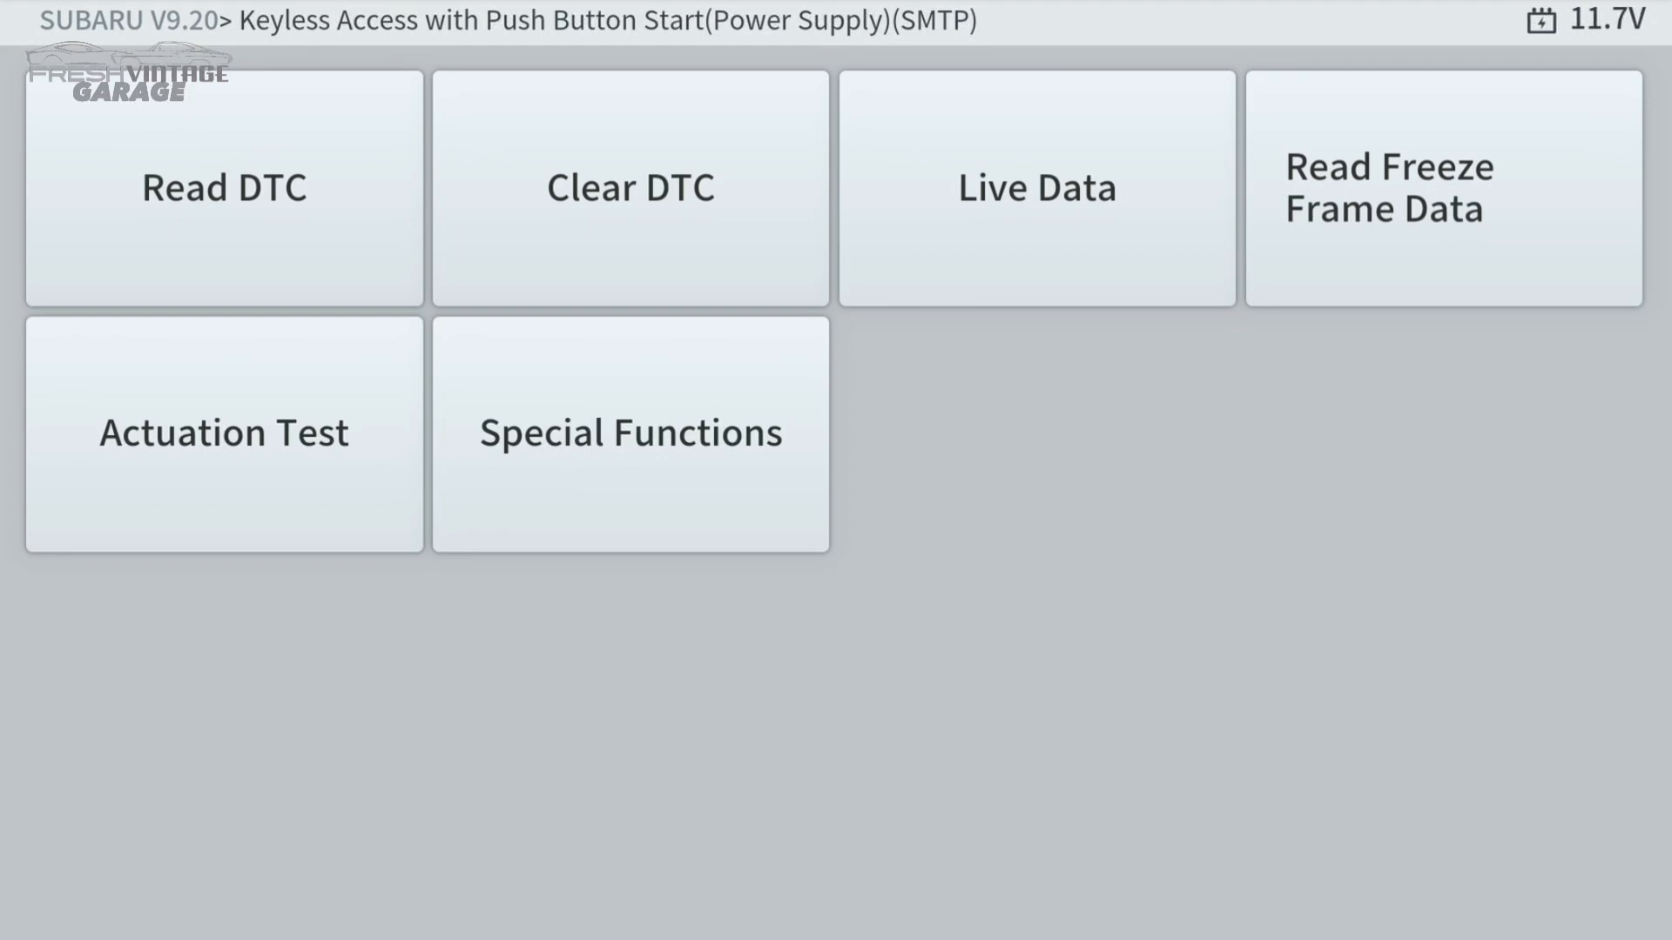
{"action": "left_click", "coordinate": [223, 187]}
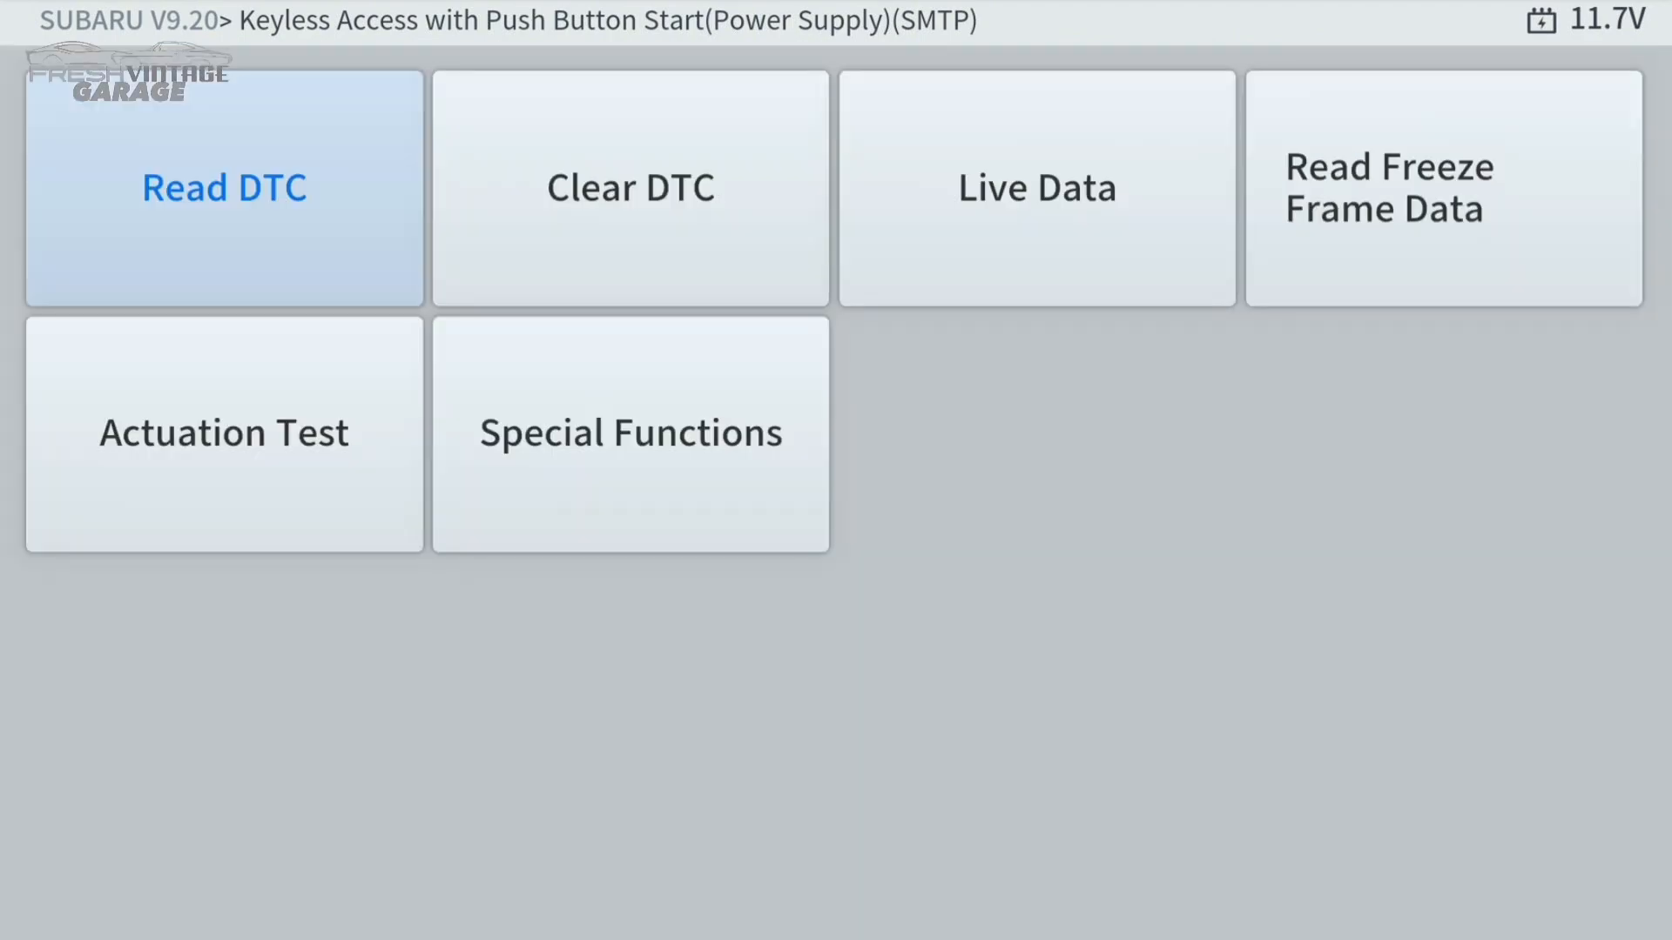
{"action": "left_click", "coordinate": [225, 187]}
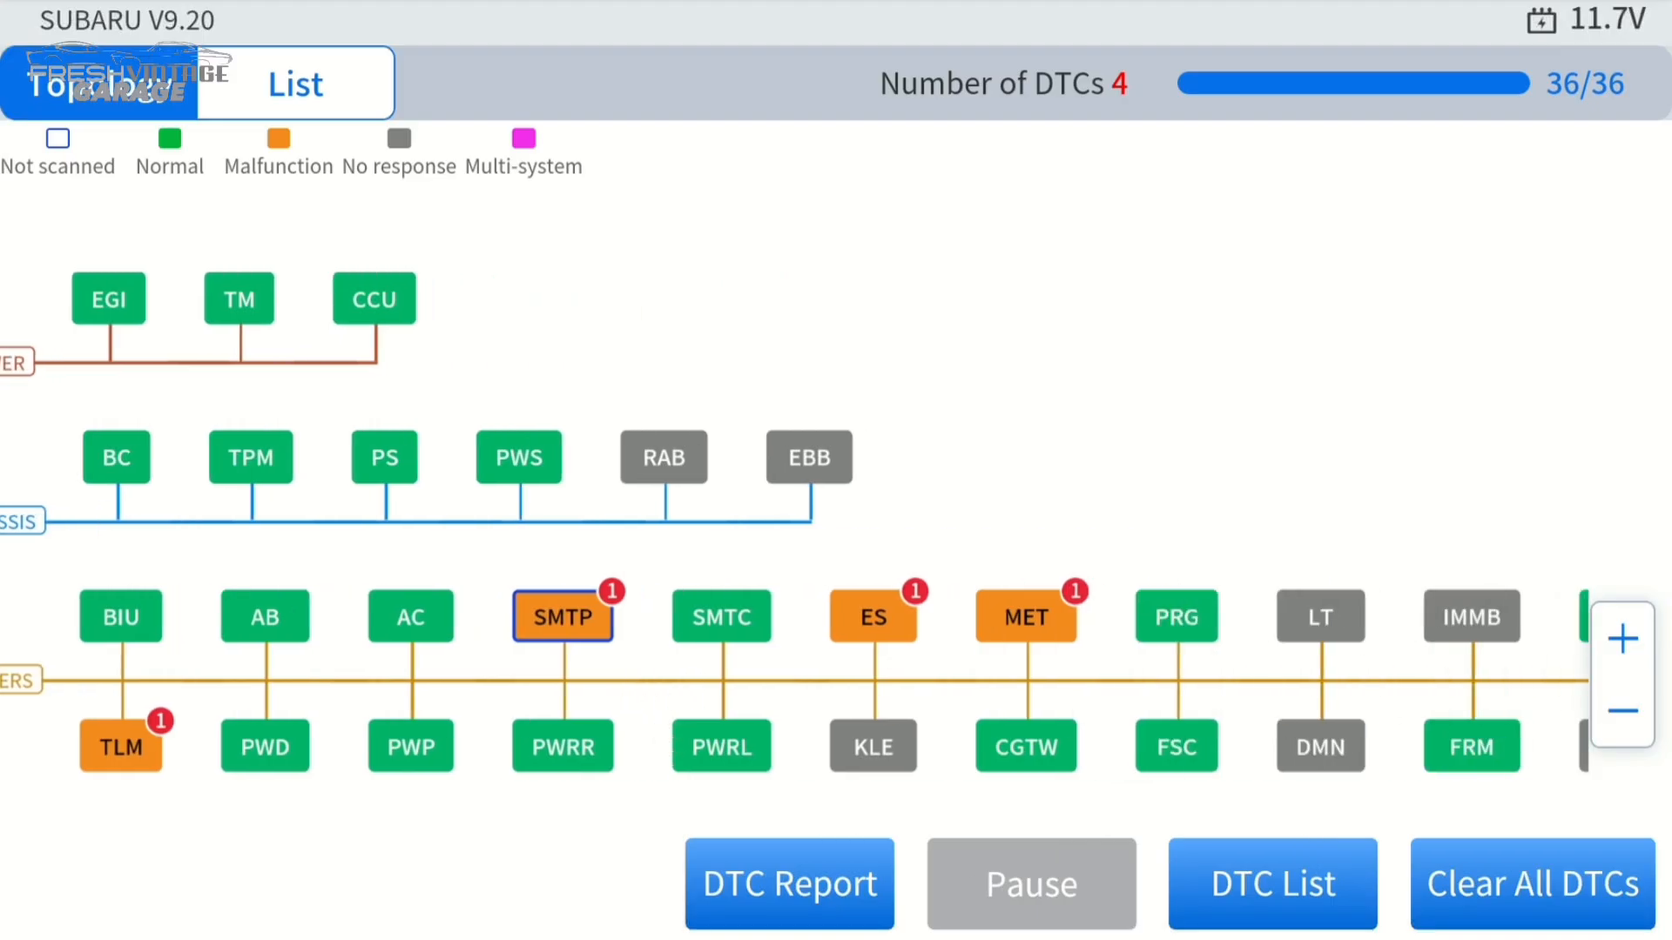
{"action": "left_click", "coordinate": [562, 616]}
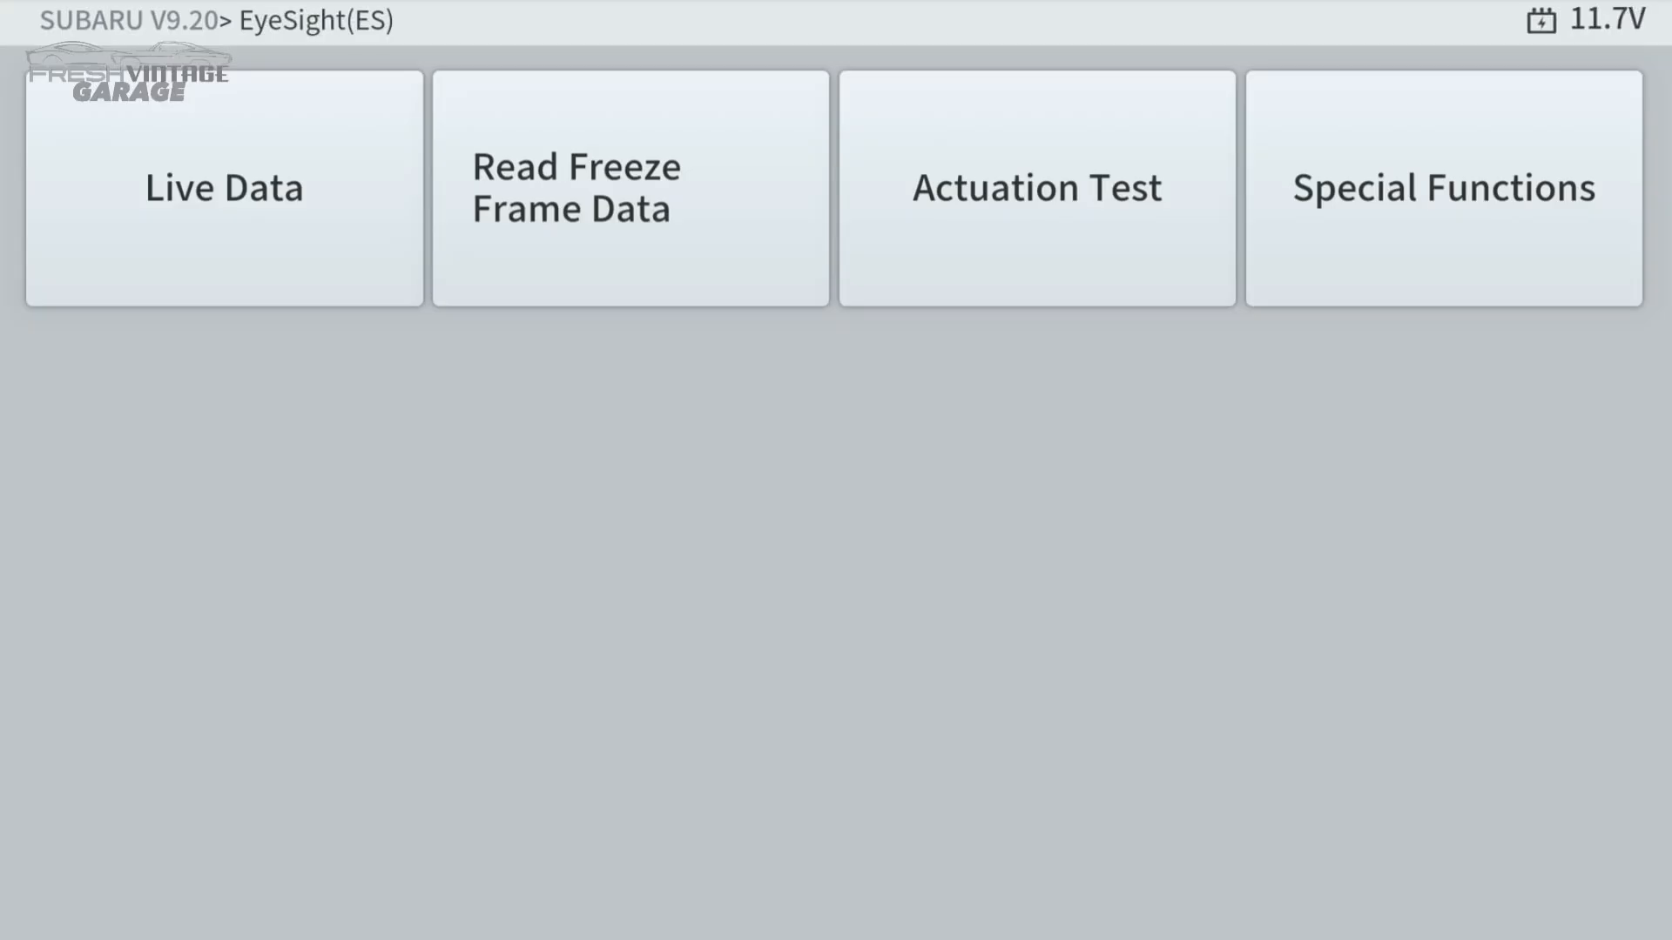
{"action": "left_click", "coordinate": [225, 186]}
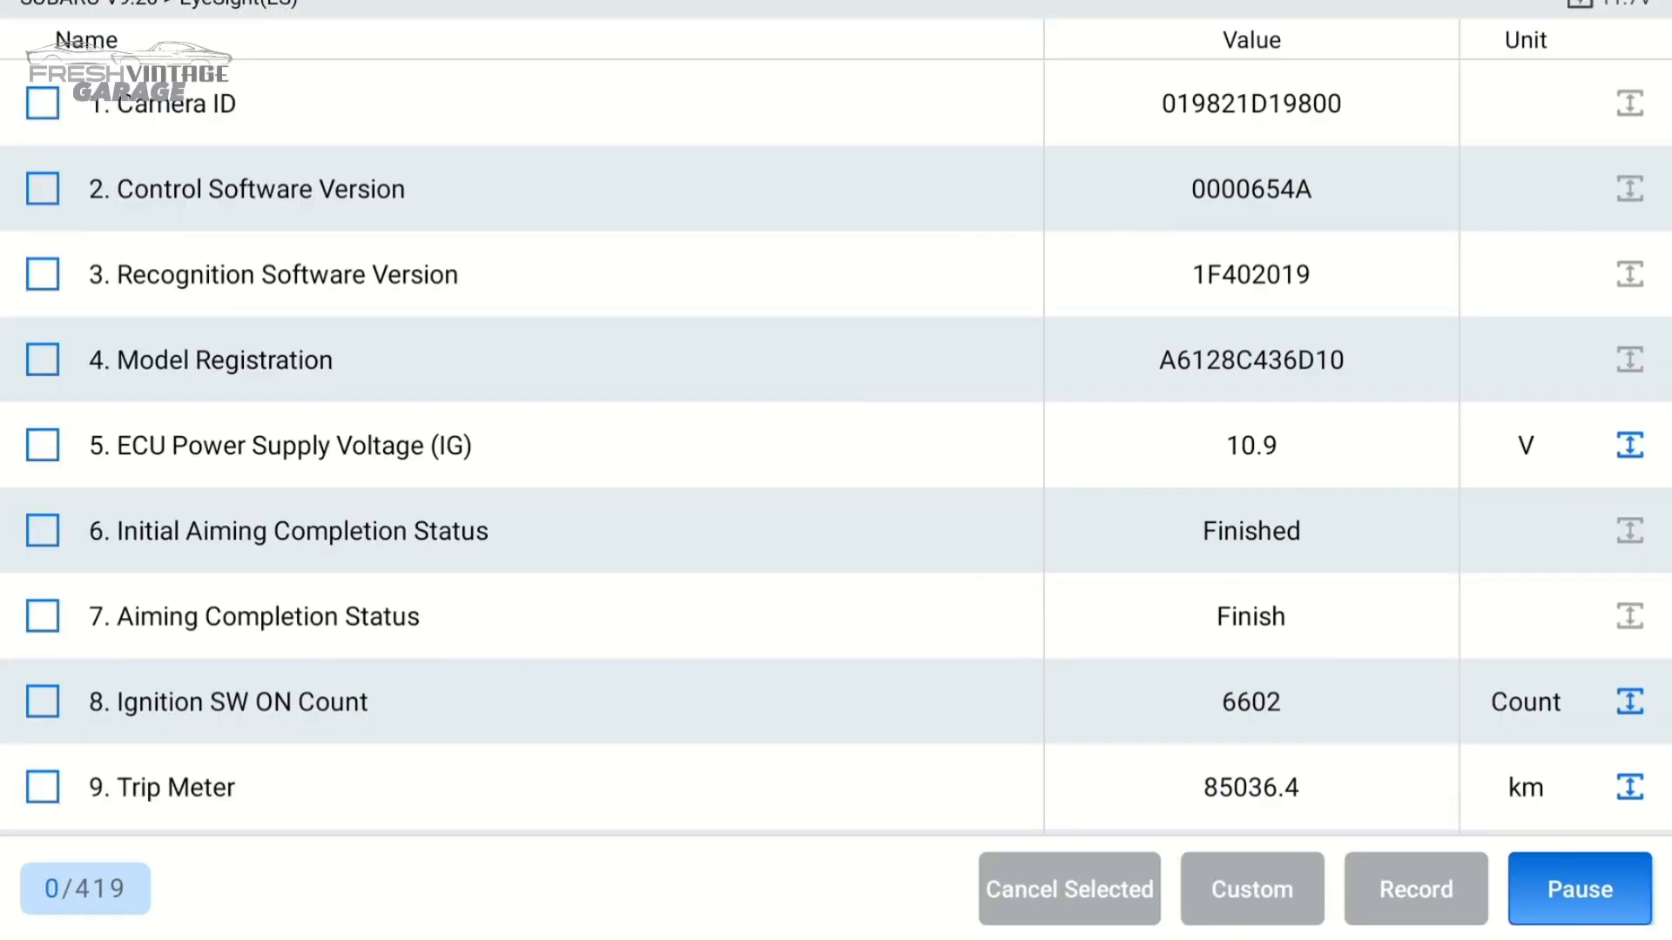
{"action": "scroll", "scroll_direction": "down", "scroll_amount": 3}
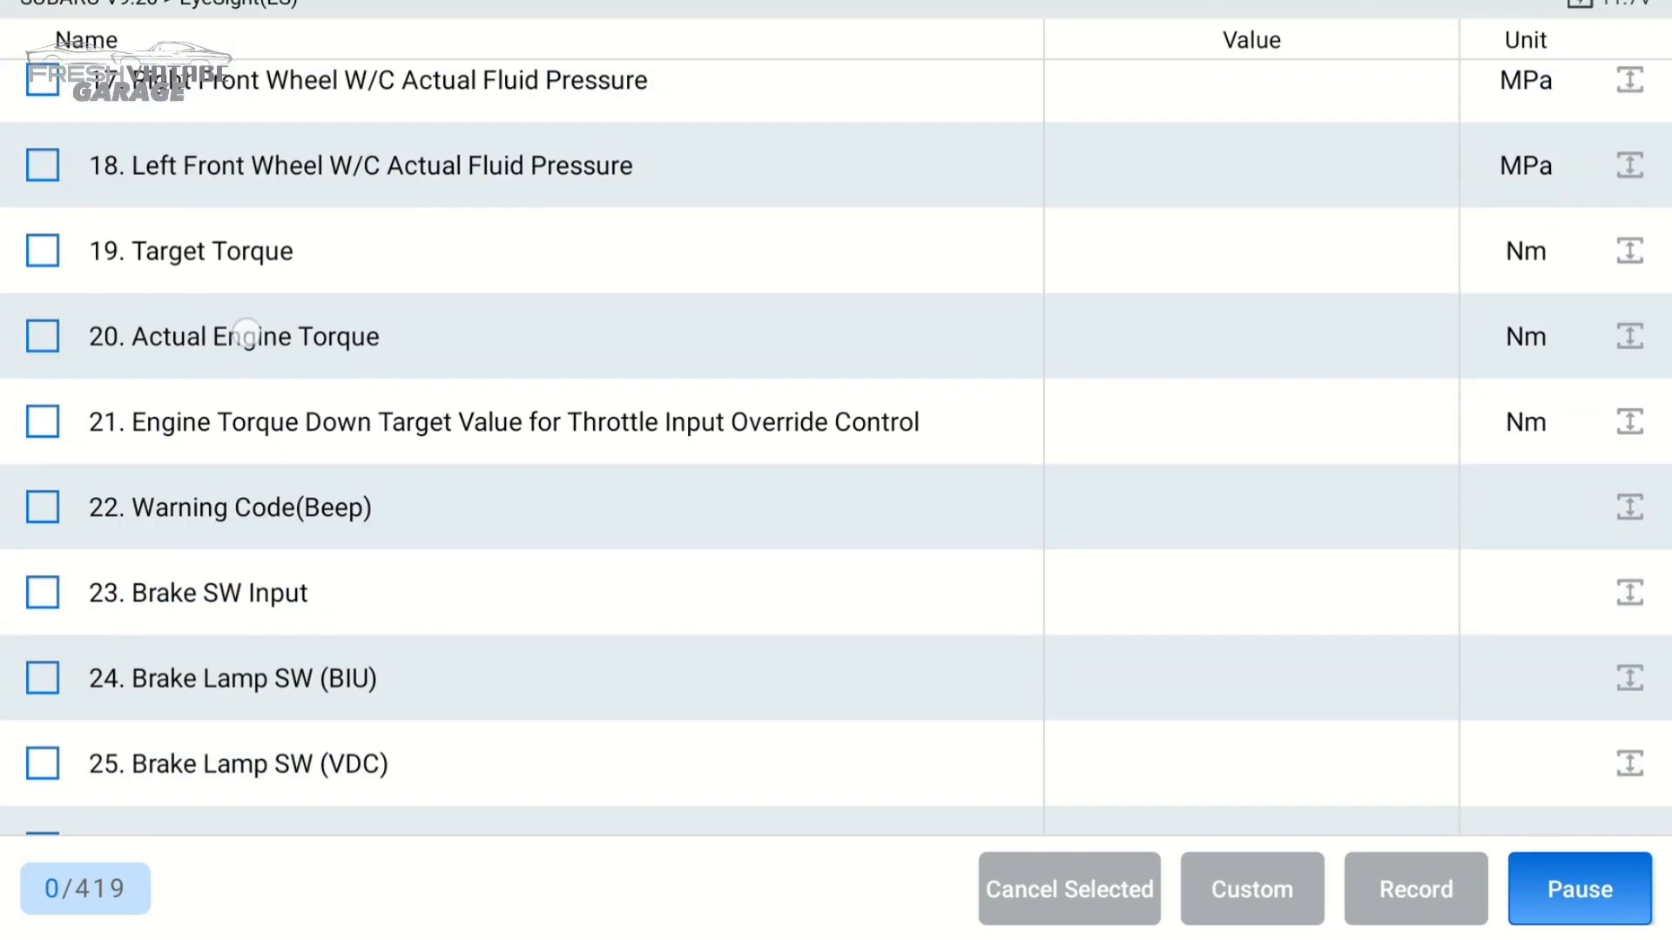
{"action": "scroll", "scroll_direction": "down", "scroll_amount": 3}
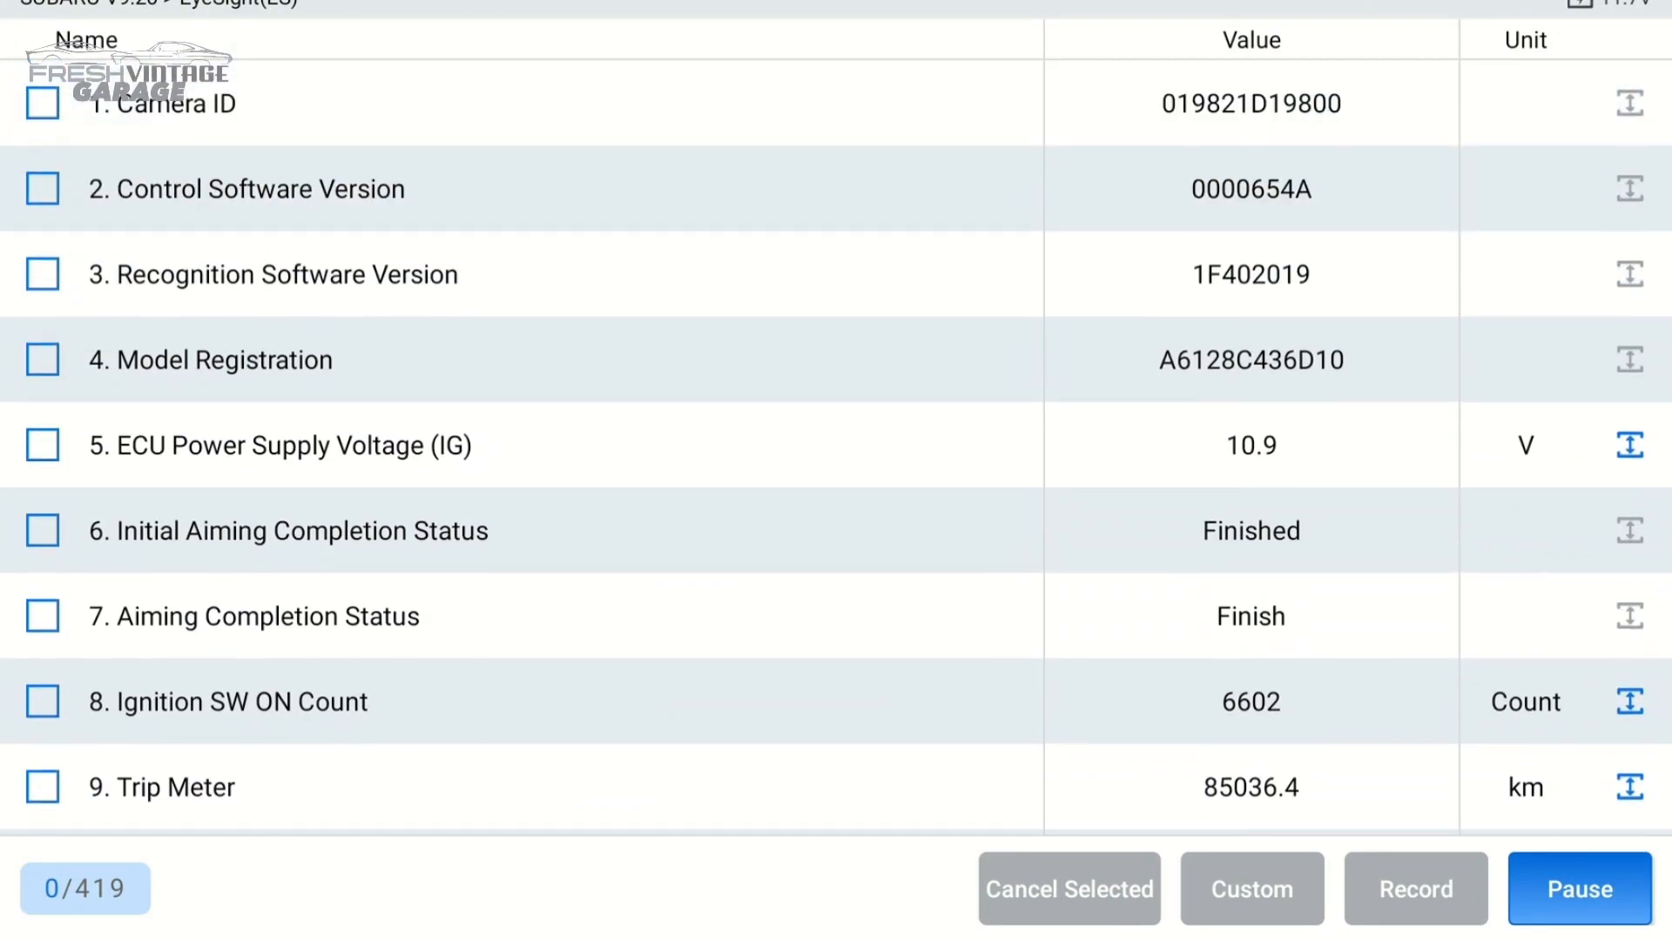
{"action": "scroll", "scroll_direction": "down", "scroll_amount": 3}
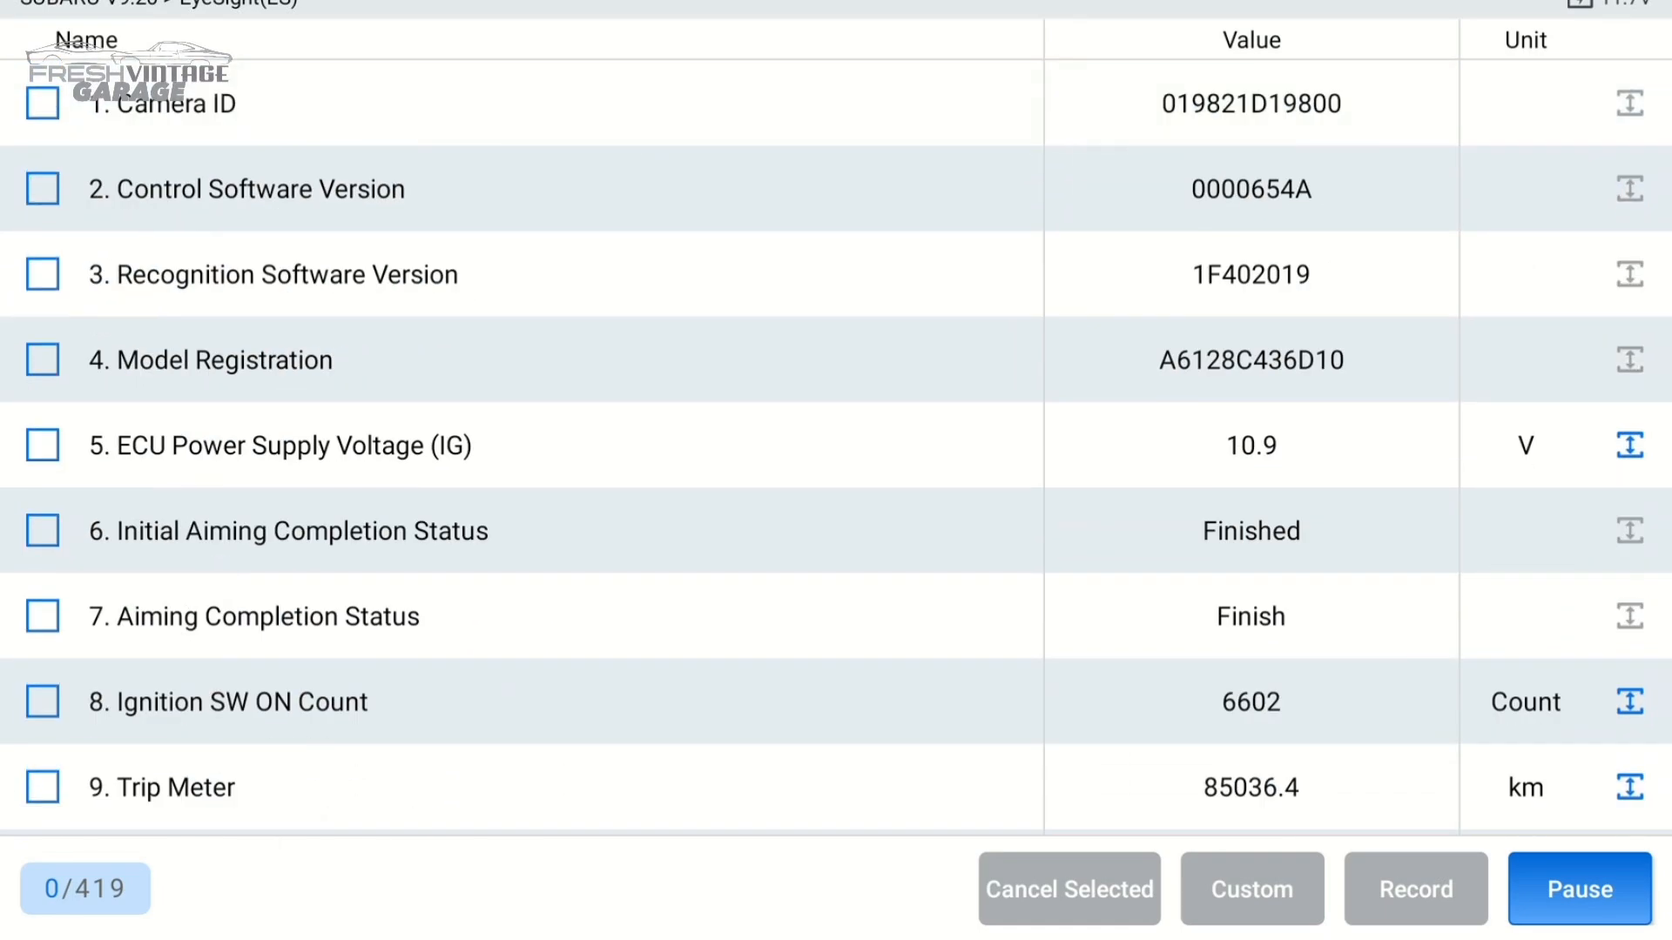
{"action": "scroll", "scroll_direction": "down", "scroll_amount": 3}
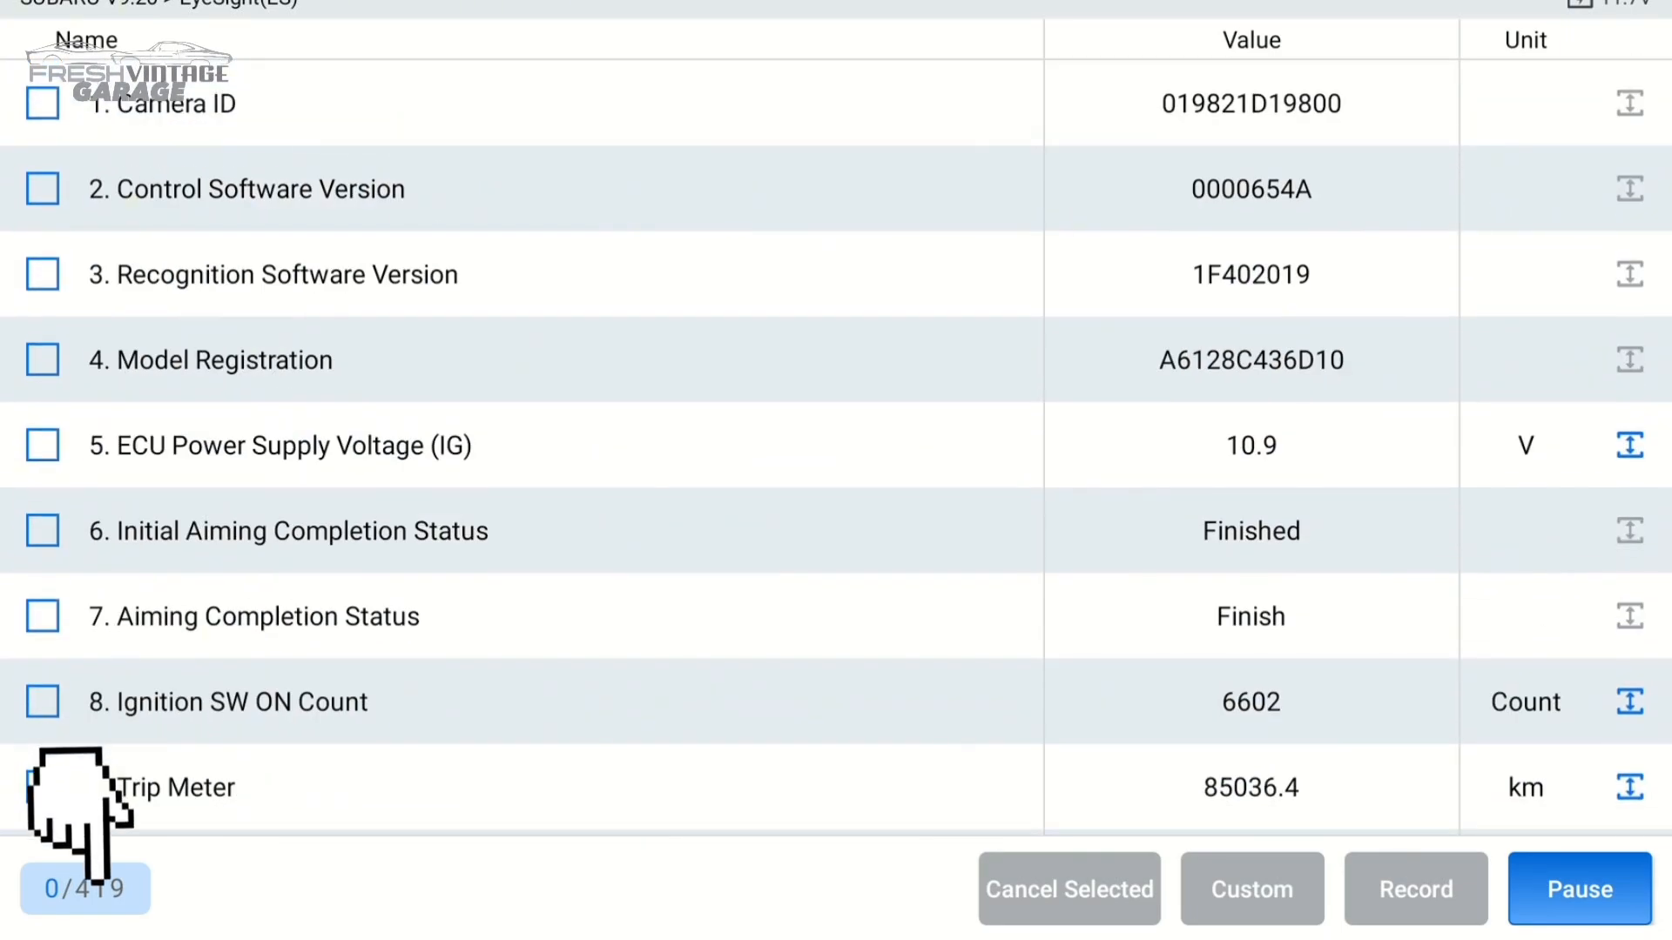
{"action": "scroll", "scroll_direction": "down", "scroll_amount": 3}
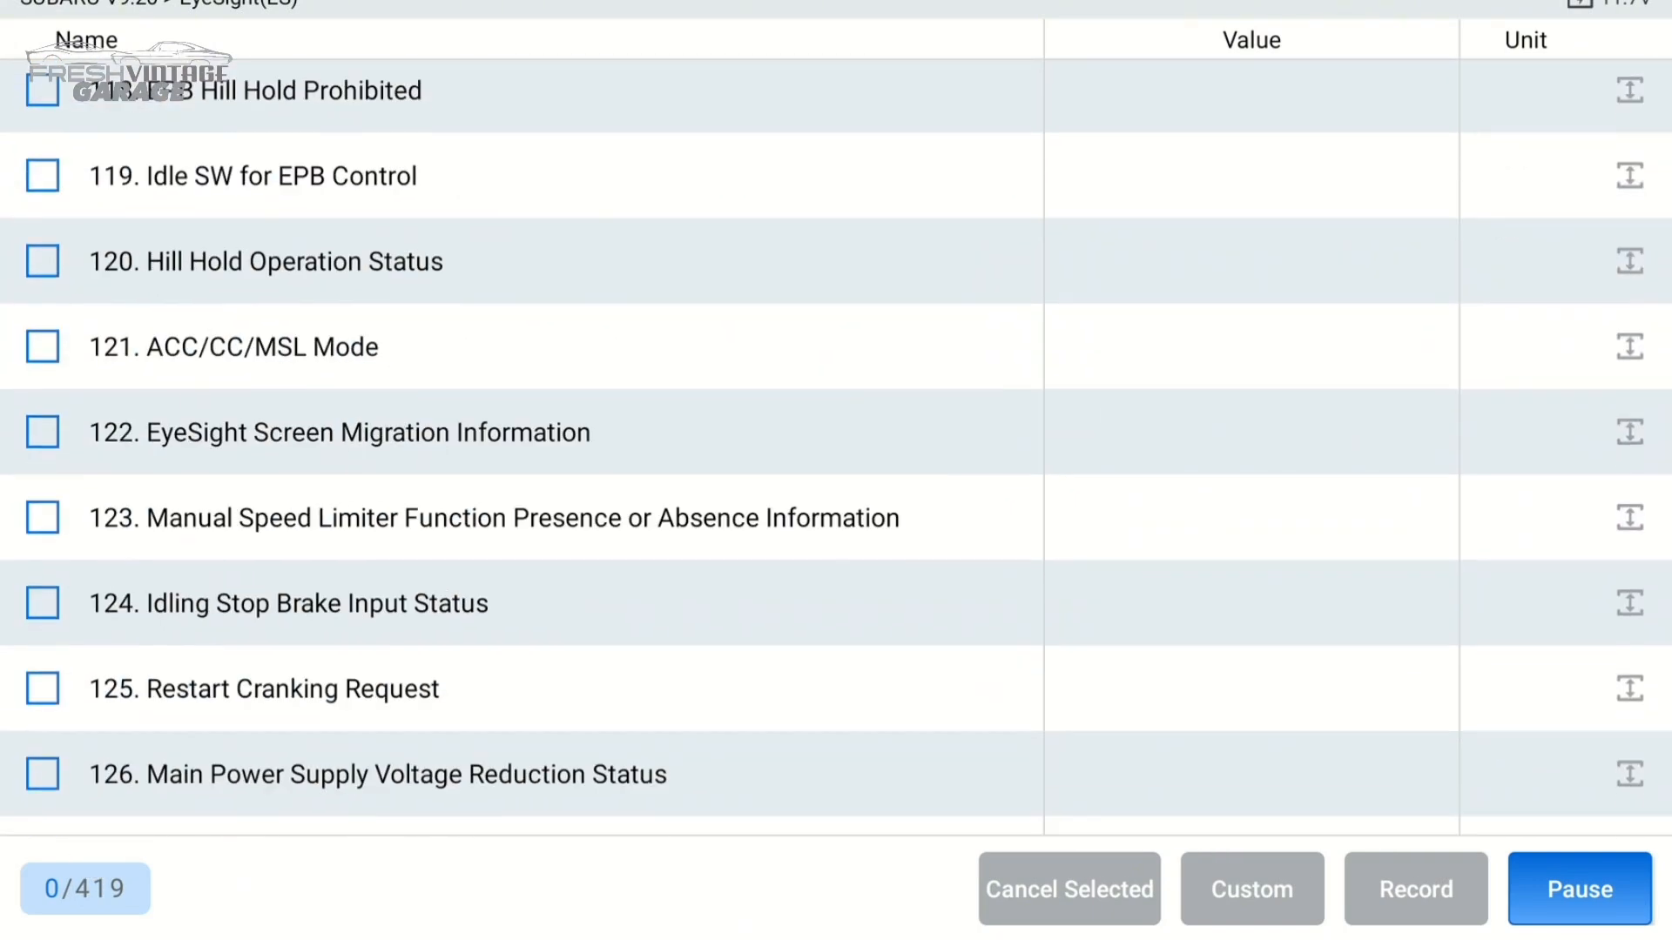
{"action": "scroll", "scroll_direction": "down", "scroll_amount": 3}
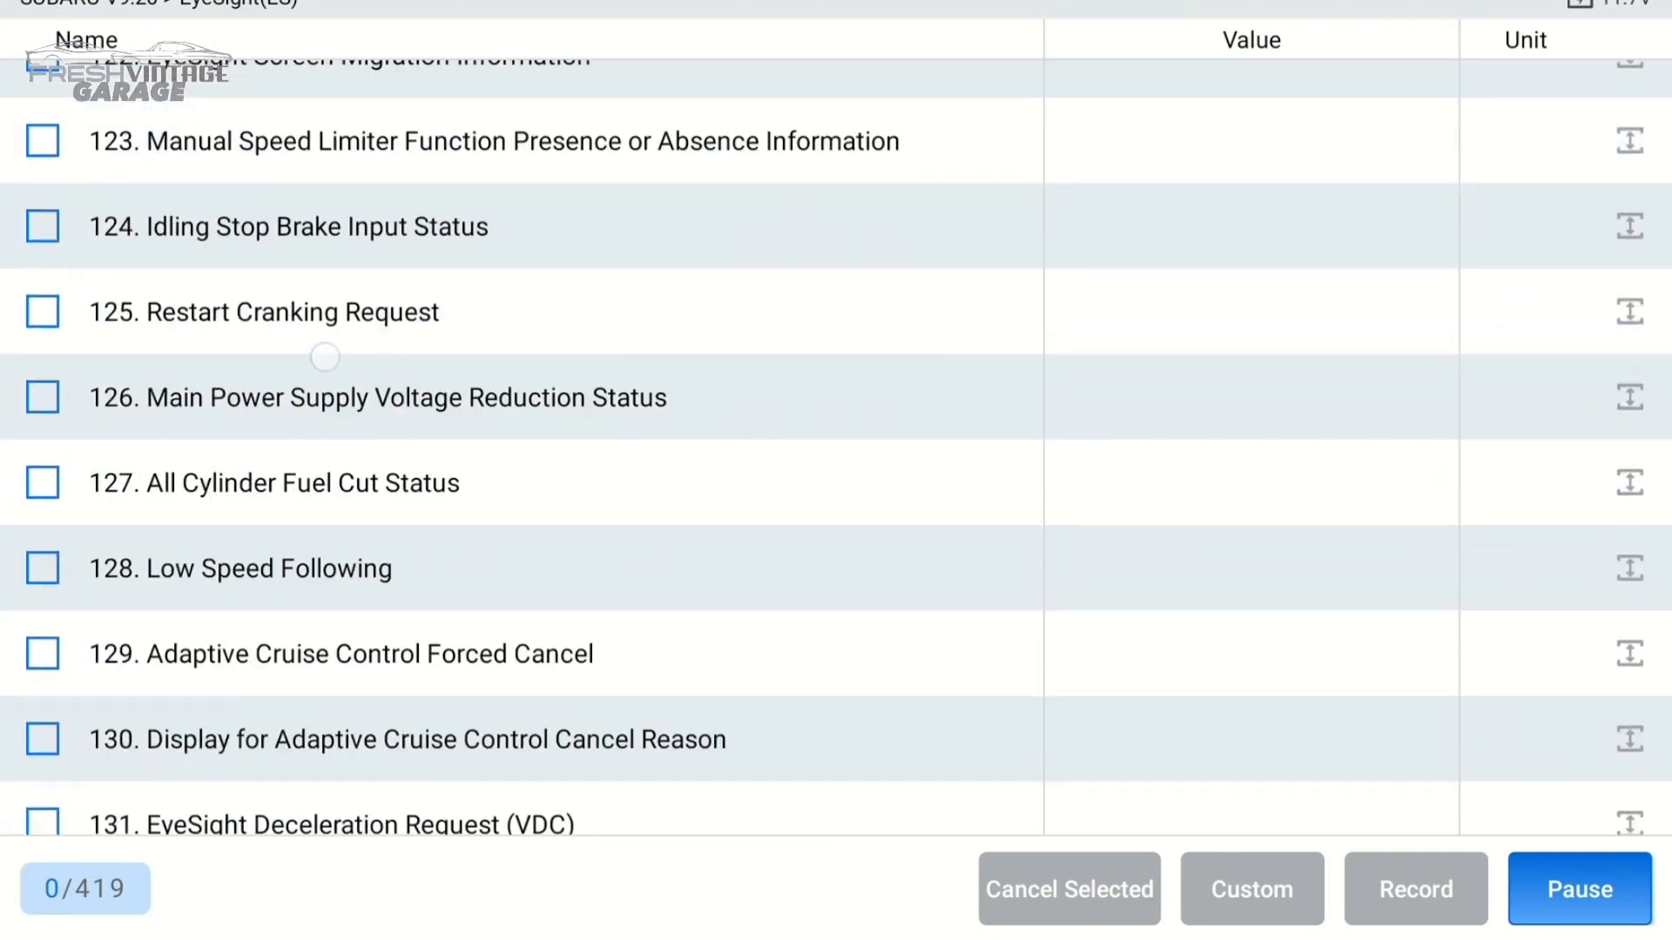
{"action": "scroll", "scroll_direction": "down", "scroll_amount": 3}
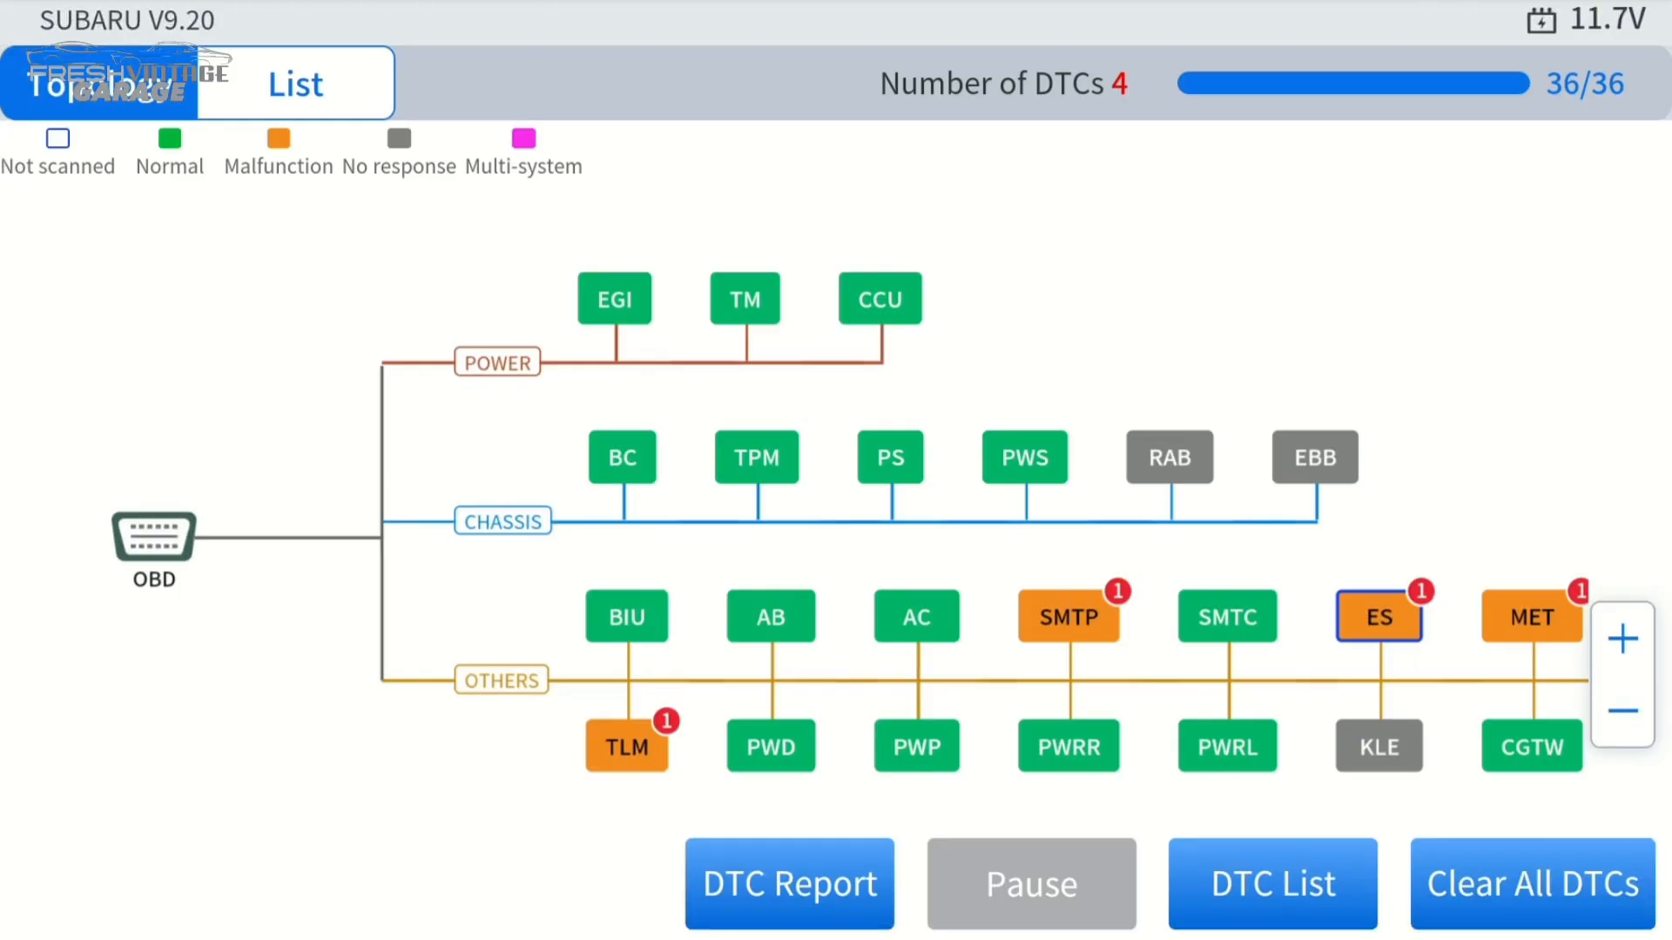
View the scan results as a module list and read the Telematics(TLM) trouble codes.
{"action": "left_click", "coordinate": [294, 84]}
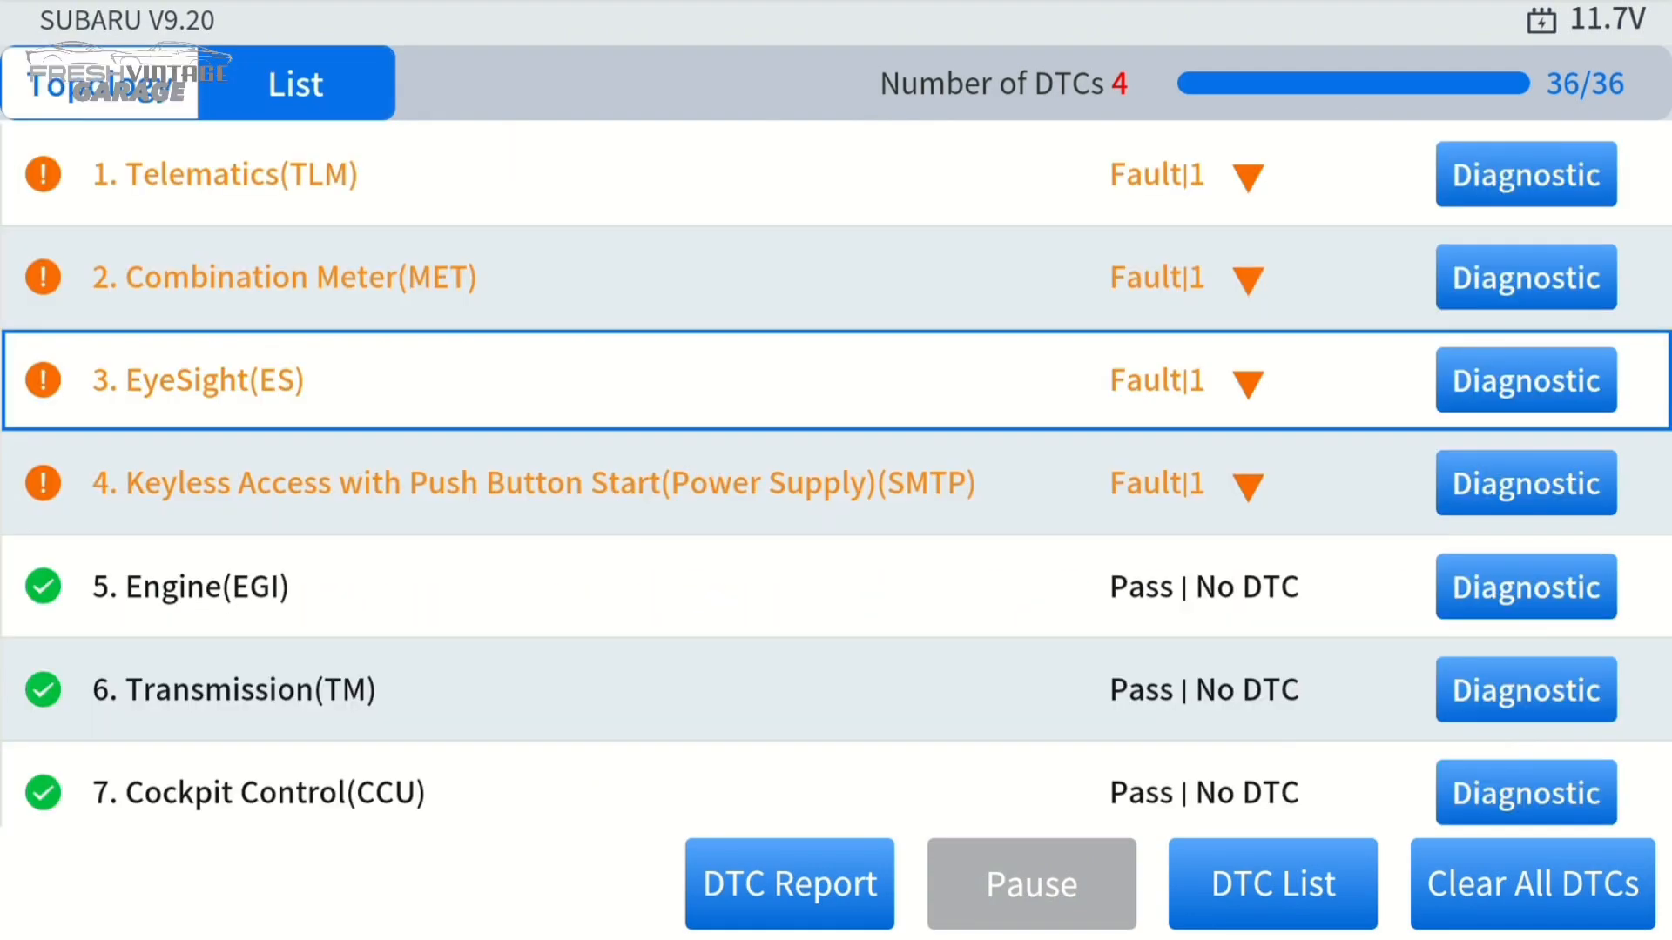
{"action": "scroll", "scroll_direction": "down", "scroll_amount": 3}
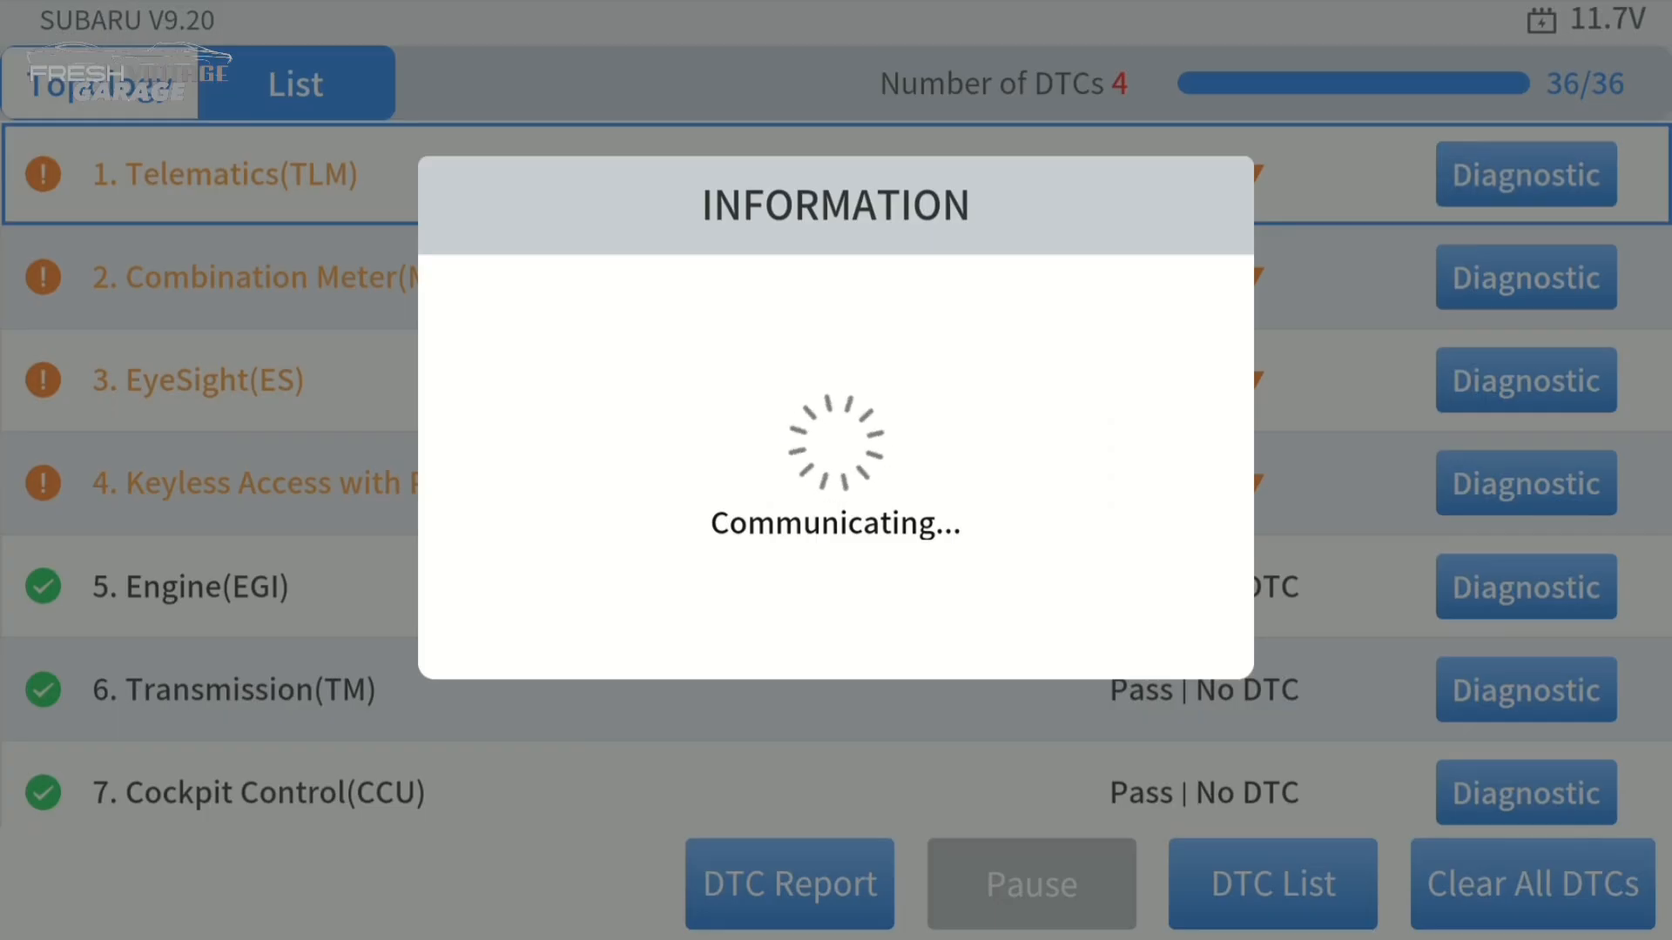
{"action": "left_click", "coordinate": [1522, 174]}
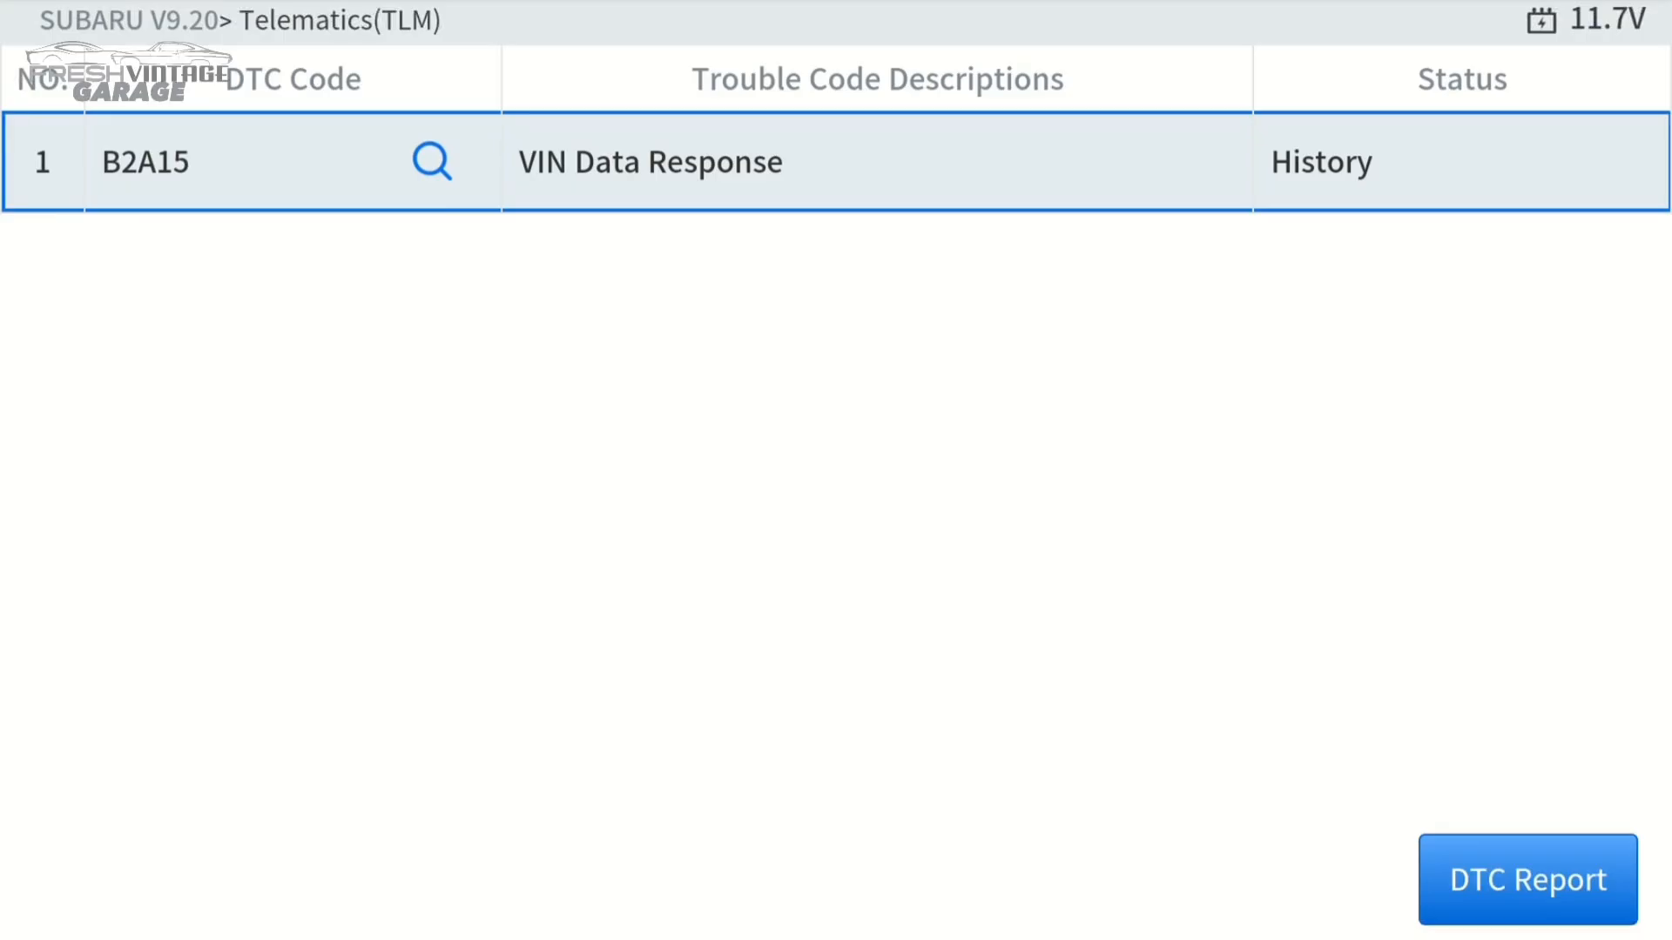
Generate the DTC Report for B2A15 VIN Data Response, review its details and dismiss them.
{"action": "left_click", "coordinate": [1527, 880]}
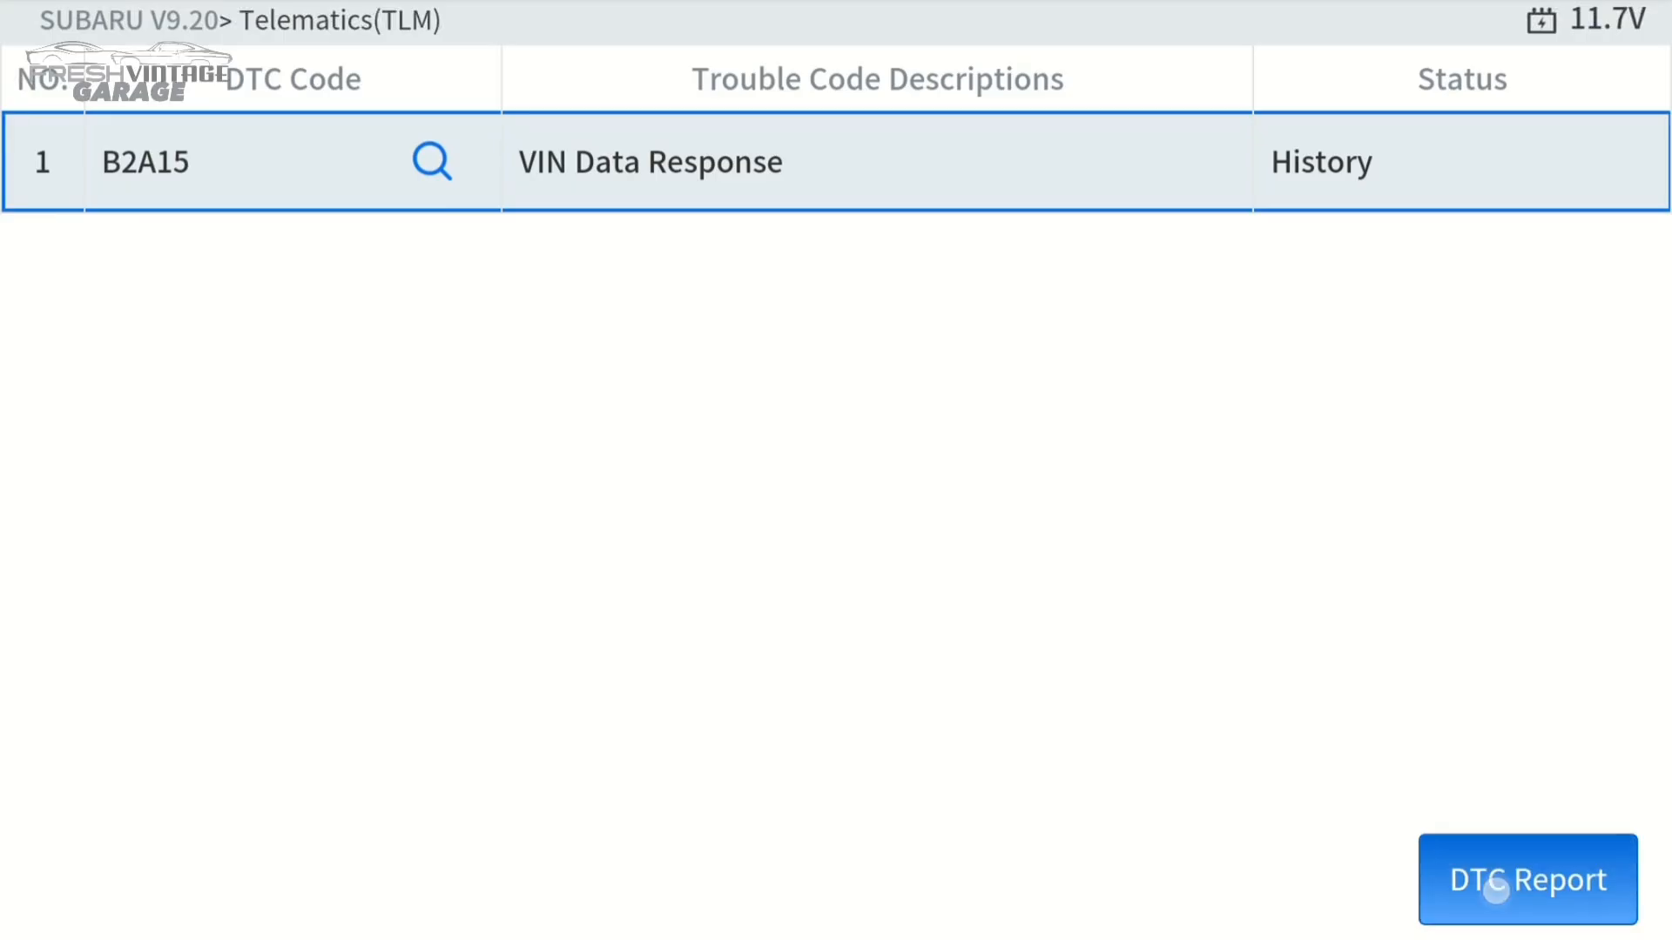
{"action": "left_click", "coordinate": [1528, 879]}
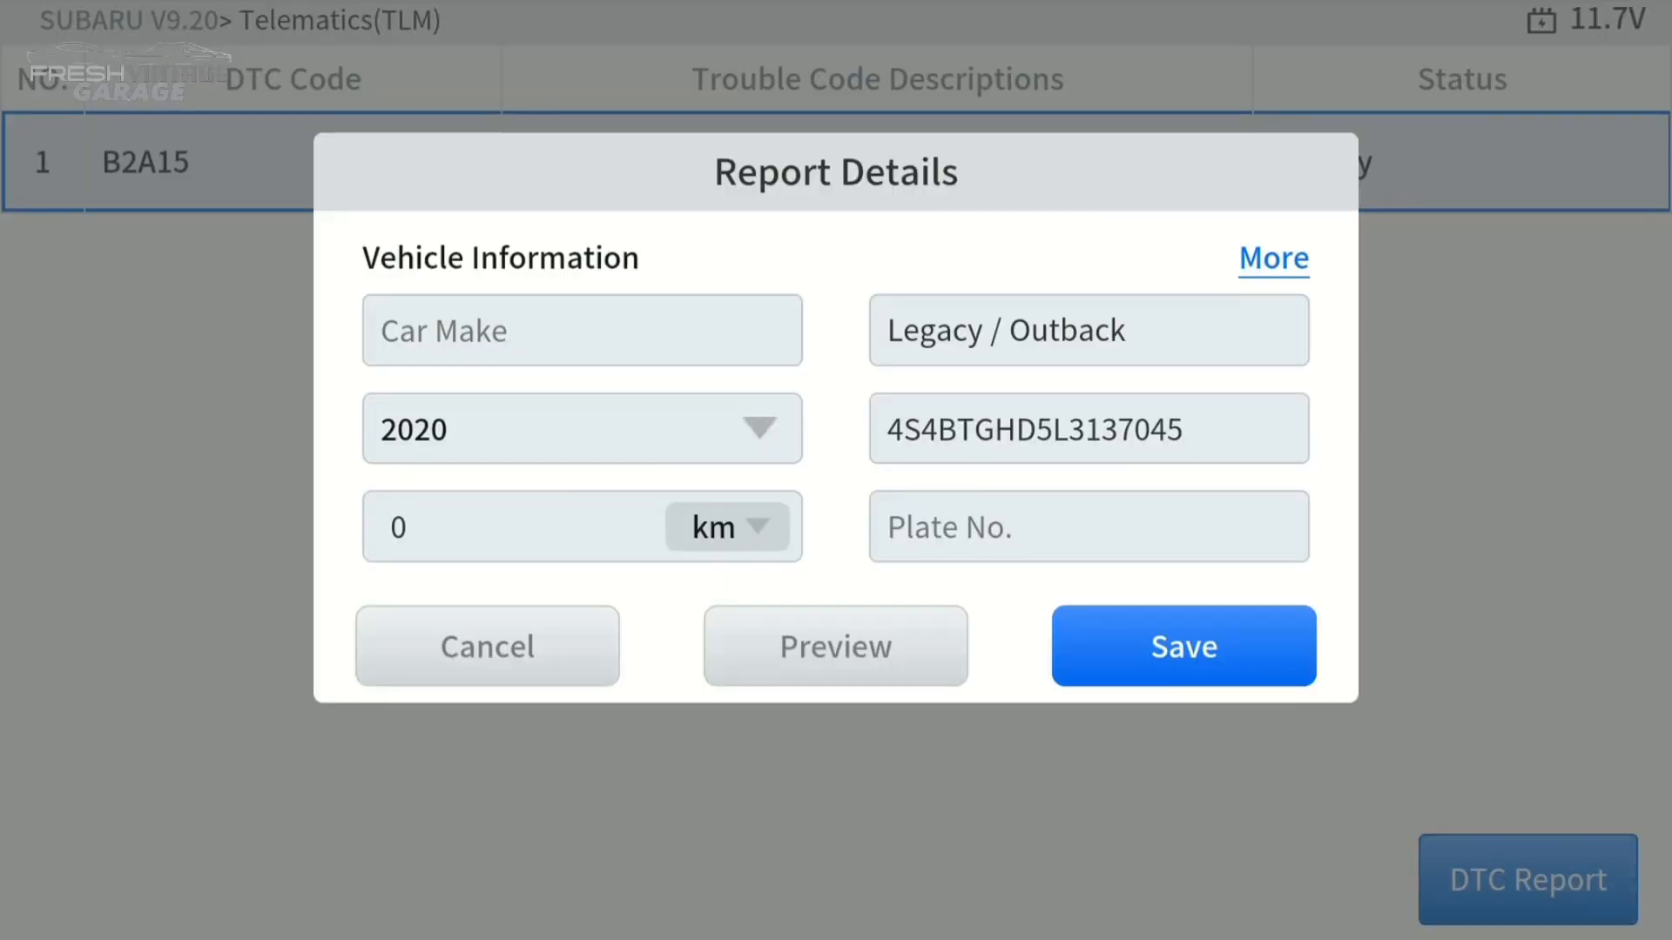
{"action": "left_click", "coordinate": [1182, 644]}
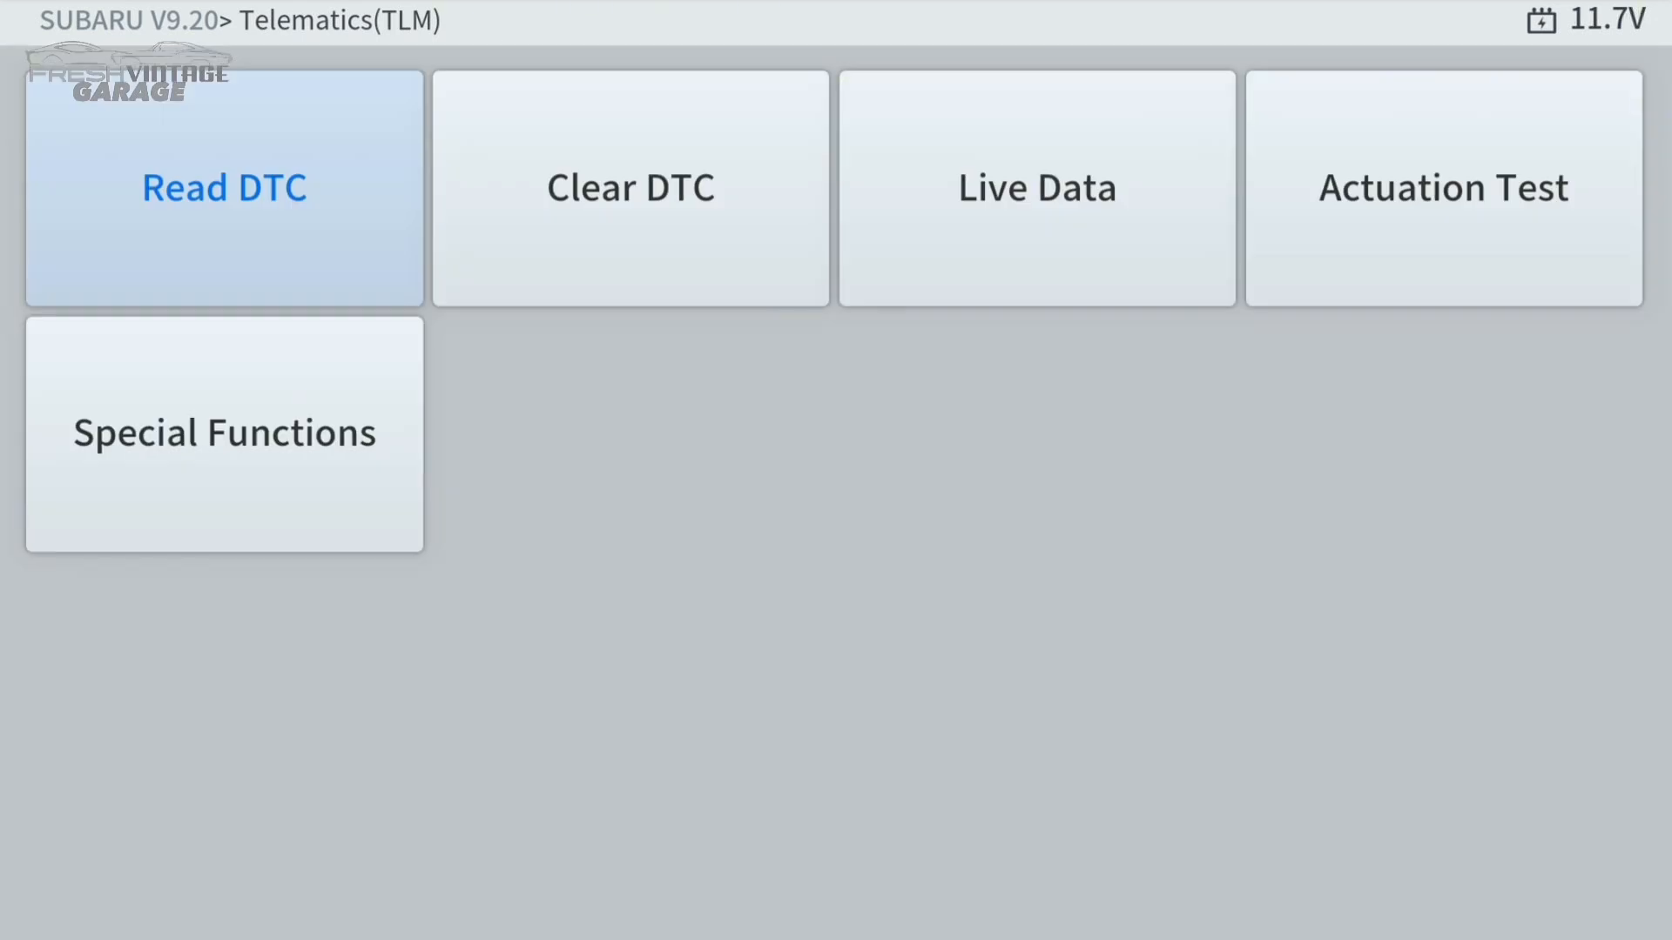
Leave Telematics, confirm exiting the Automatic Scan and switch to System Selection.
{"action": "left_click", "coordinate": [224, 186]}
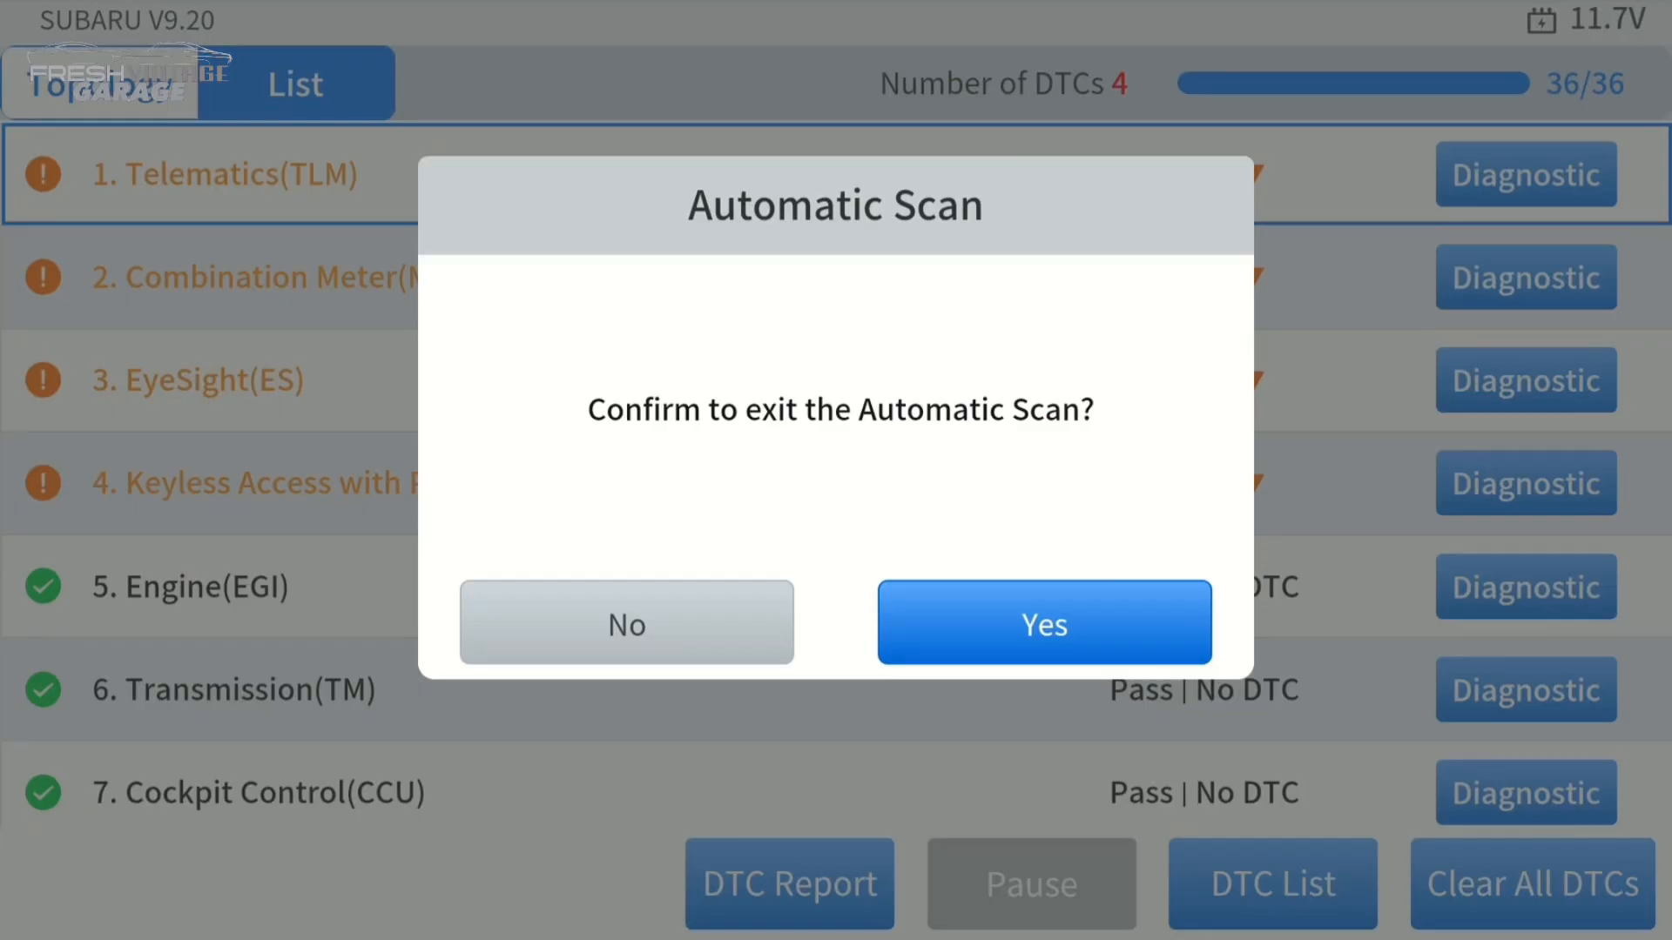
{"action": "left_click", "coordinate": [1044, 623]}
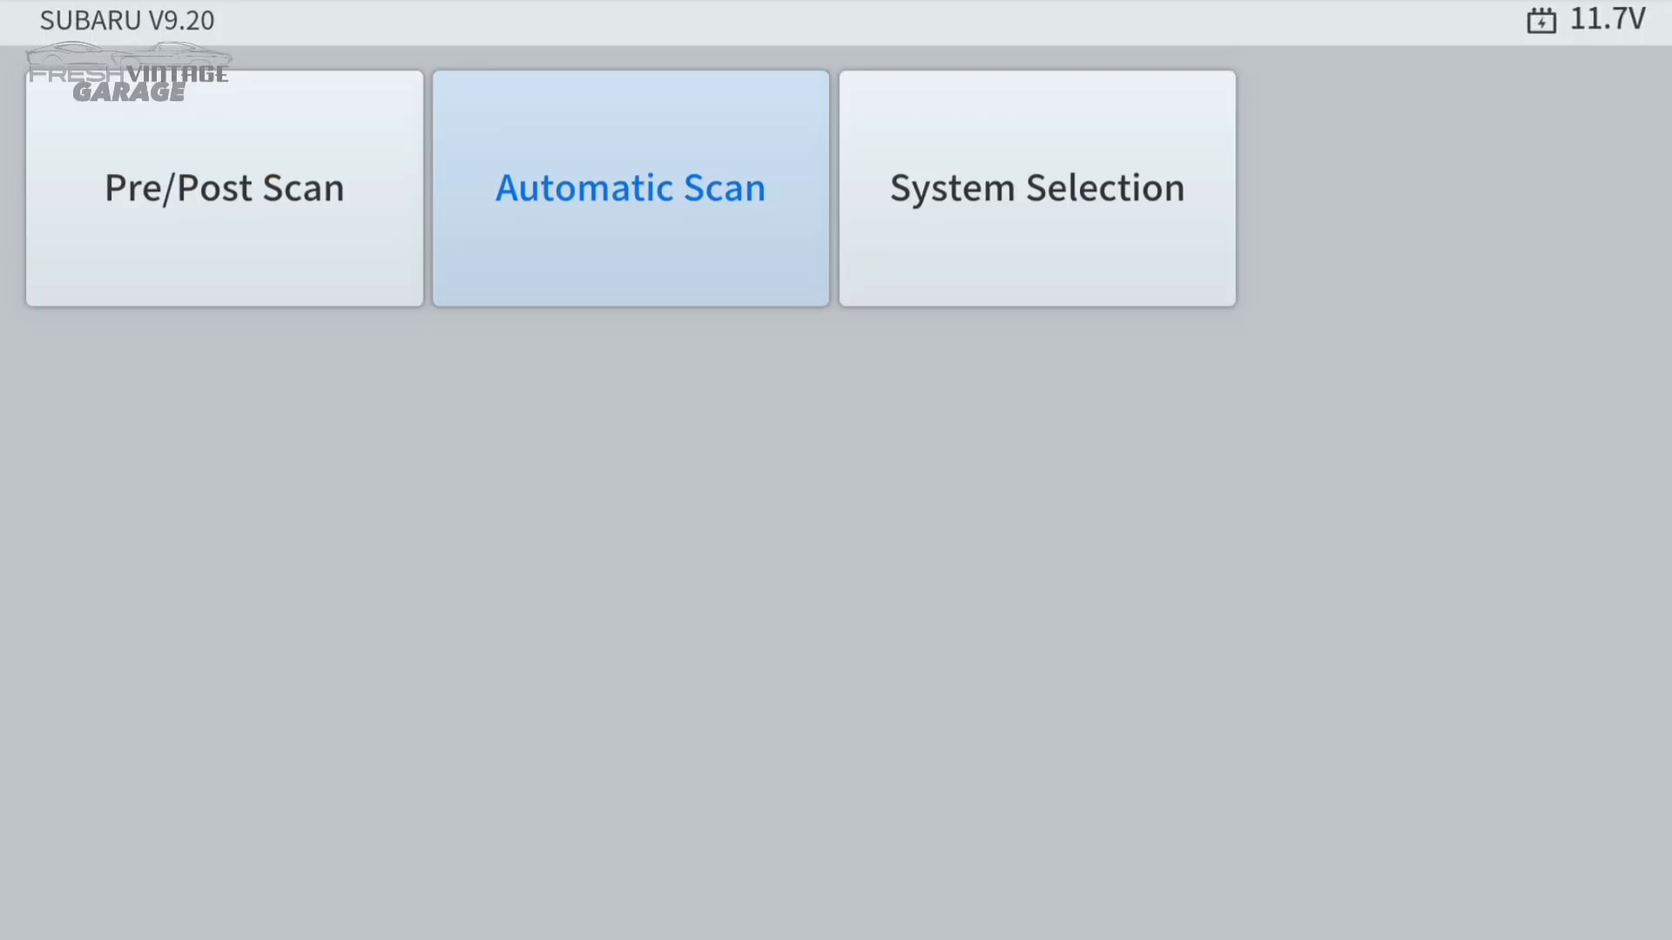
{"action": "left_click", "coordinate": [1035, 188]}
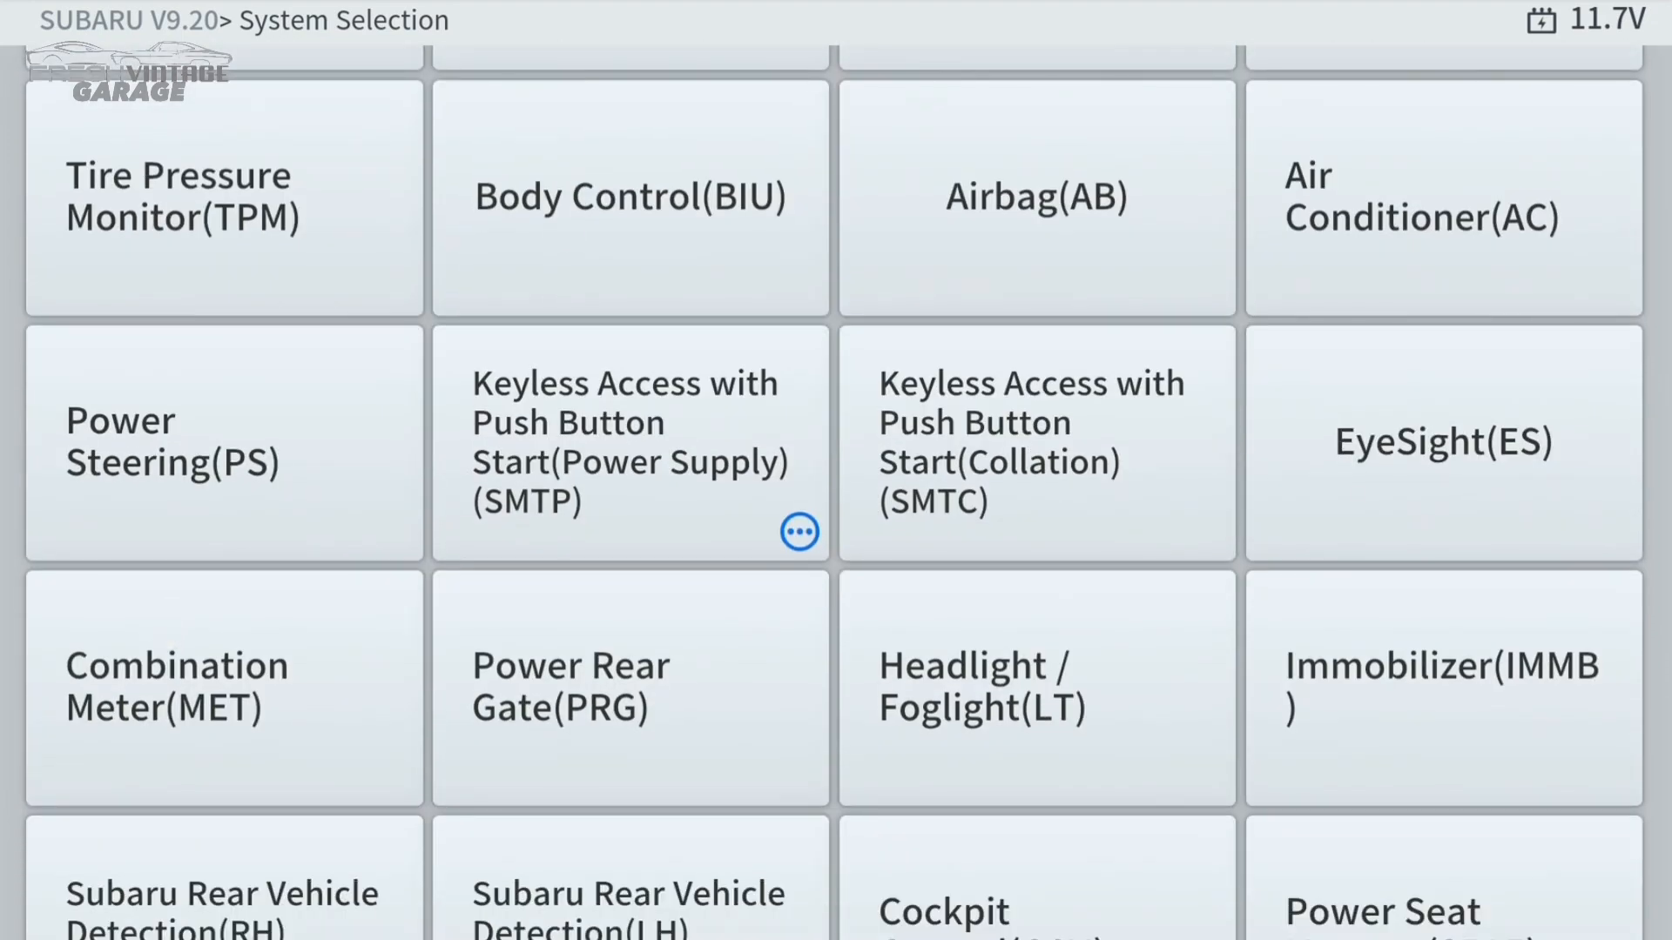
Peek at Body Control(BIU), return to the list and scroll to Power Window (Driver)(PWD).
{"action": "left_click", "coordinate": [629, 443]}
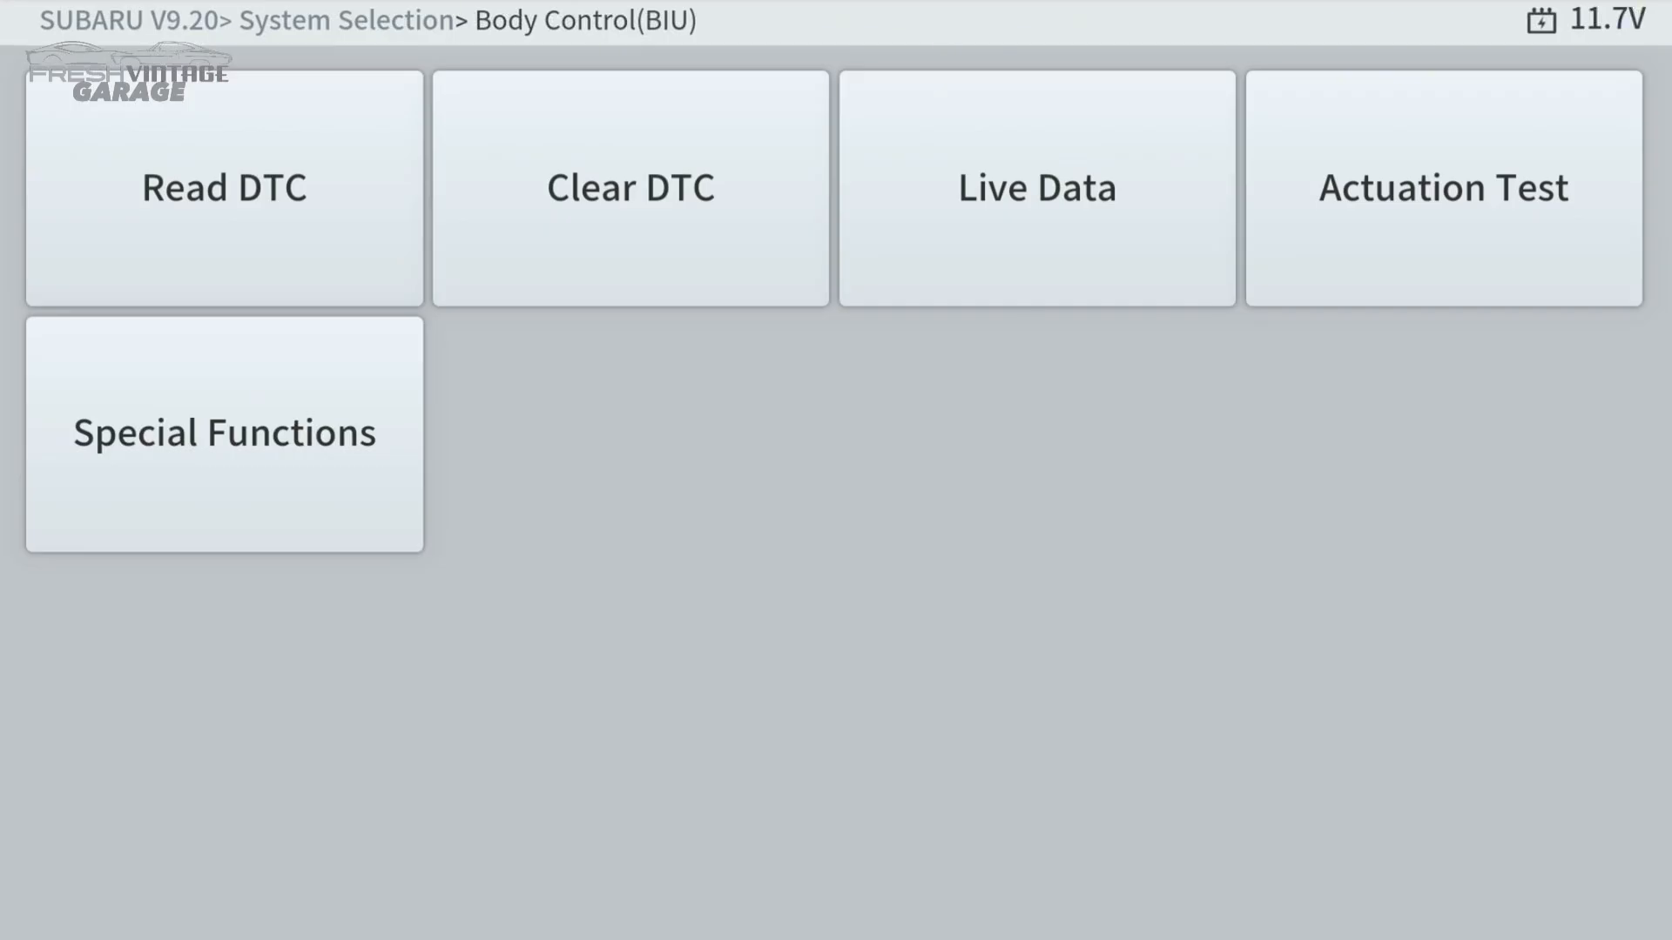
{"action": "left_click", "coordinate": [1442, 187]}
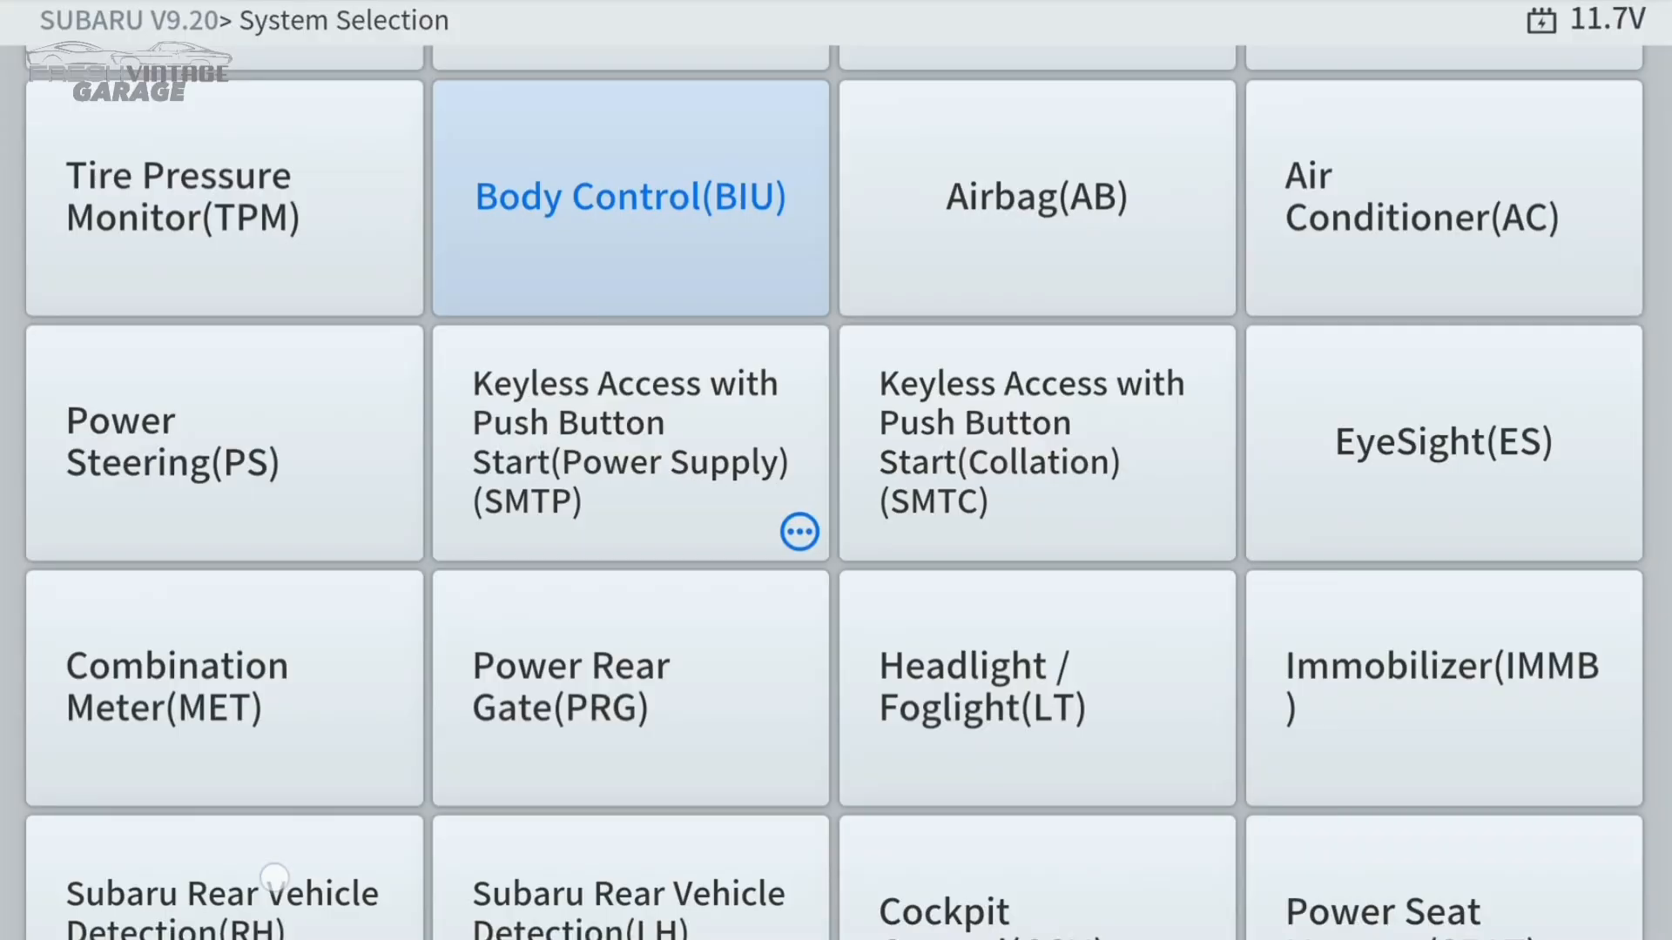
{"action": "scroll", "scroll_direction": "down", "scroll_amount": 3}
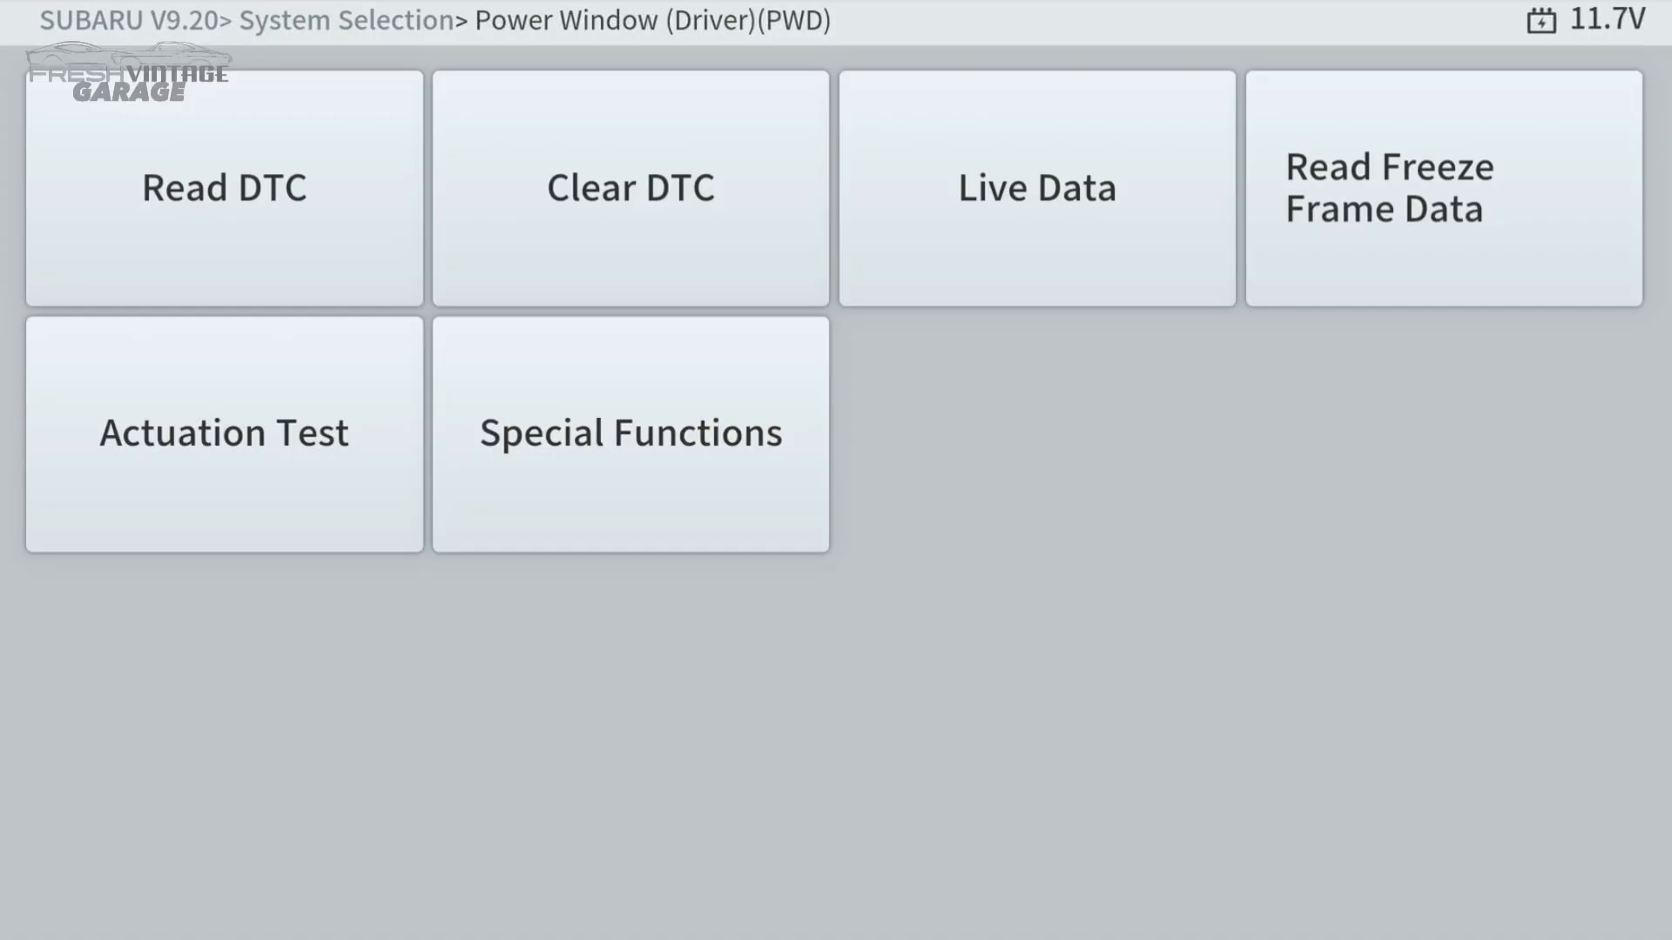
Start the Power Window Operation Test without monitoring data and accept its operating conditions.
{"action": "left_click", "coordinate": [223, 434]}
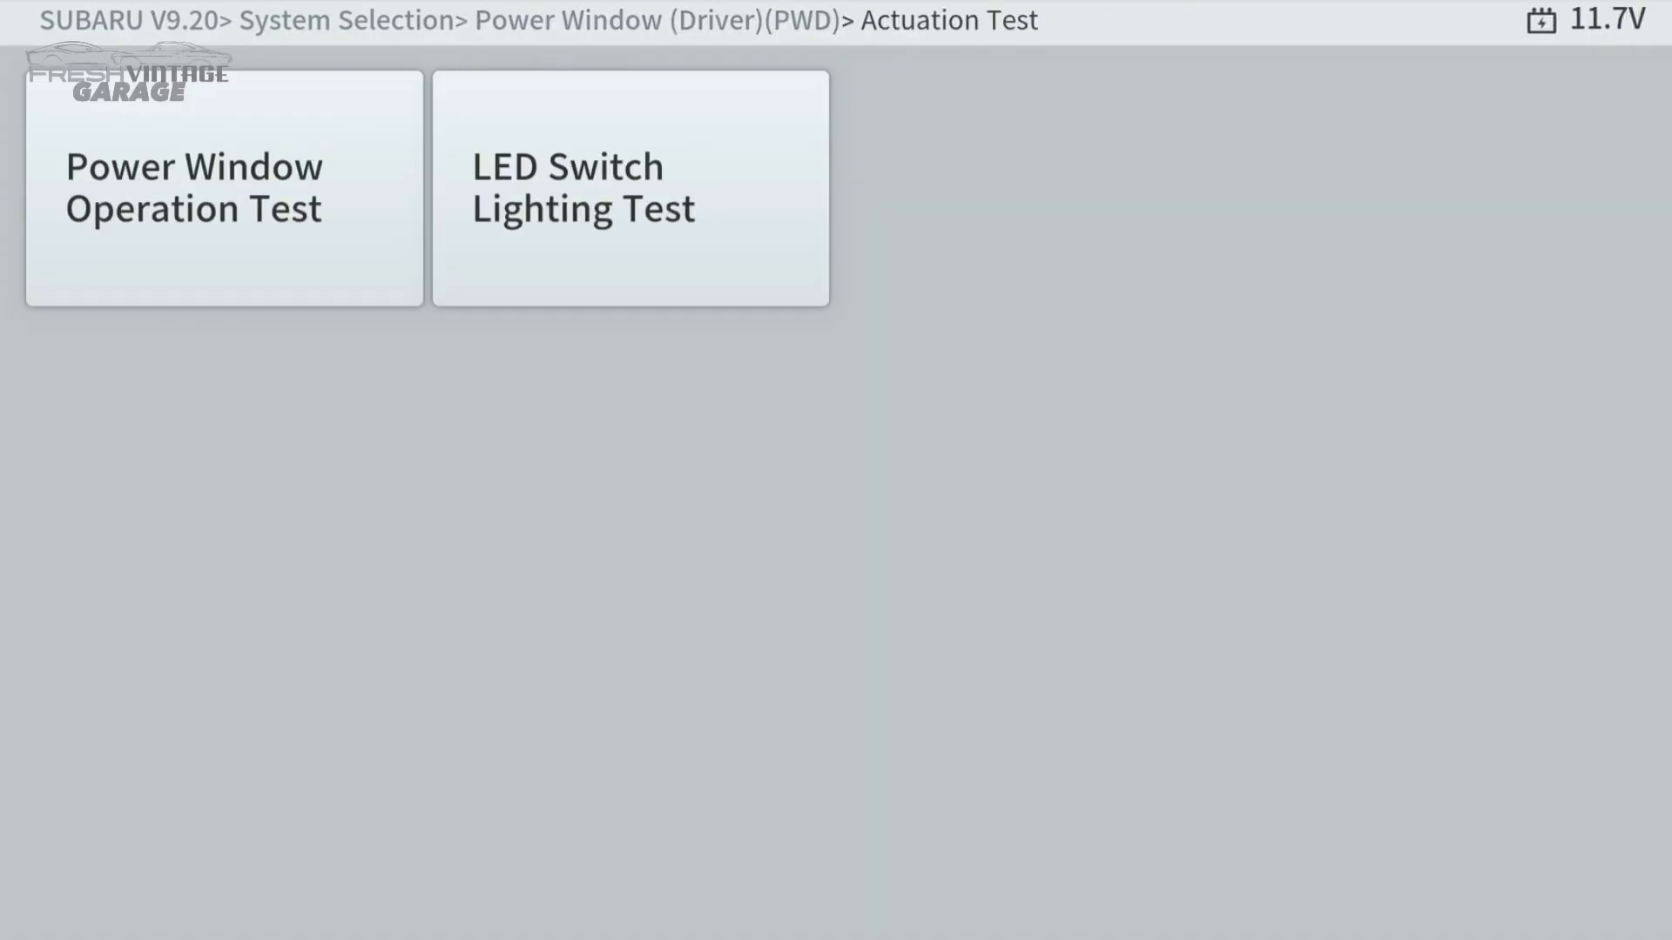
{"action": "left_click", "coordinate": [225, 186]}
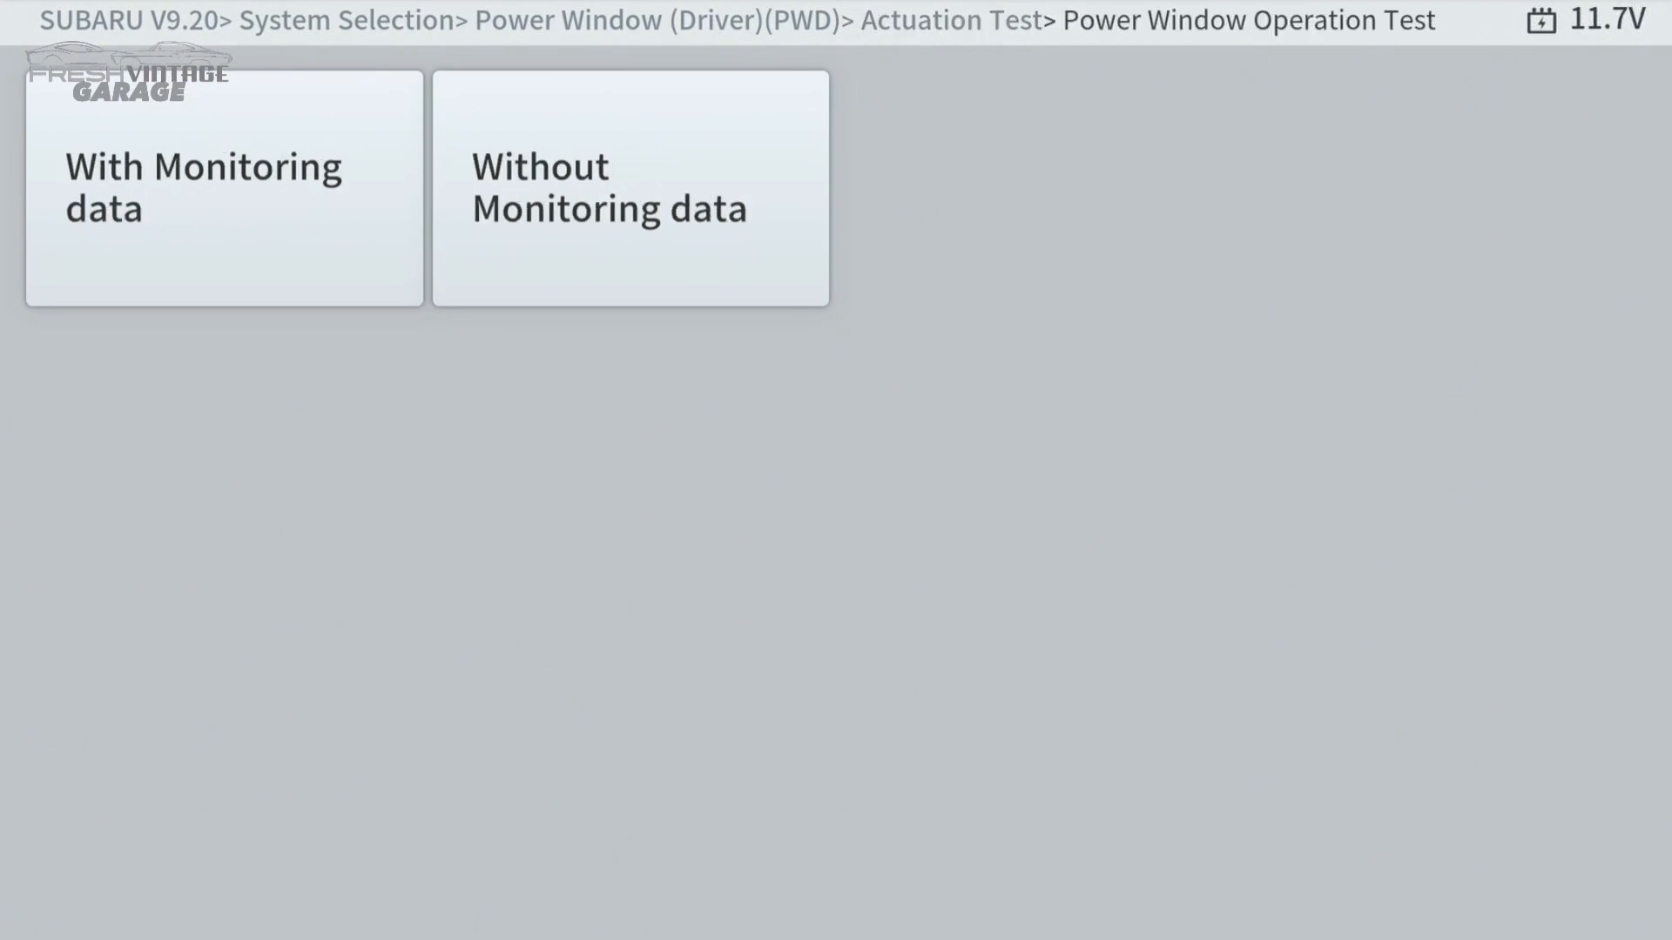
{"action": "left_click", "coordinate": [629, 188]}
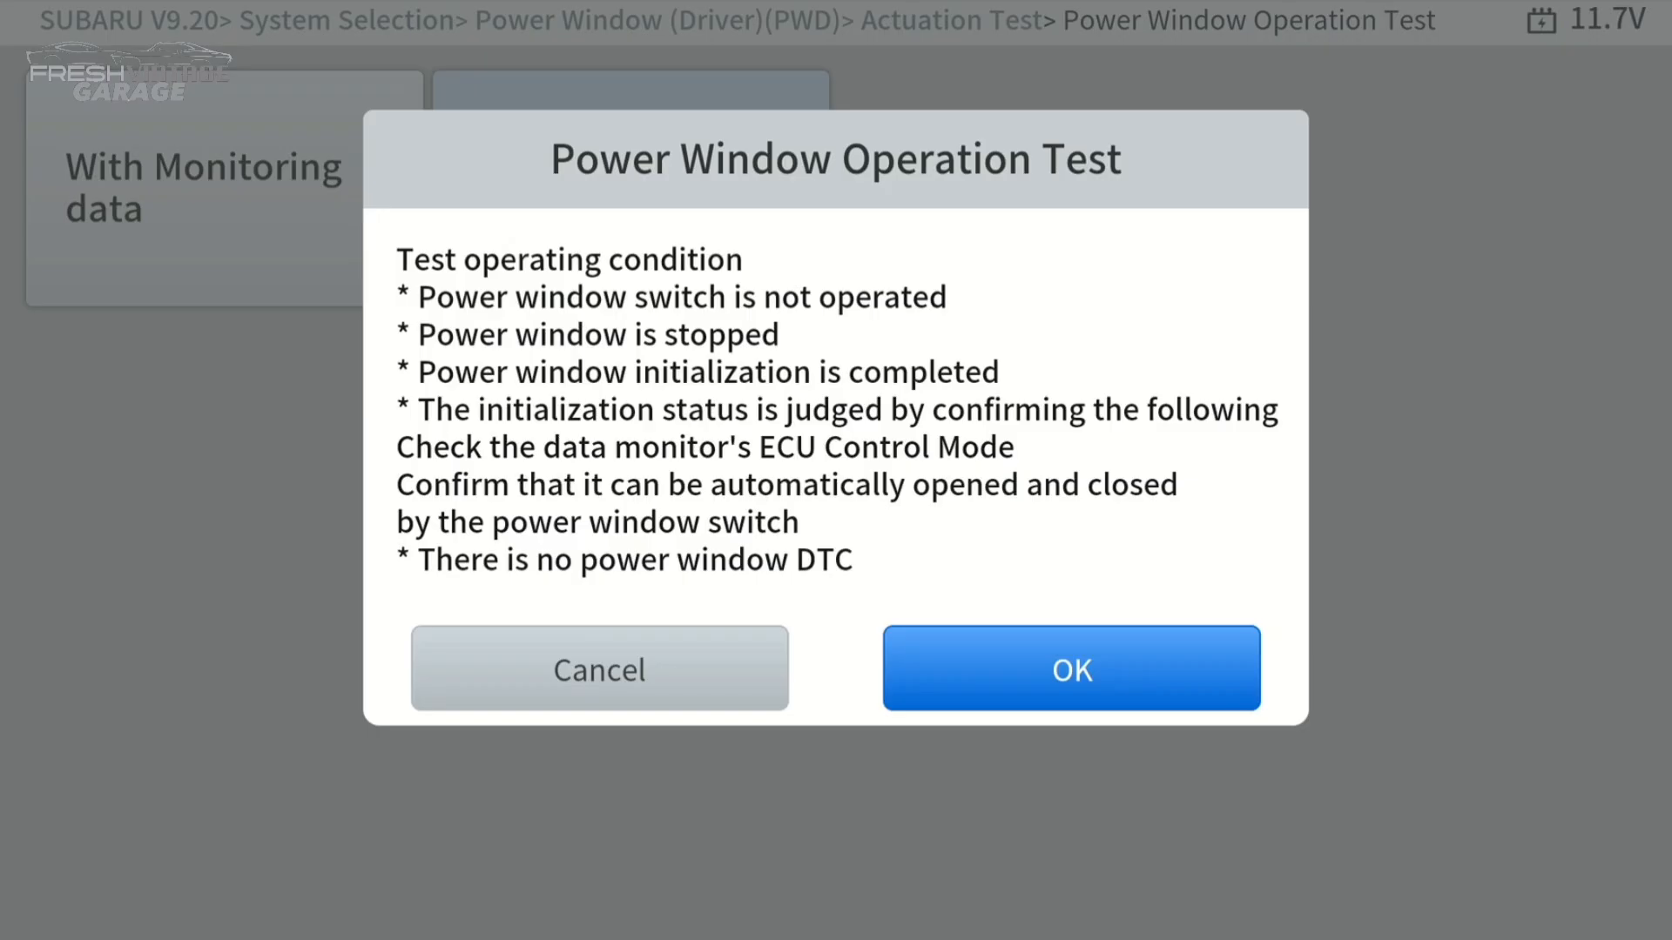
{"action": "left_click", "coordinate": [1071, 669]}
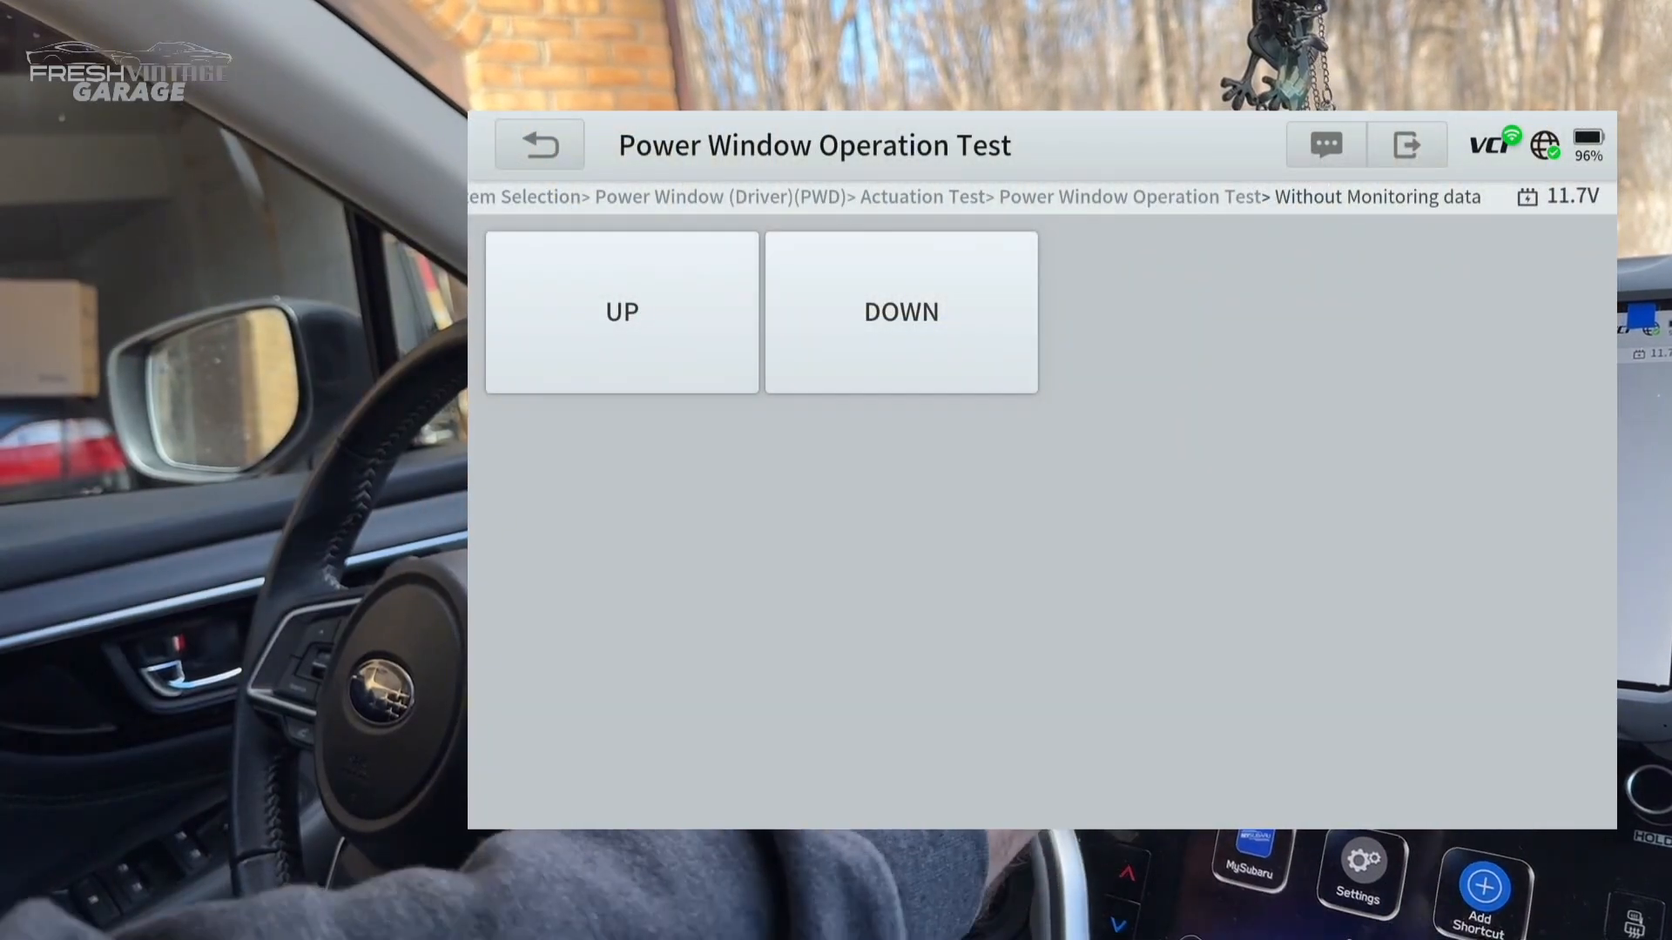
Run the driver window DOWN and UP tests, each ending in Communication Failed.
{"action": "left_click", "coordinate": [901, 312]}
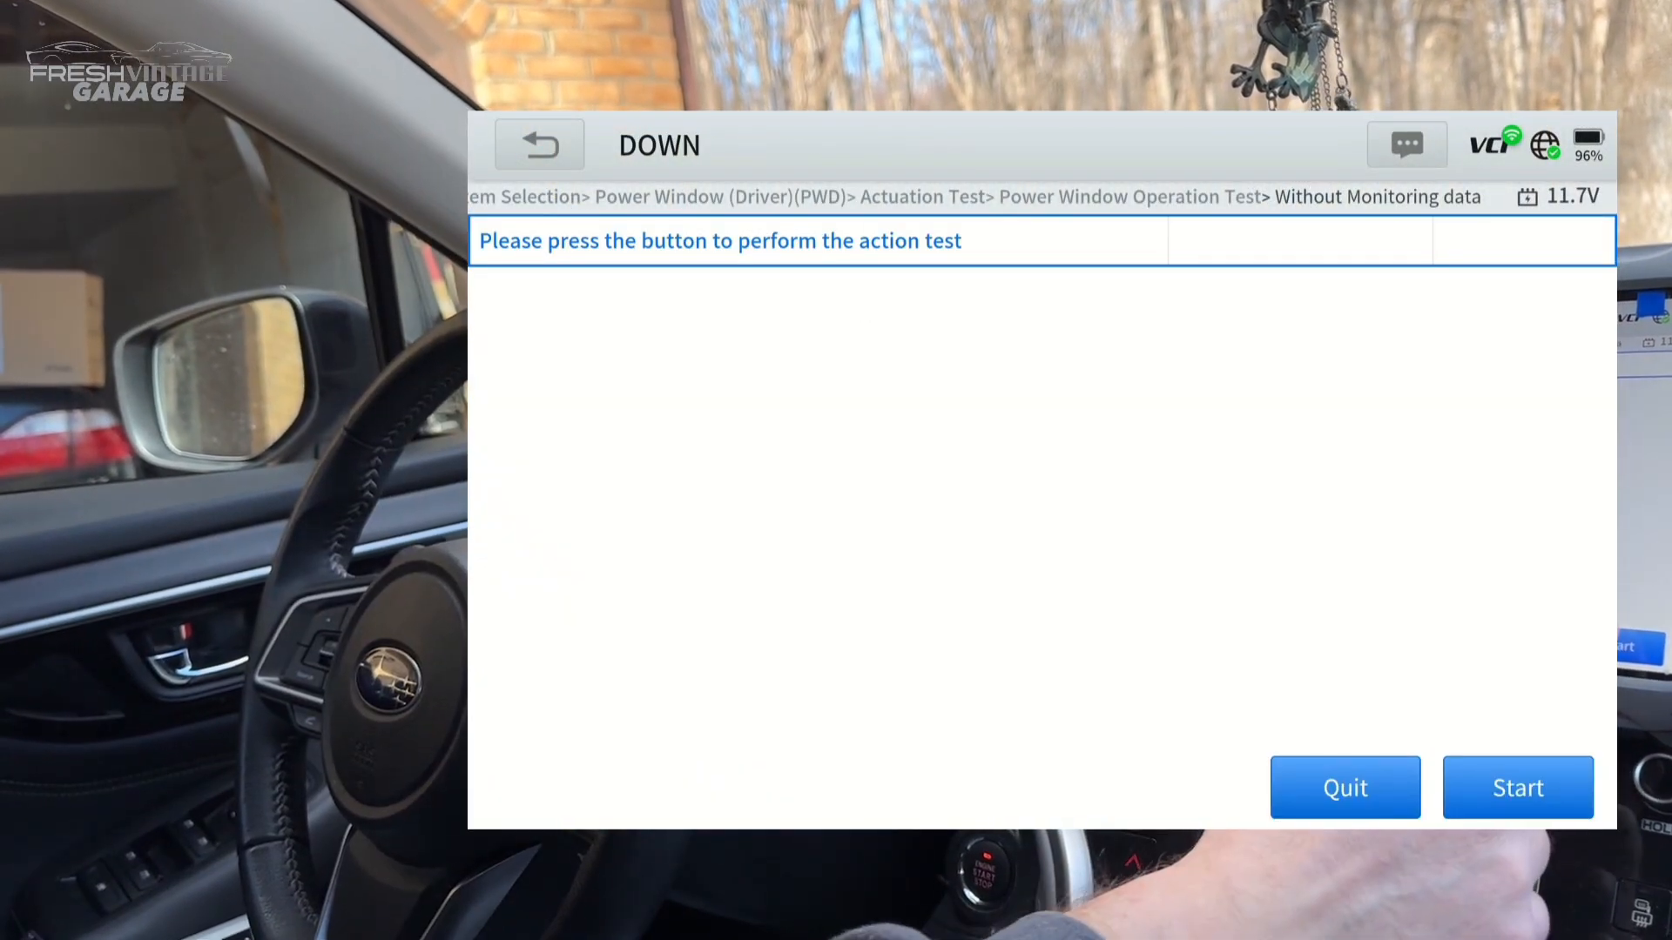
{"action": "left_click", "coordinate": [1517, 787]}
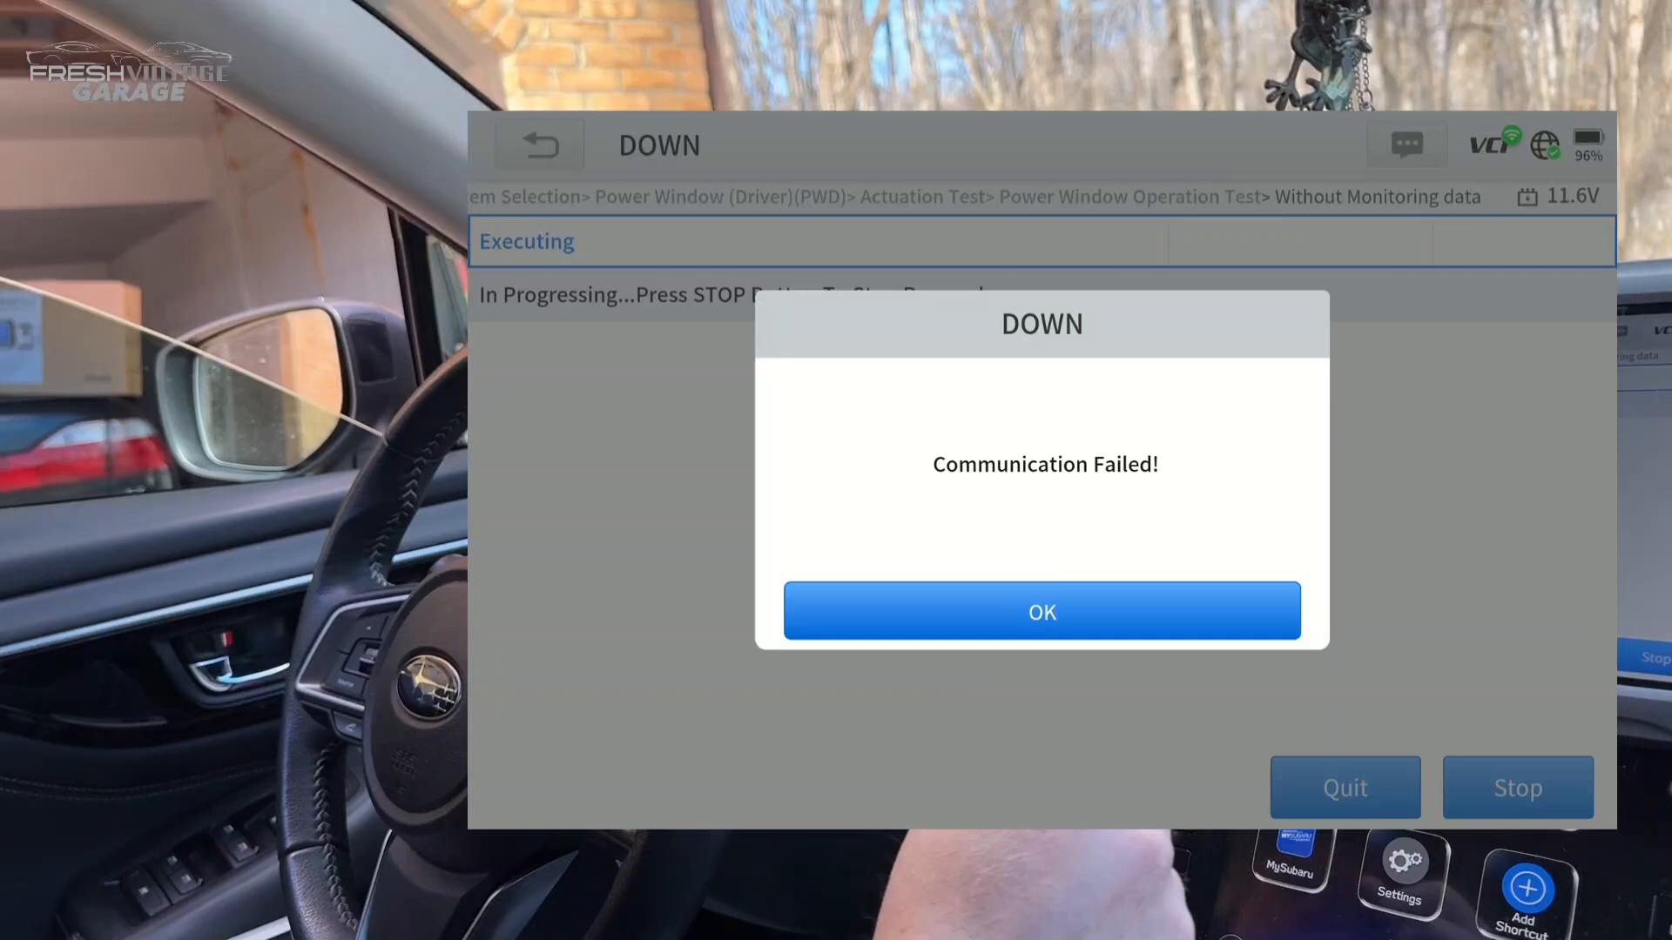
{"action": "left_click", "coordinate": [1041, 611]}
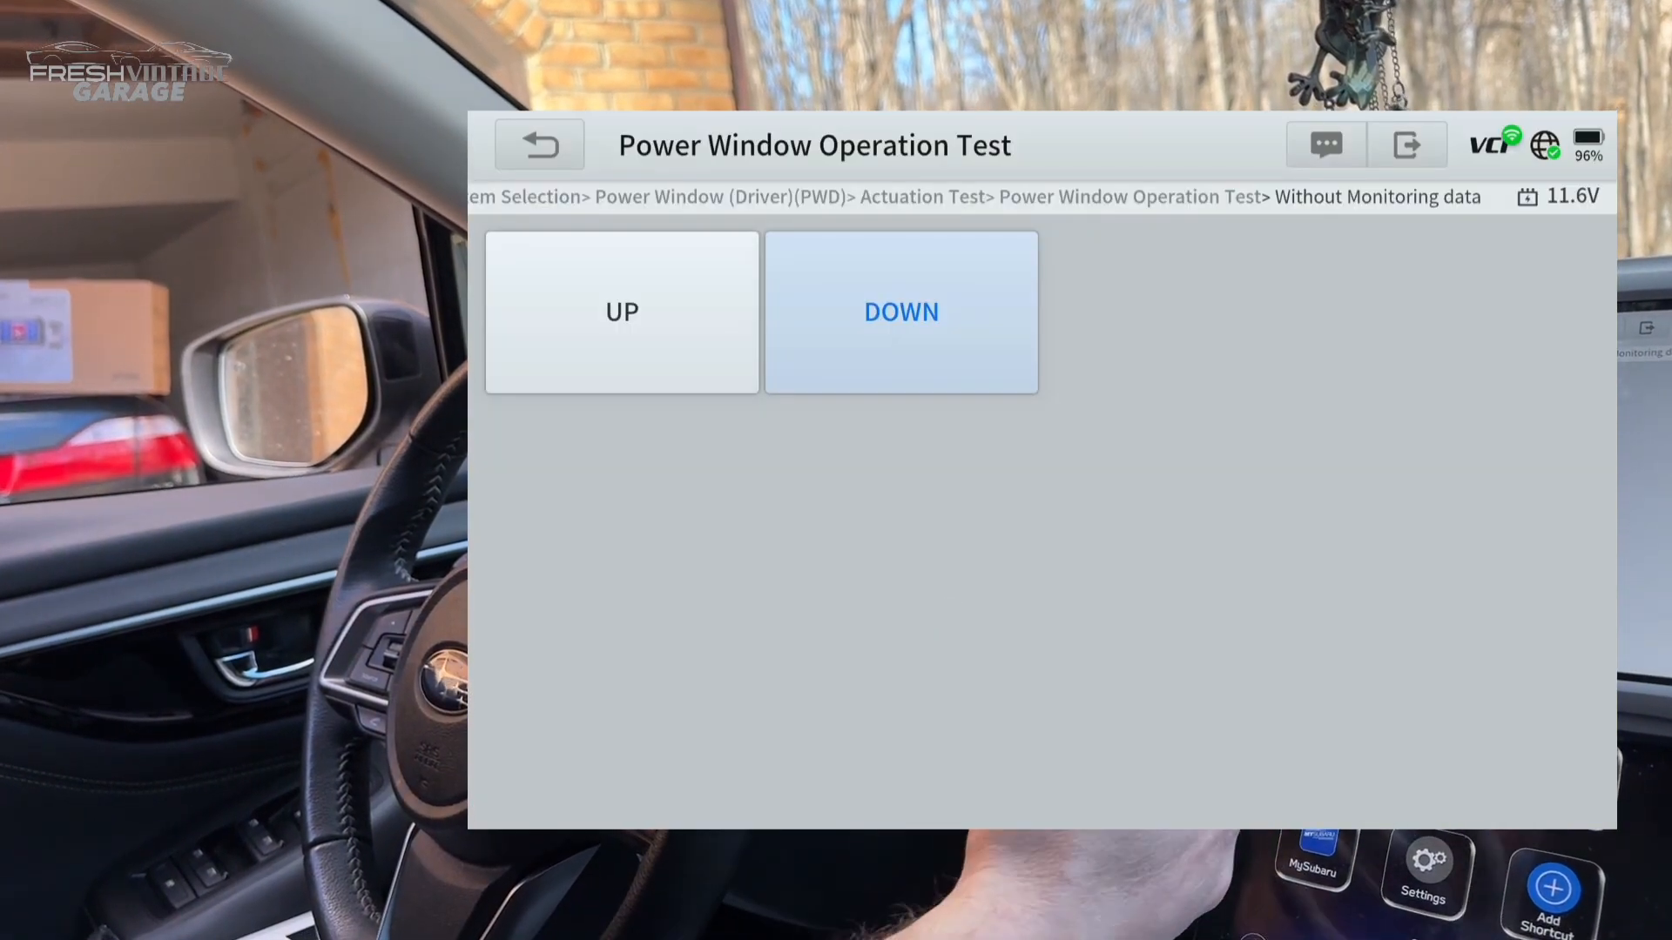
{"action": "left_click", "coordinate": [620, 312]}
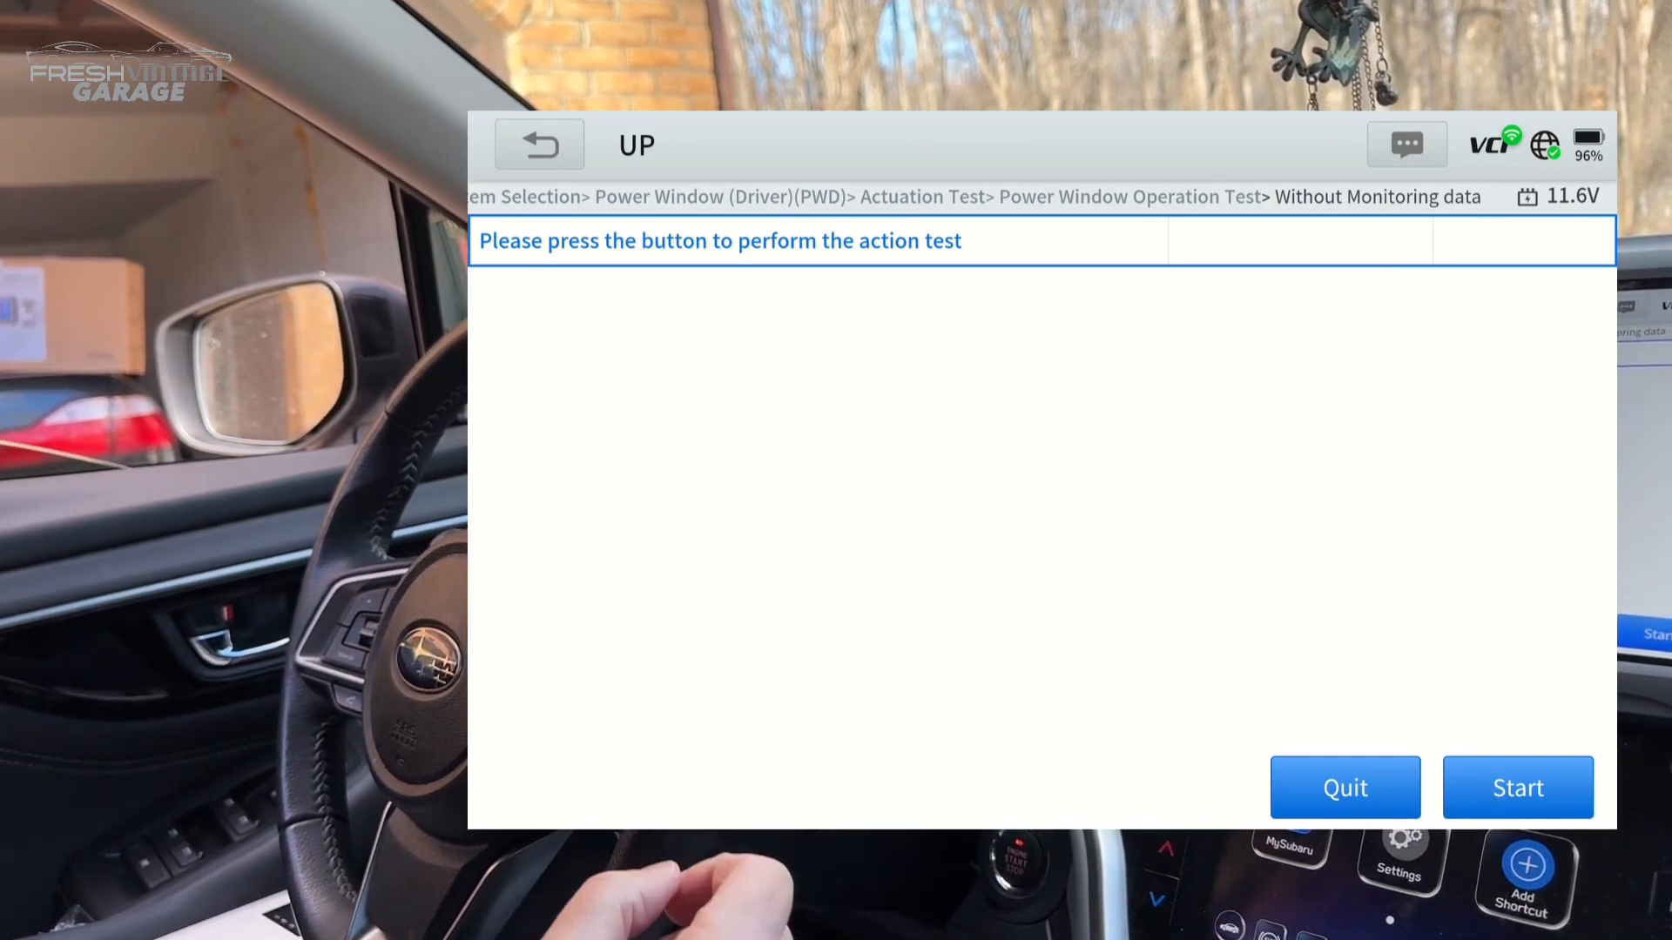
{"action": "left_click", "coordinate": [1517, 787]}
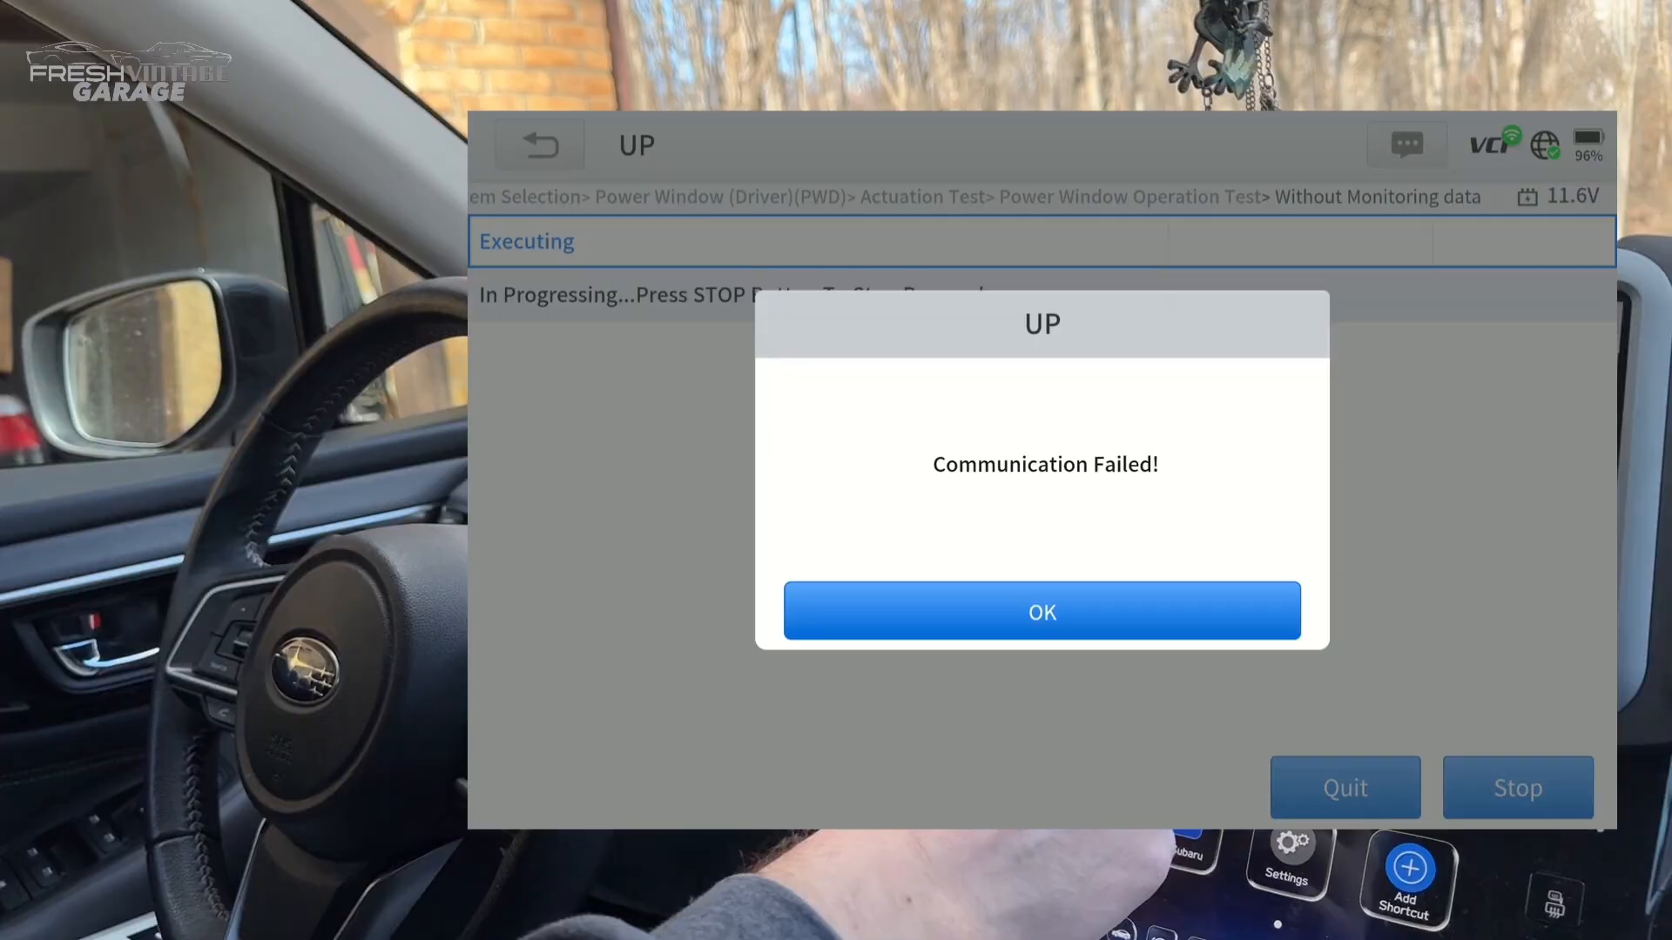
{"action": "left_click", "coordinate": [1042, 611]}
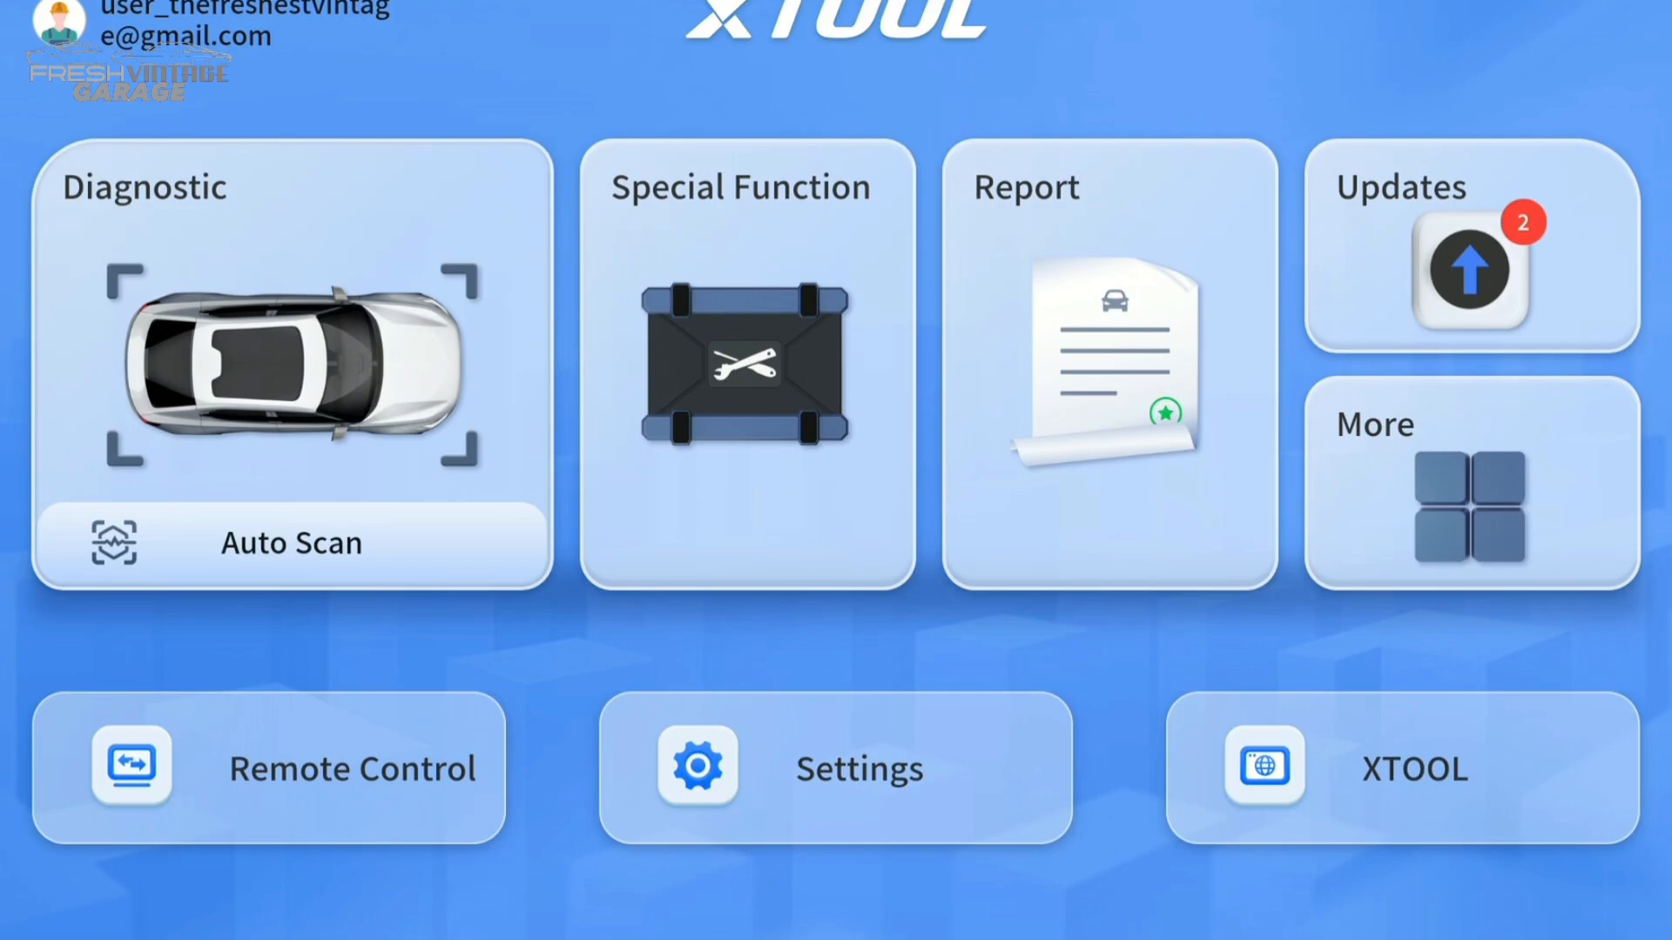
Begin a new diagnostic, choose SUBARU from the make list and identify the vehicle by Manual Selection.
{"action": "left_click", "coordinate": [291, 363]}
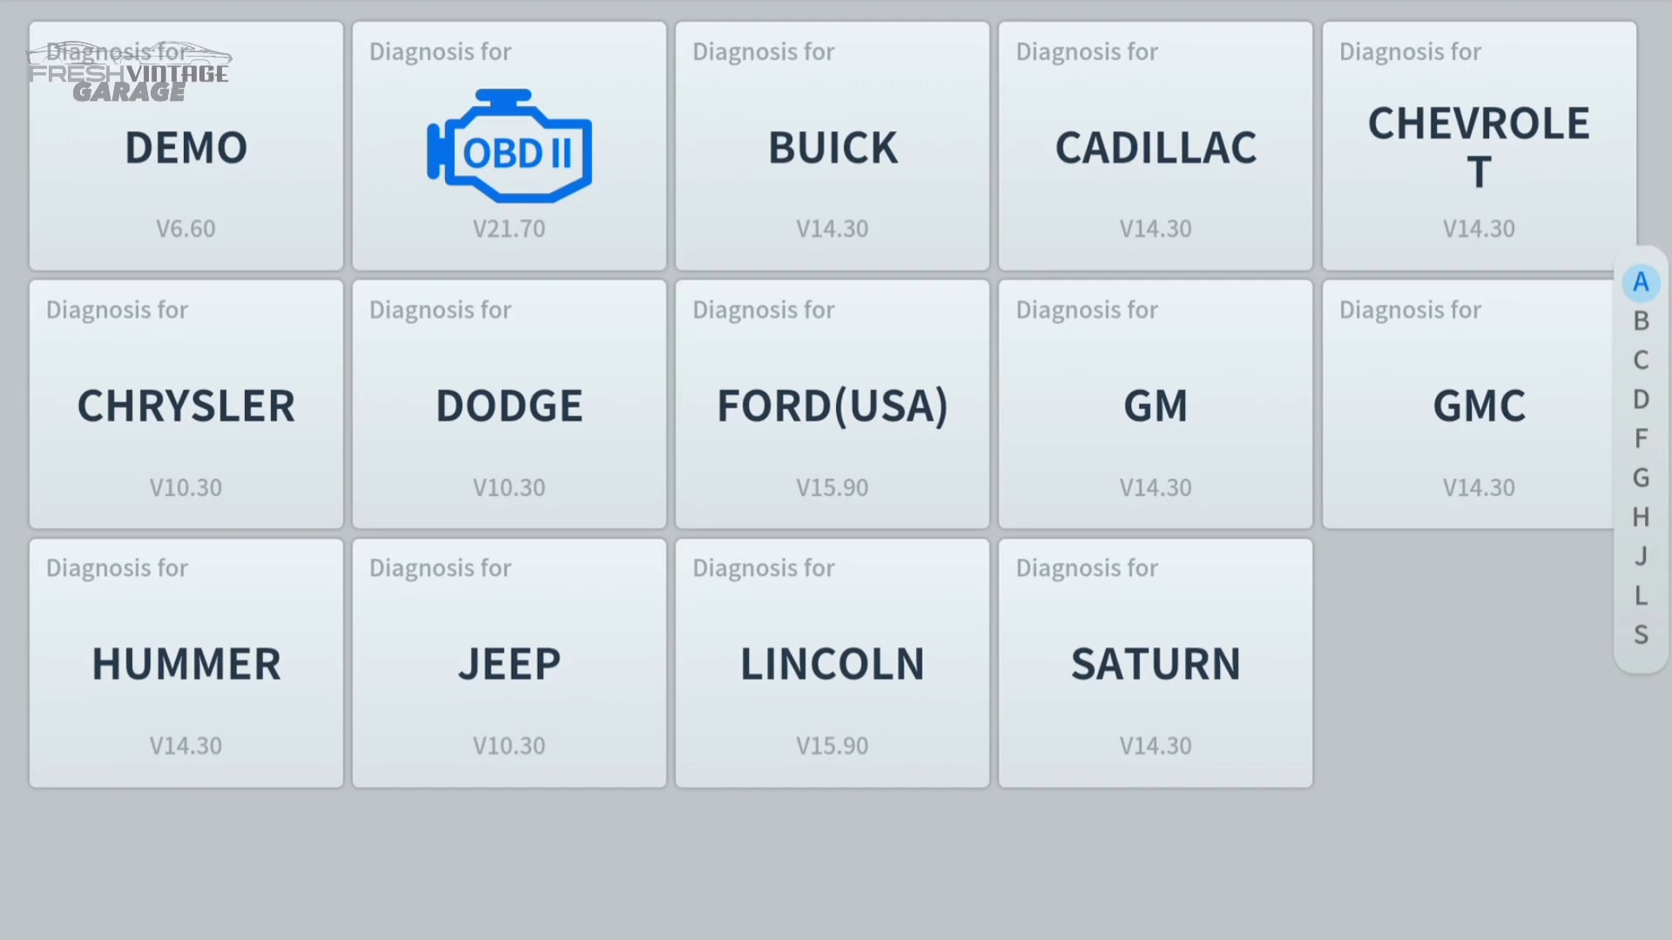
{"action": "scroll", "scroll_direction": "down", "scroll_amount": 3}
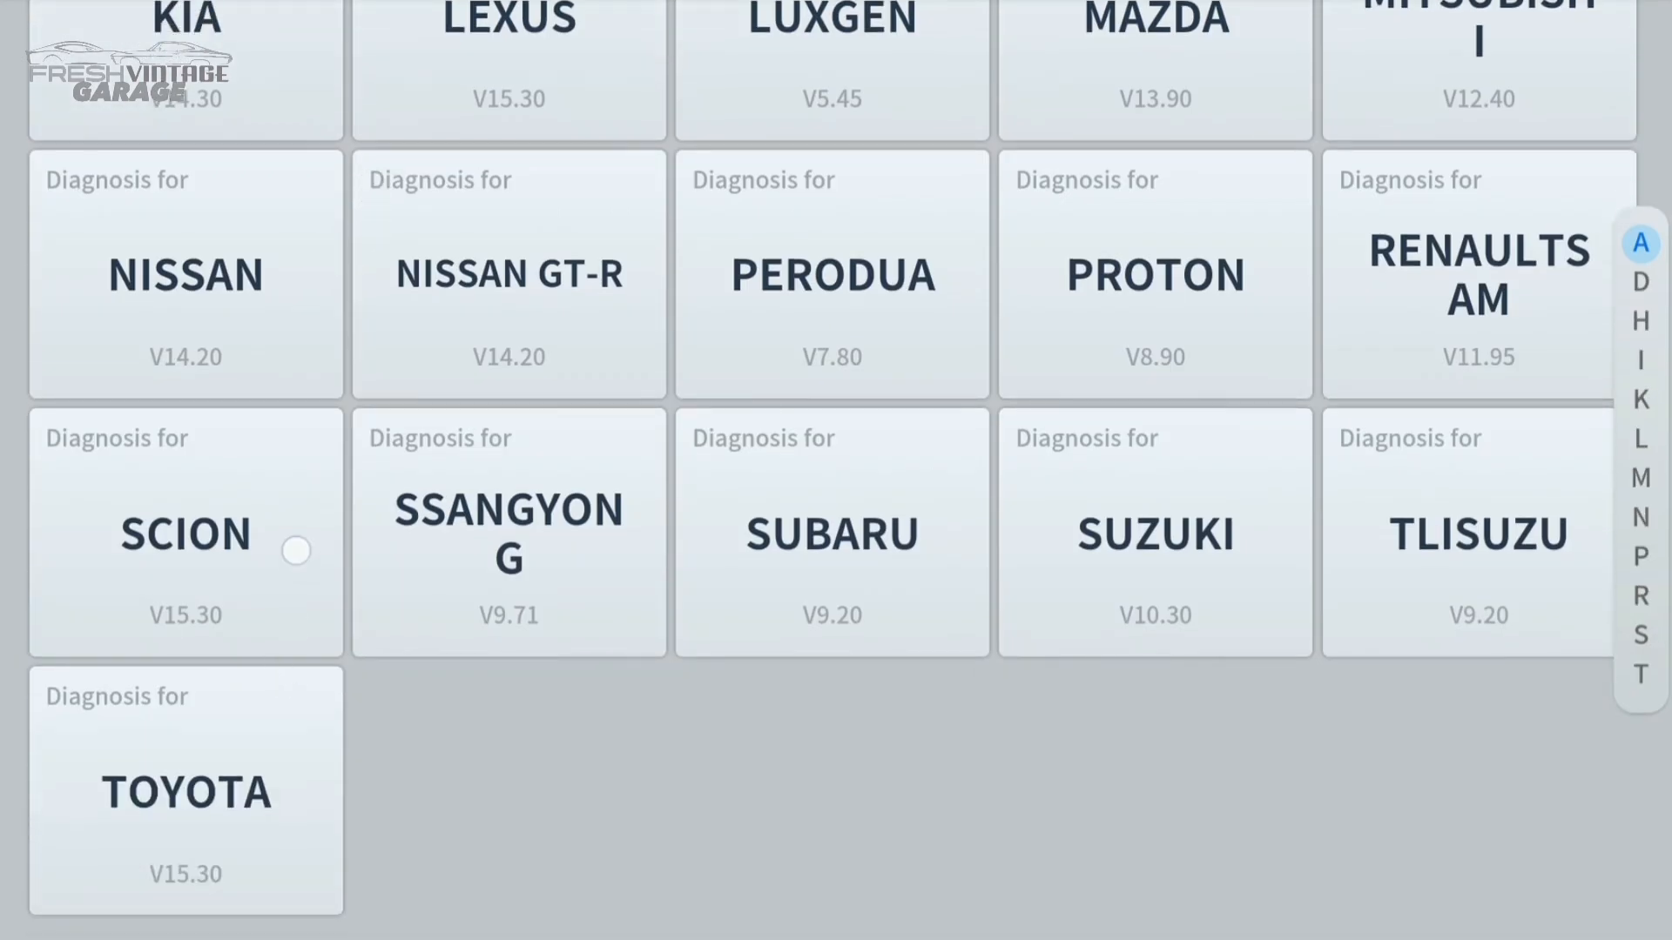
{"action": "left_click", "coordinate": [830, 533]}
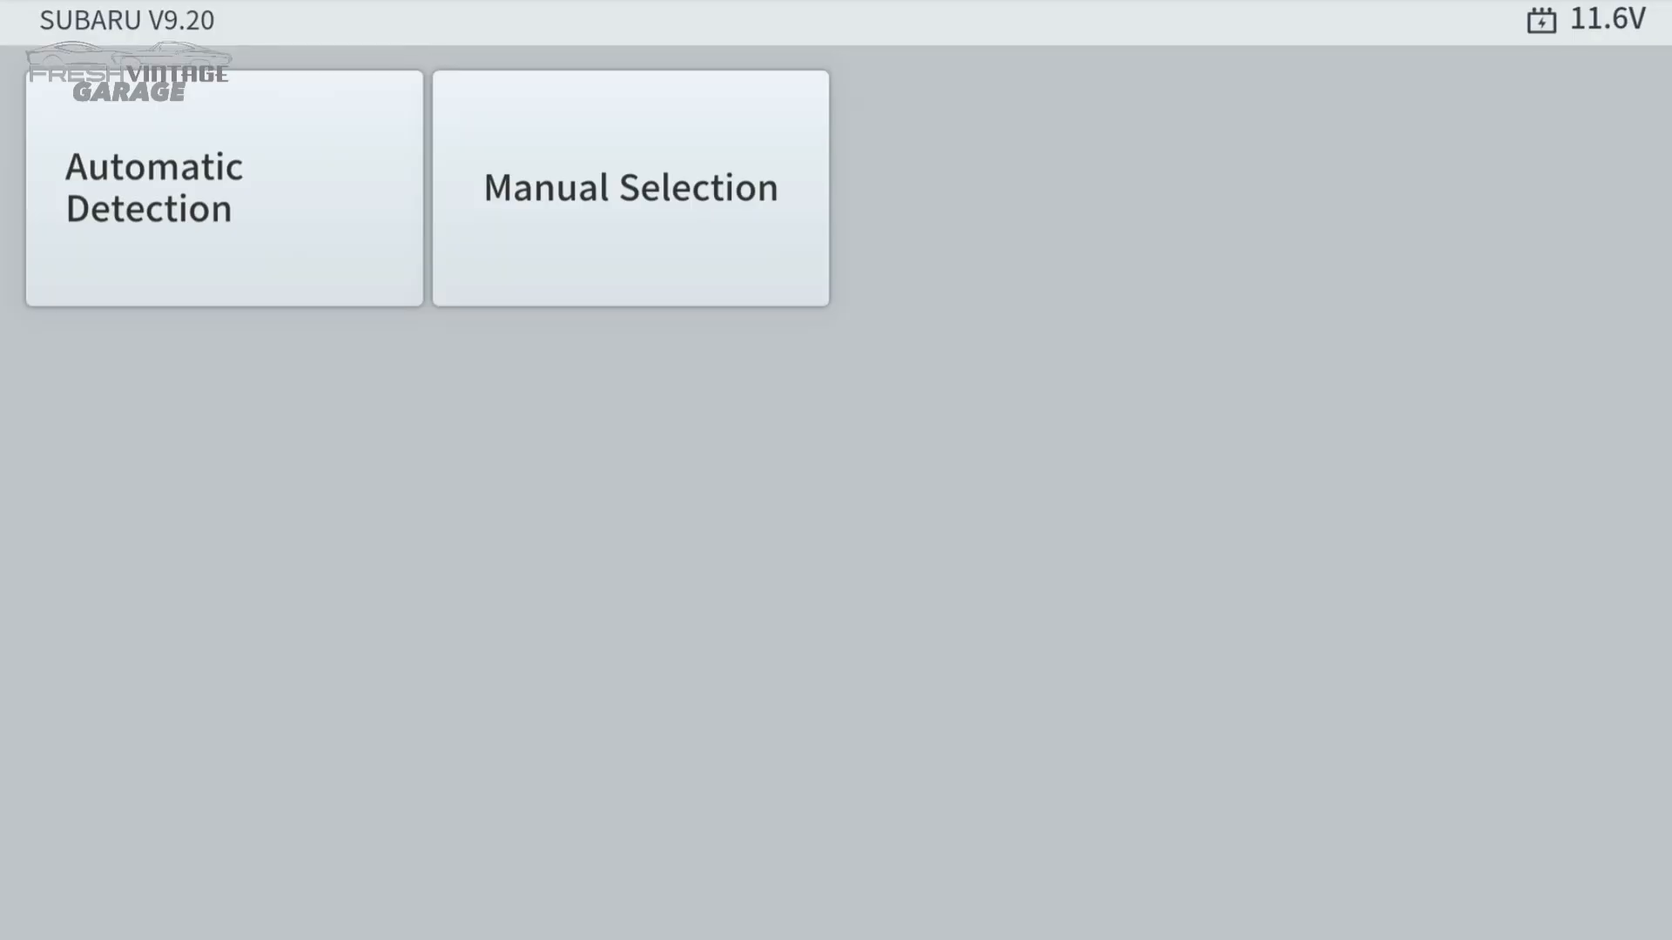
{"action": "left_click", "coordinate": [629, 188]}
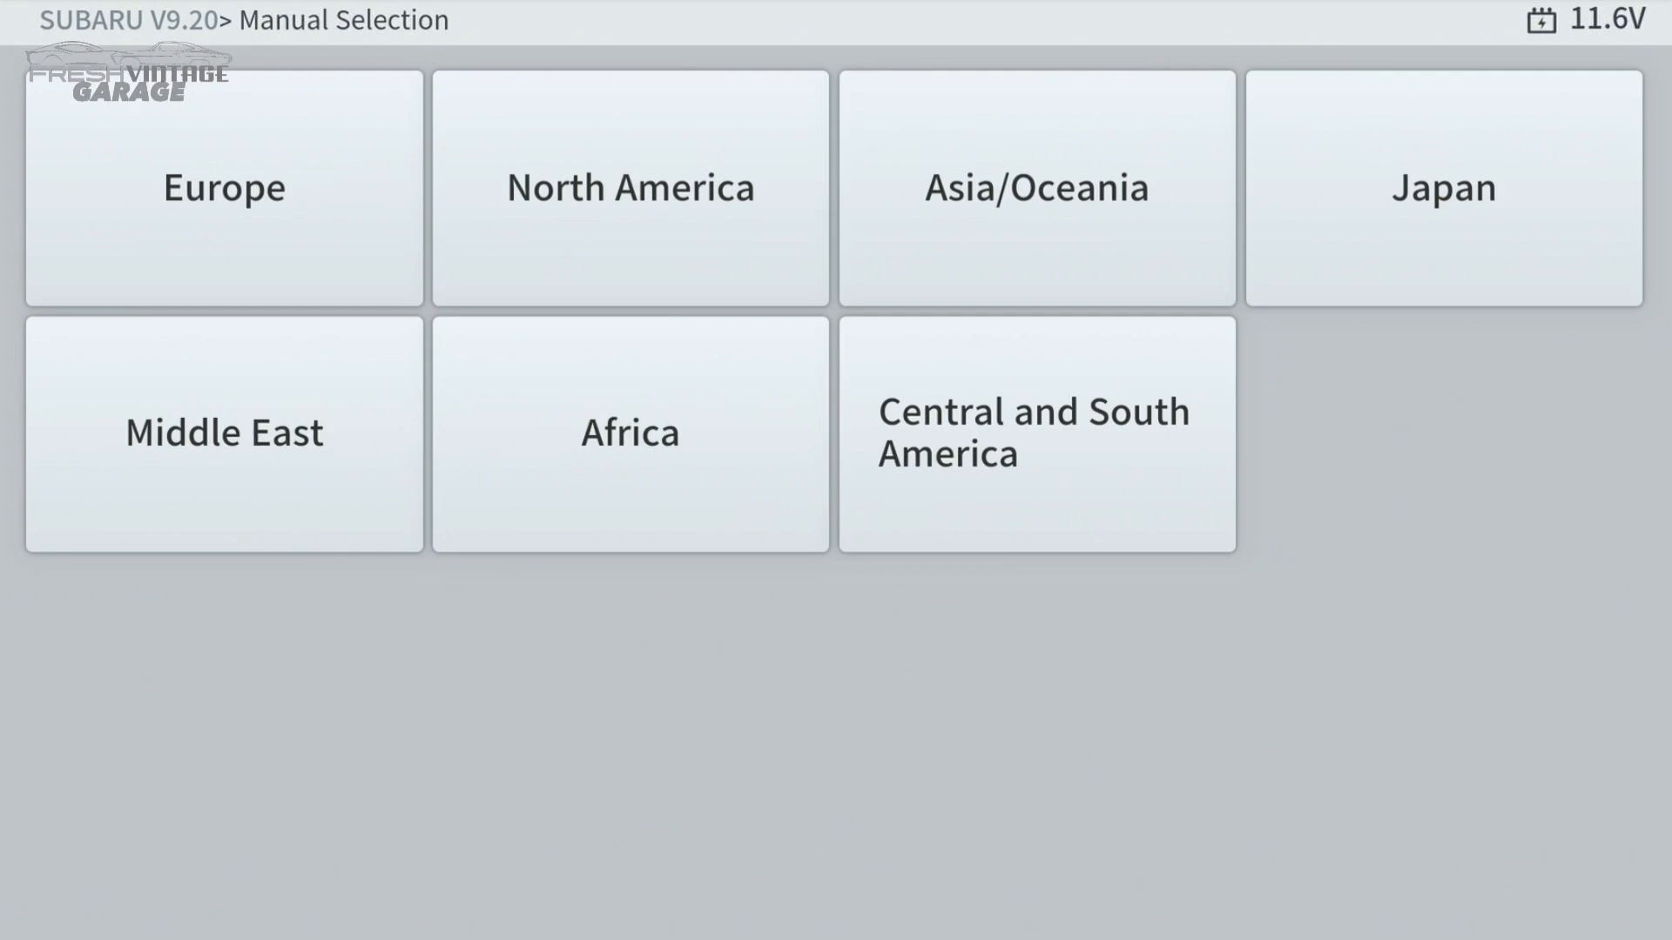
Select North America, Legacy / Outback, 20MY and confirm the vehicle information.
{"action": "left_click", "coordinate": [628, 187]}
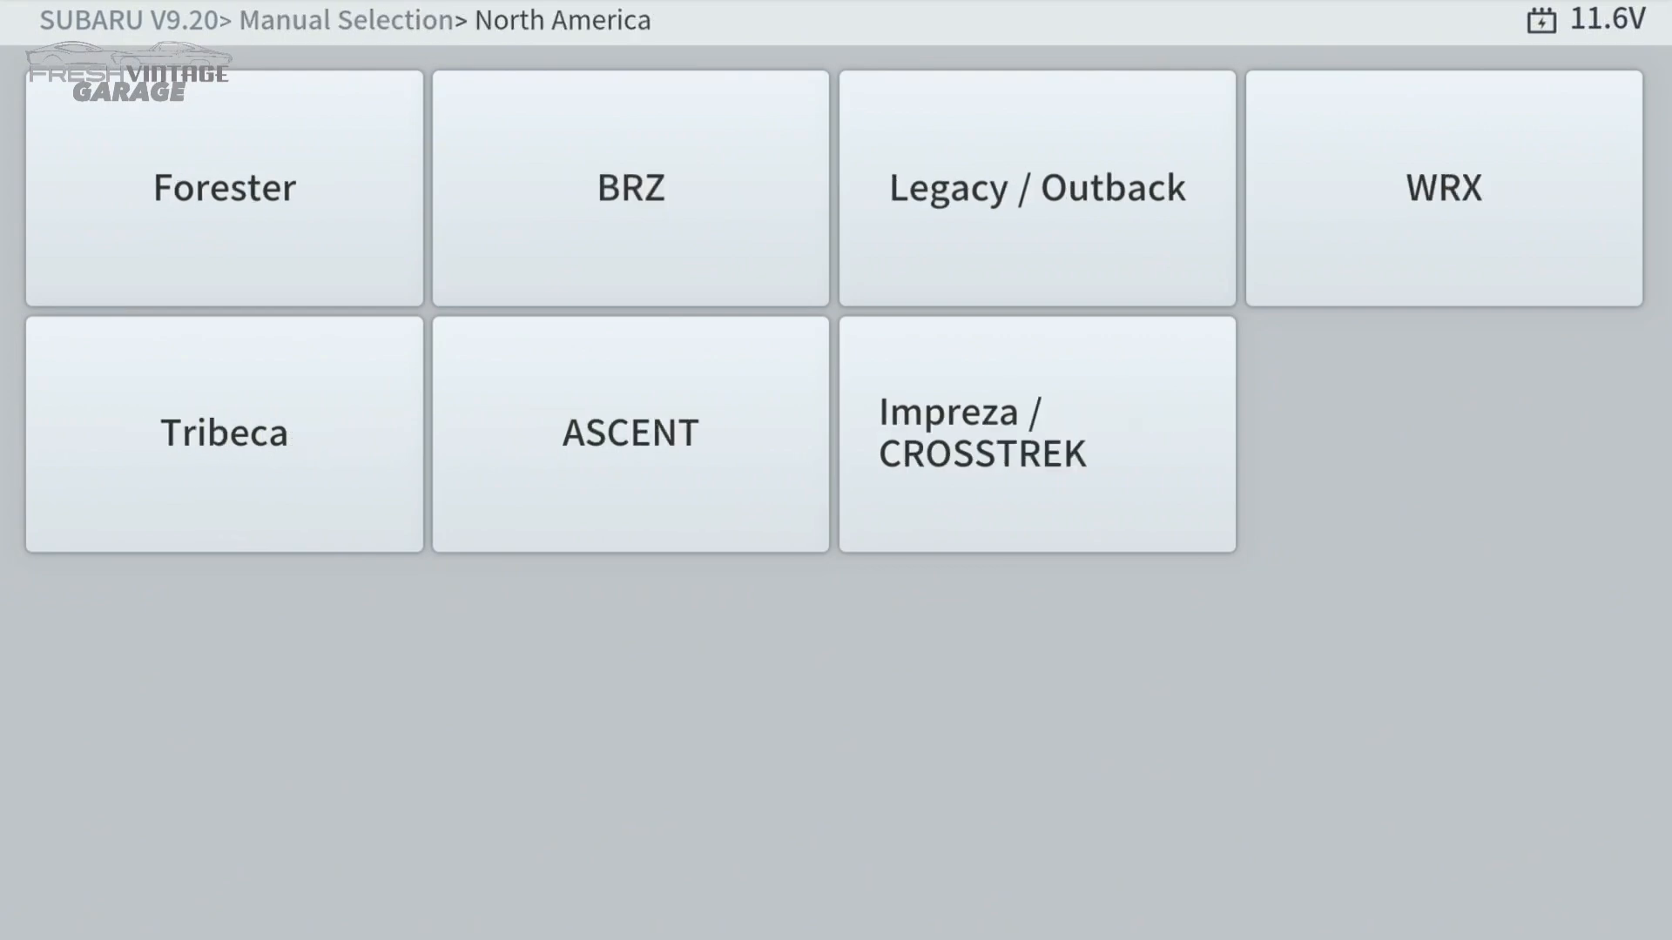
{"action": "left_click", "coordinate": [1034, 188]}
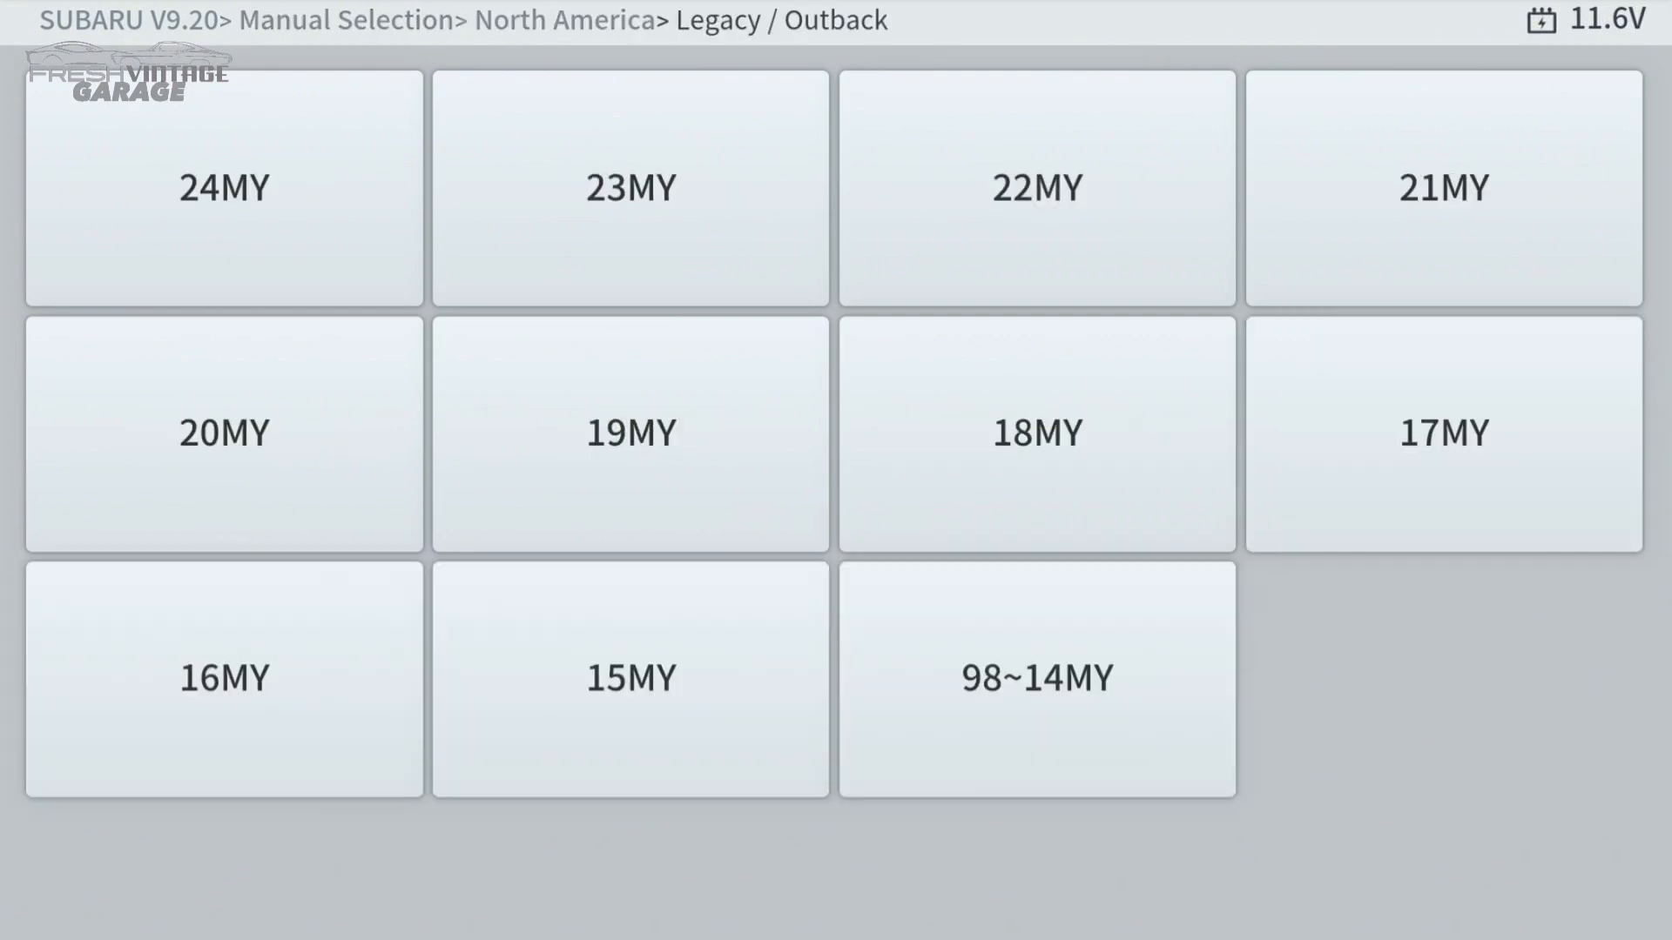
{"action": "left_click", "coordinate": [224, 434]}
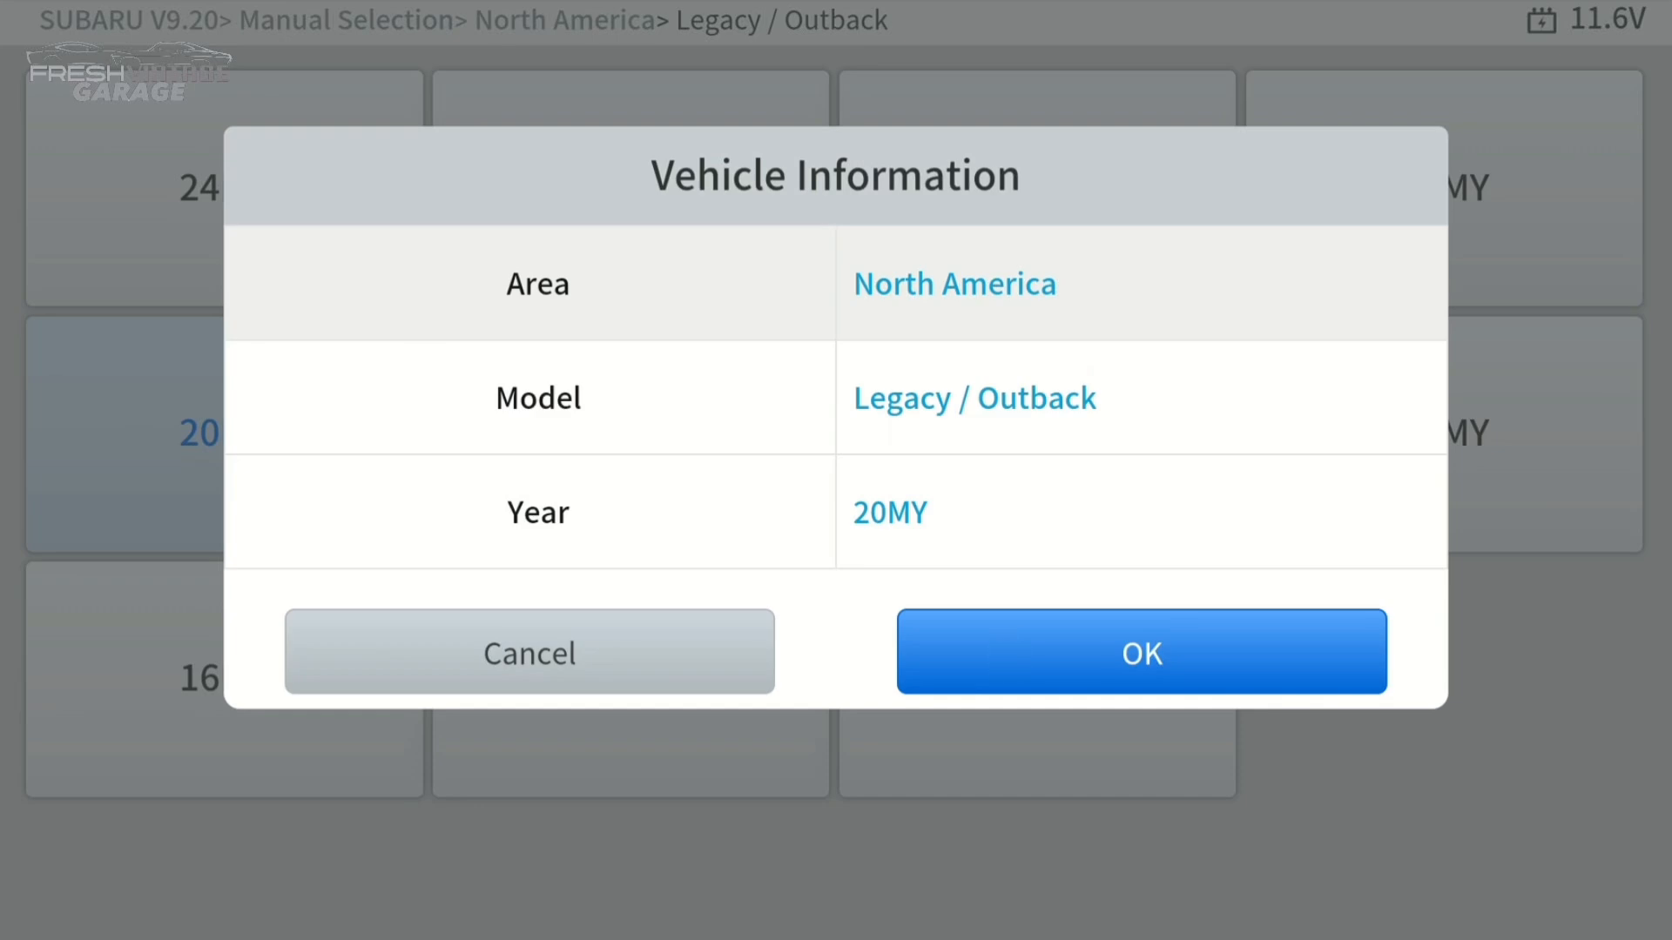
{"action": "left_click", "coordinate": [1139, 651]}
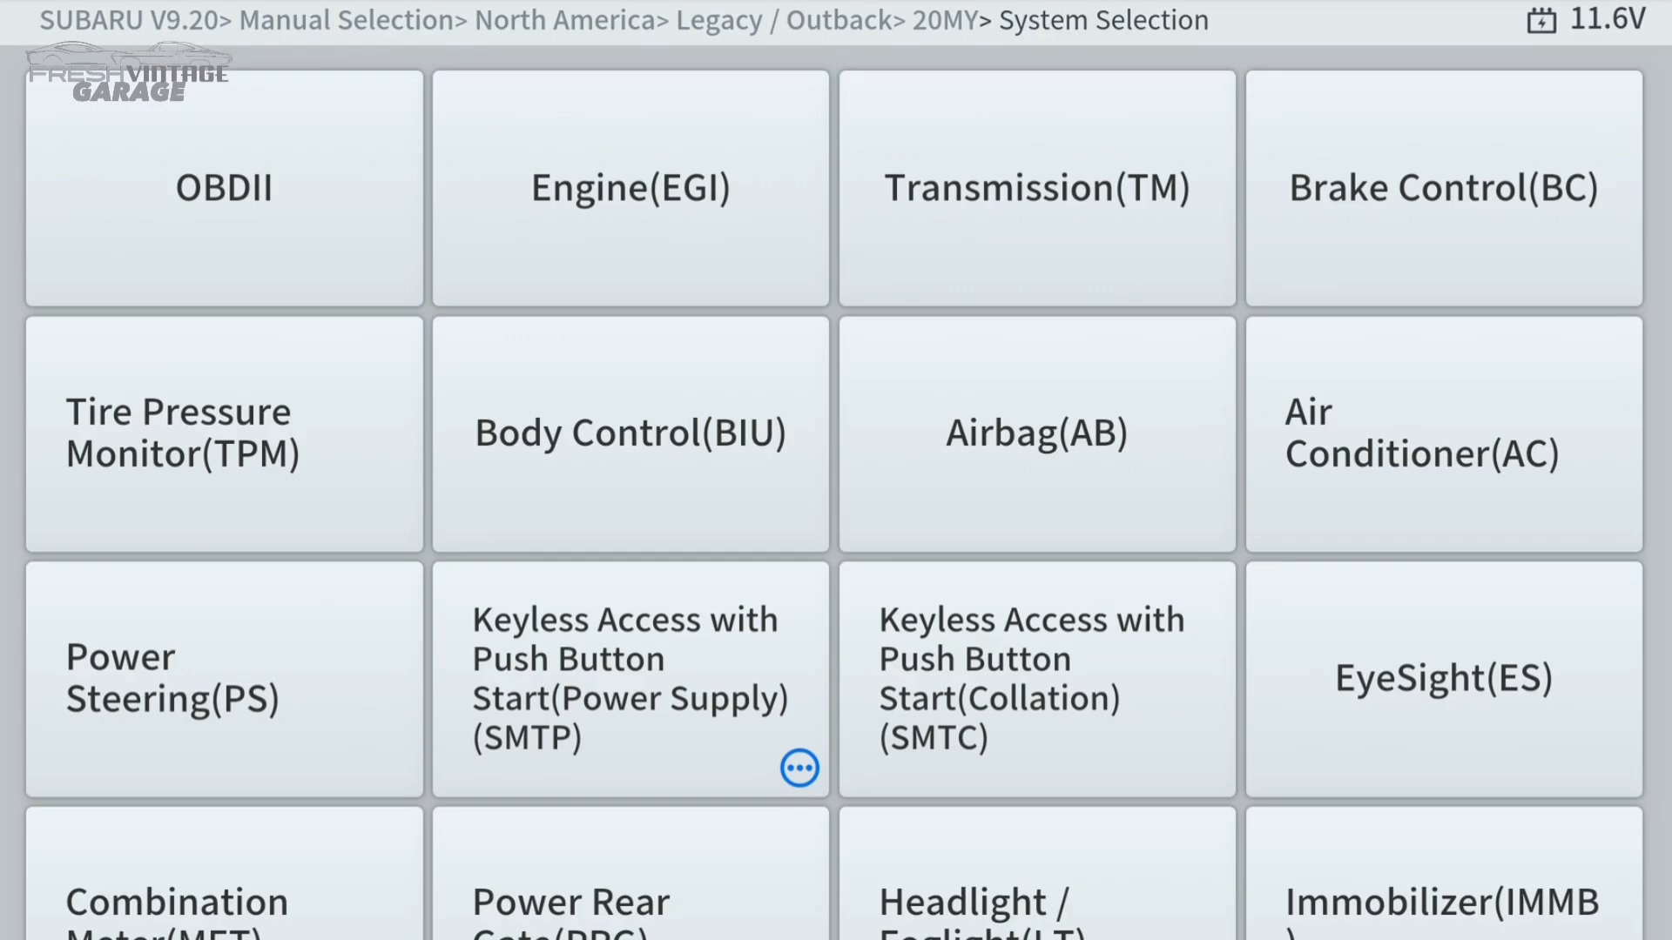
Enter the Engine(EGI) module's Live Data and scroll through its 343-parameter list.
{"action": "left_click", "coordinate": [629, 679]}
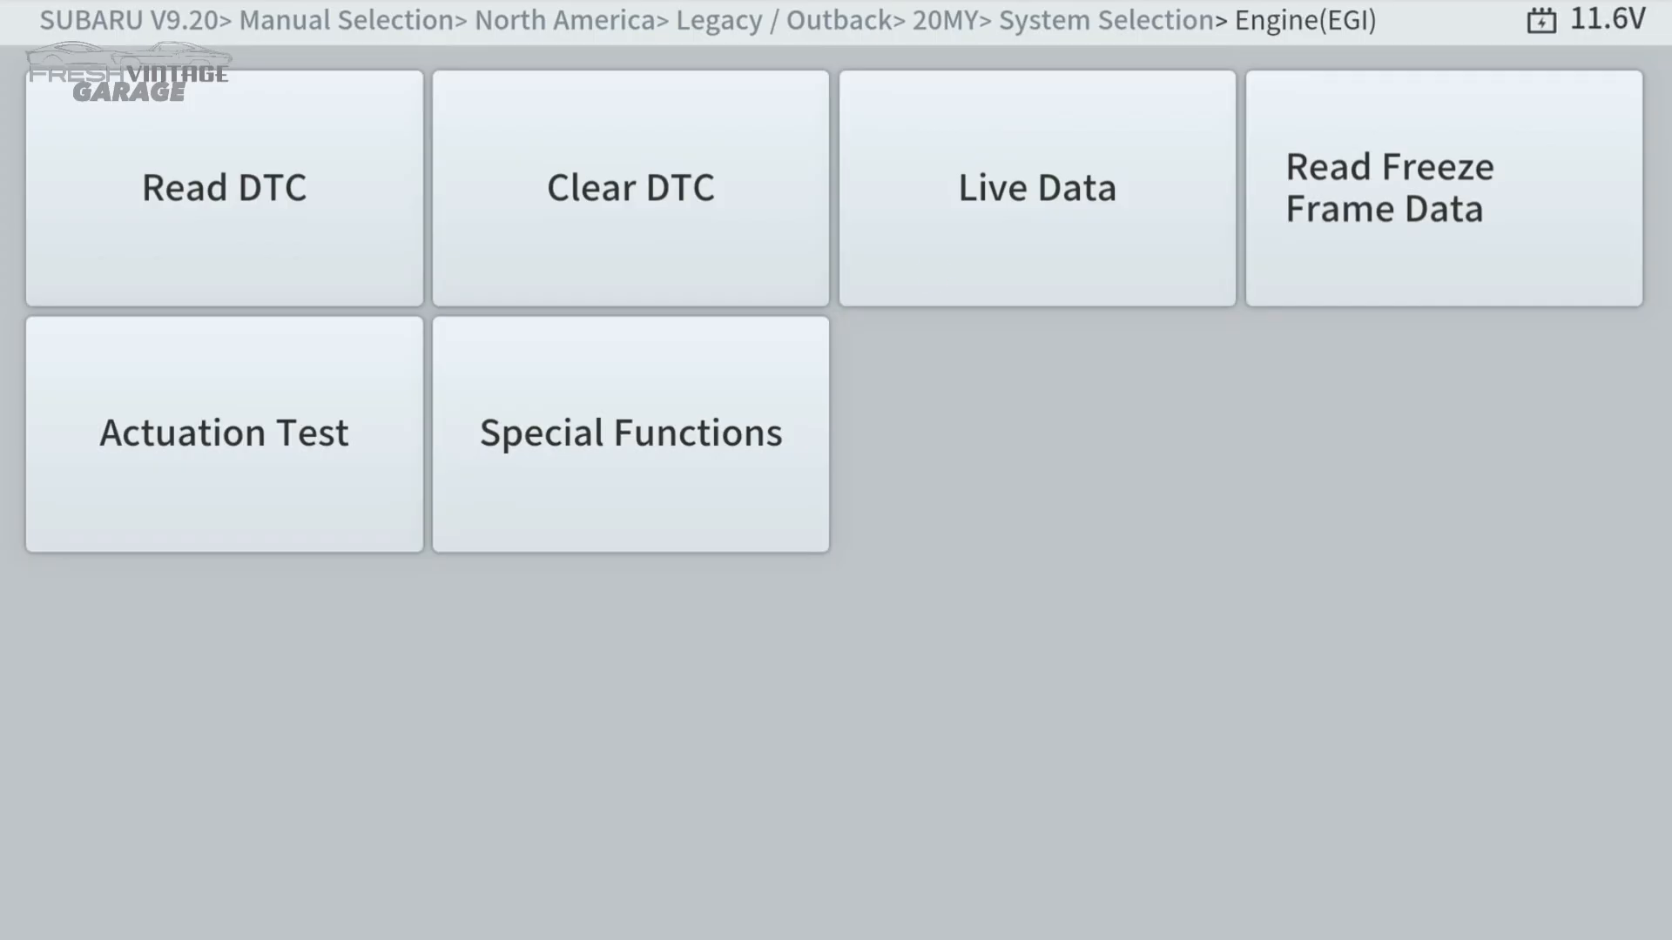
{"action": "left_click", "coordinate": [1035, 187]}
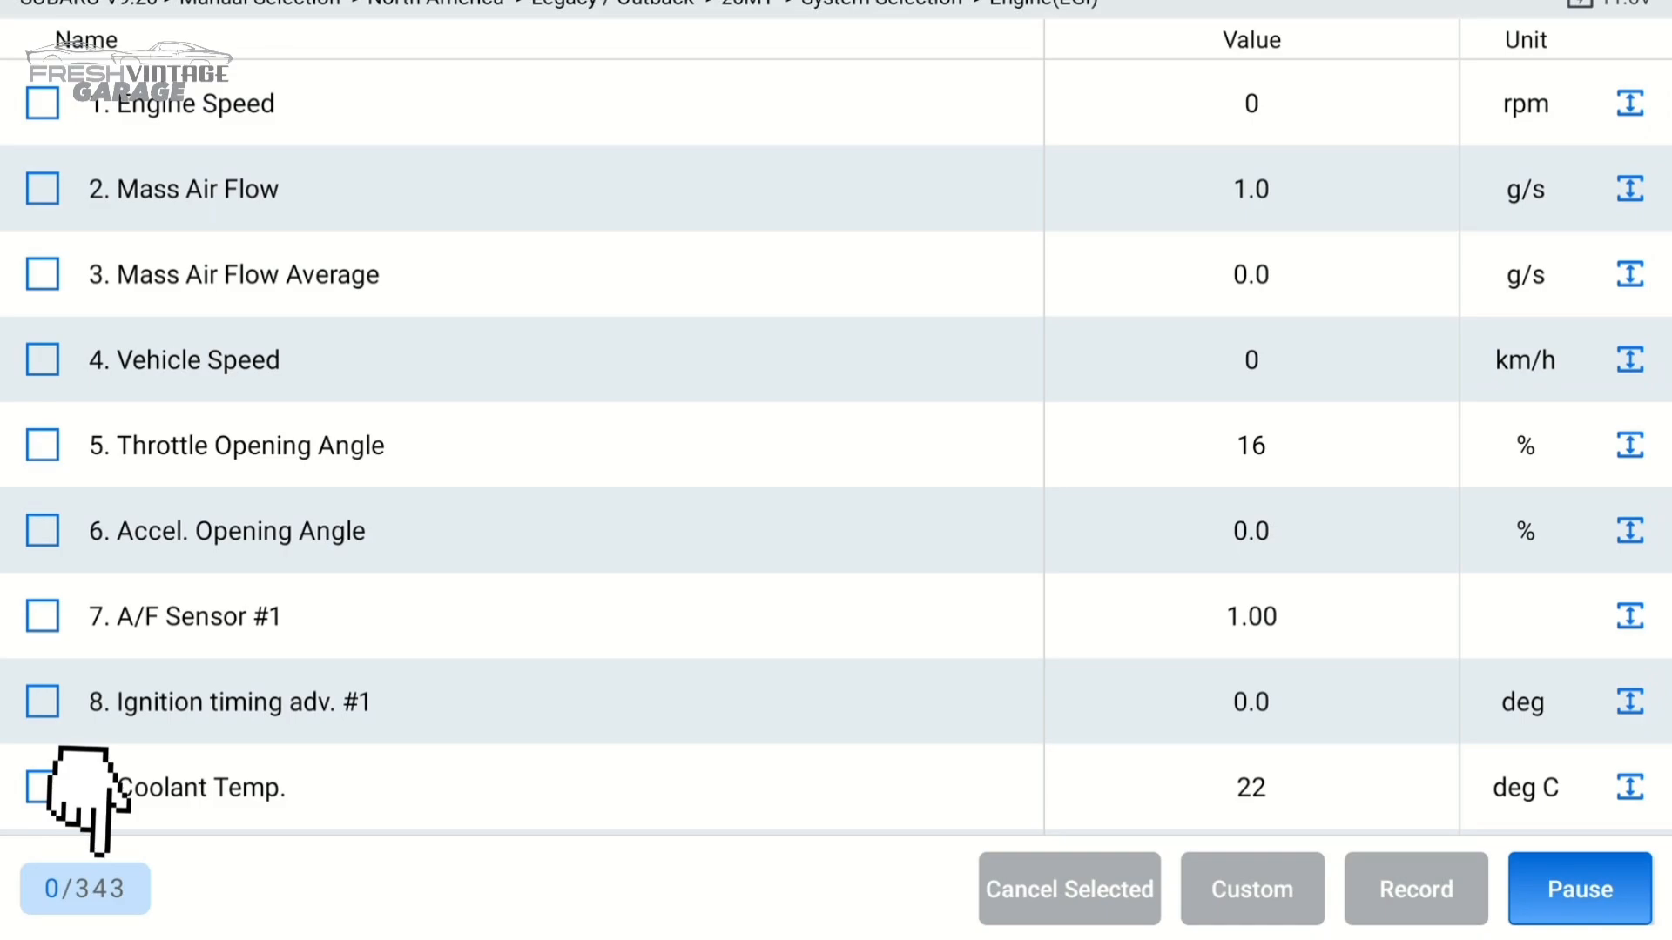
{"action": "scroll", "scroll_direction": "down", "scroll_amount": 3}
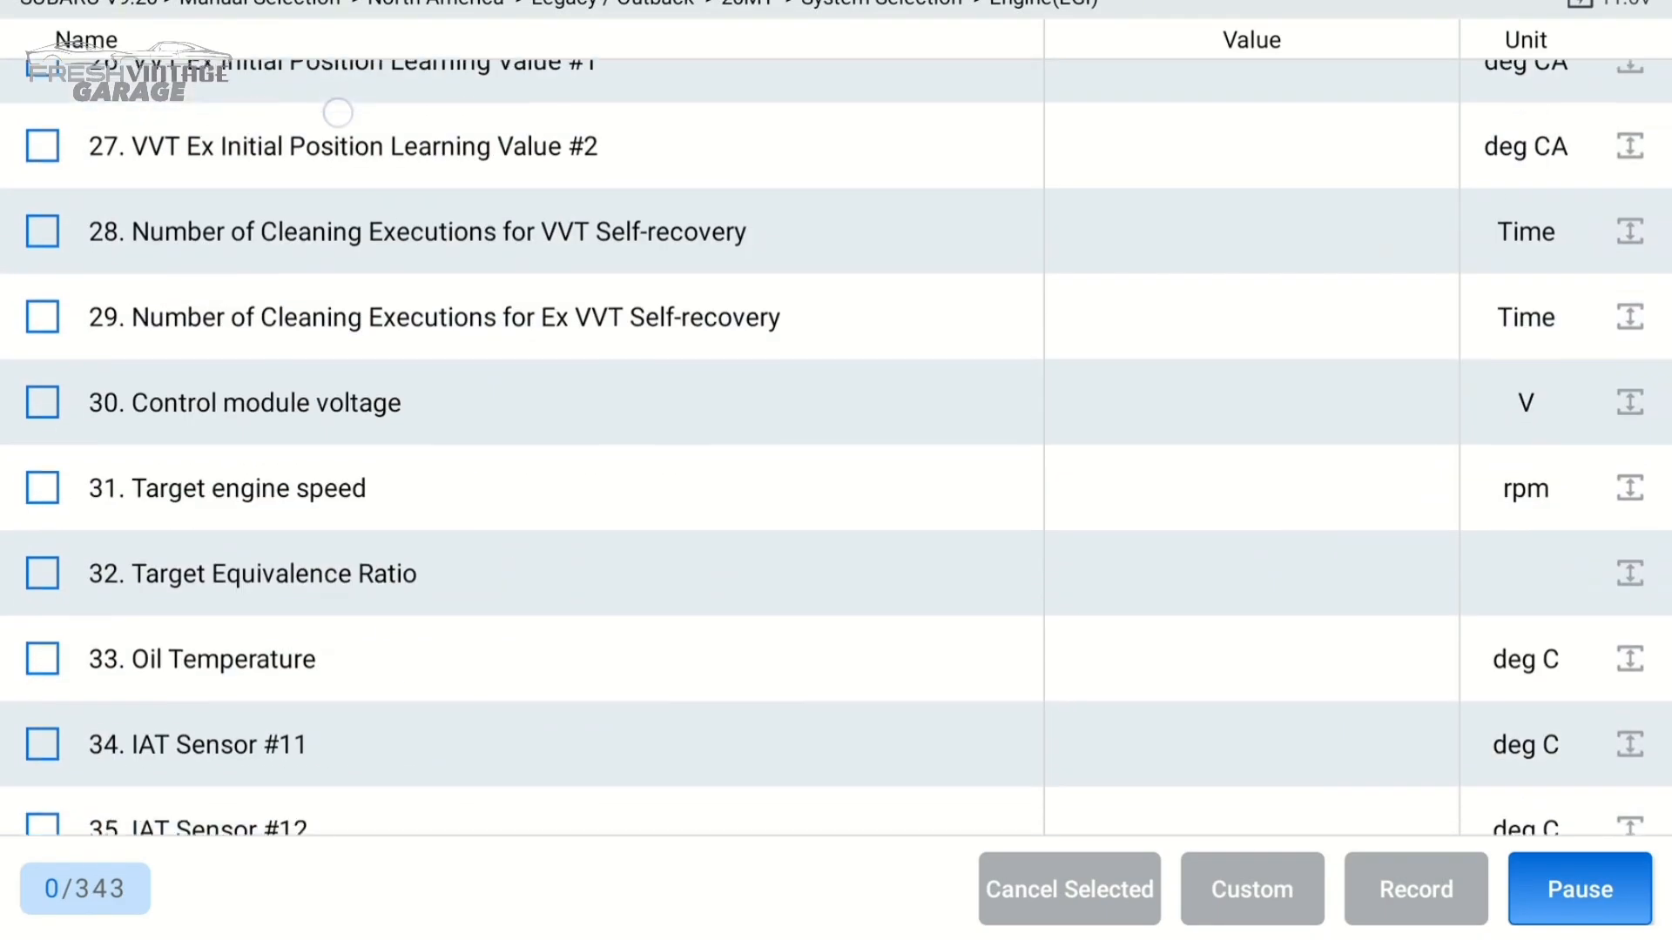
{"action": "scroll", "scroll_direction": "down", "scroll_amount": 3}
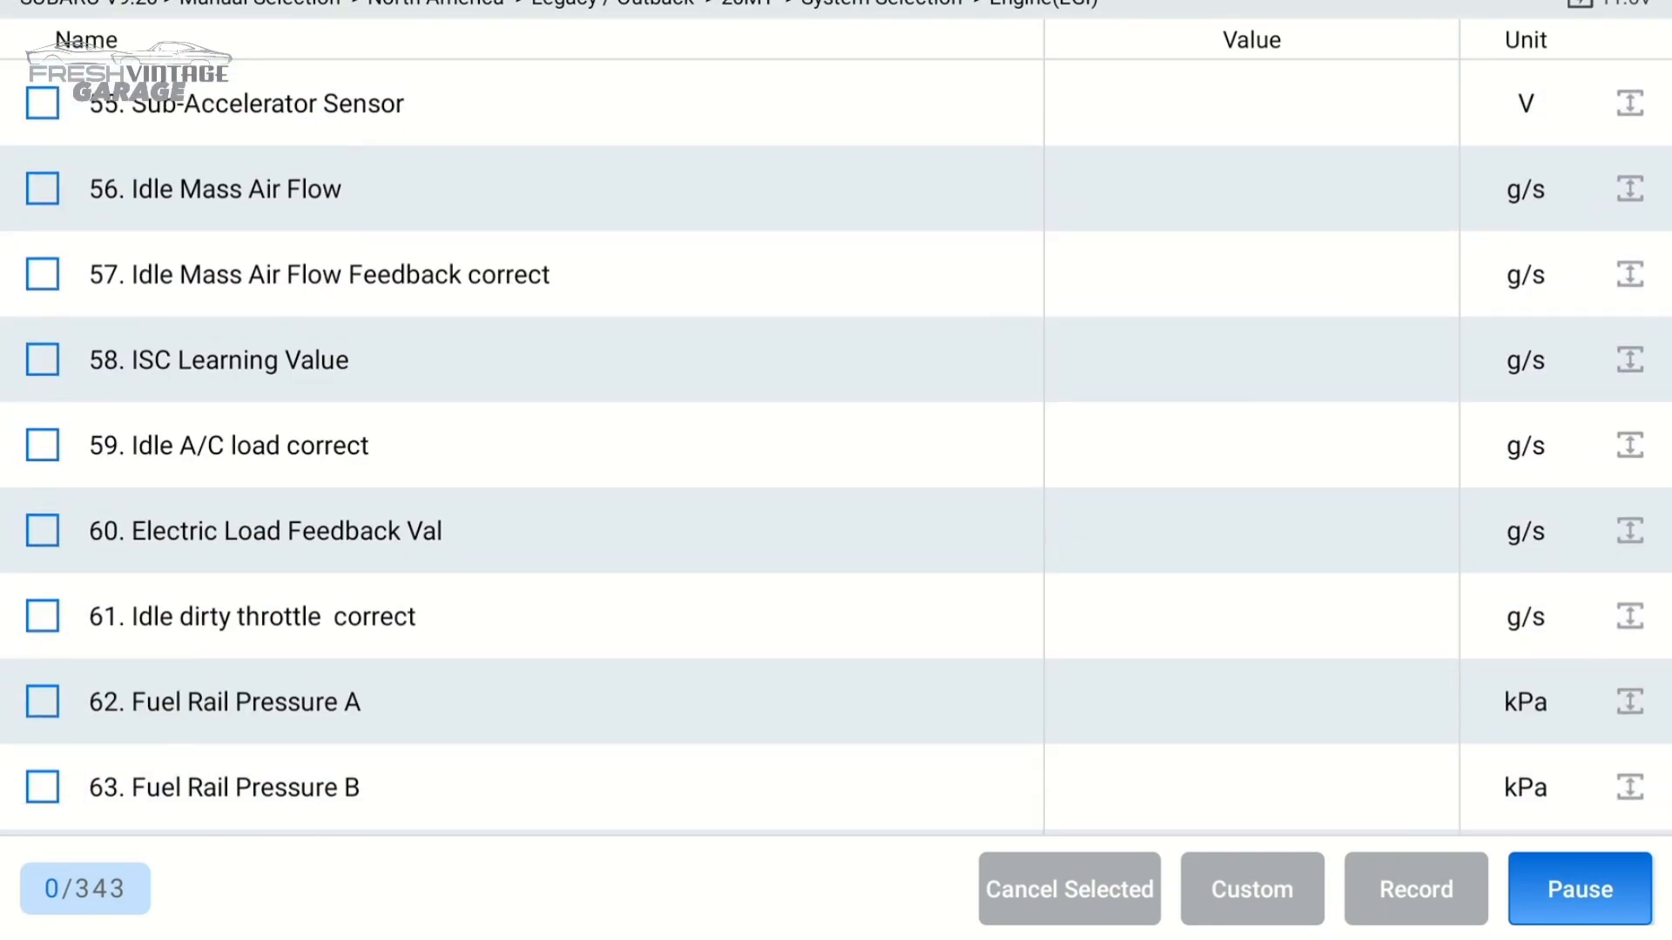
{"action": "scroll", "scroll_direction": "down", "scroll_amount": 3}
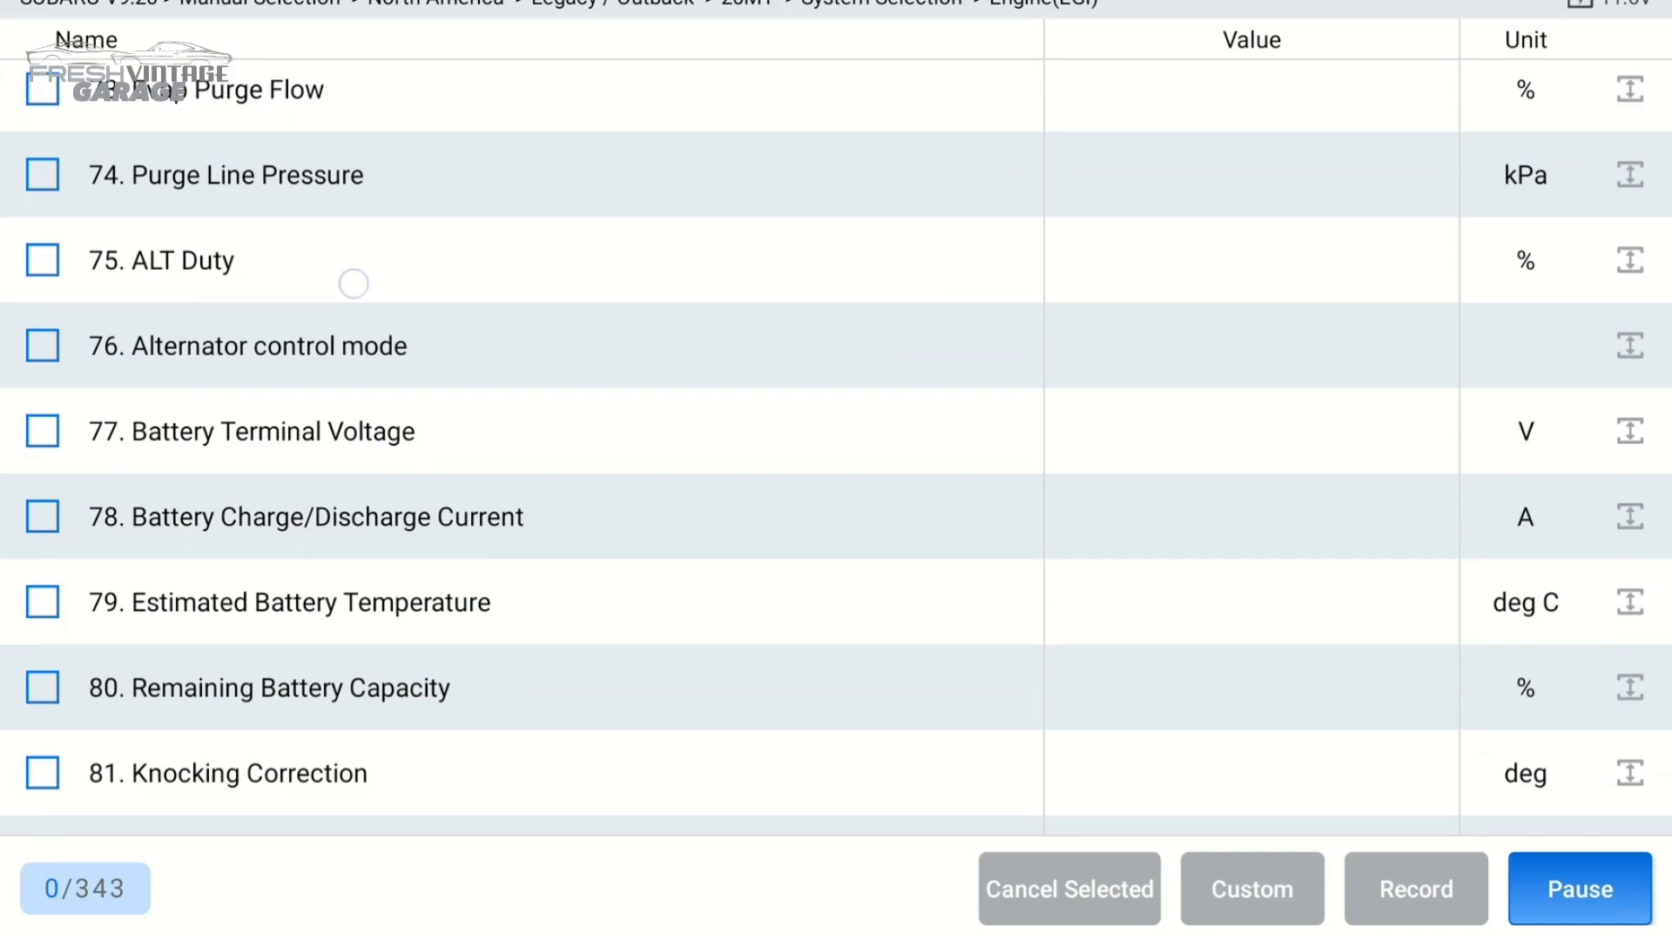
{"action": "scroll", "scroll_direction": "down", "scroll_amount": 3}
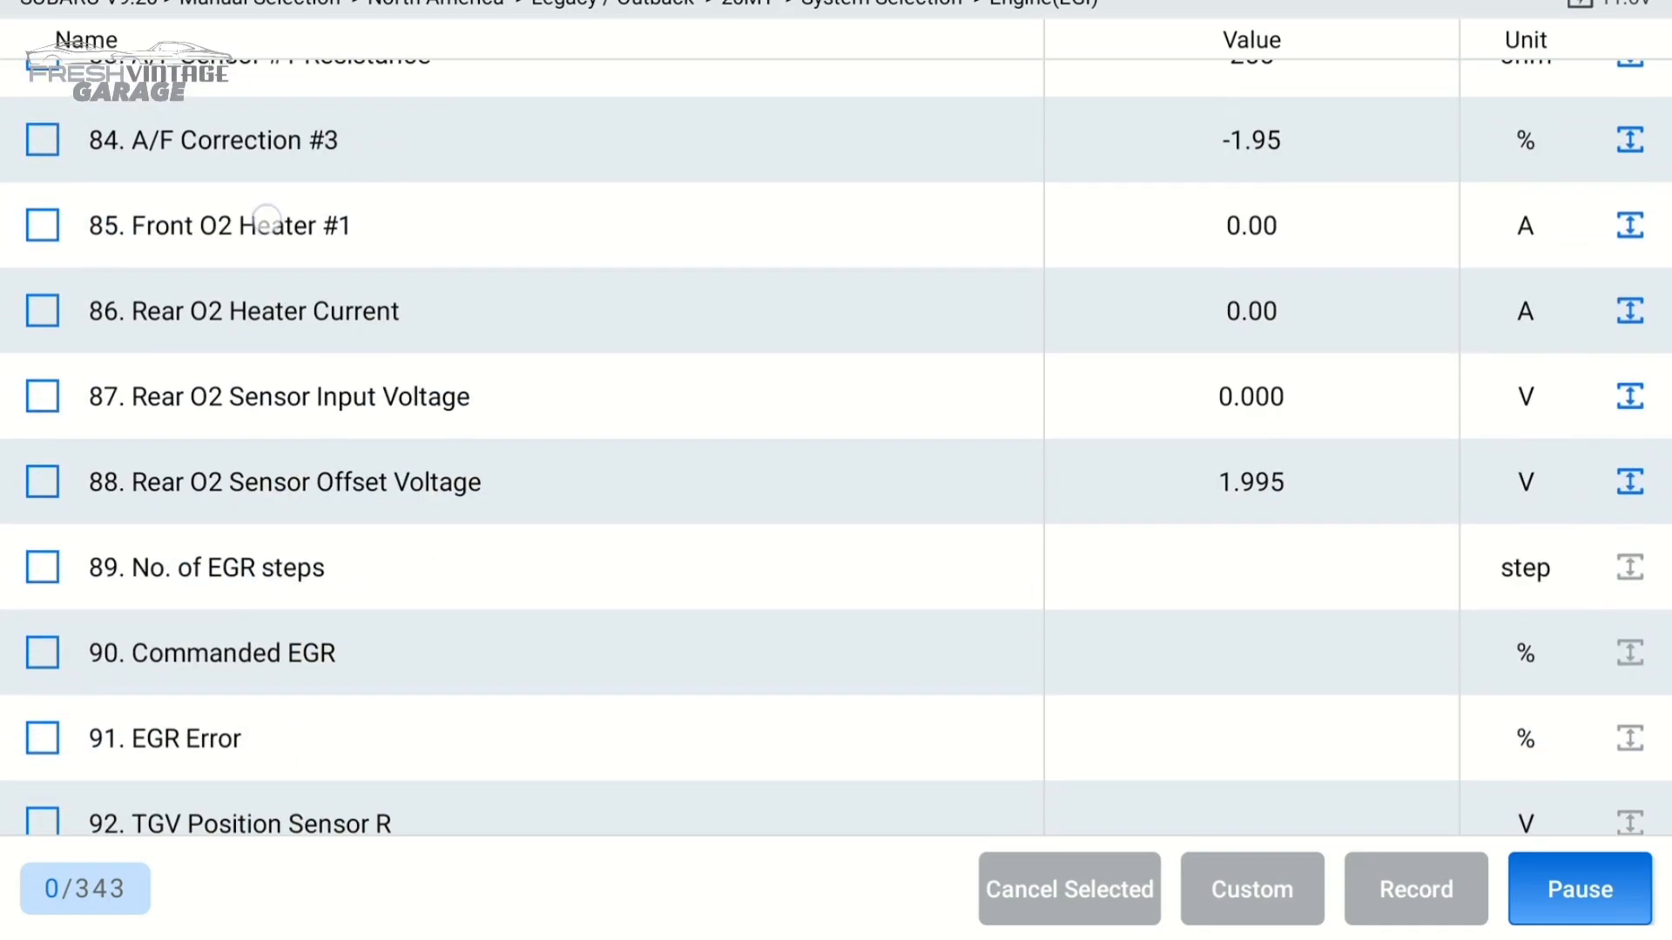
{"action": "scroll", "scroll_direction": "down", "scroll_amount": 3}
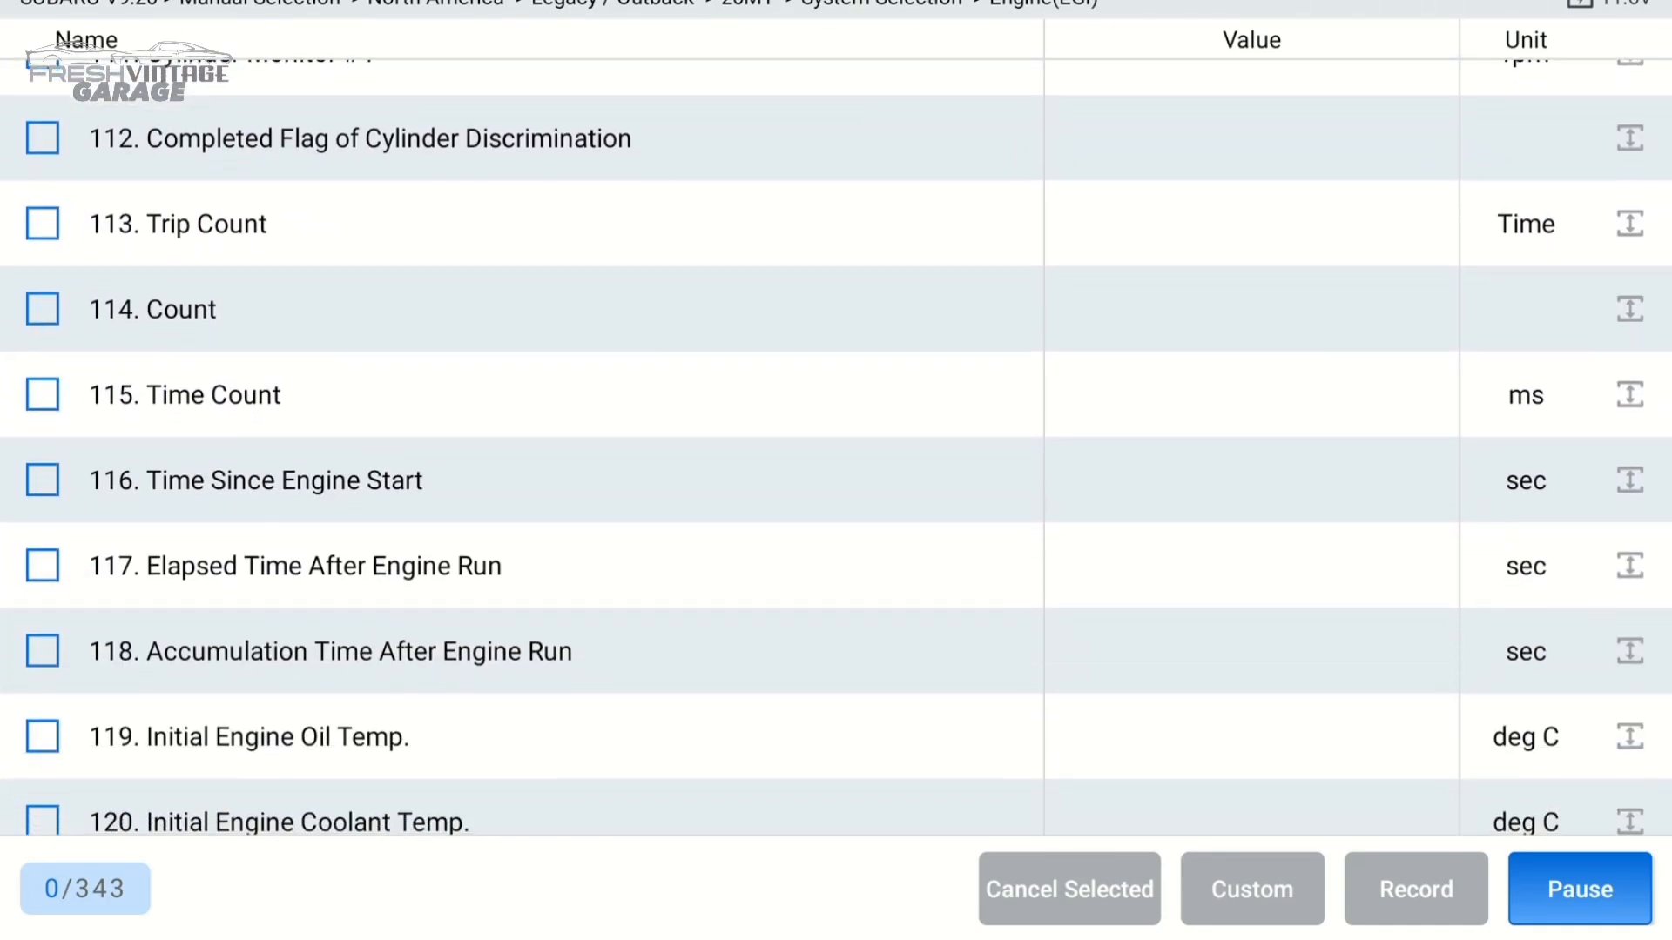
{"action": "scroll", "scroll_direction": "down", "scroll_amount": 3}
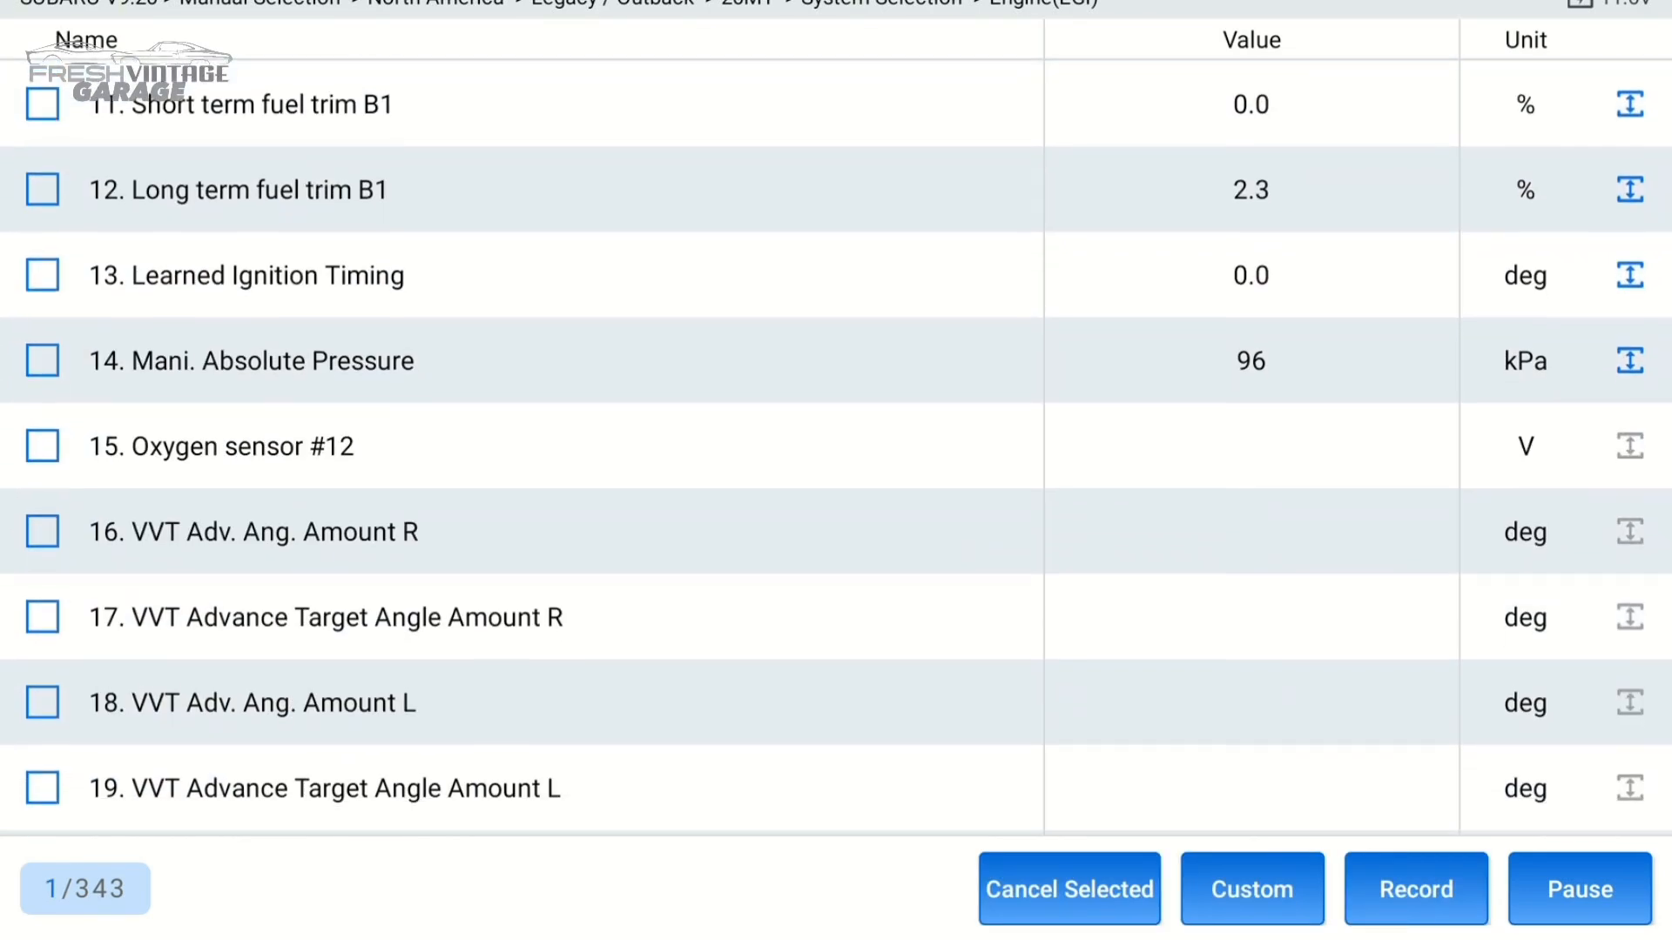
Show only the four ticked parameters with Custom and plot them as live Chart graphs.
{"action": "scroll", "scroll_direction": "down", "scroll_amount": 3}
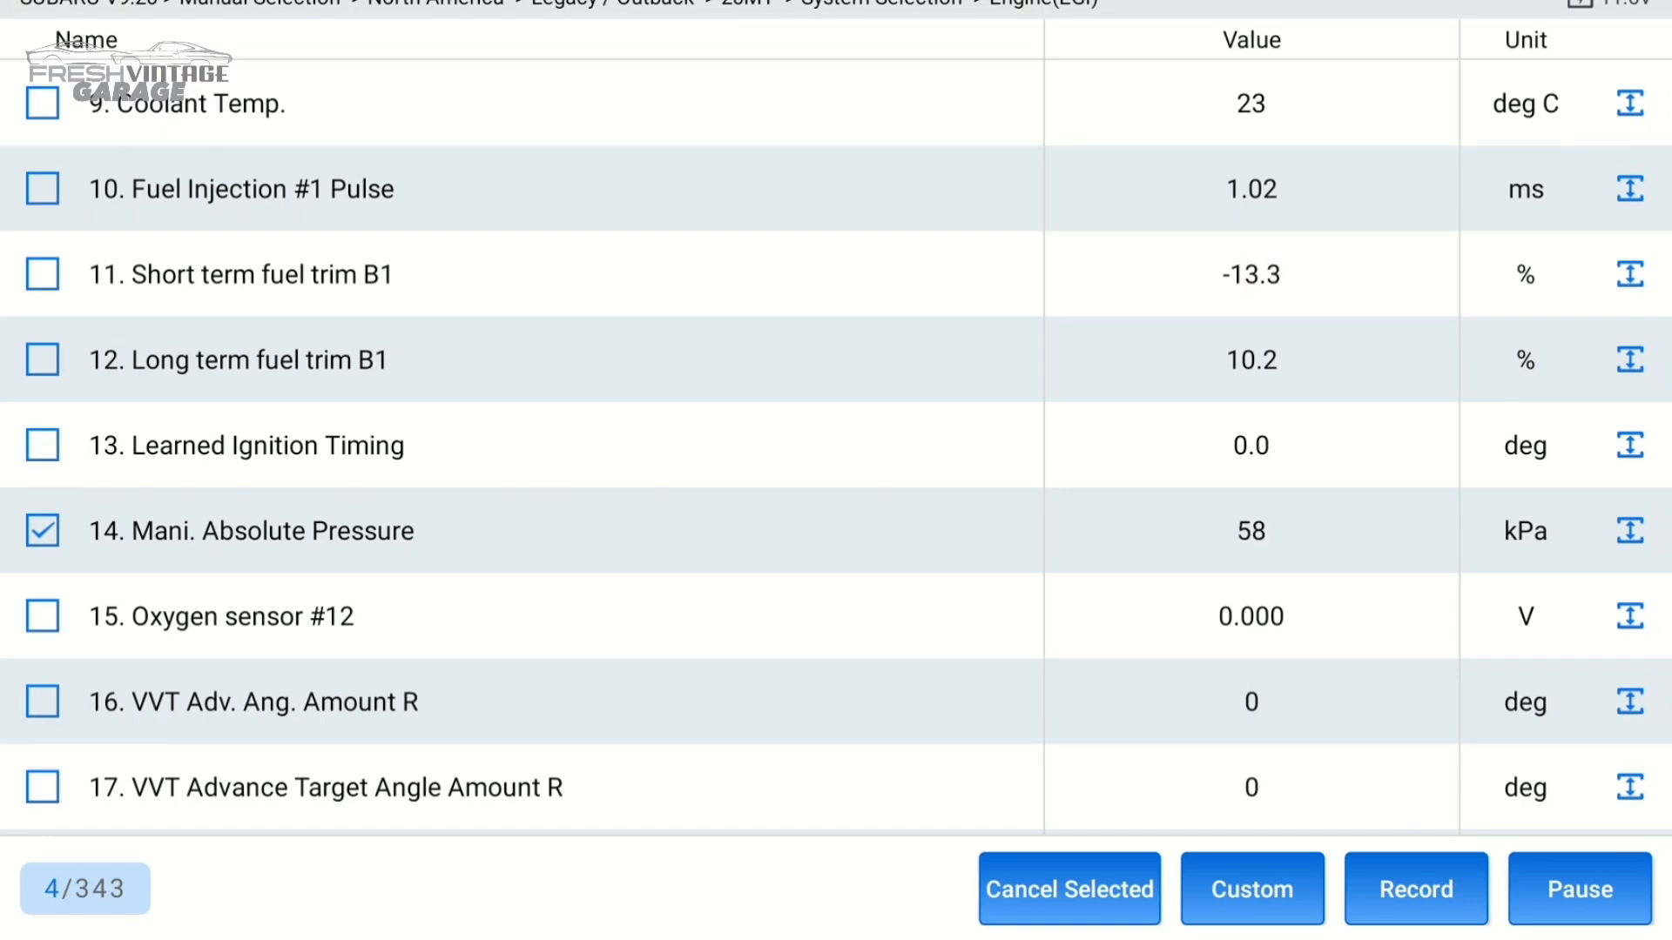
{"action": "scroll", "scroll_direction": "down", "scroll_amount": 3}
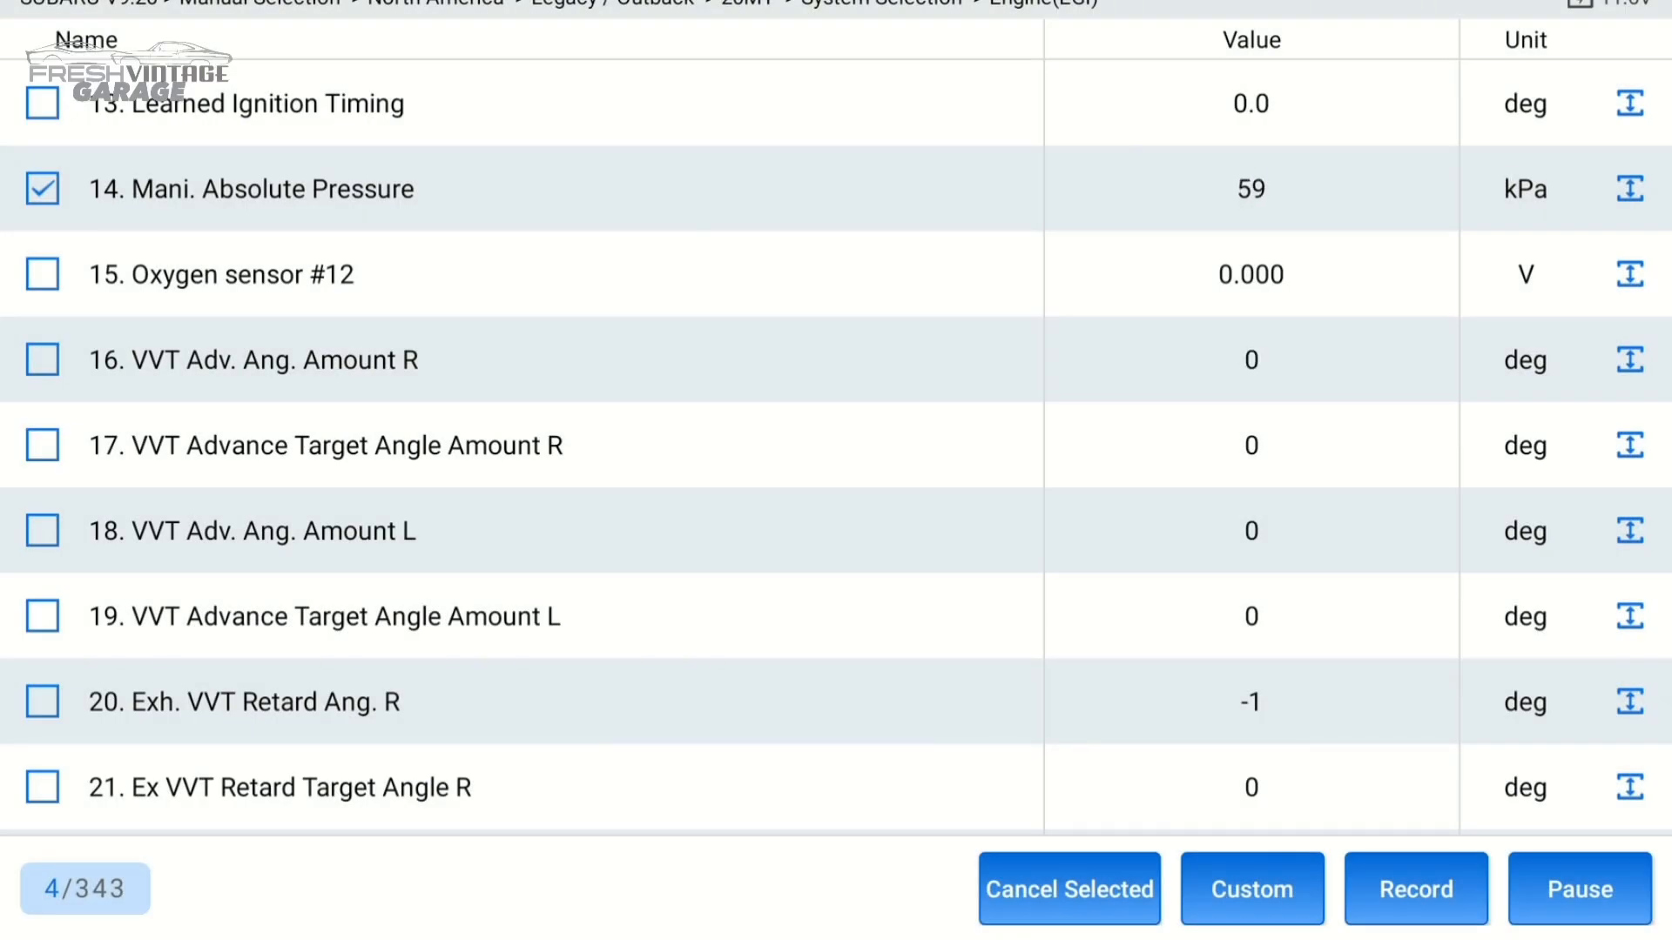
{"action": "left_click", "coordinate": [1250, 888]}
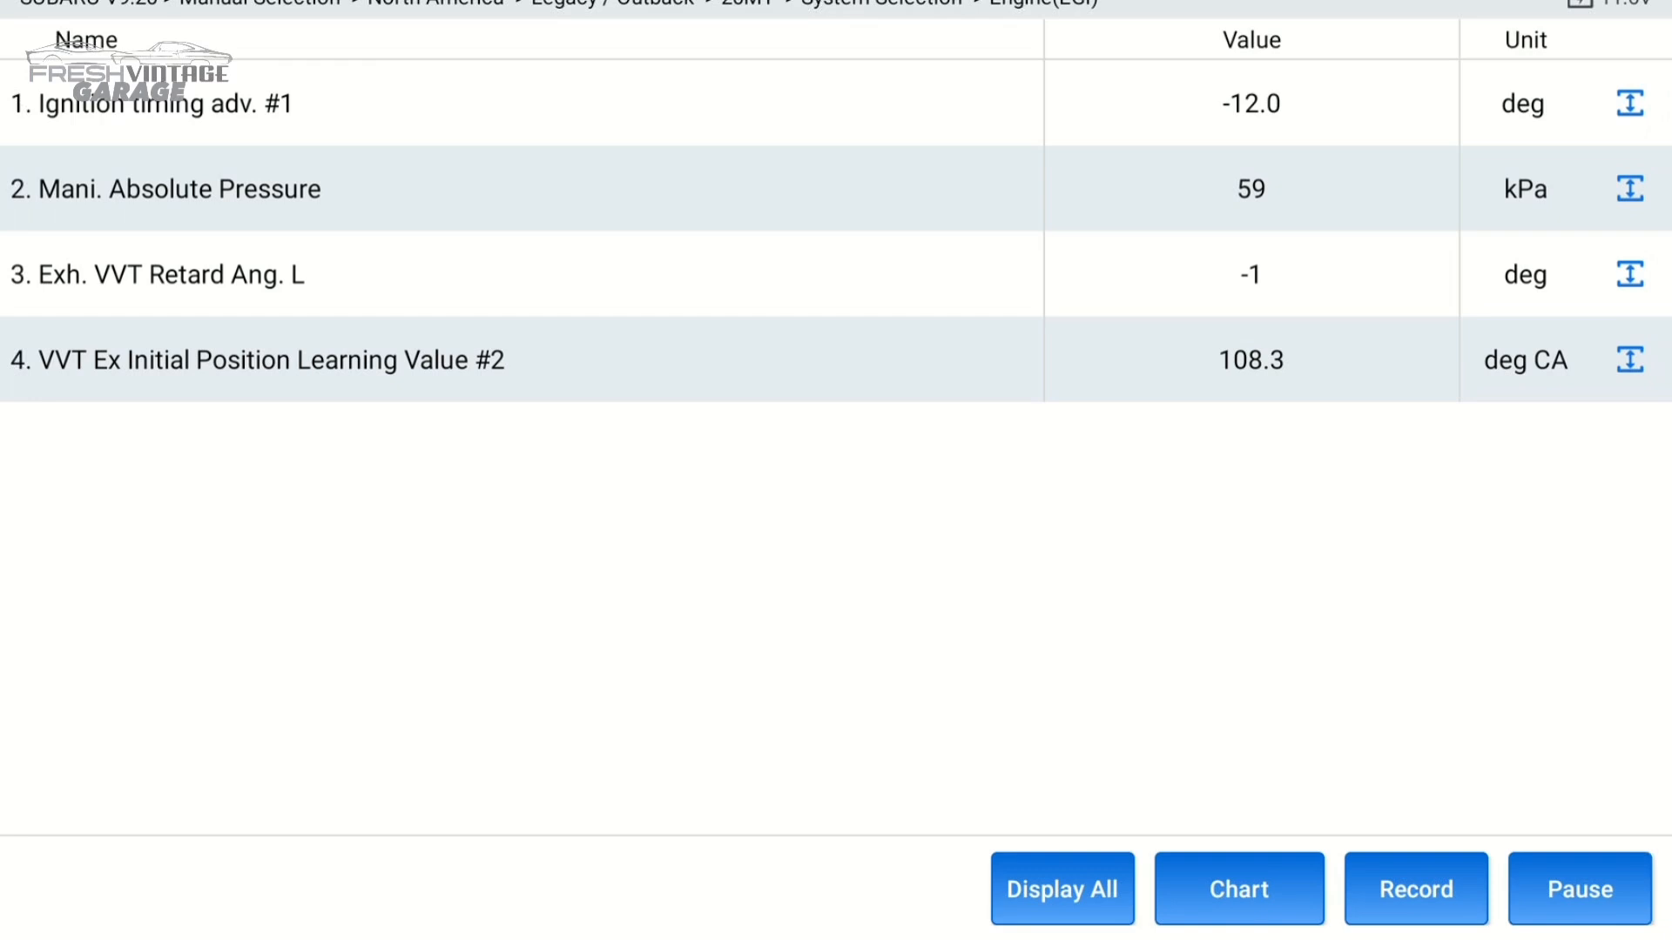
{"action": "left_click", "coordinate": [1239, 888]}
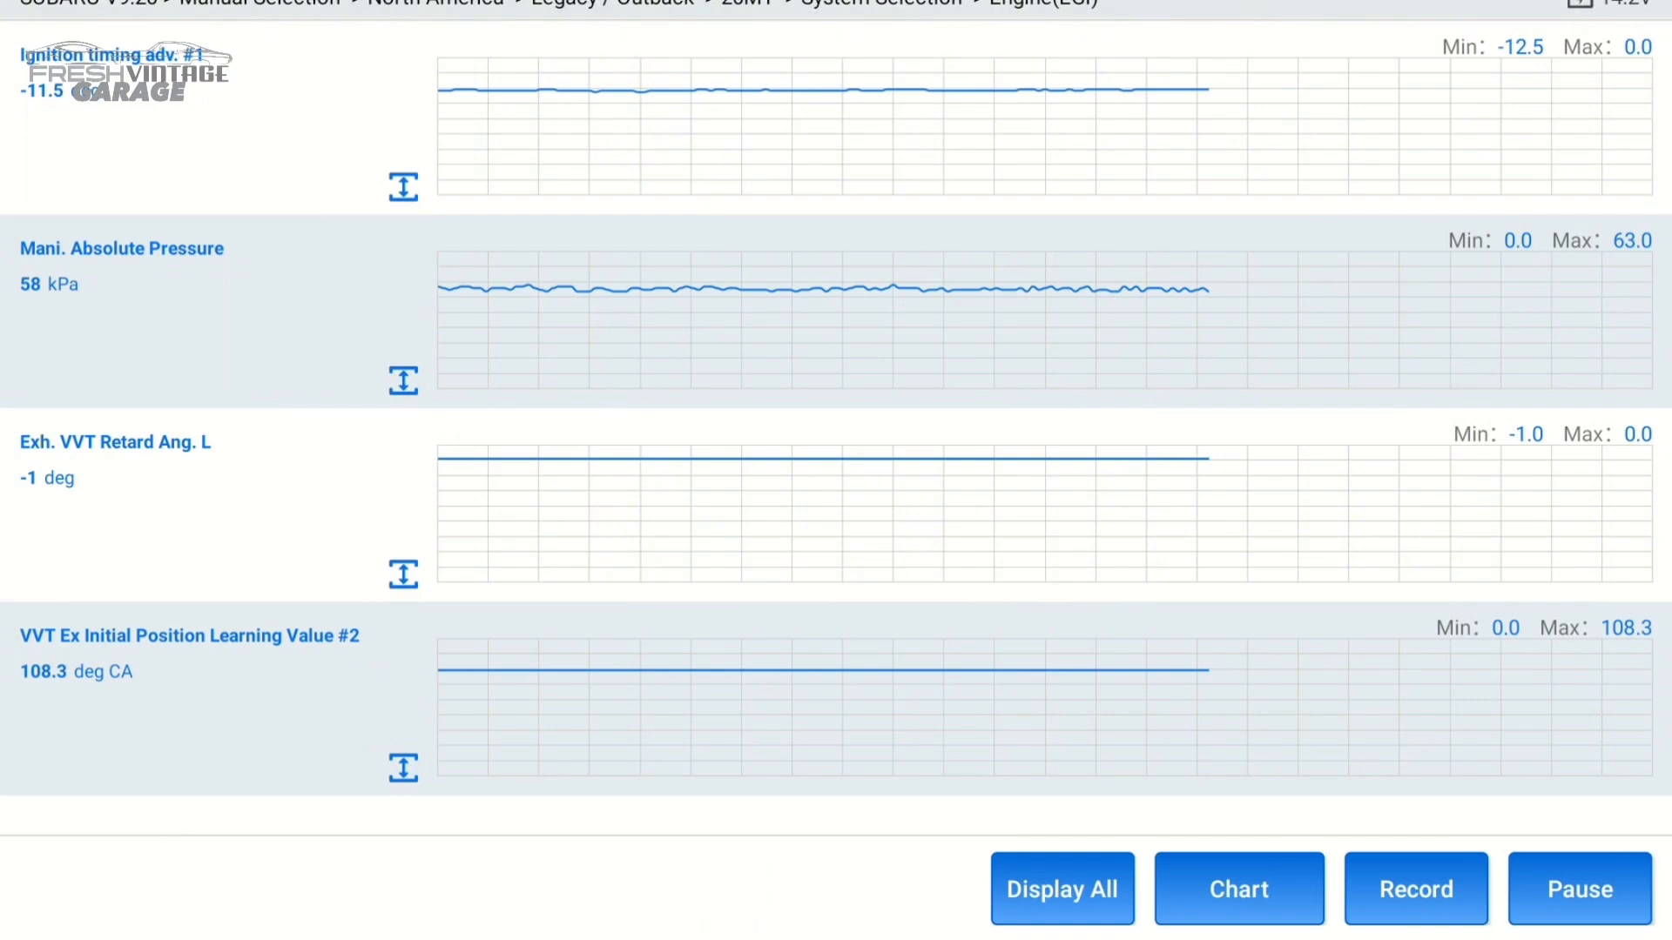
Return to Display All, tick VVT Advance Target Angle Amount R and show the ticked parameters with Custom.
{"action": "left_click", "coordinate": [1061, 888]}
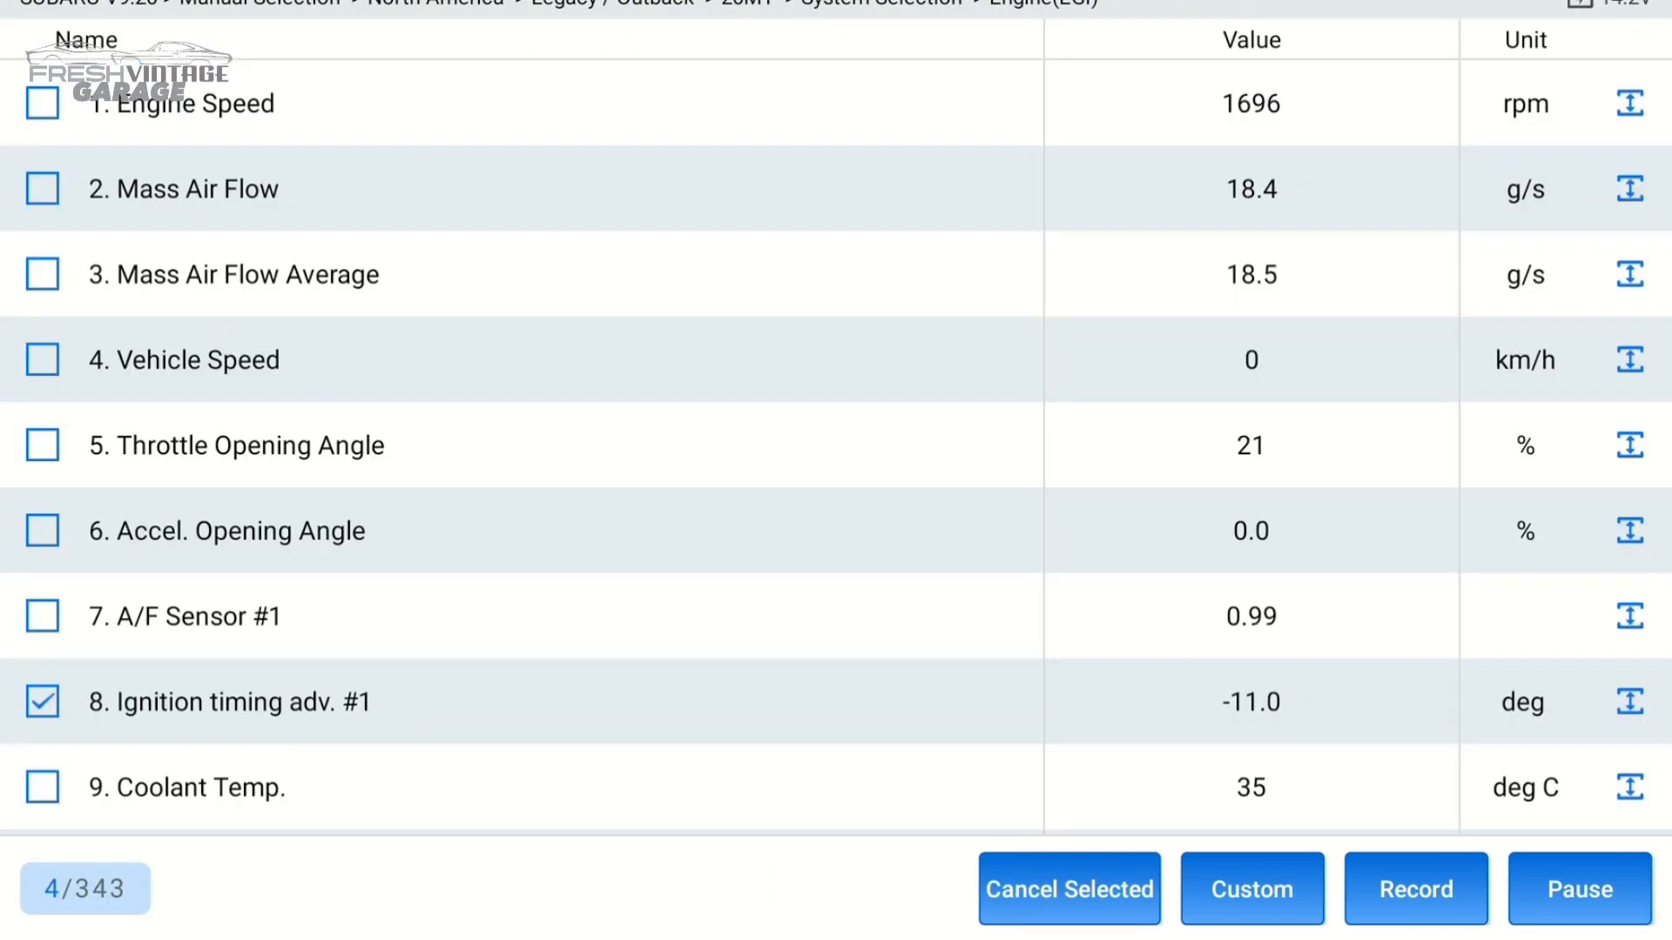
{"action": "scroll", "scroll_direction": "down", "scroll_amount": 3}
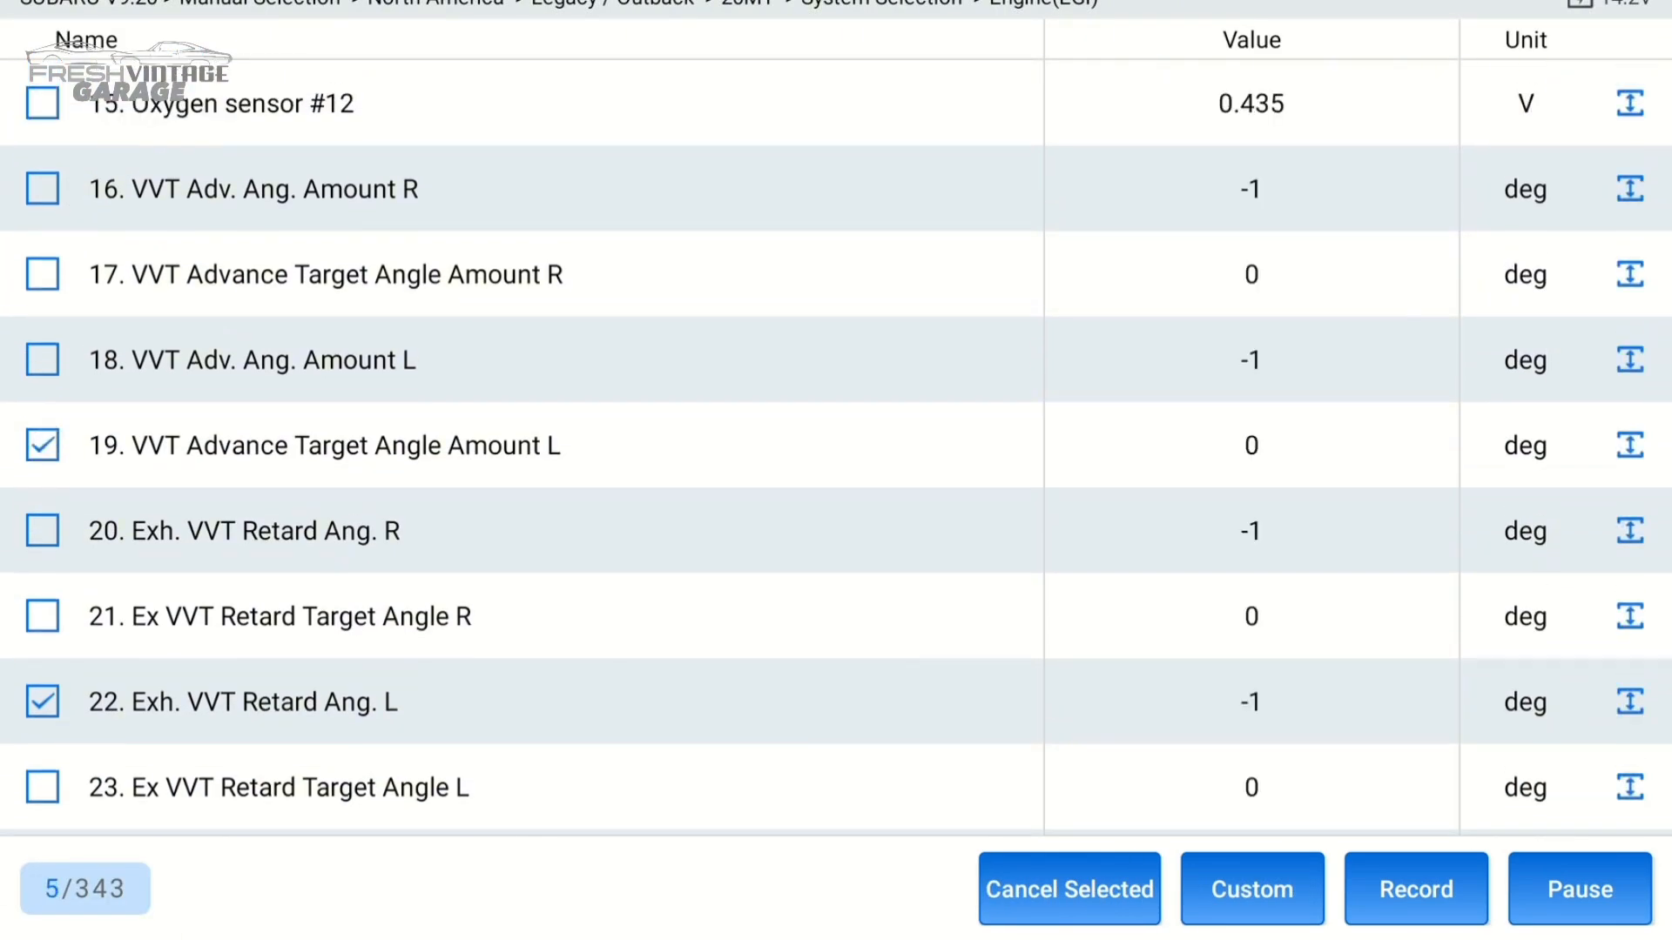
{"action": "left_click", "coordinate": [42, 273]}
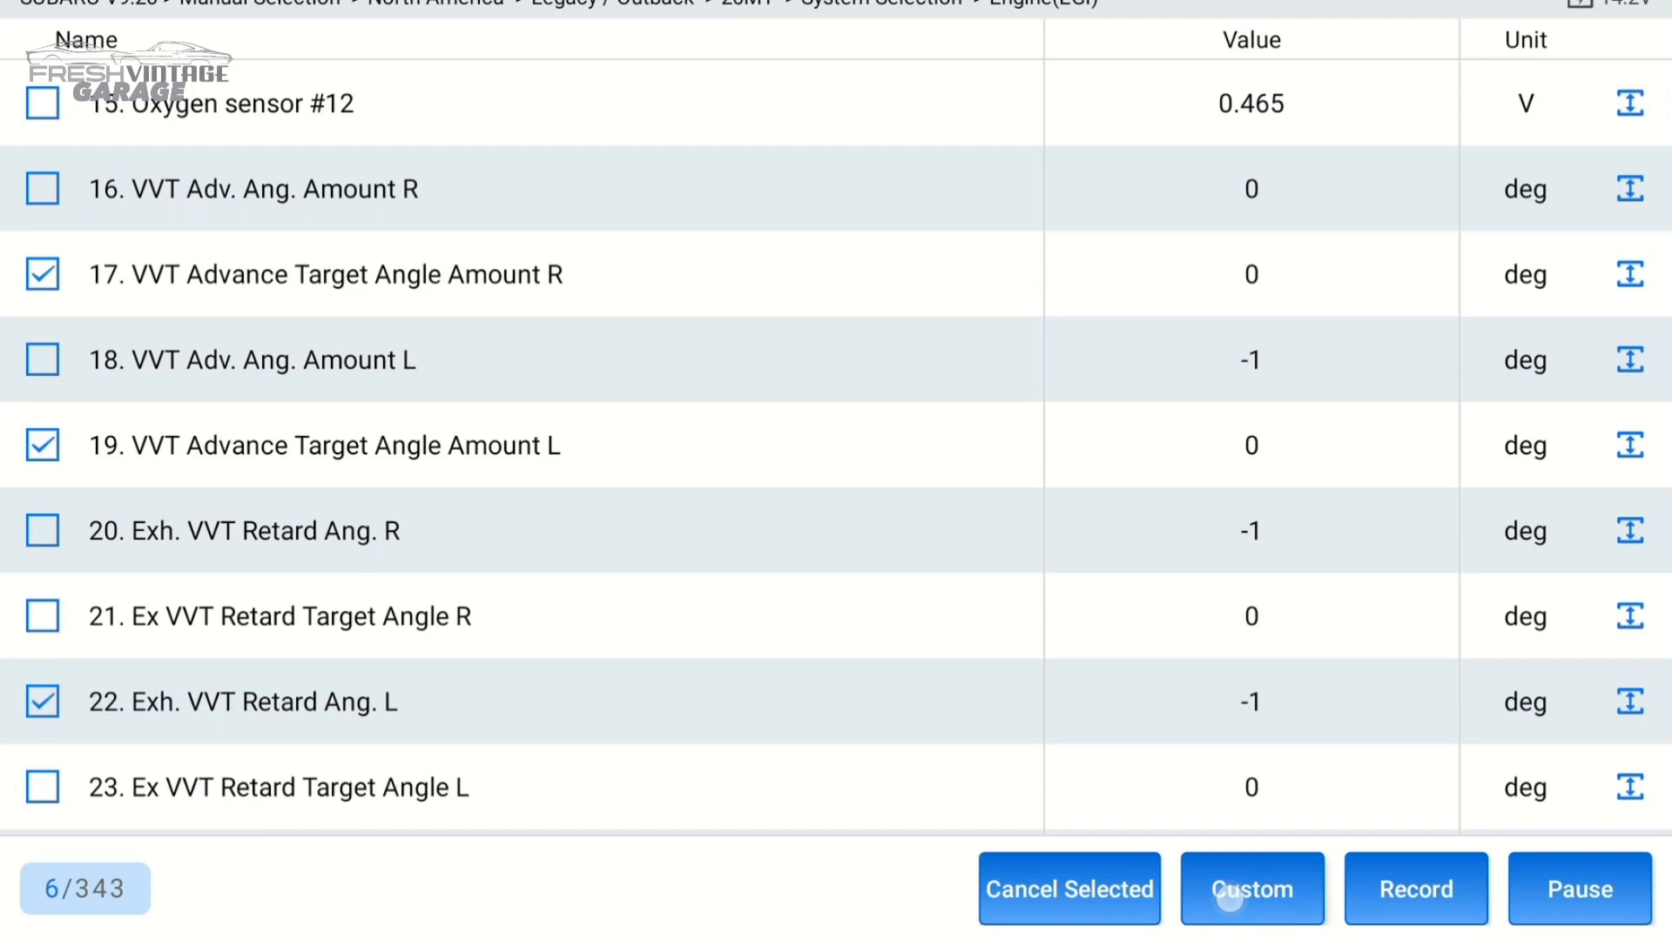
{"action": "left_click", "coordinate": [1253, 890]}
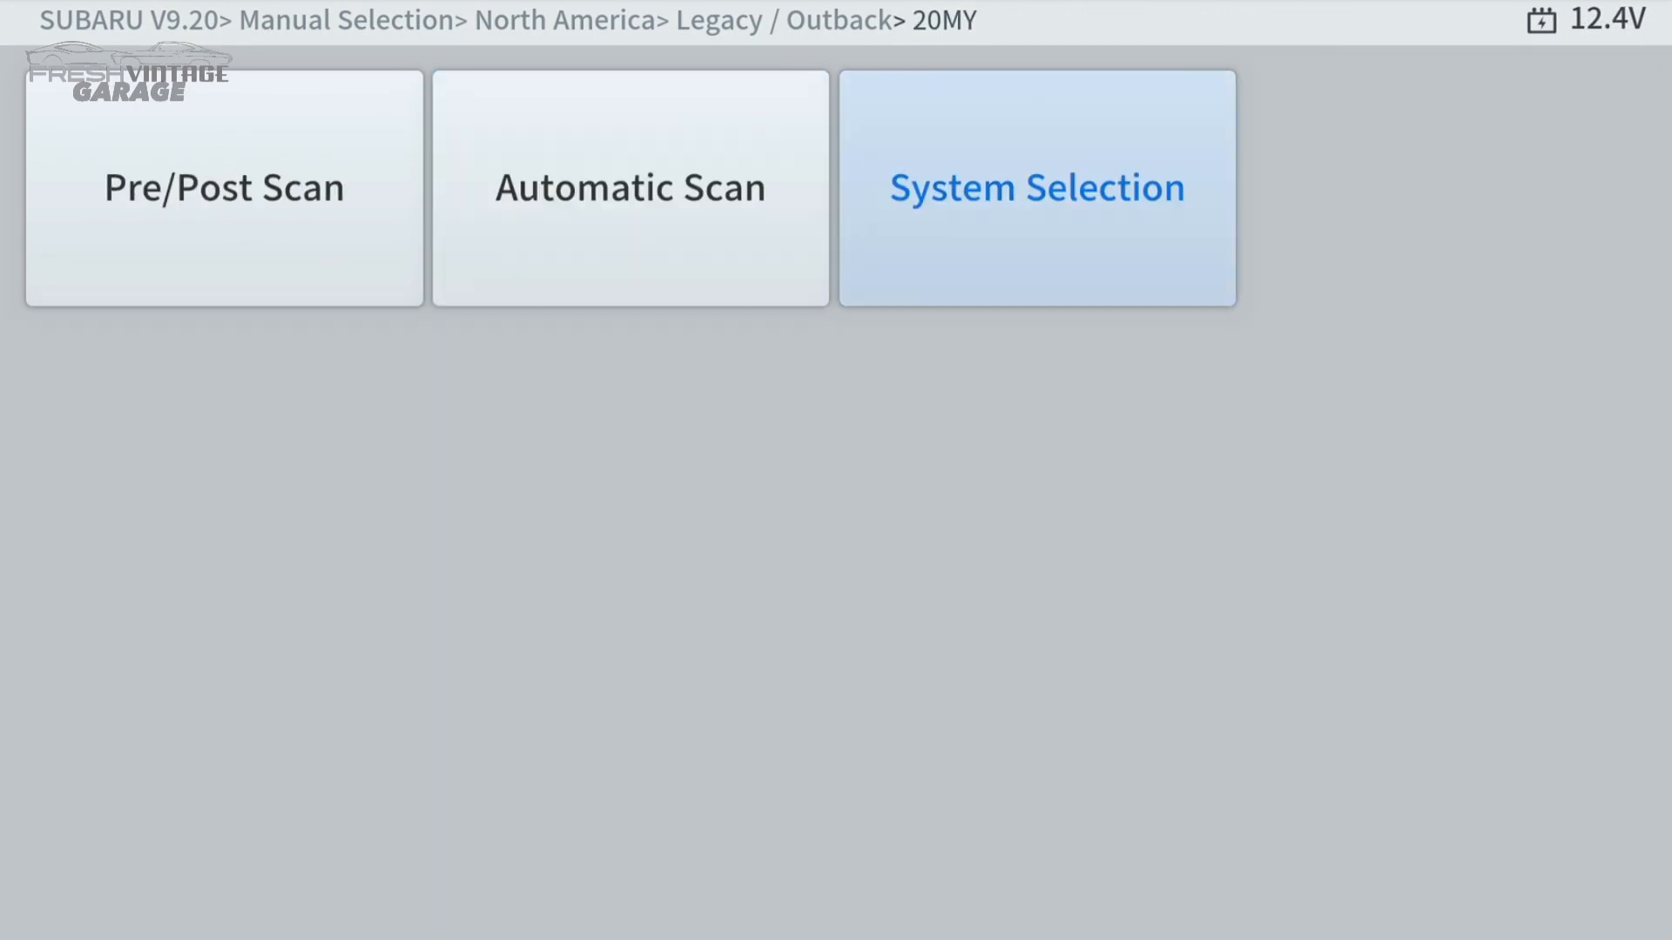
Back out of Live Data to the SUBARU V9.20 start menu and on to the vehicle make list.
{"action": "left_click", "coordinate": [1034, 188]}
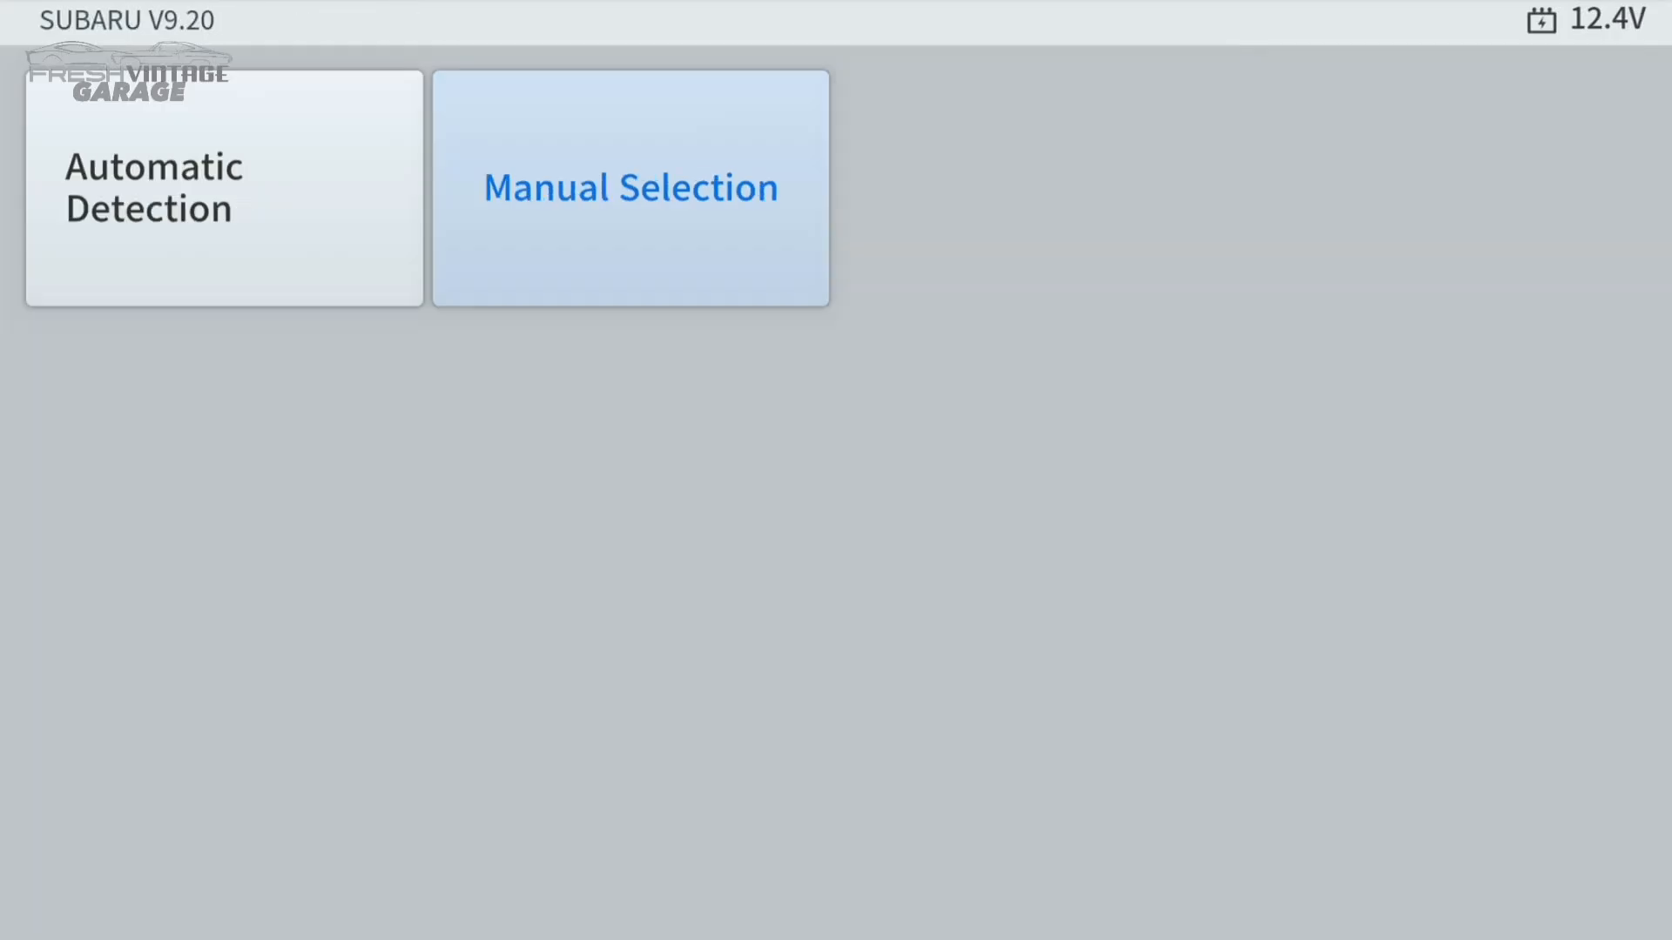
{"action": "left_click", "coordinate": [629, 188]}
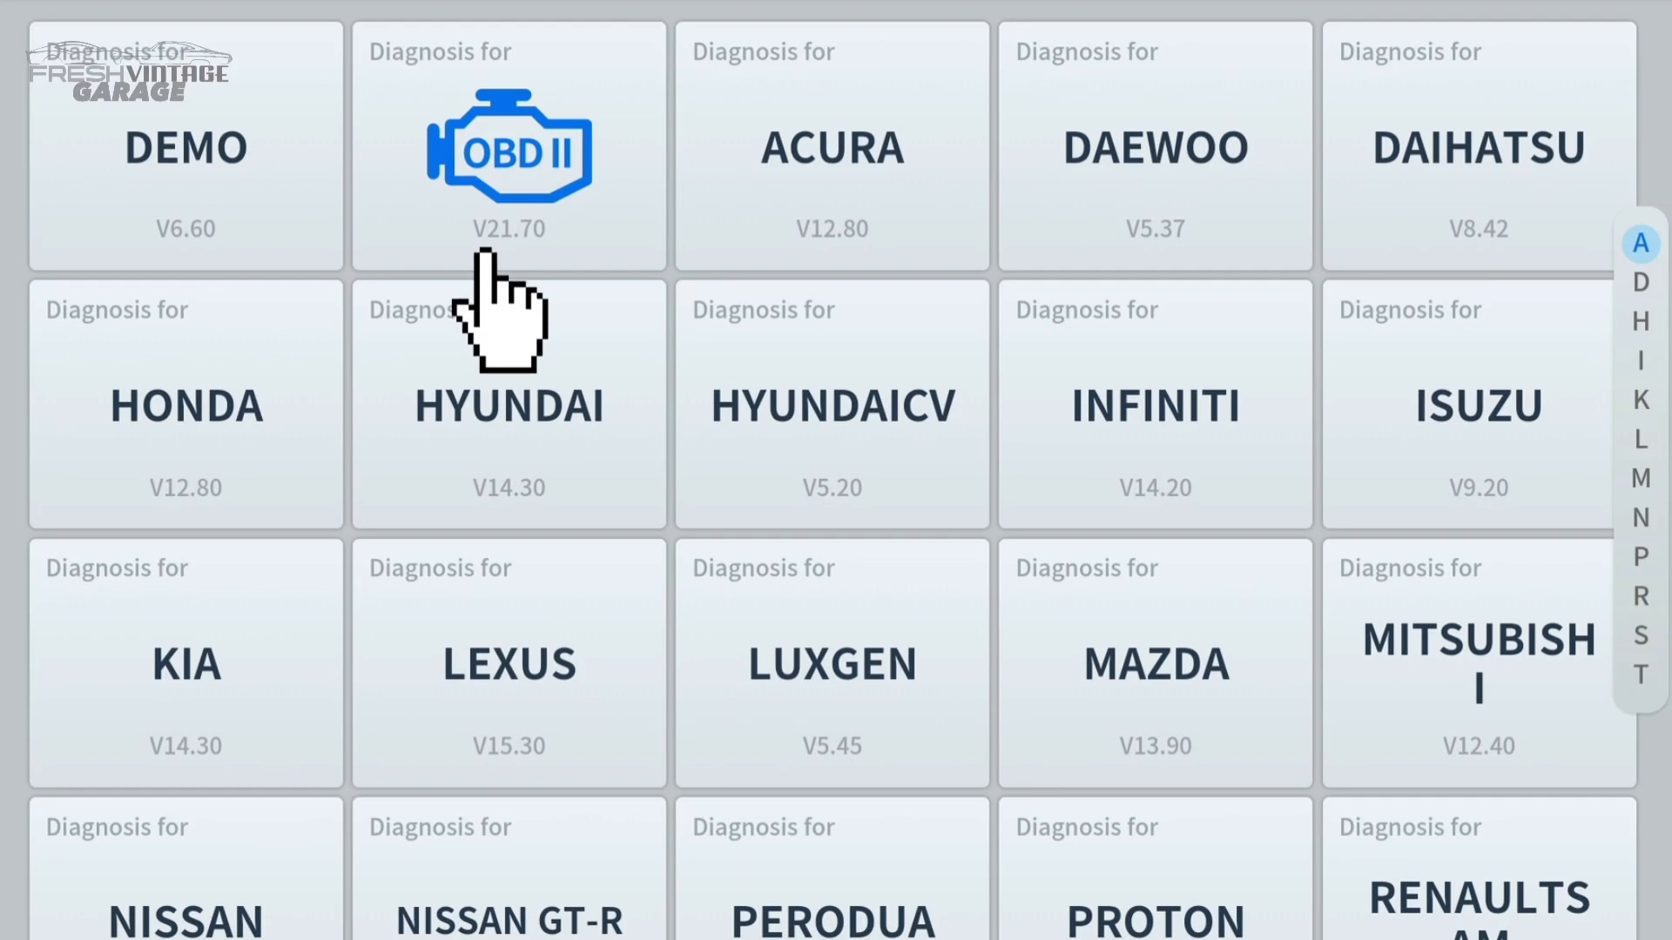
{"action": "mouse_move", "coordinate": [502, 310]}
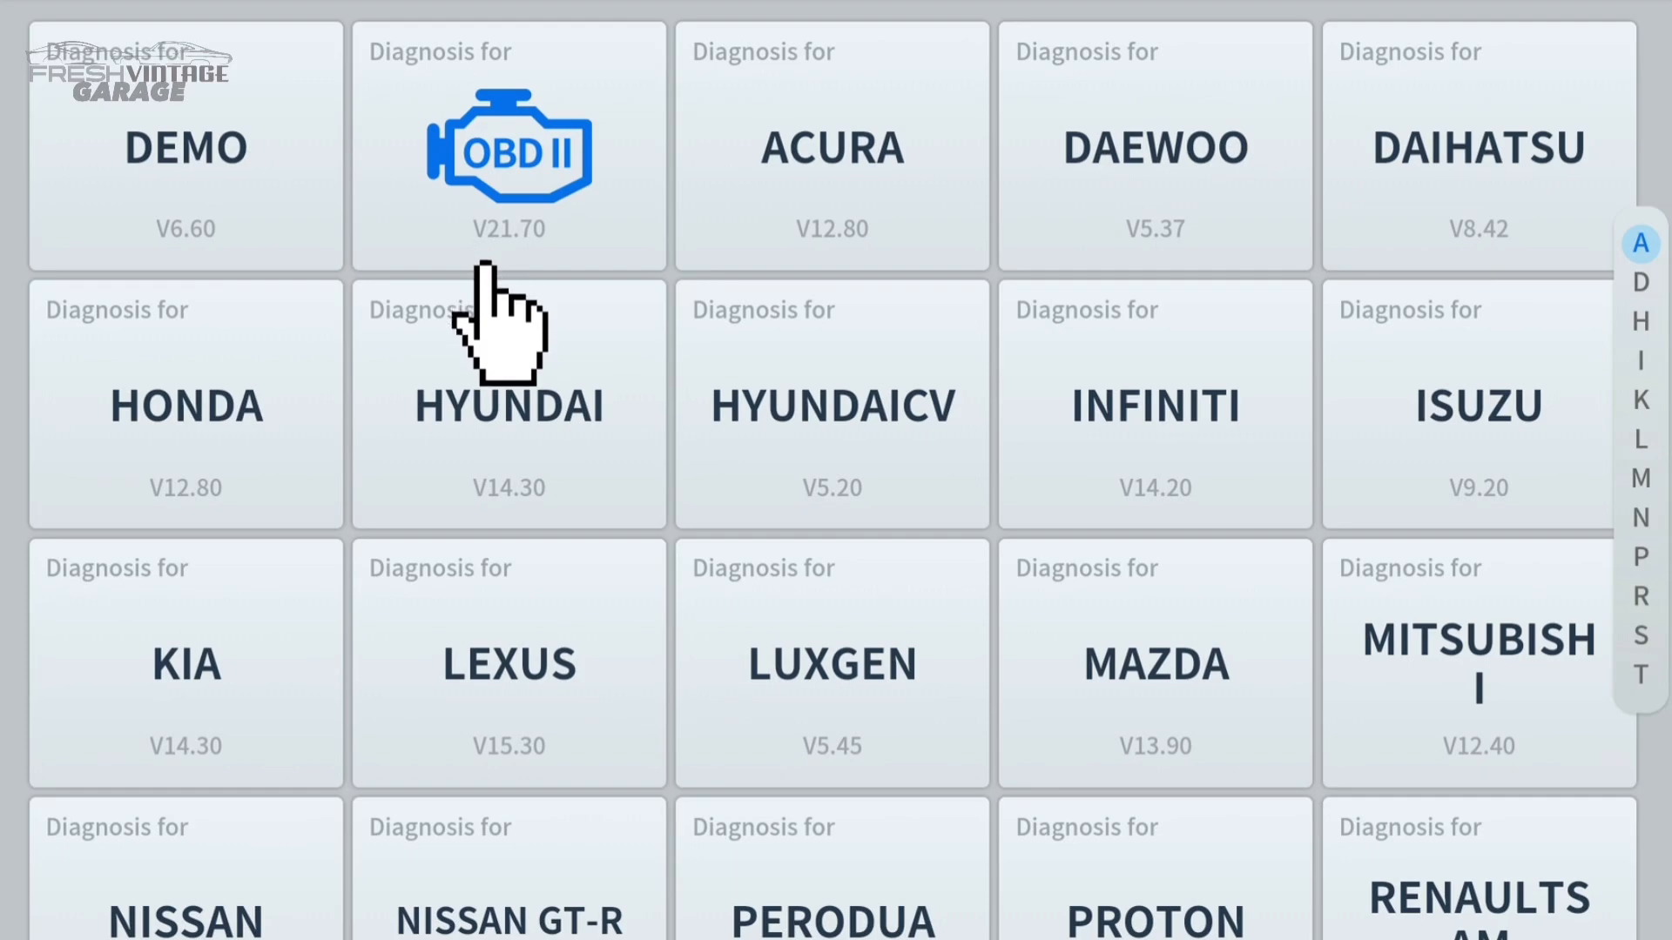
Run the generic OBDII auto scan and reach module 000007E8's Read Trouble Code menu.
{"action": "left_click", "coordinate": [508, 146]}
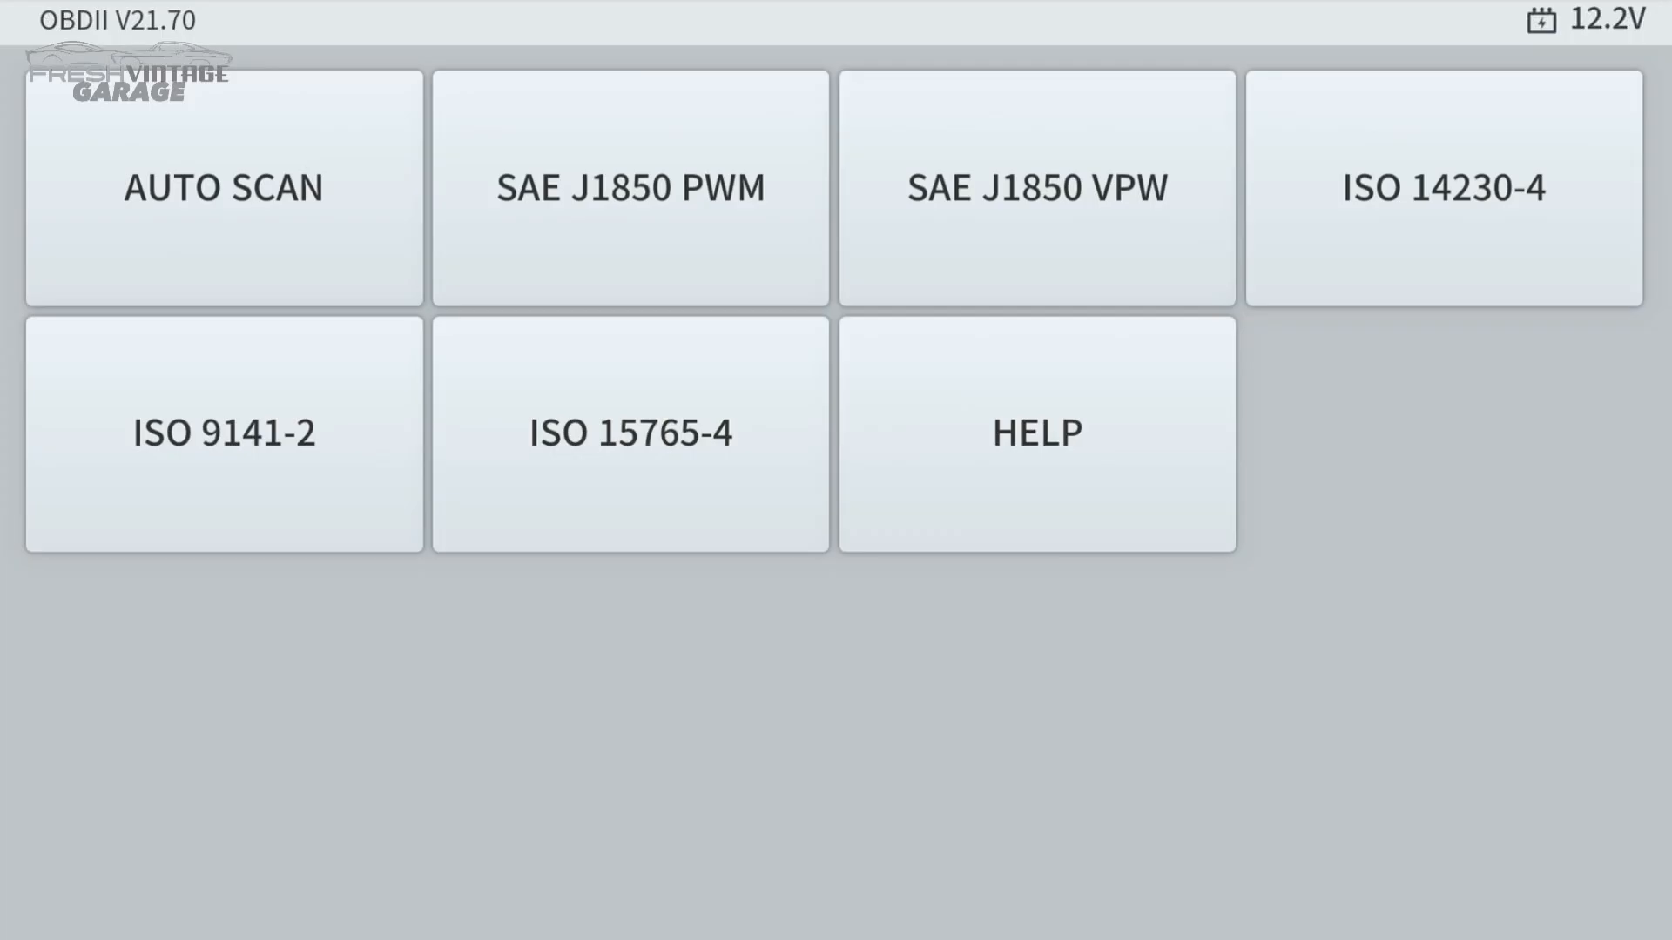
{"action": "left_click", "coordinate": [225, 188]}
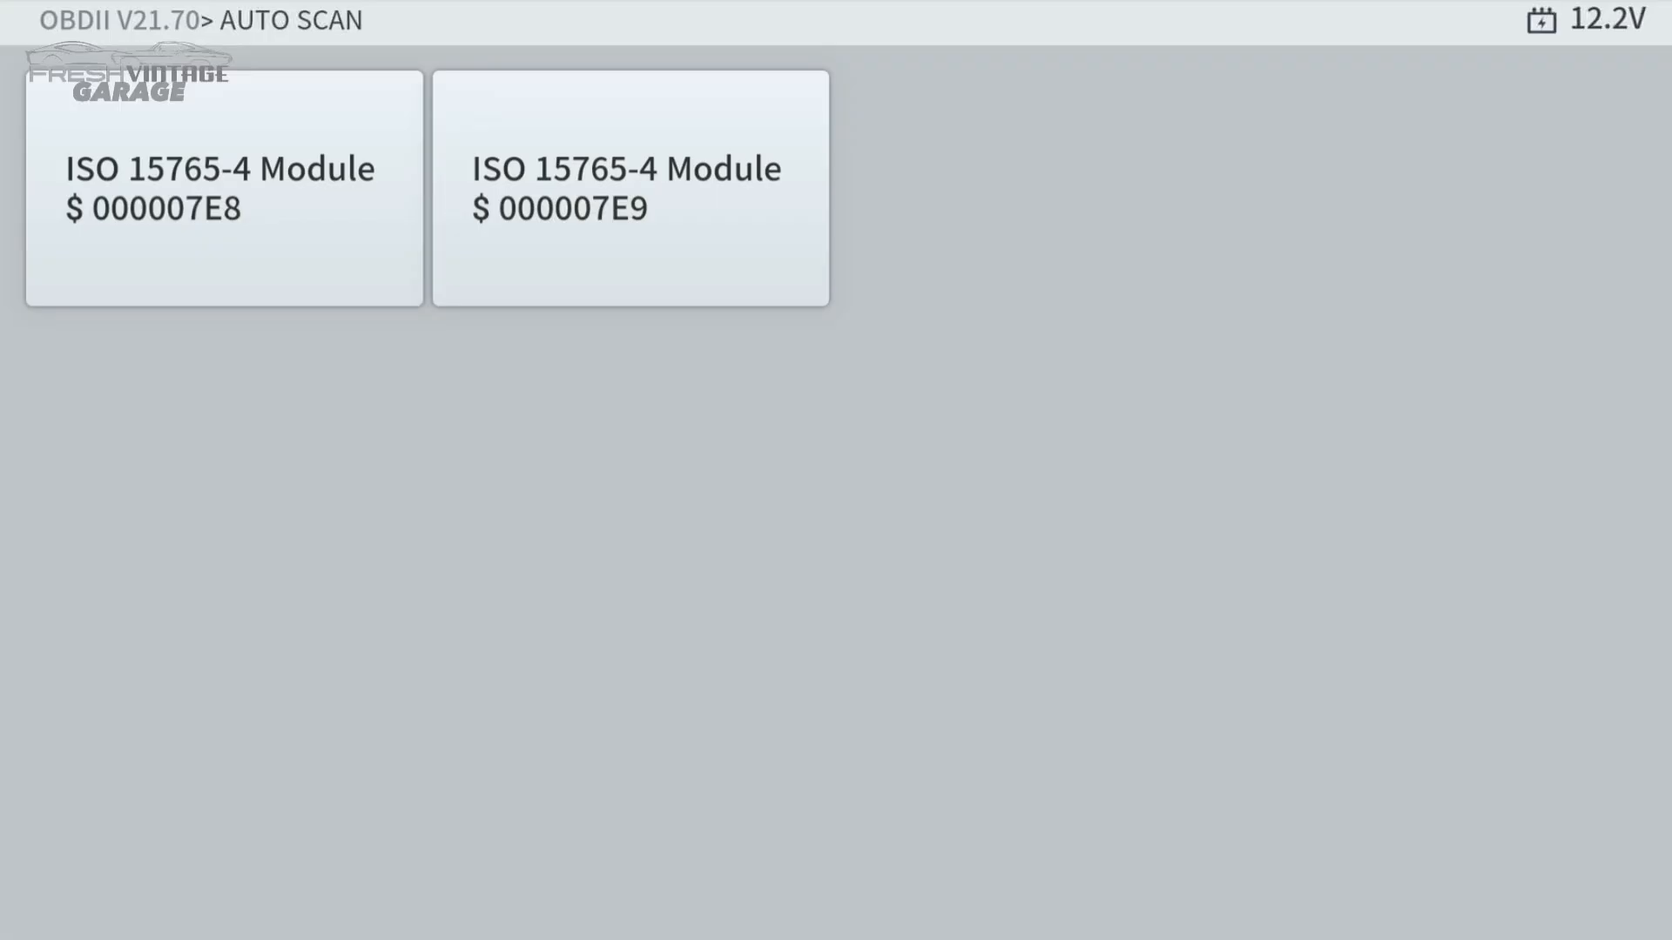
{"action": "left_click", "coordinate": [224, 188]}
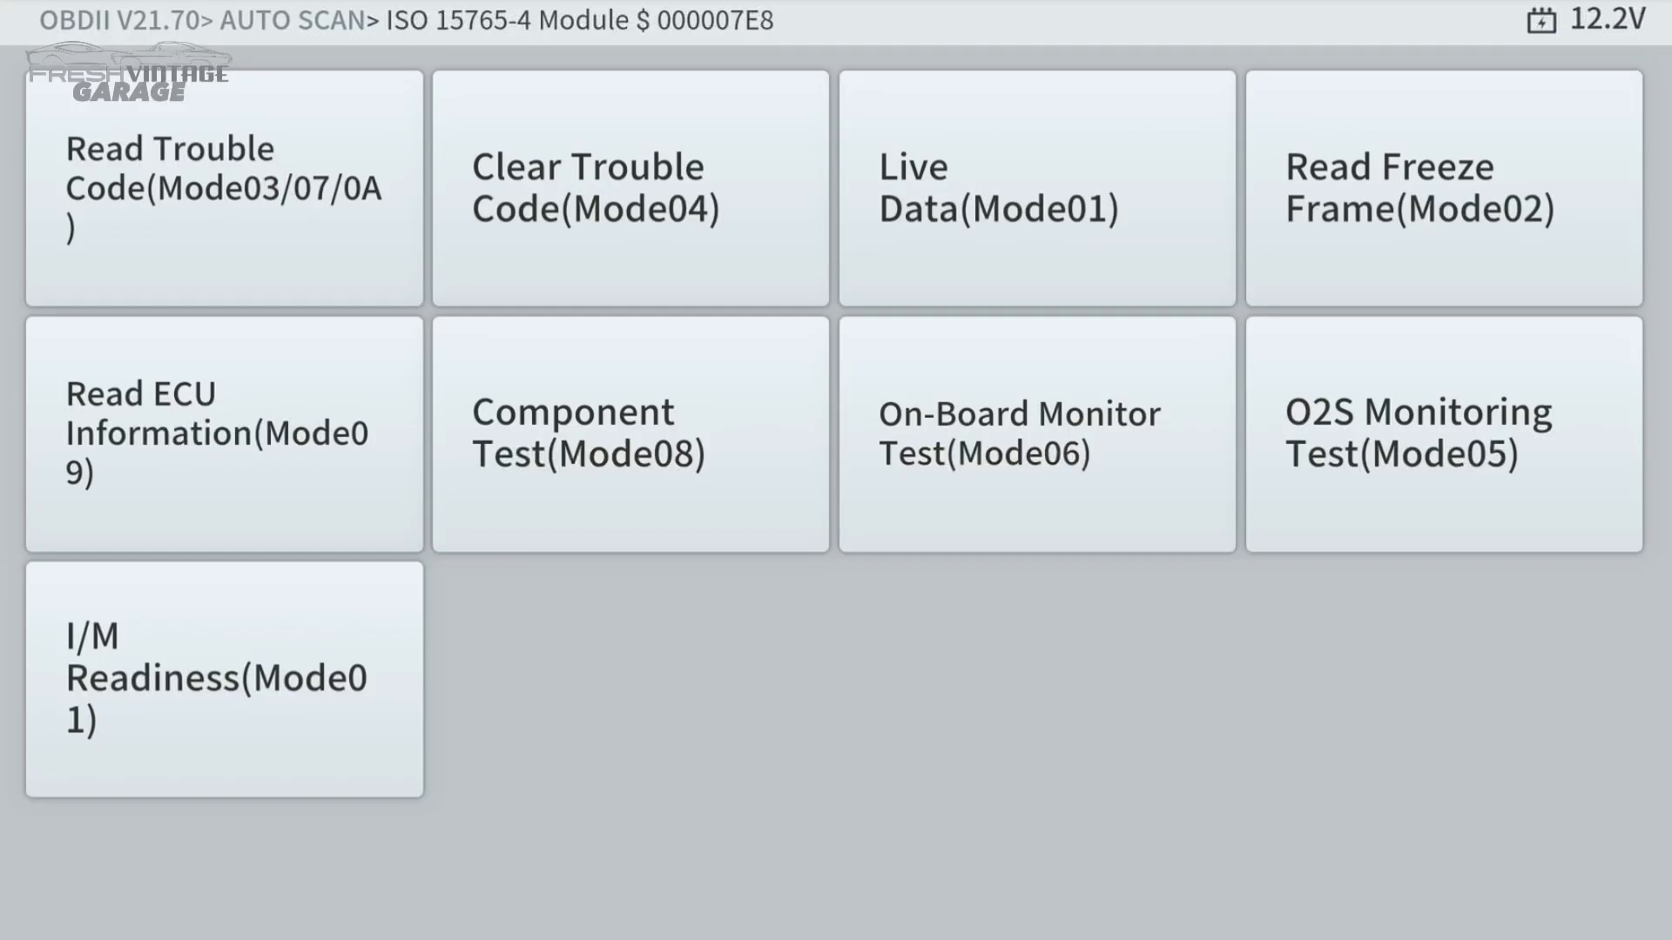
{"action": "left_click", "coordinate": [222, 186]}
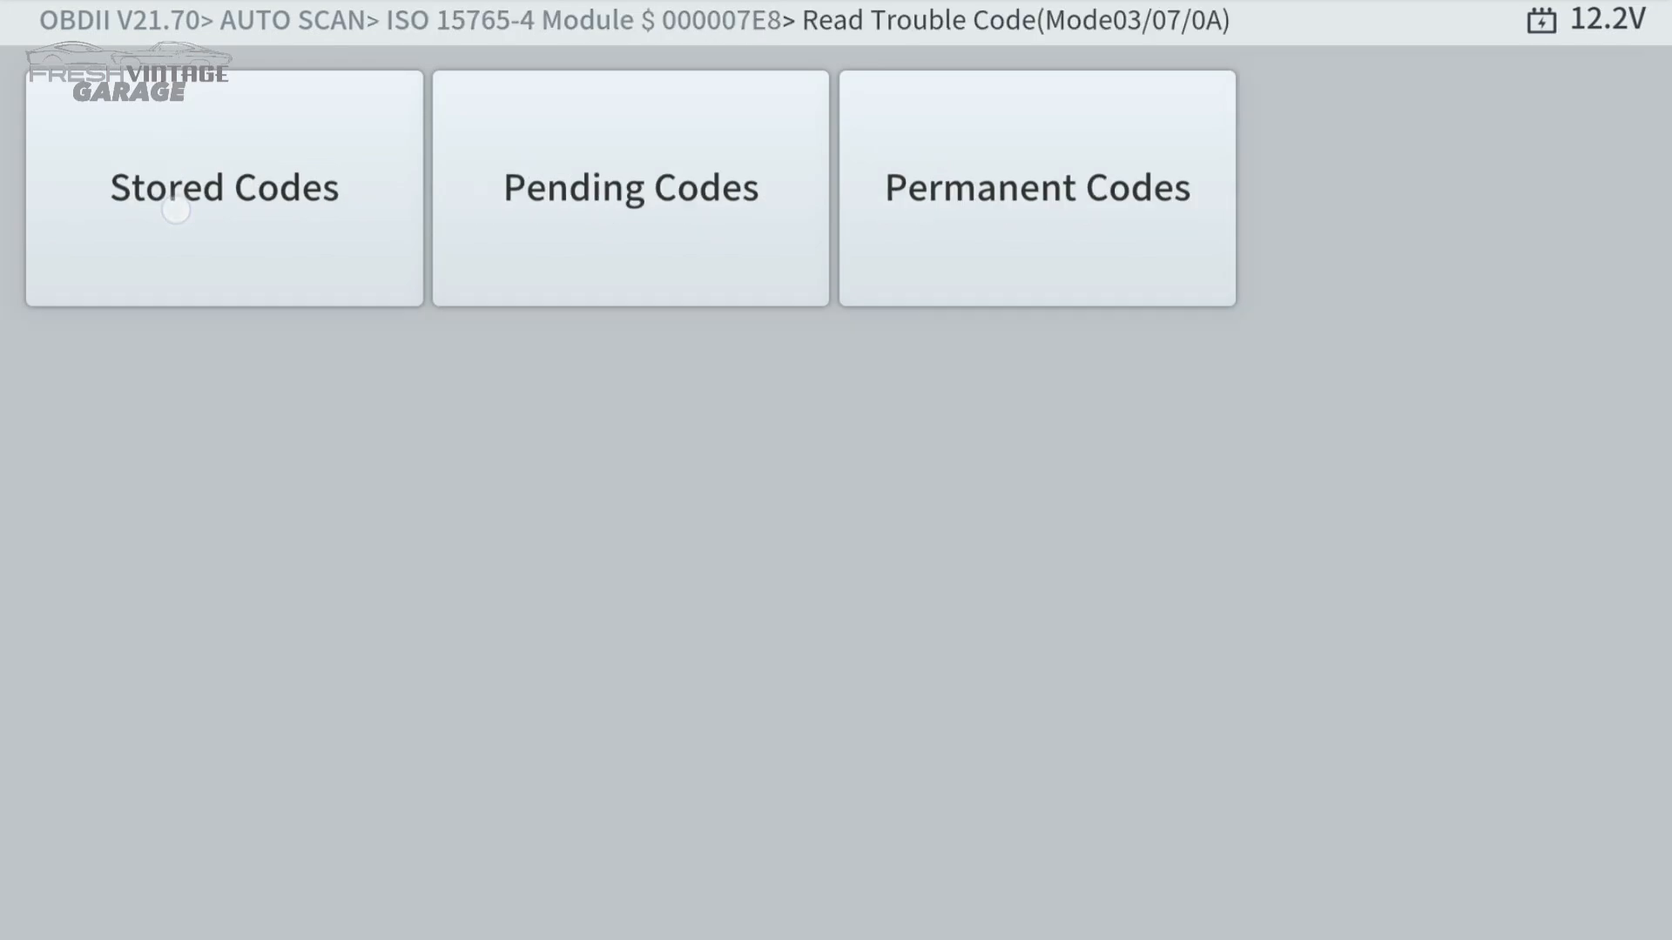
Check Stored Codes for the module and dismiss the 'No codes are stored' message.
{"action": "left_click", "coordinate": [224, 188]}
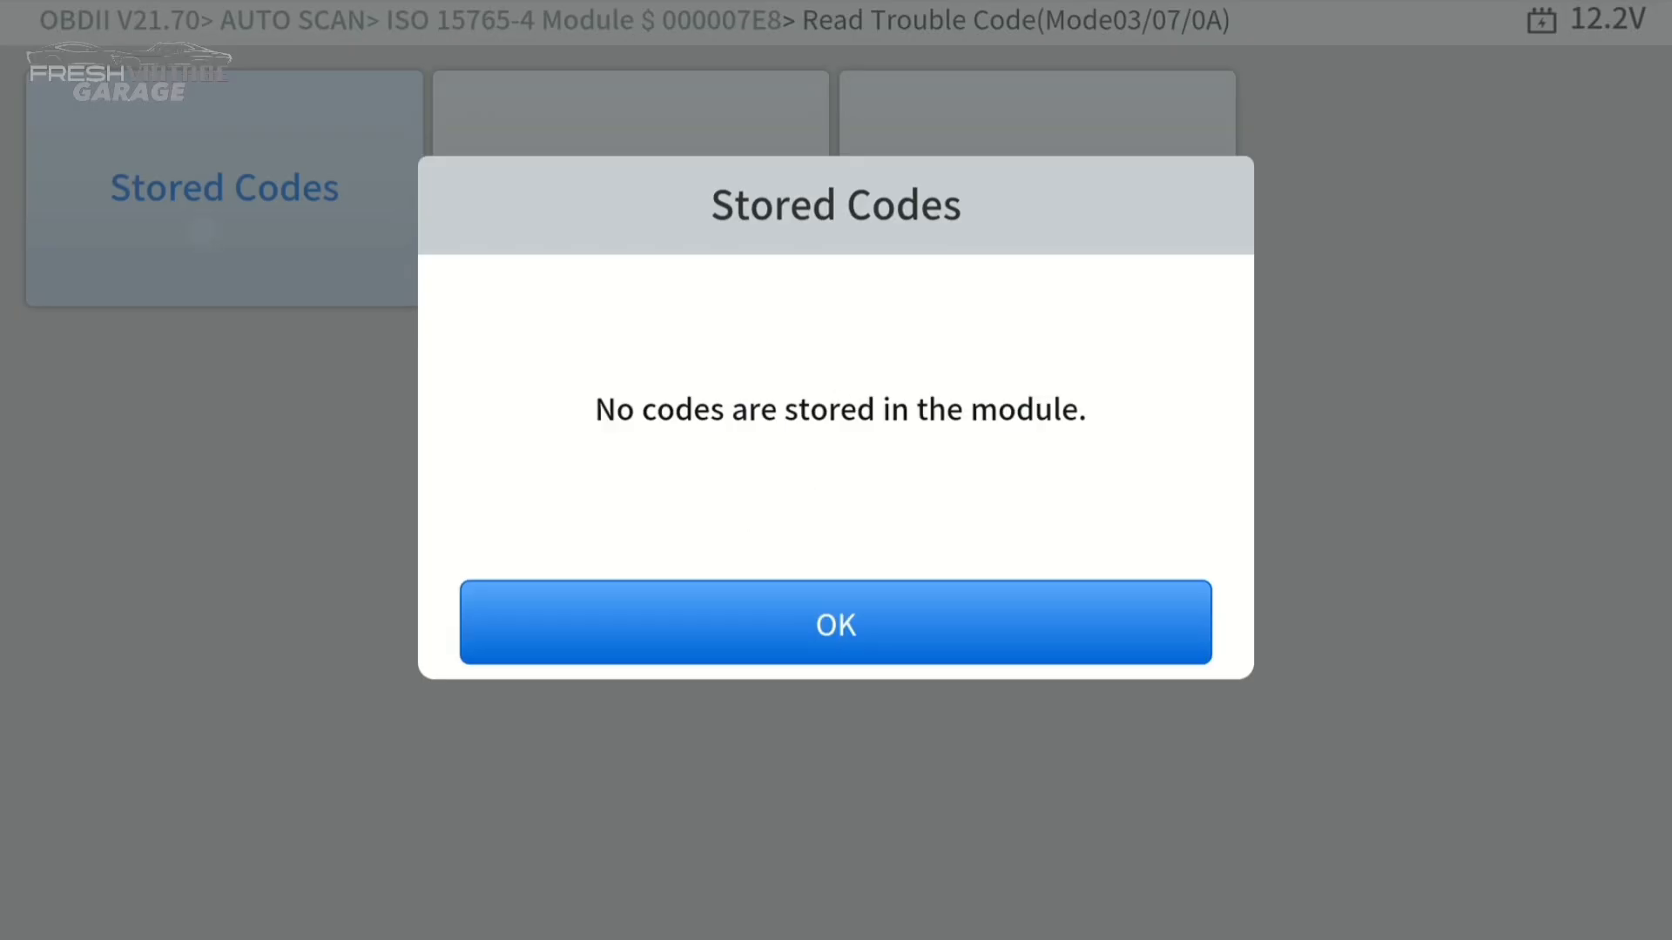
{"action": "left_click", "coordinate": [672, 604]}
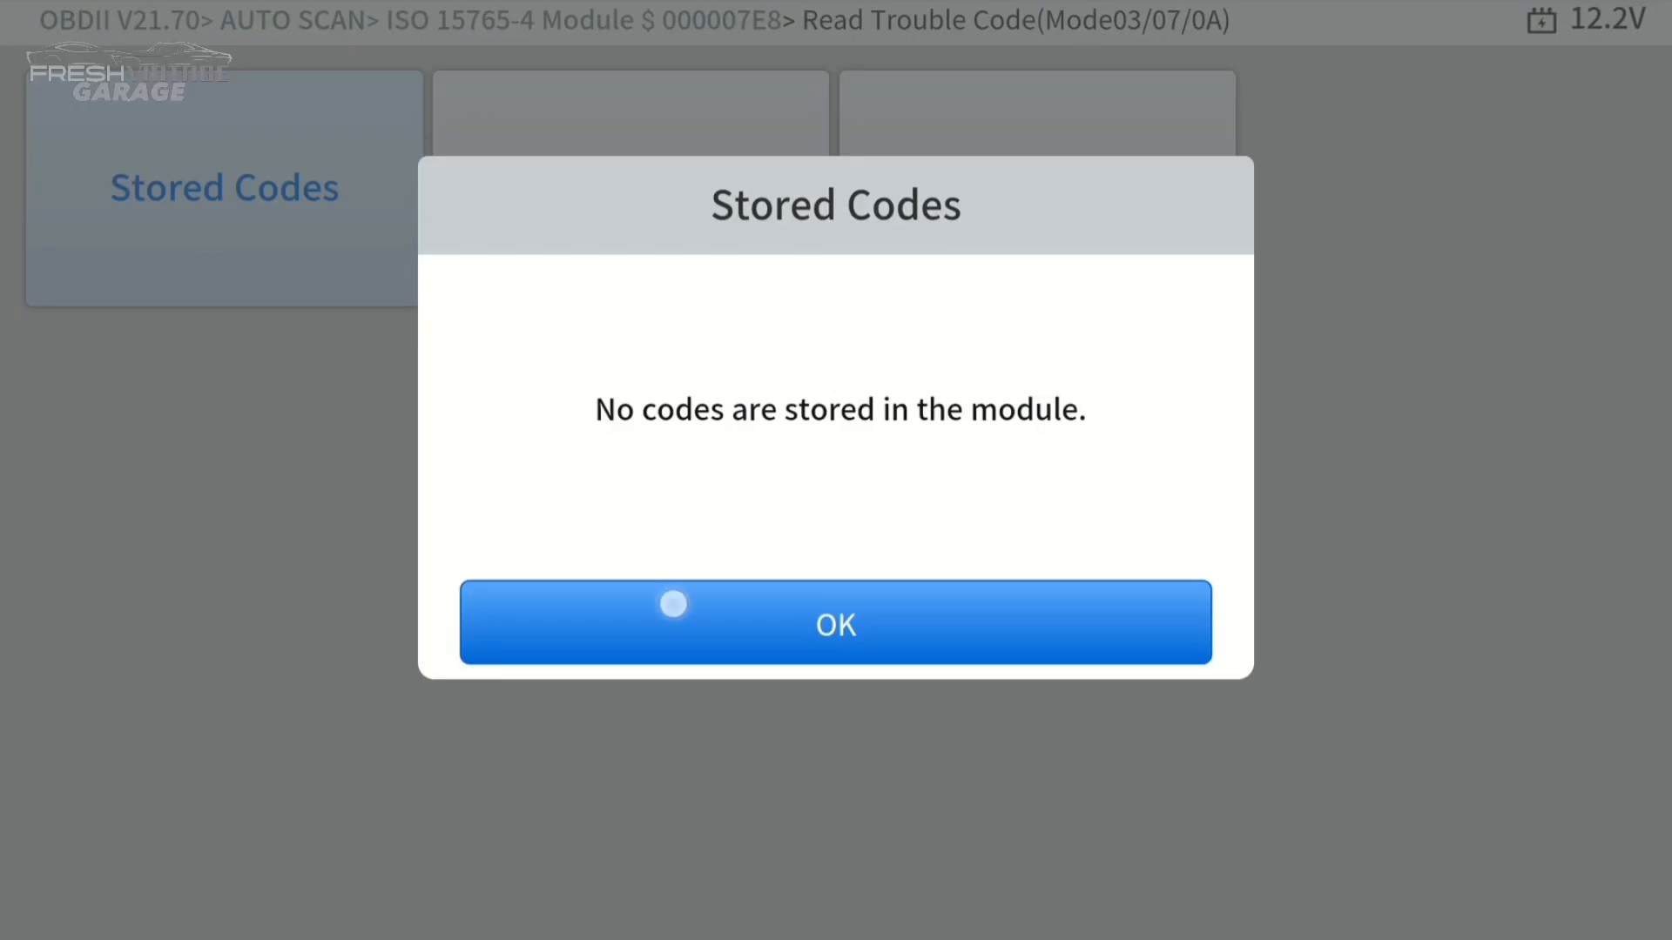
{"action": "left_click", "coordinate": [835, 623]}
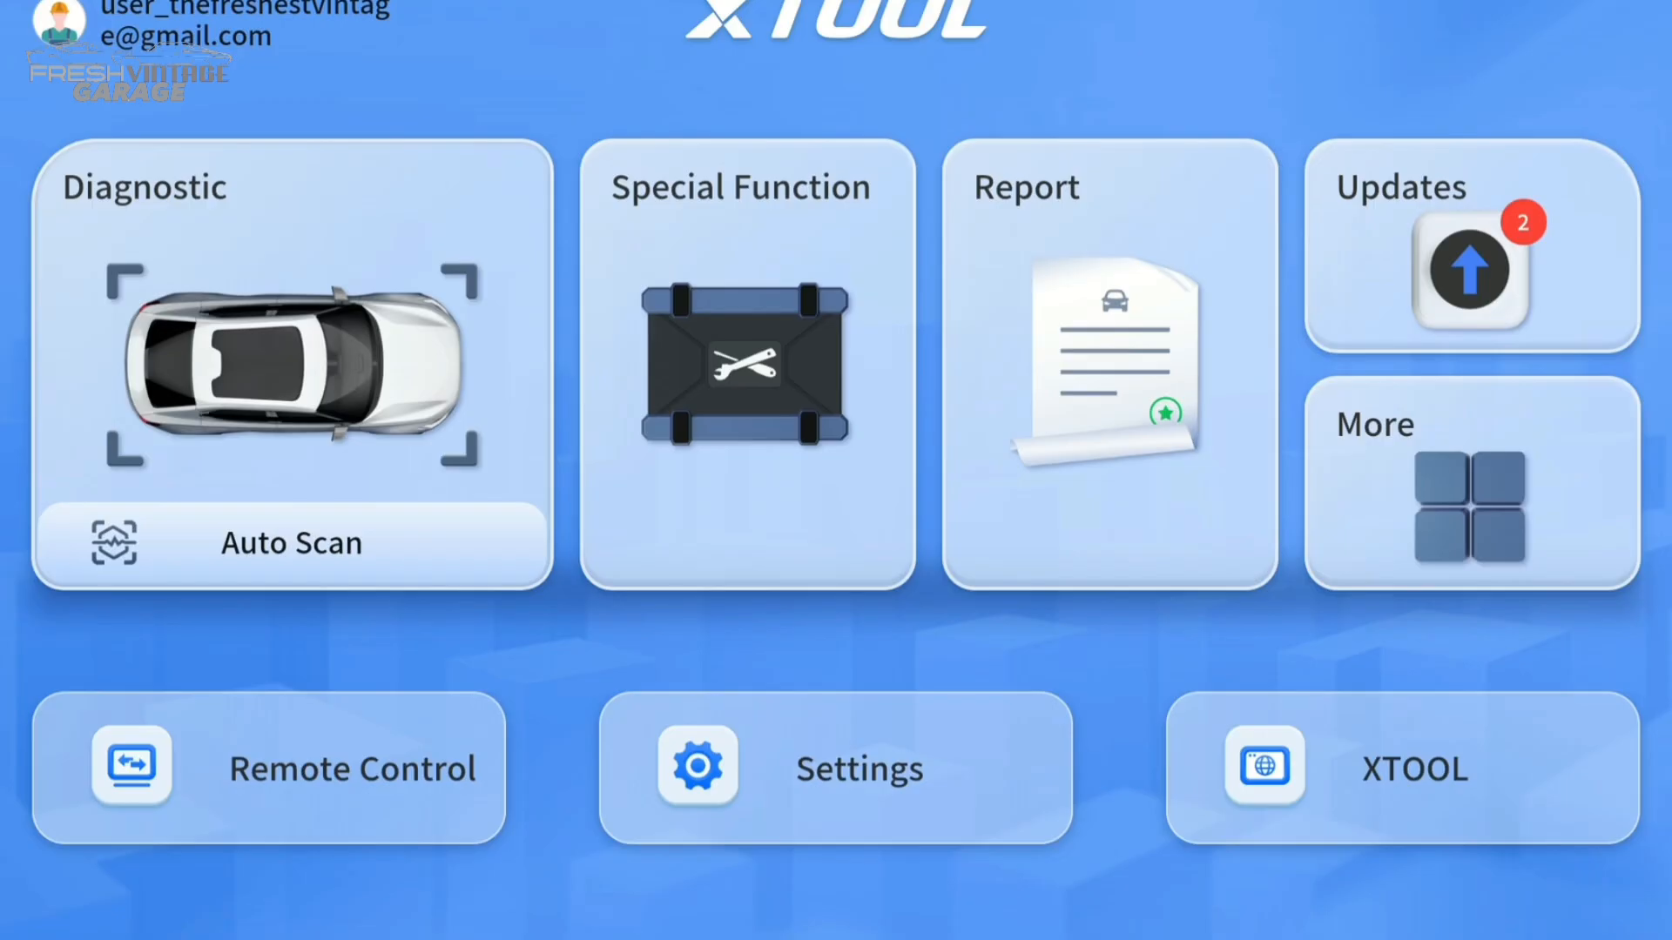
Browse the Special Function grid and view the Asian vehicle brand list.
{"action": "left_click", "coordinate": [747, 361]}
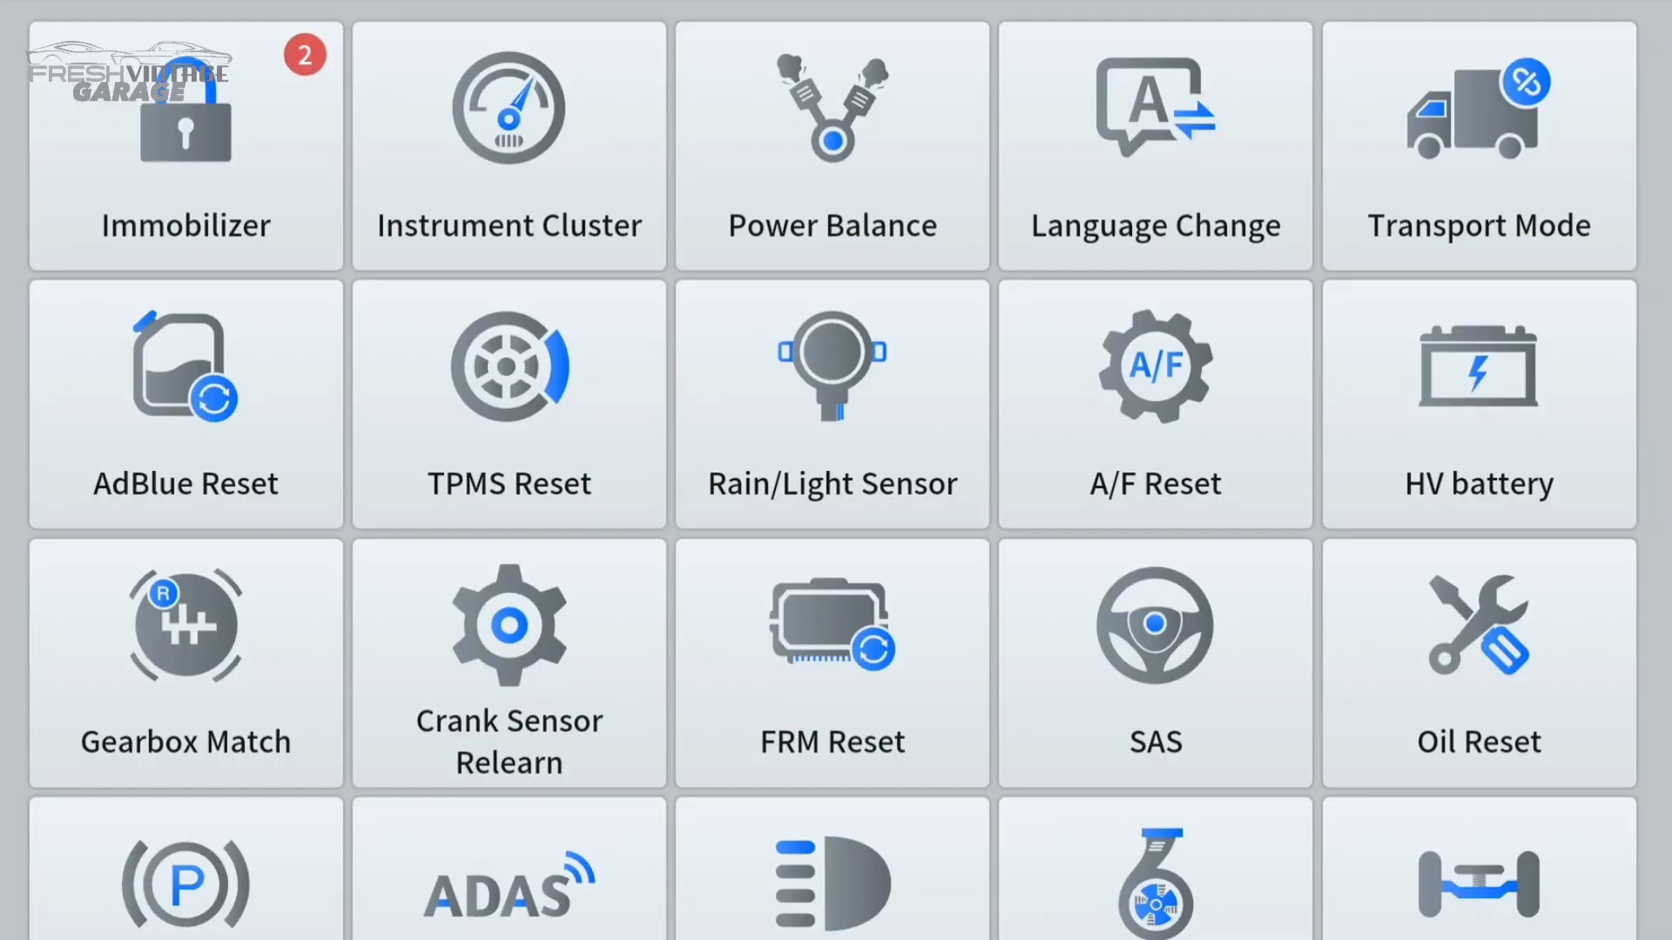
{"action": "scroll", "scroll_direction": "down", "scroll_amount": 3}
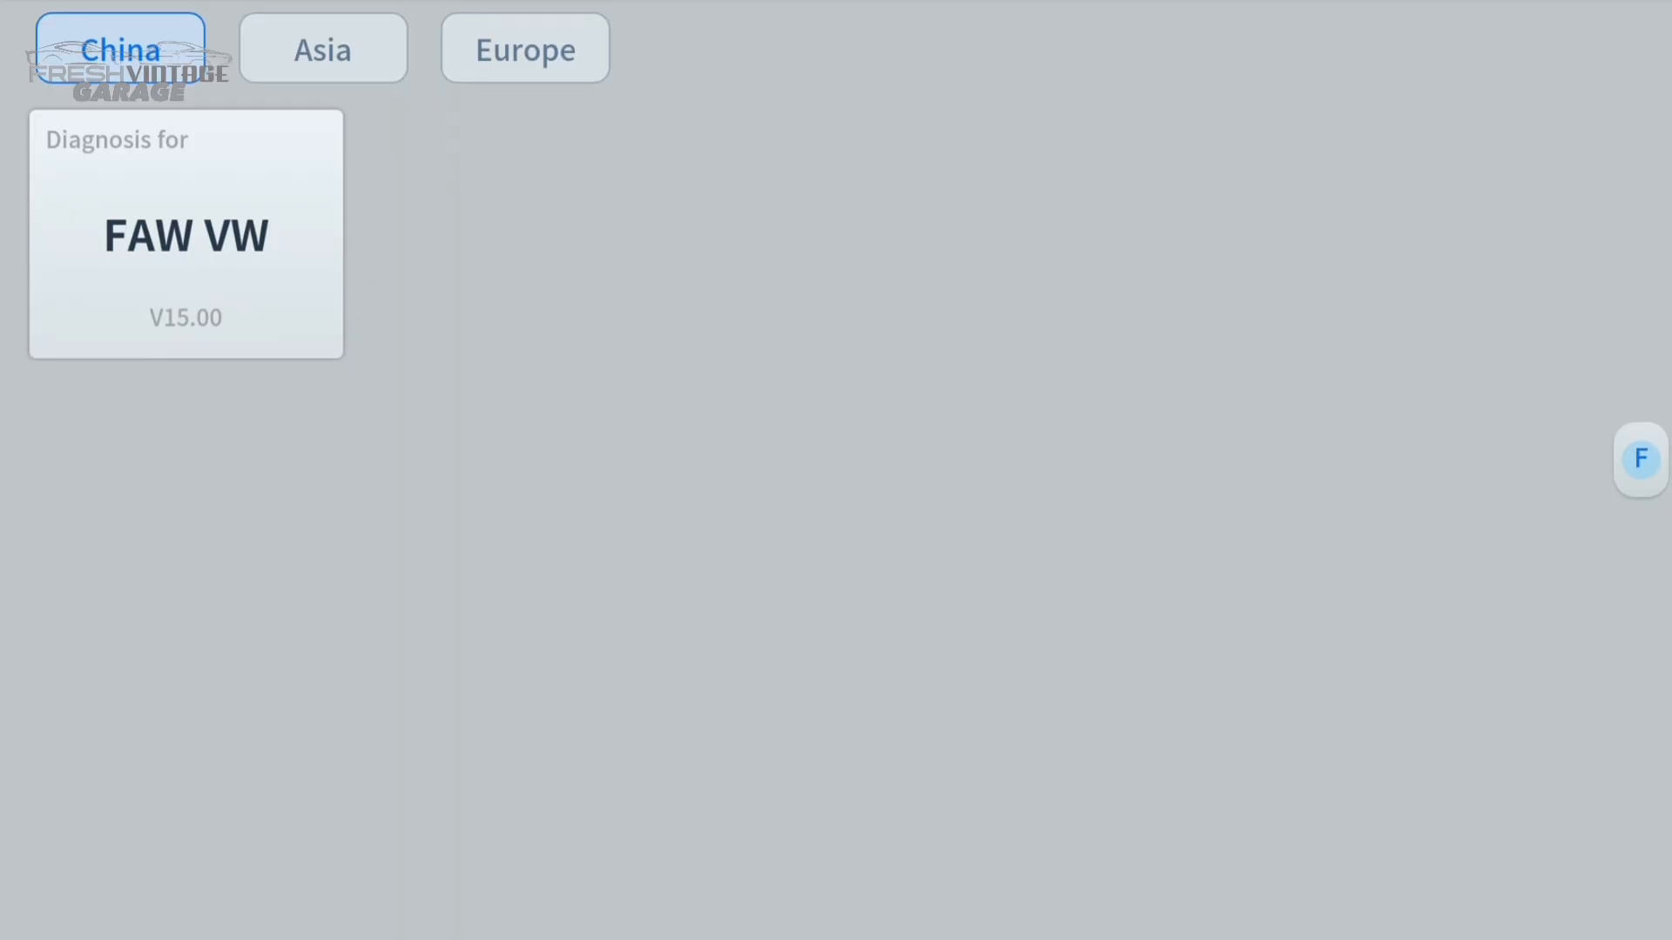
{"action": "left_click", "coordinate": [323, 49]}
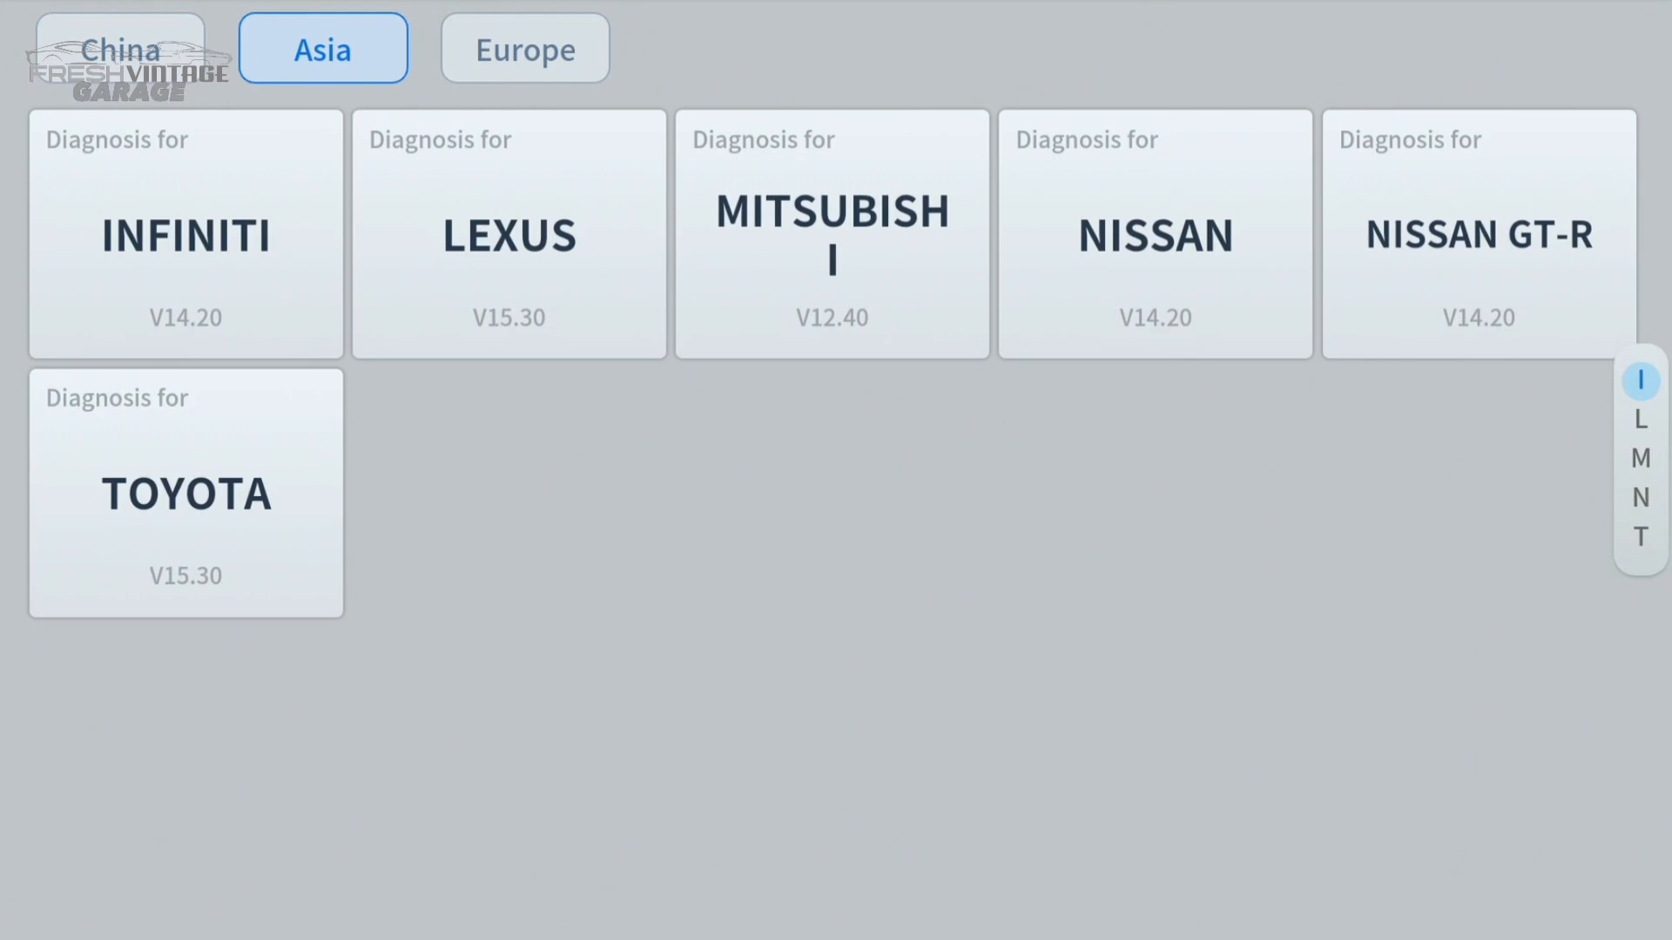
View the European brand list, then return to the special functions grid and browse further.
{"action": "left_click", "coordinate": [525, 49]}
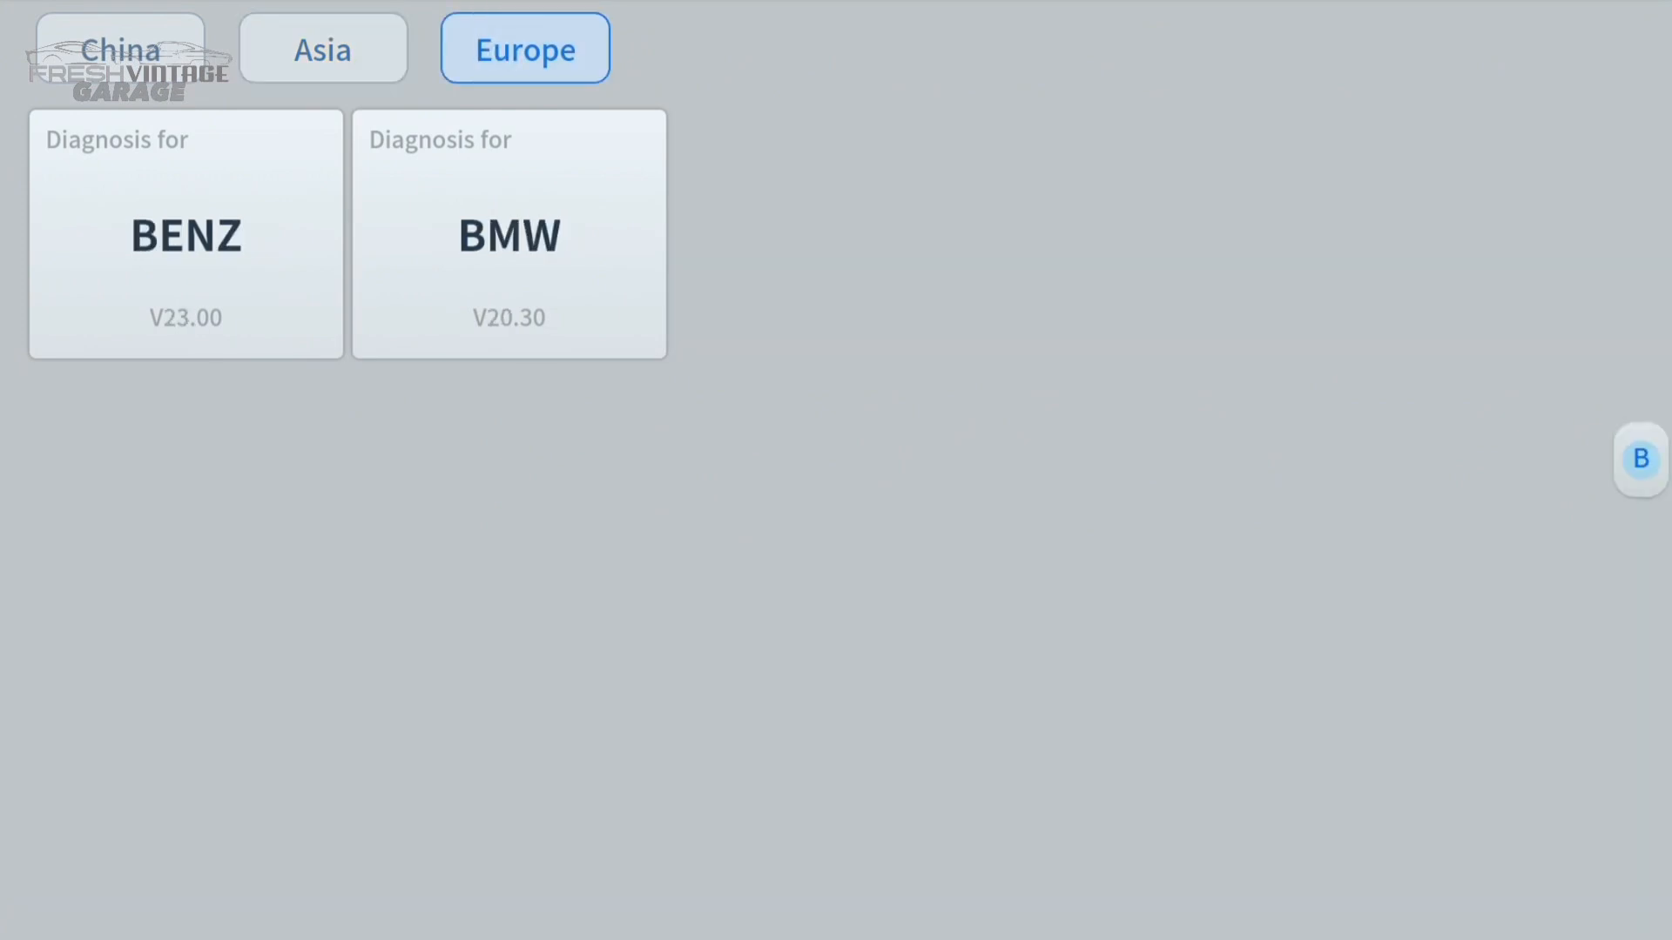
{"action": "left_click", "coordinate": [322, 48]}
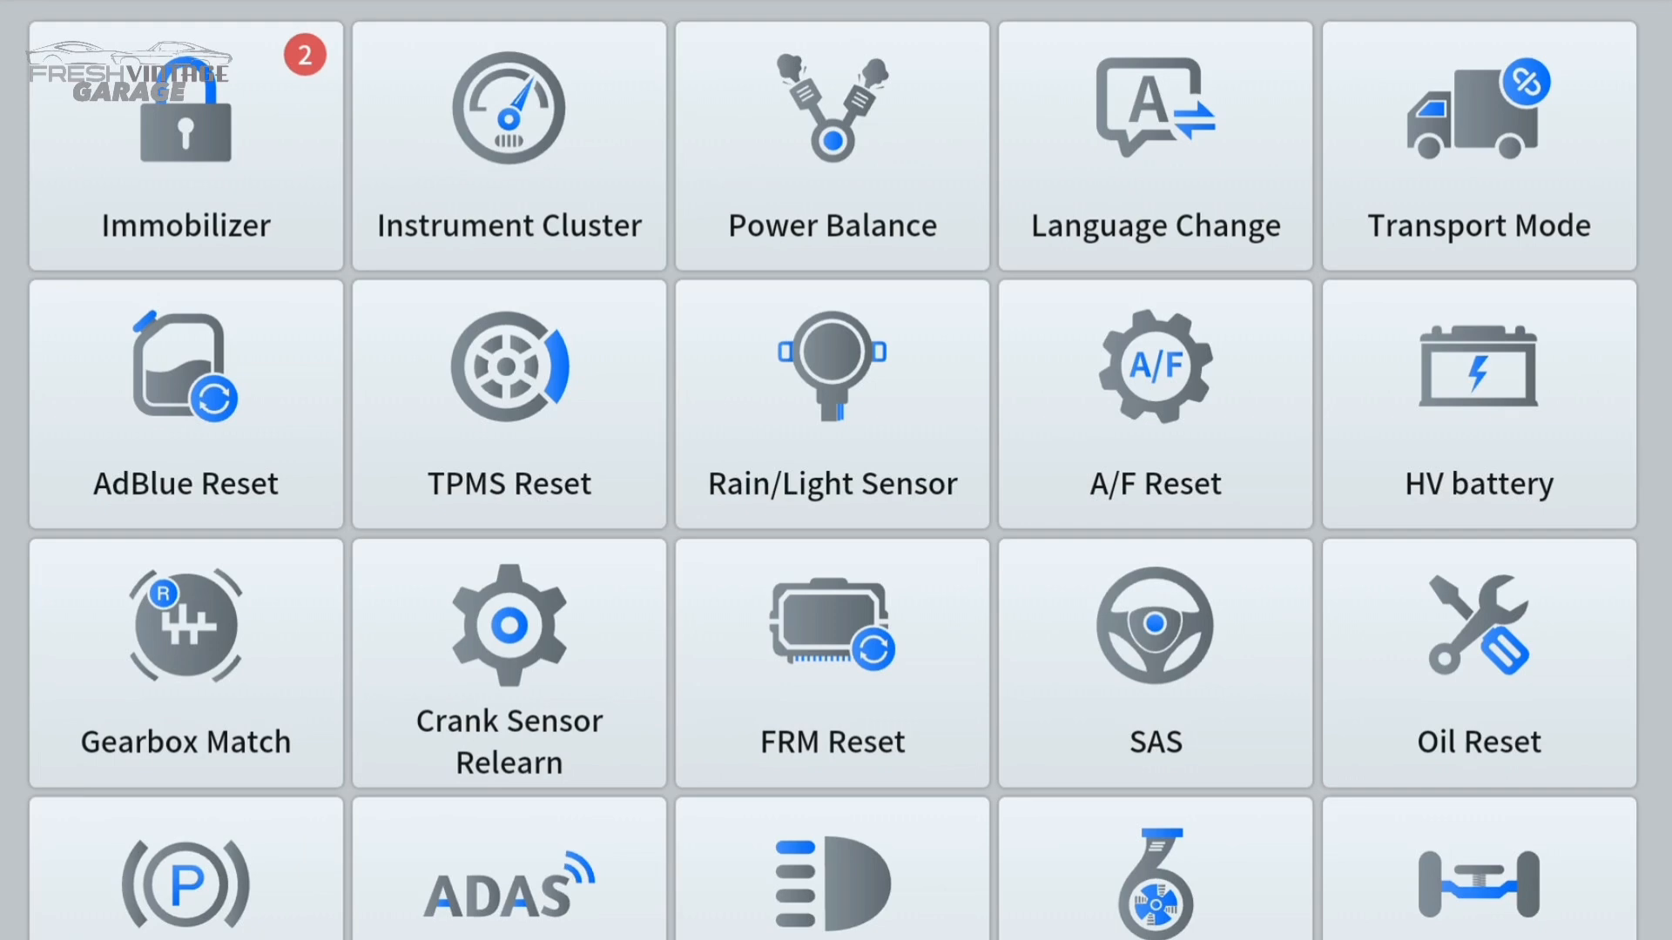
{"action": "scroll", "scroll_direction": "down", "scroll_amount": 3}
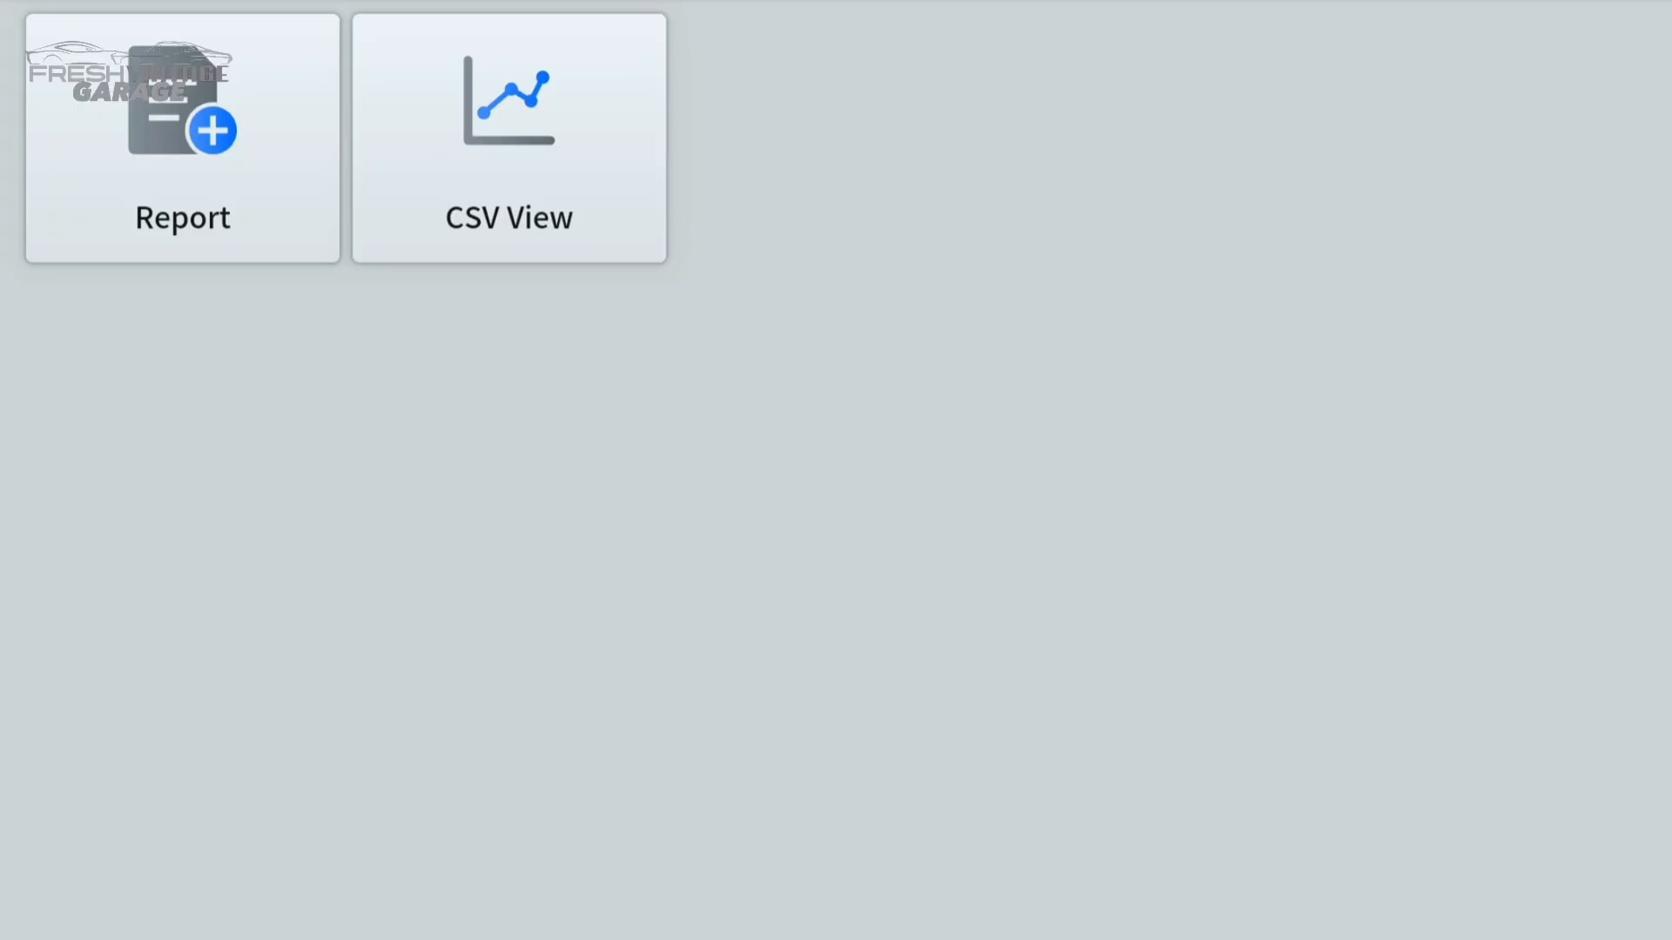
Review the saved Legacy/Outback Fault Codes Report, scrolling through its entries.
{"action": "left_click", "coordinate": [181, 140]}
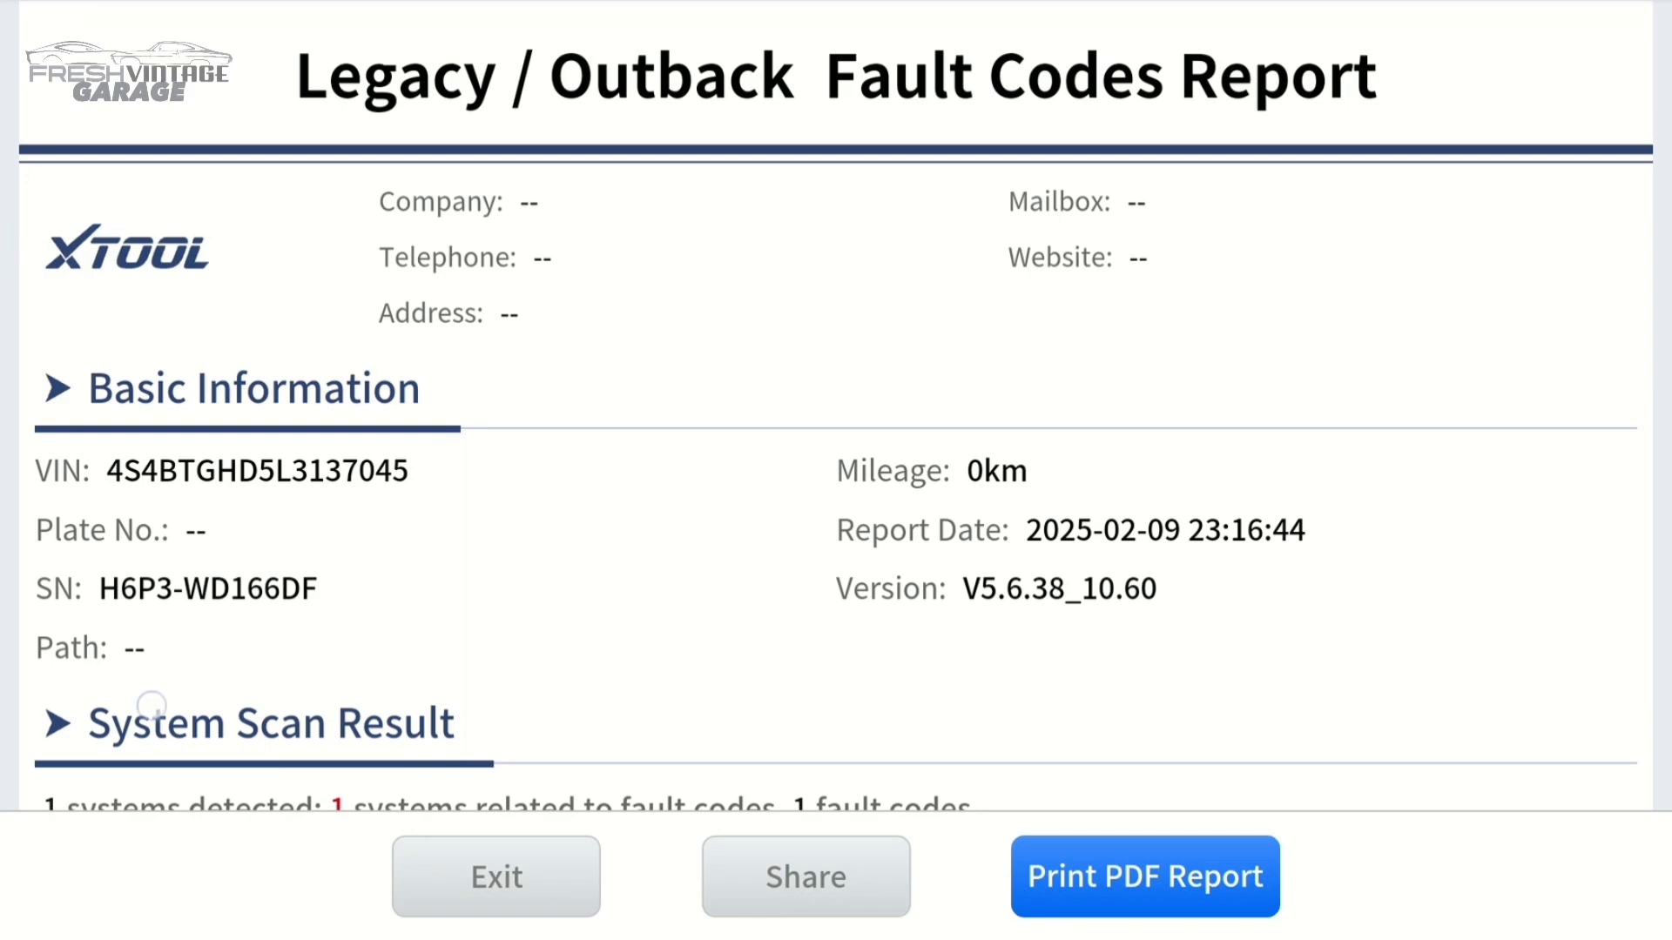
{"action": "scroll", "scroll_direction": "down", "scroll_amount": 3}
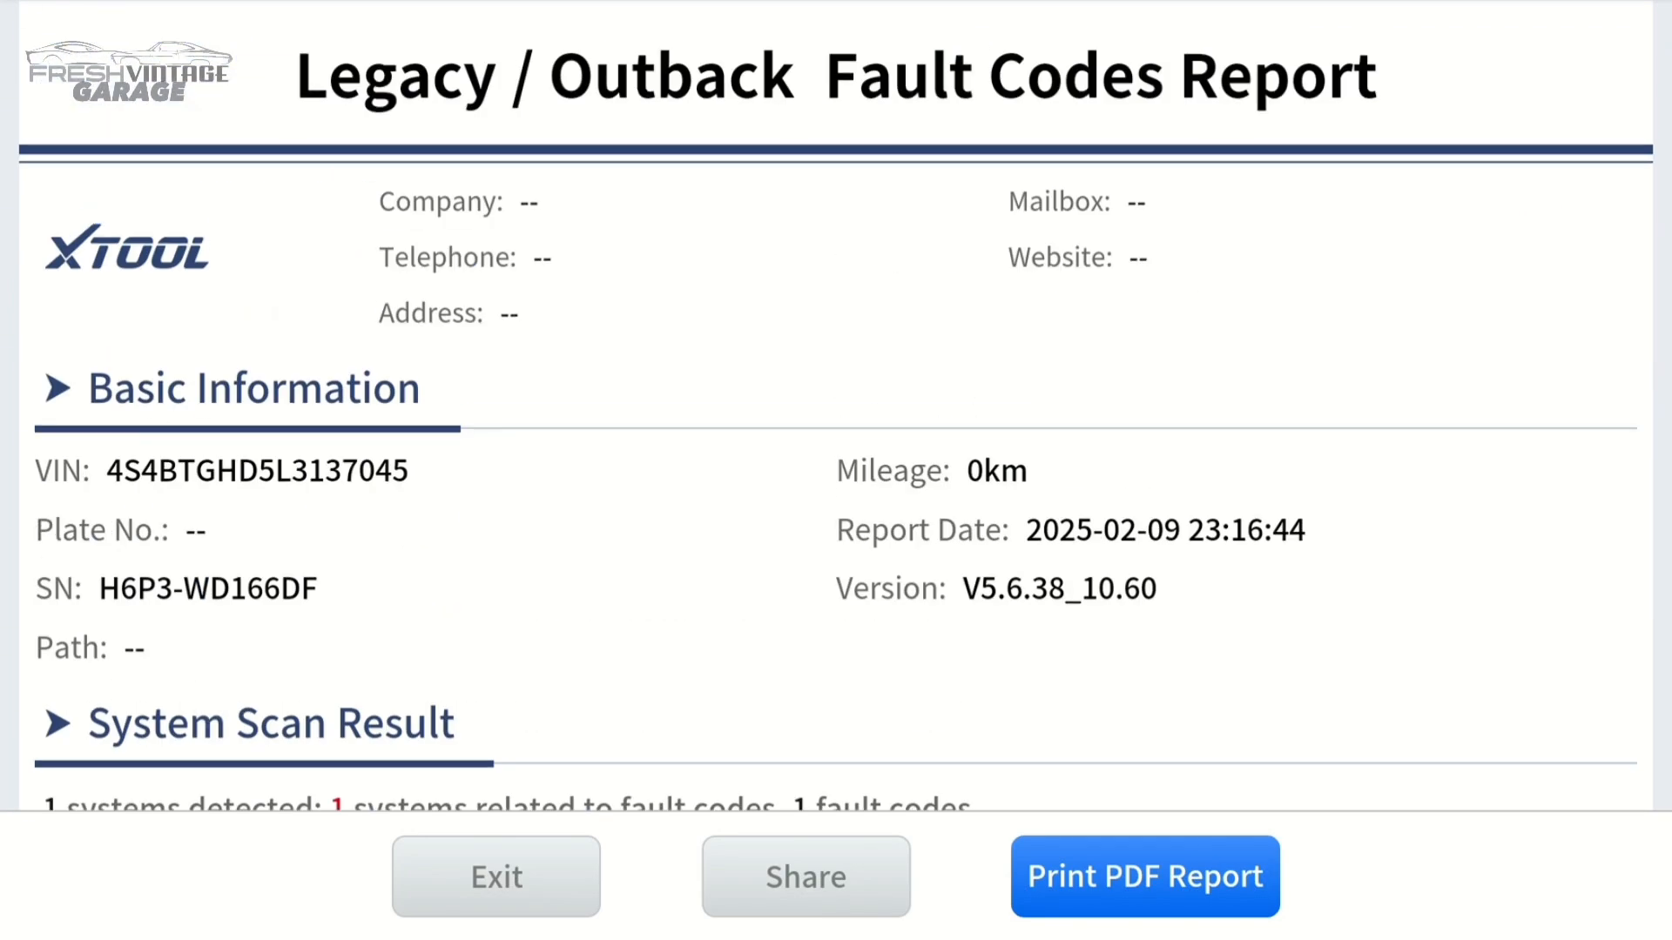
{"action": "scroll", "scroll_direction": "down", "scroll_amount": 3}
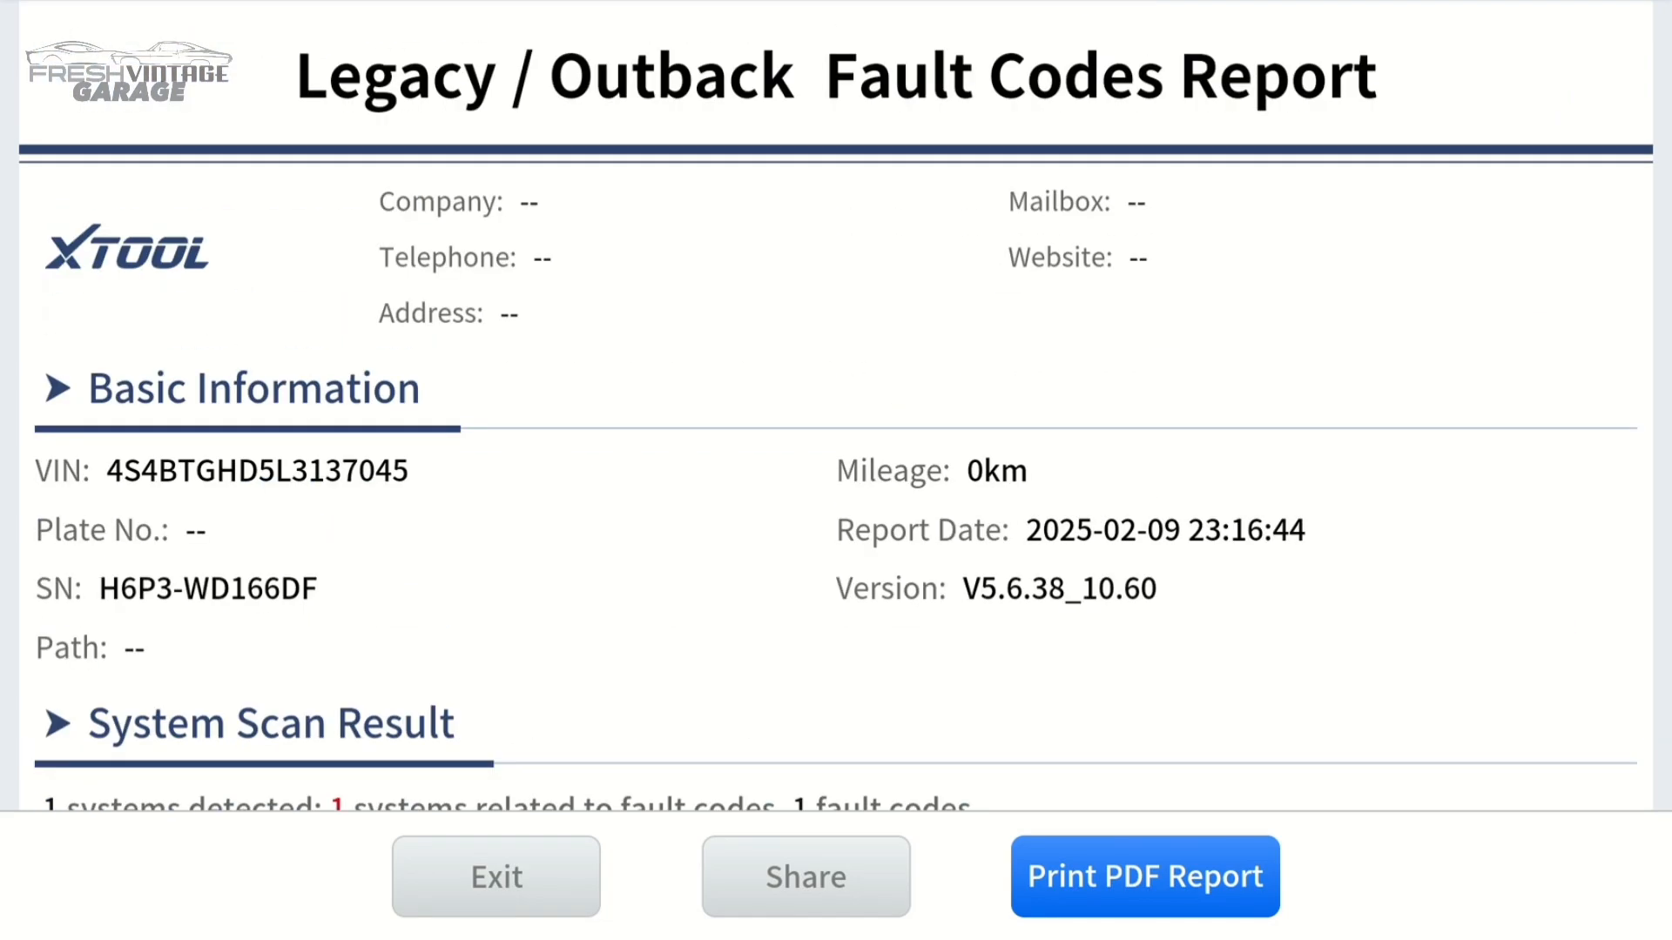
Exit the report and return to the home screen.
{"action": "left_click", "coordinate": [496, 876]}
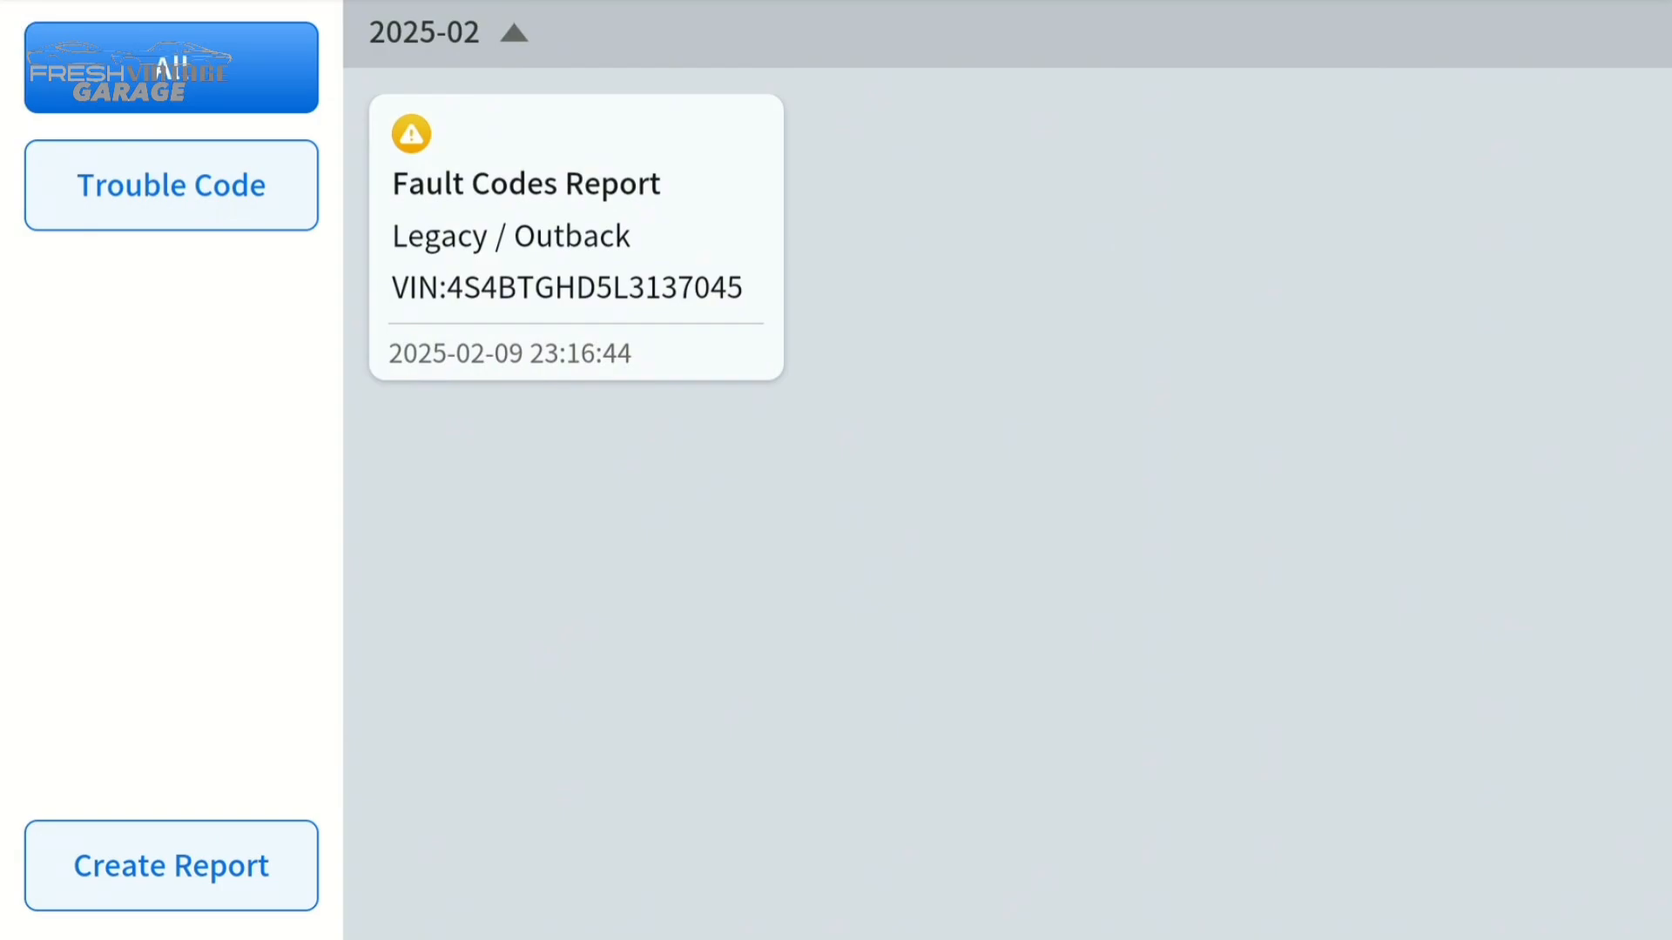
{"action": "left_click", "coordinate": [574, 239]}
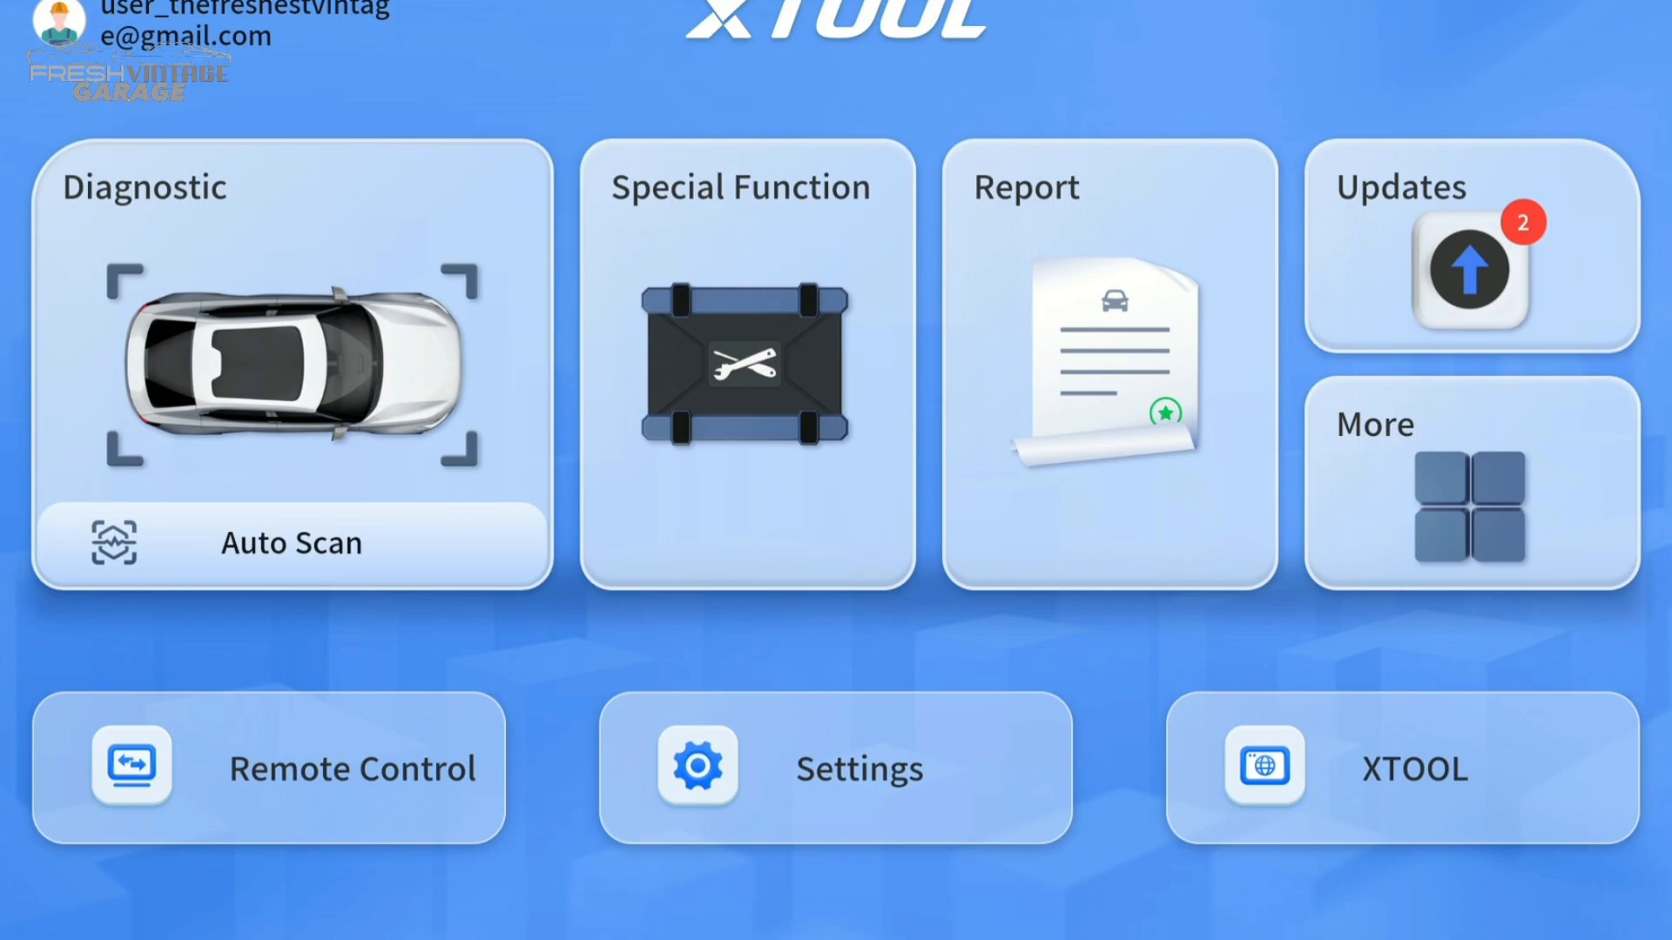
Install the Endoscope app from the More section and finish with DONE.
{"action": "left_click", "coordinate": [1470, 482]}
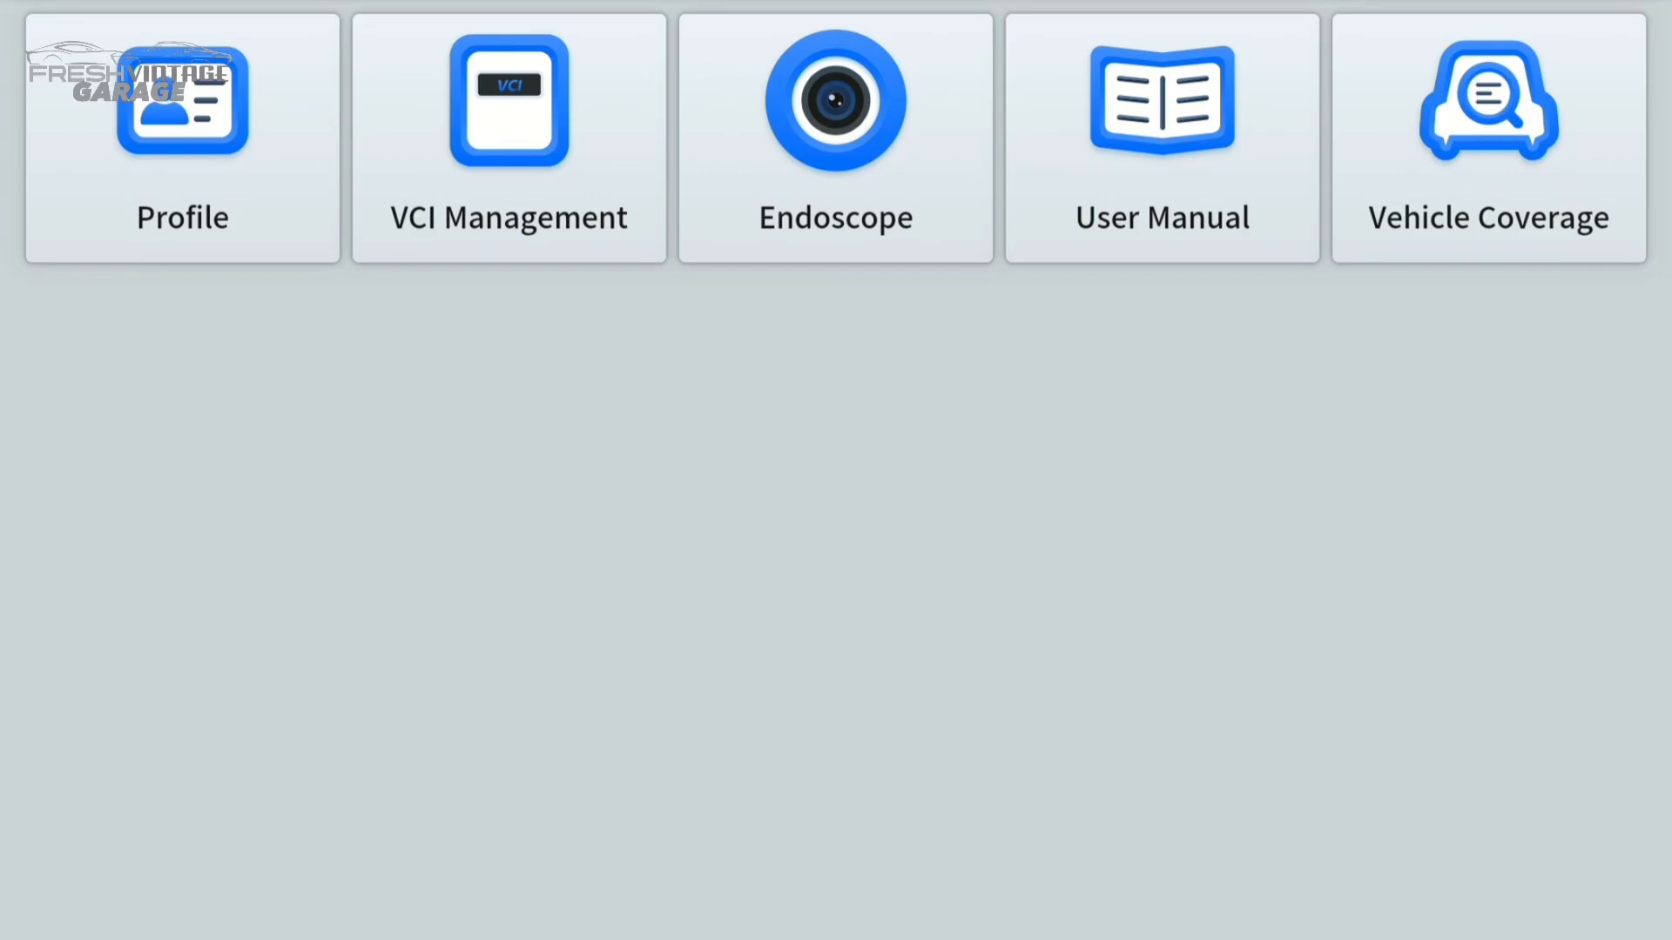
{"action": "left_click", "coordinate": [834, 101]}
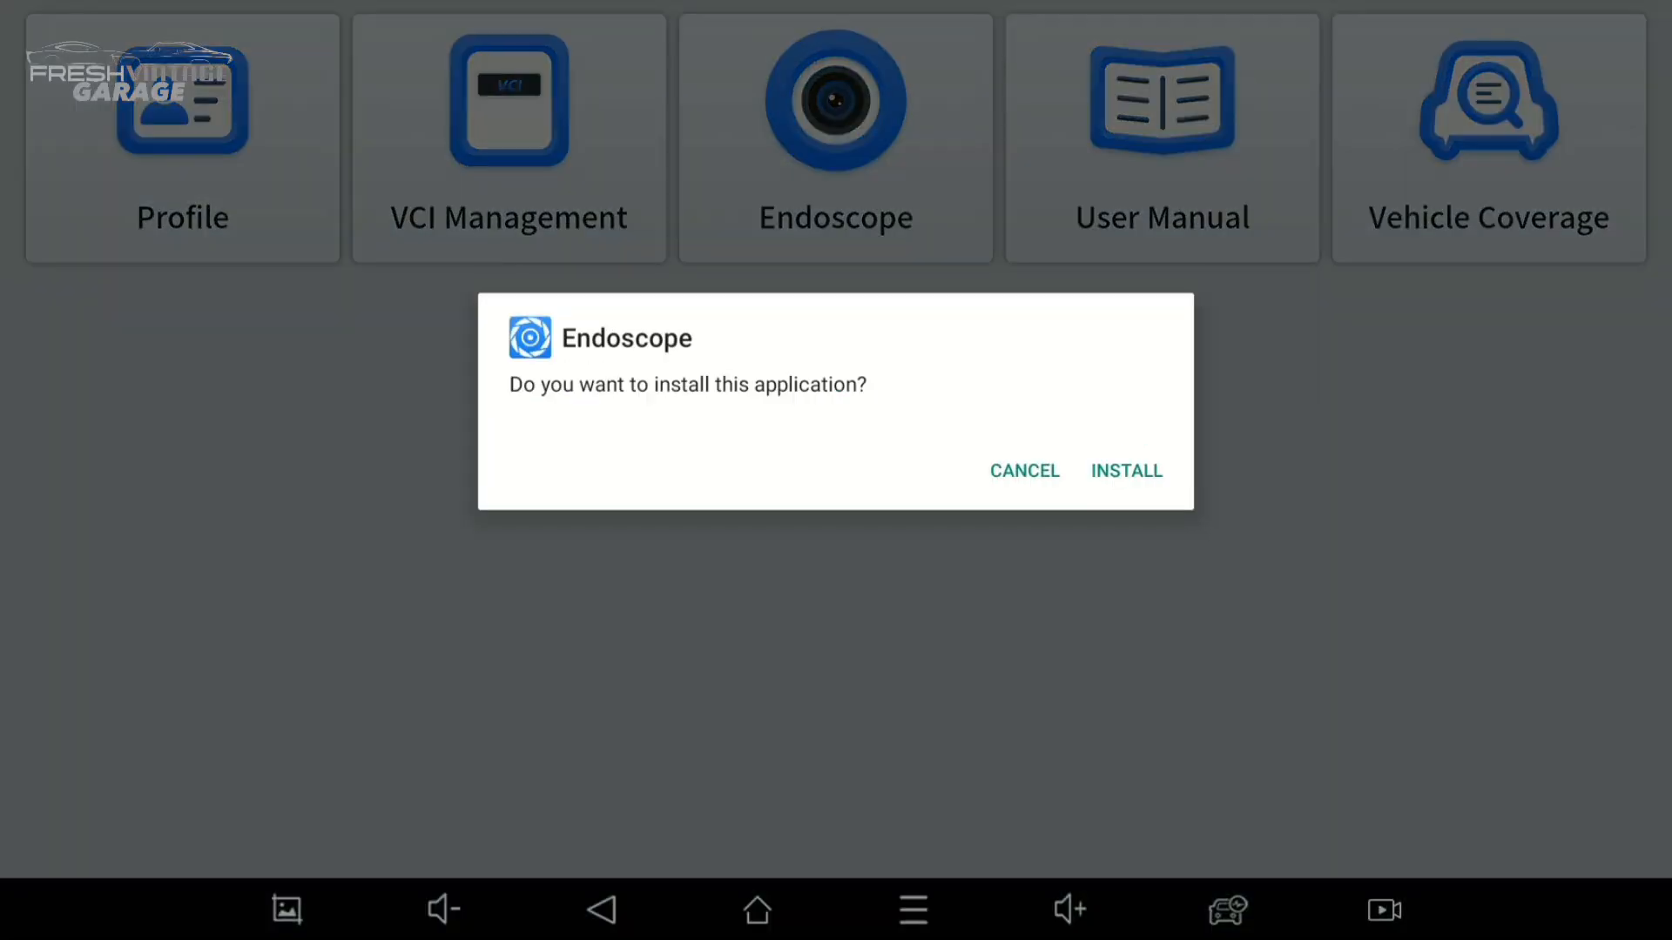
{"action": "left_click", "coordinate": [1125, 470]}
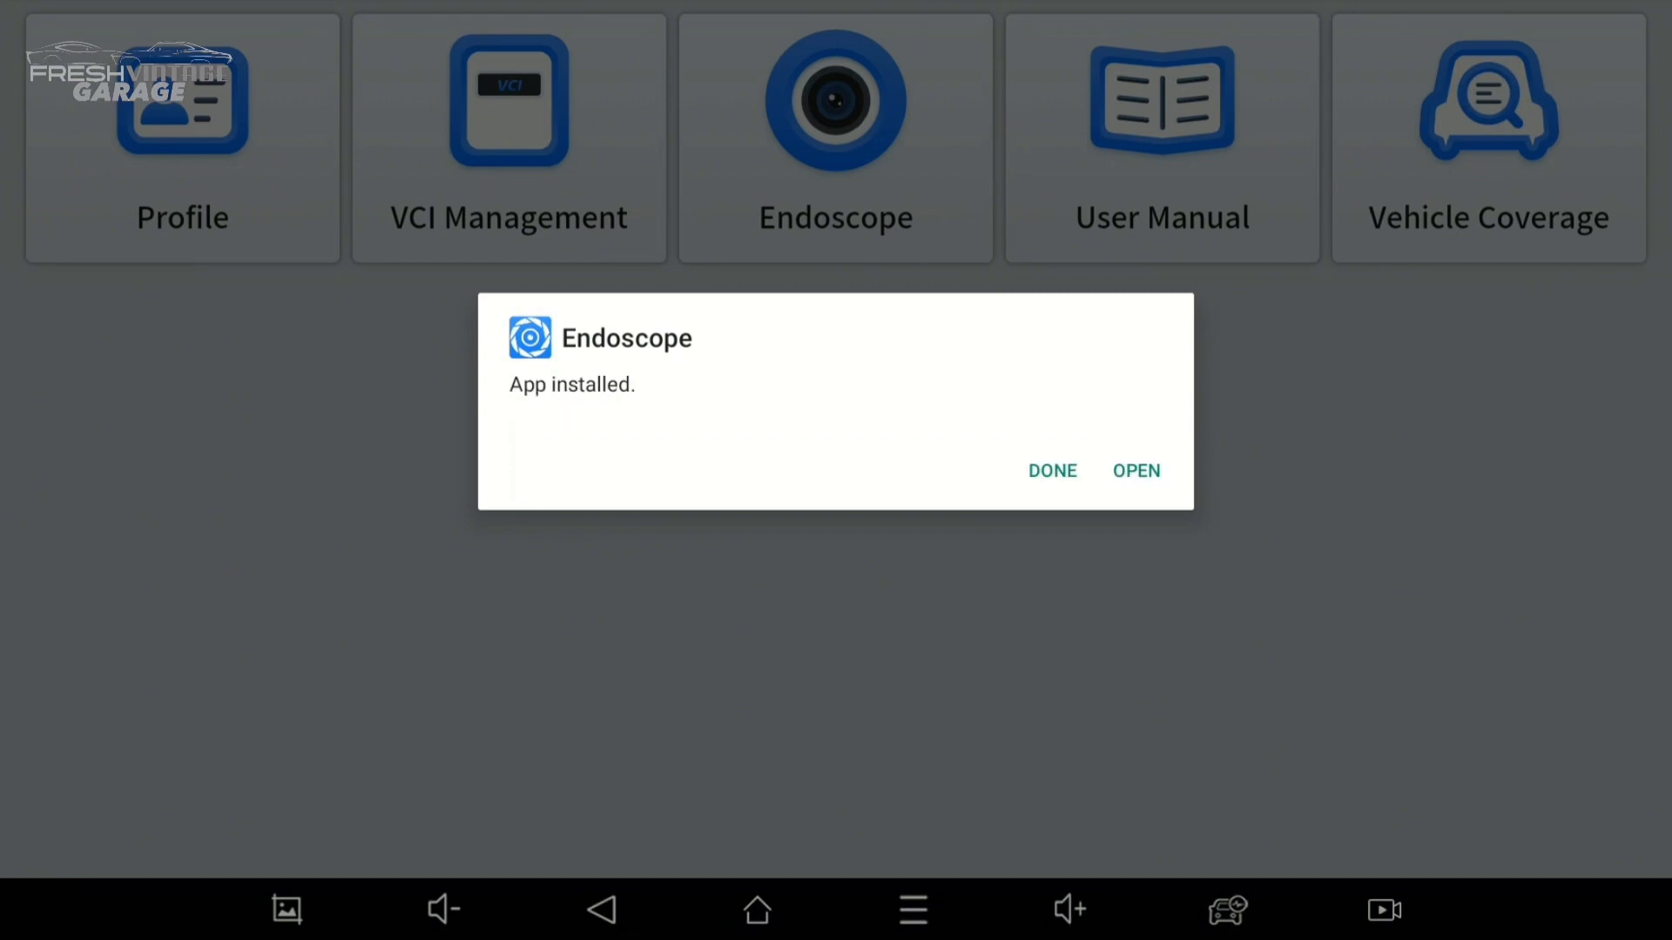
{"action": "left_click", "coordinate": [1136, 470]}
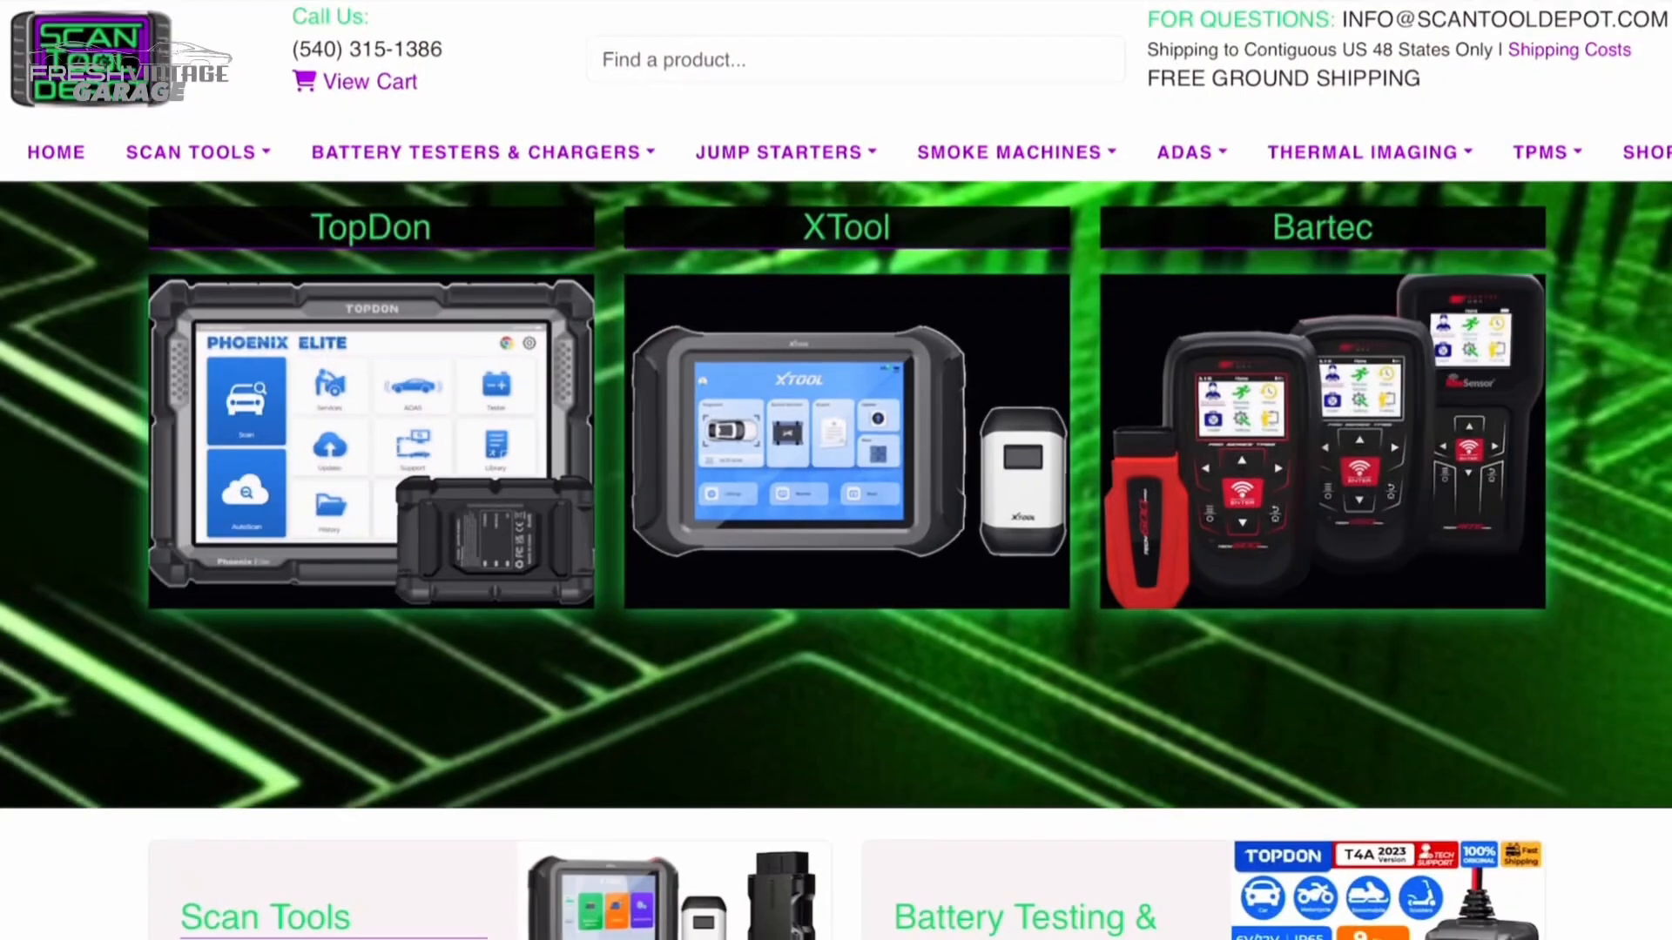
Scroll the Scan Tool Depot homepage down to the Scan Tools, Battery Testing, ADAS and Smoke Machines categories.
{"action": "scroll", "scroll_direction": "down", "scroll_amount": 3}
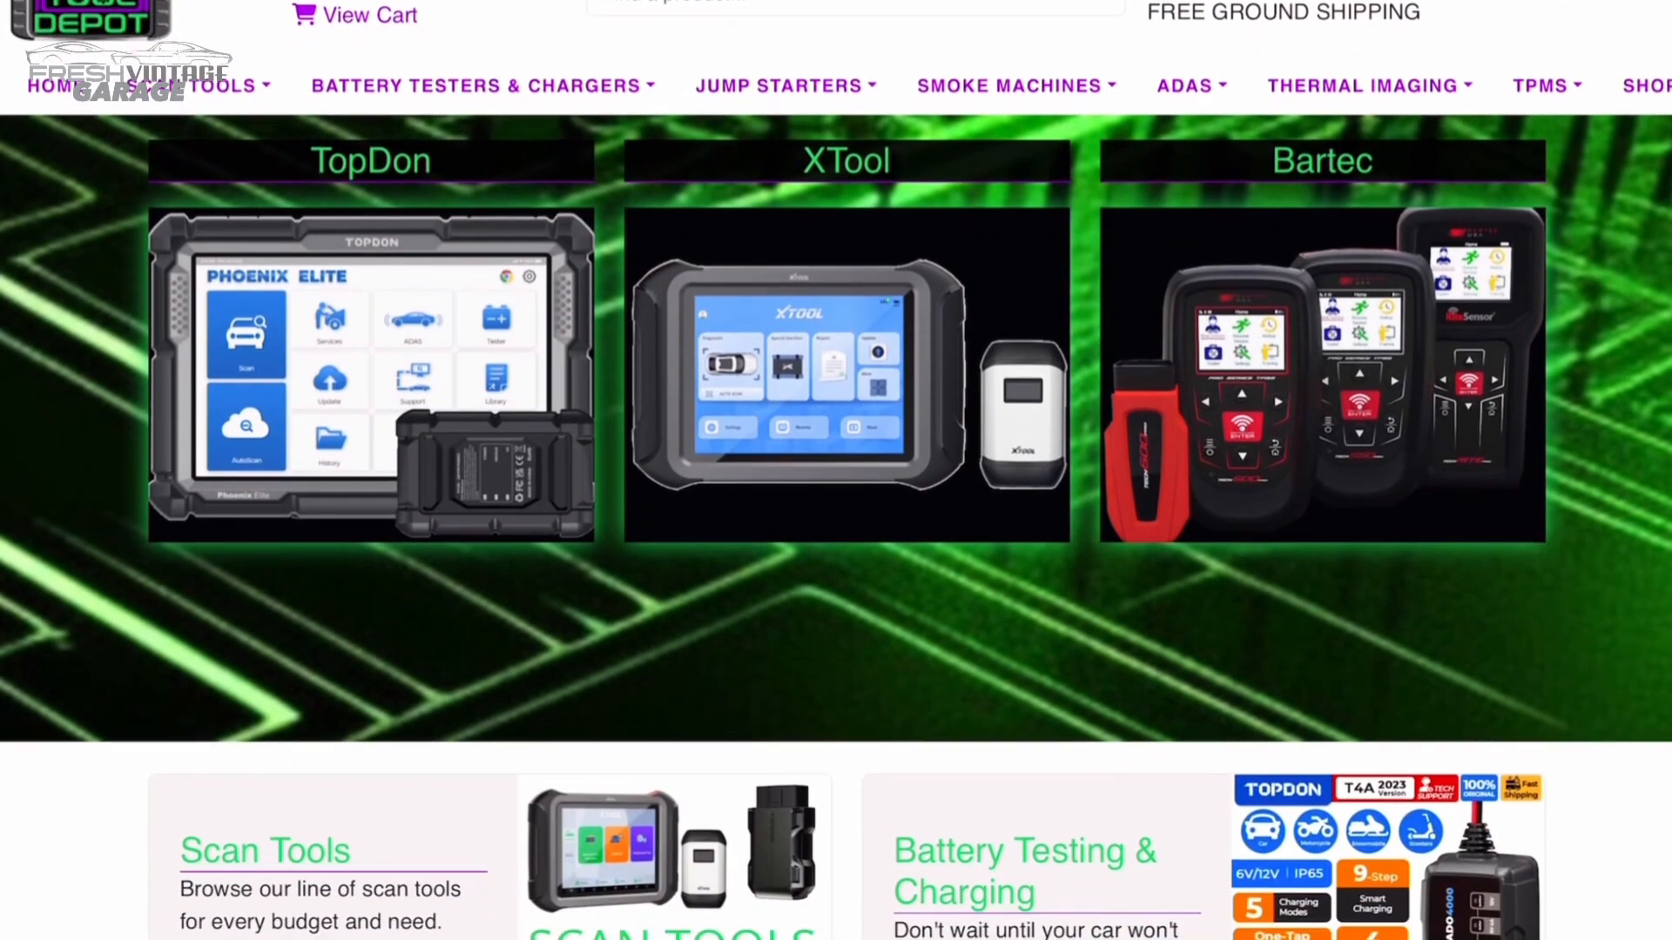
{"action": "scroll", "scroll_direction": "down", "scroll_amount": 3}
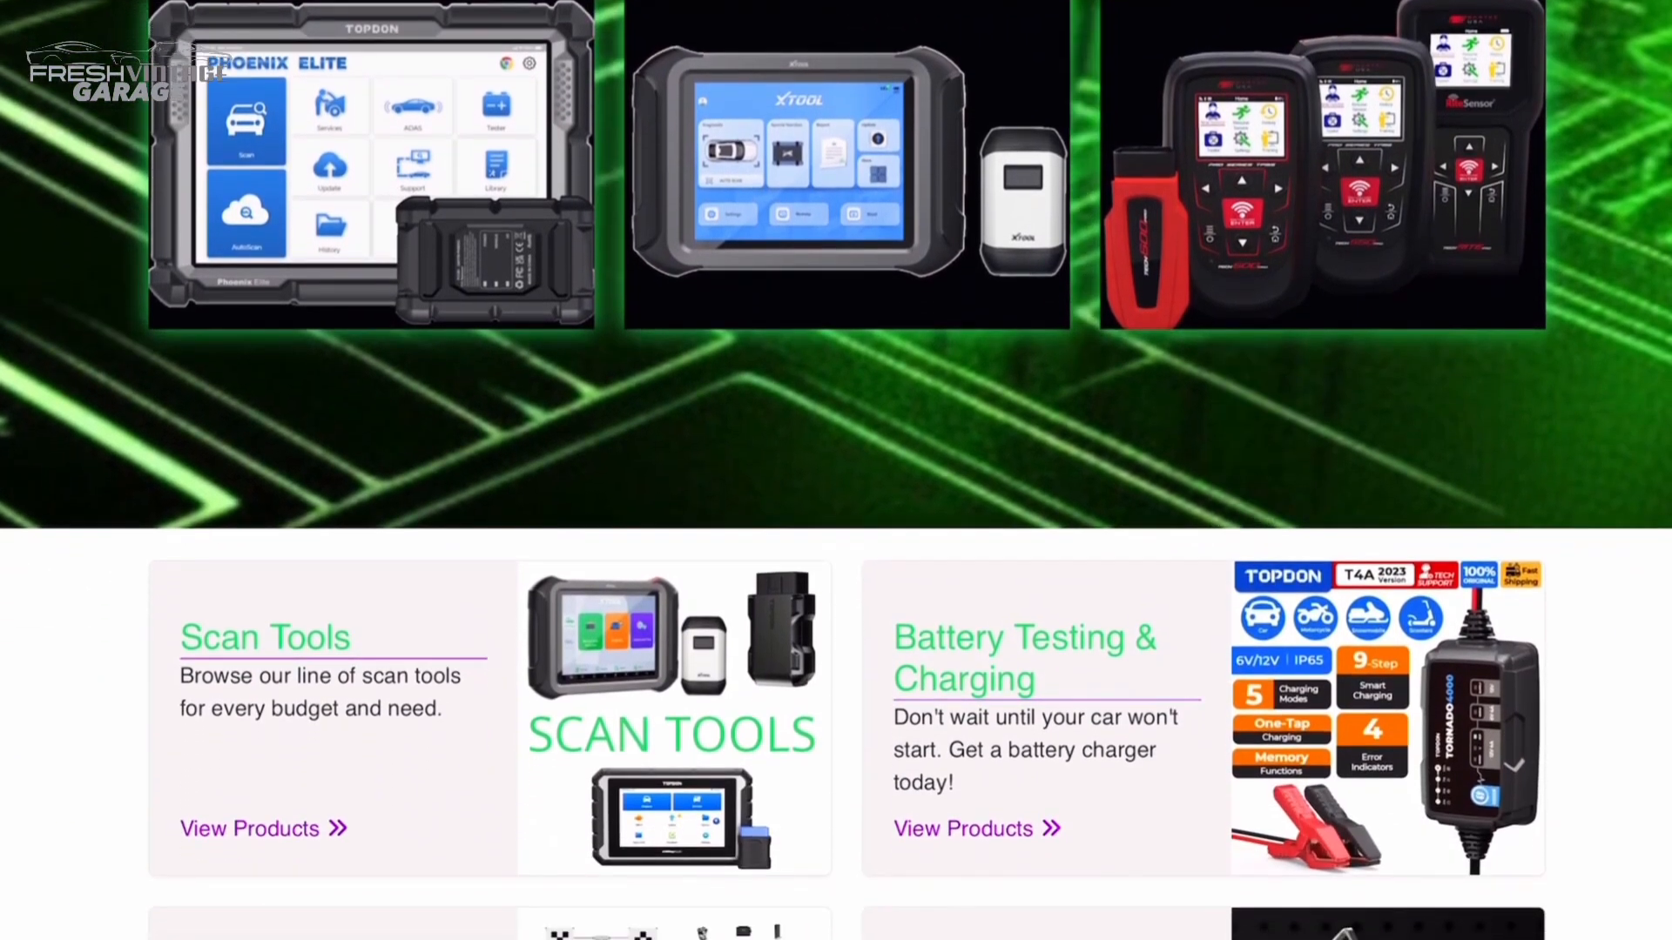
{"action": "scroll", "scroll_direction": "down", "scroll_amount": 3}
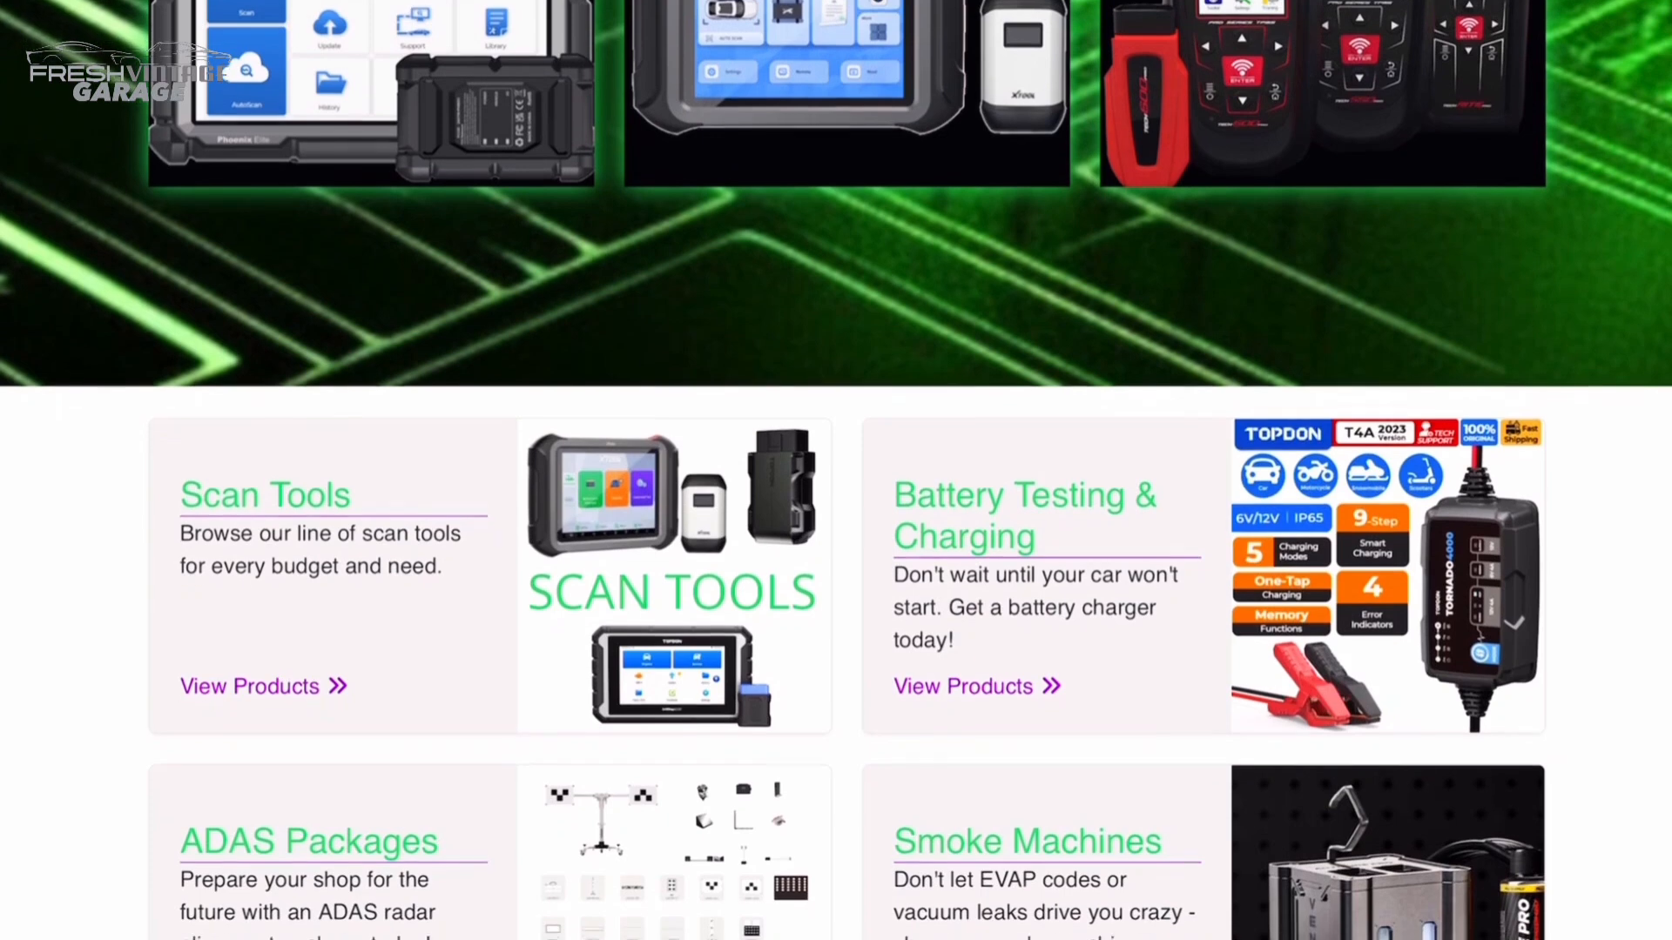
{"action": "scroll", "scroll_direction": "down", "scroll_amount": 3}
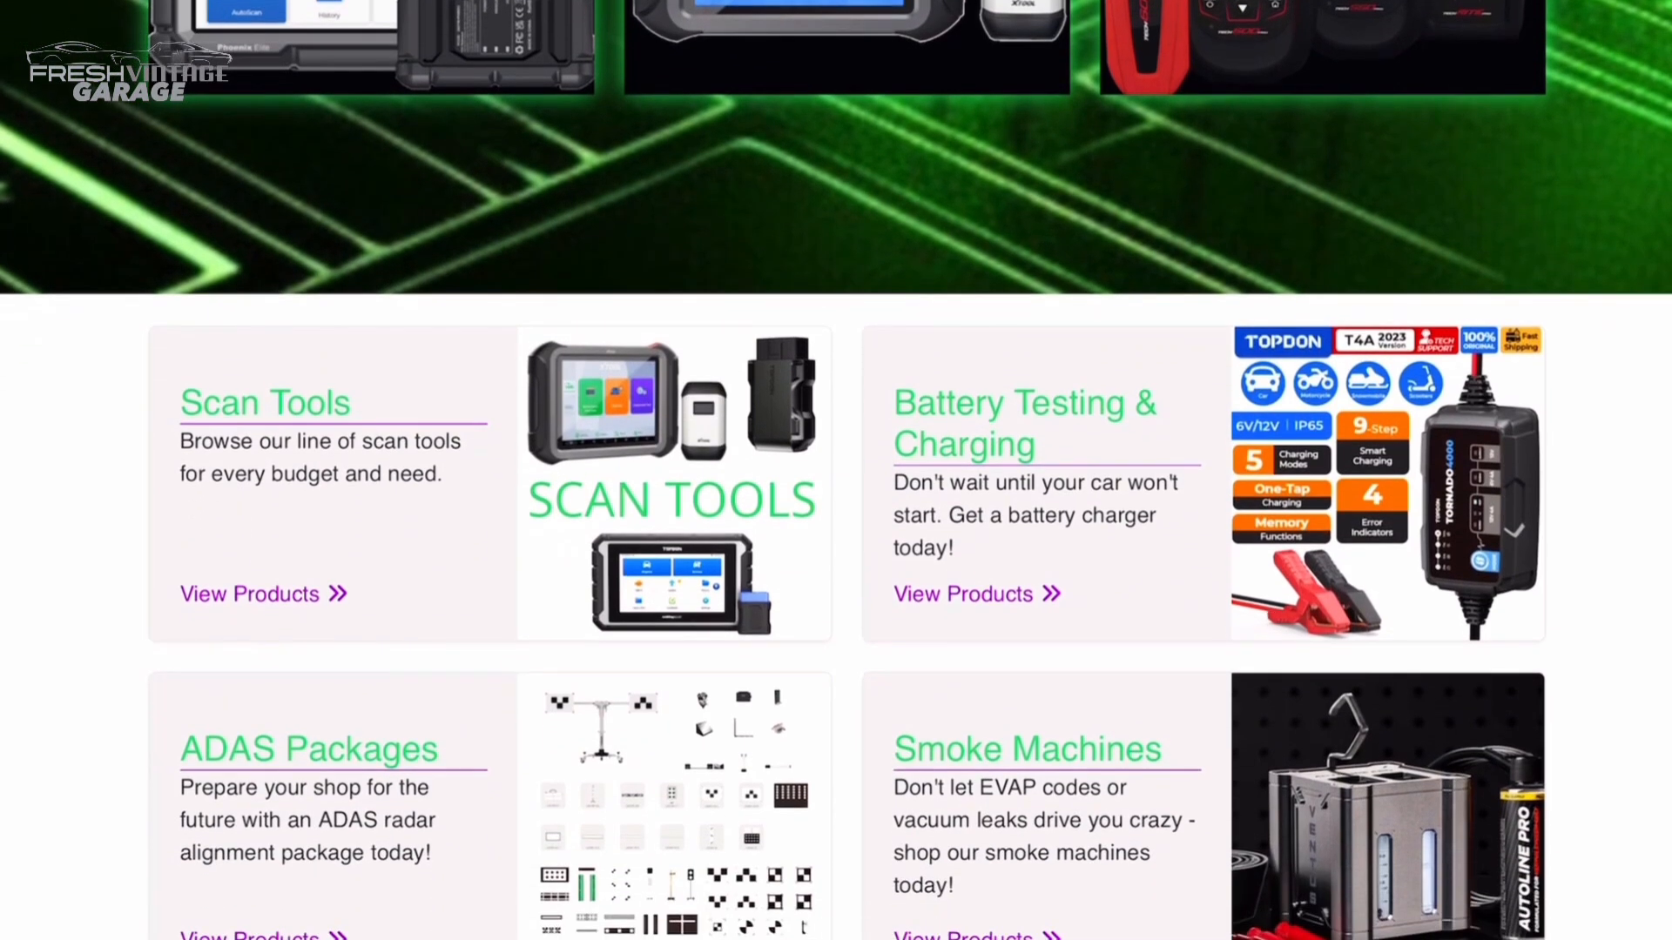
{"action": "scroll", "scroll_direction": "down", "scroll_amount": 3}
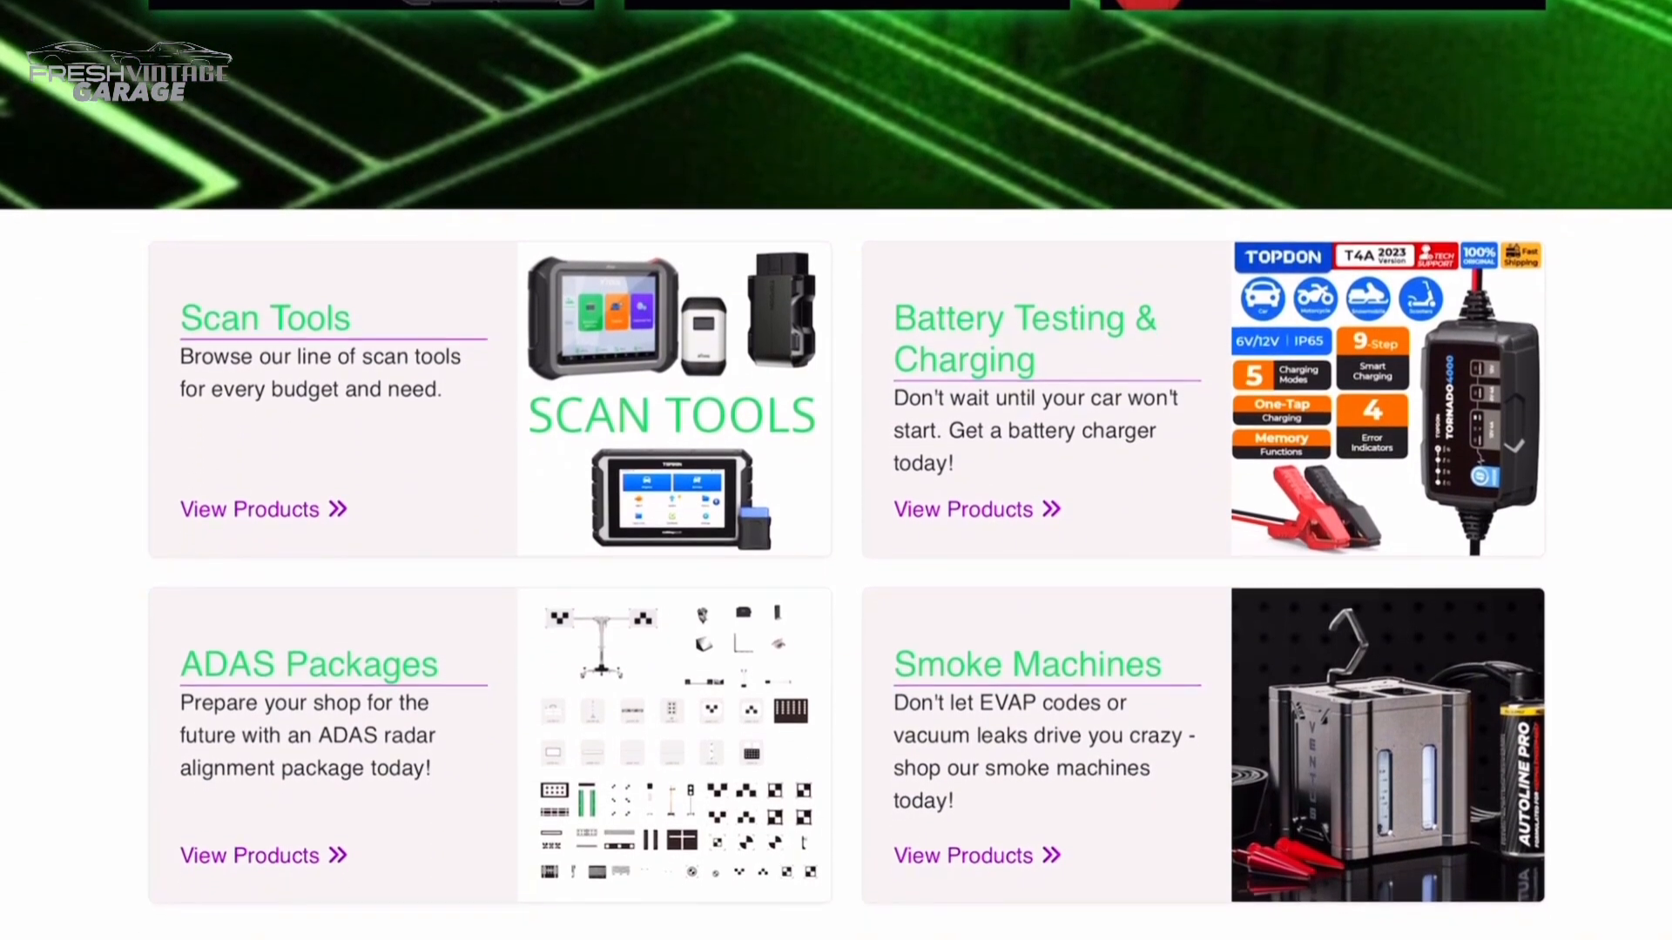